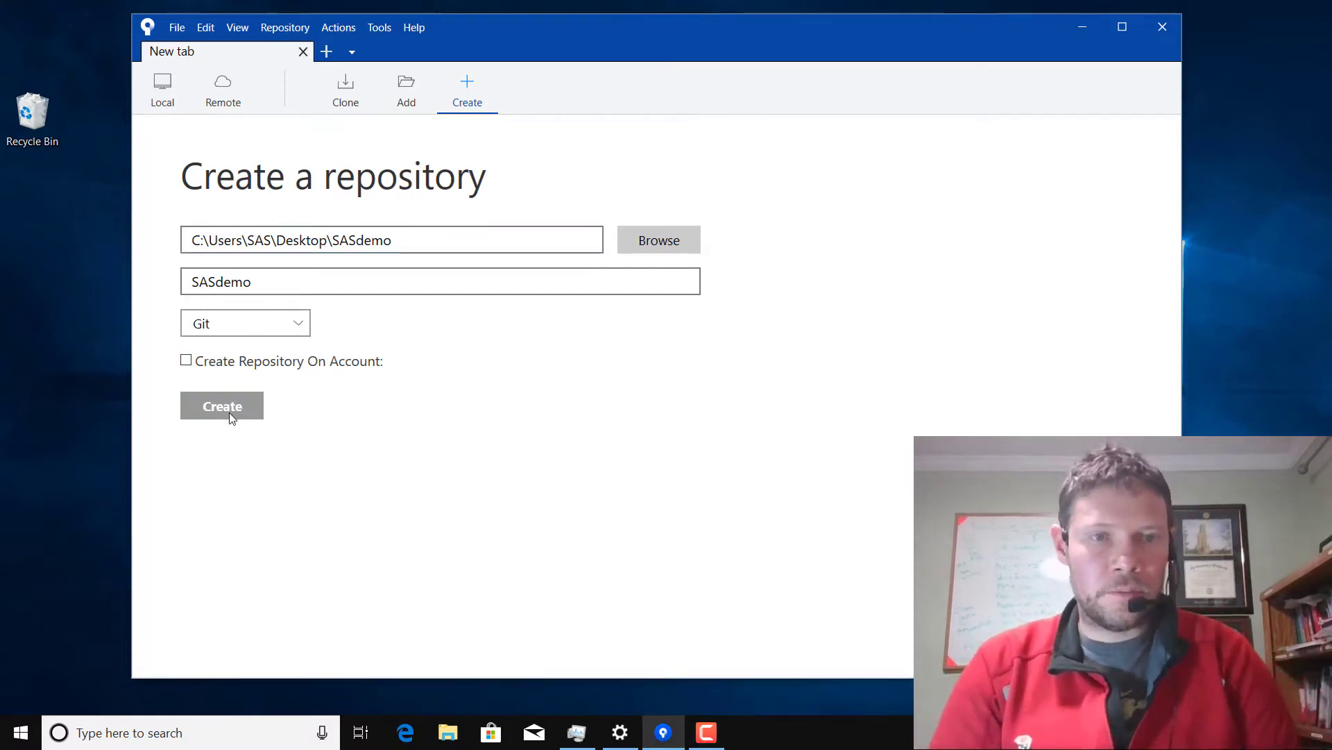
# - Create the SASdemo Git repository on the Desktop and view its folder in Explorer
pyautogui.click(222, 405)
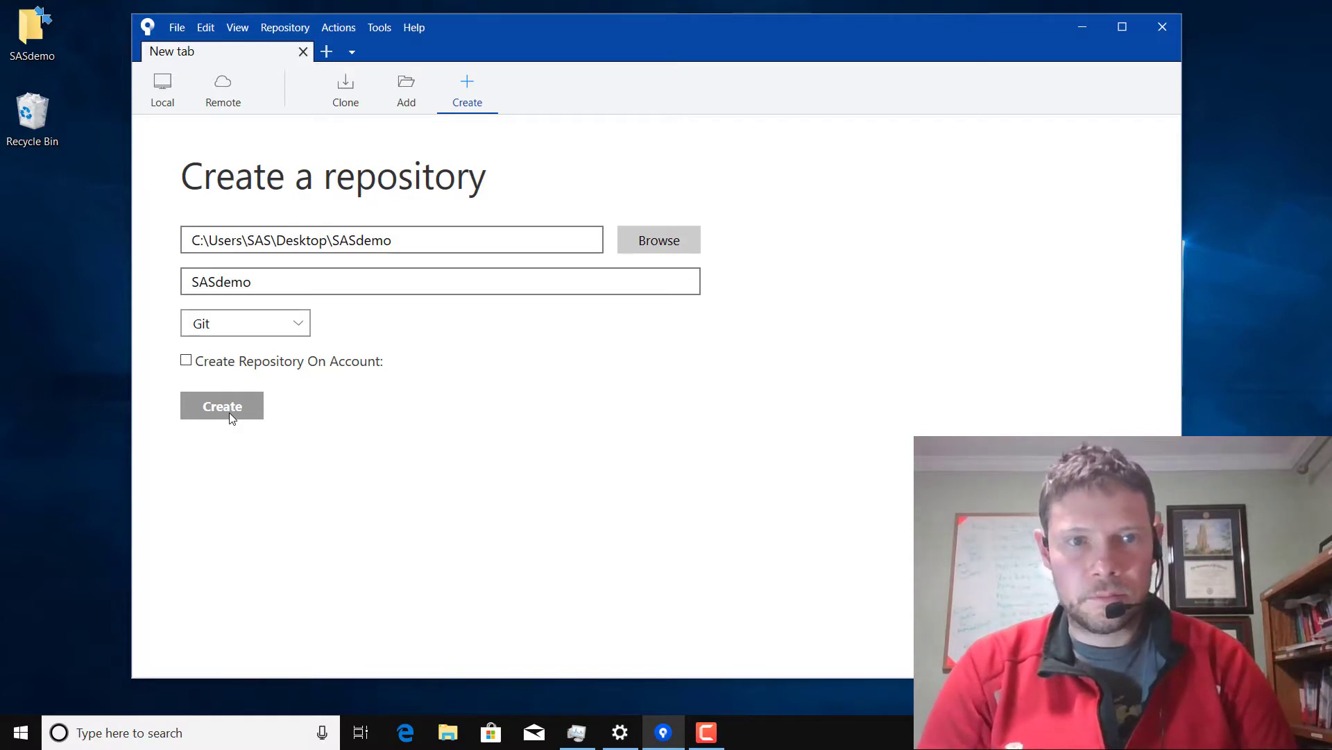
pyautogui.click(222, 406)
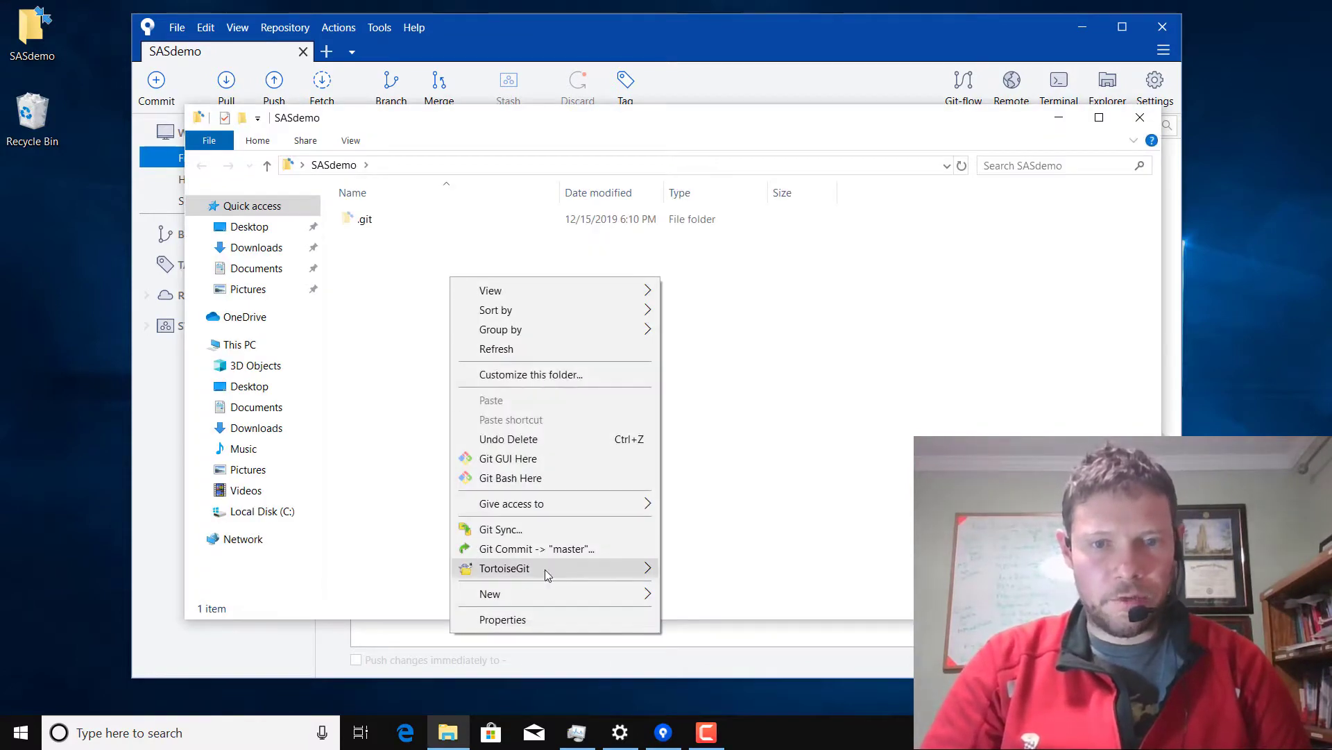
pyautogui.moveTo(619, 593)
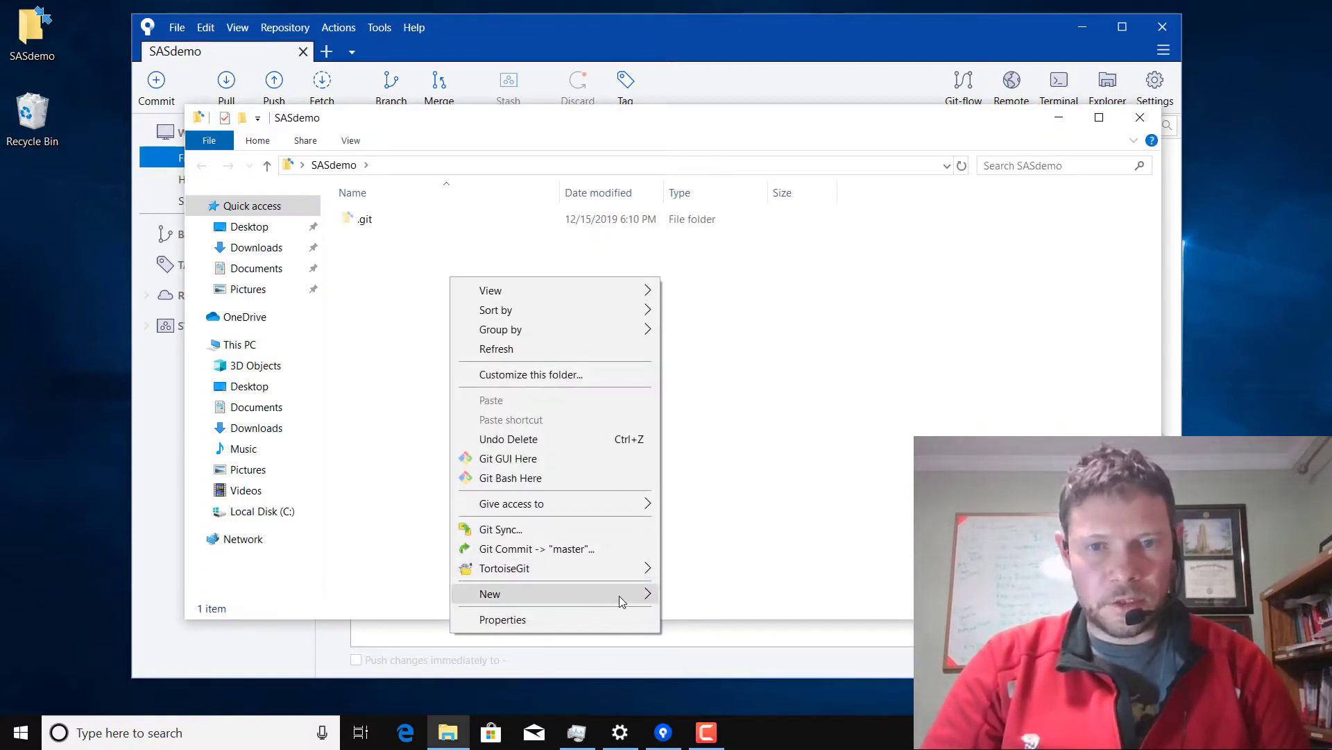
pyautogui.moveTo(654, 602)
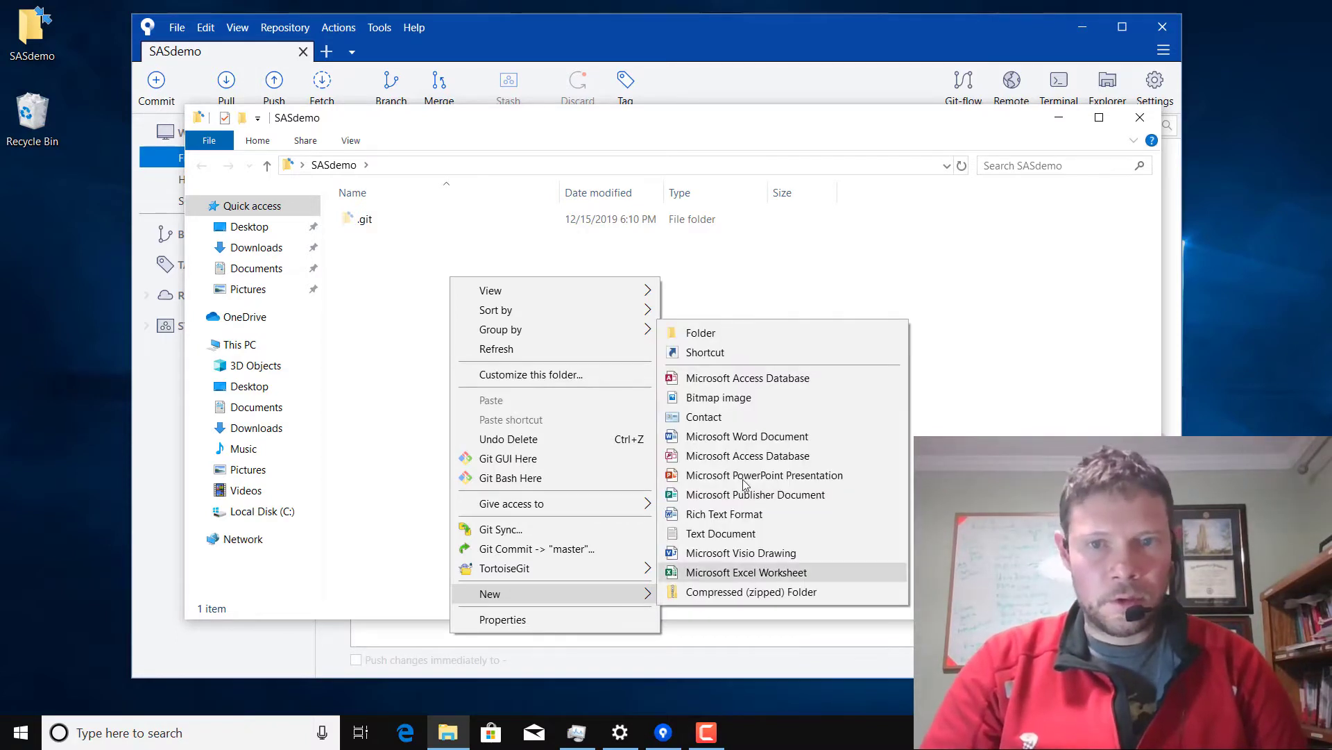
# - Add a new empty text document to the SASdemo folder
pyautogui.click(720, 533)
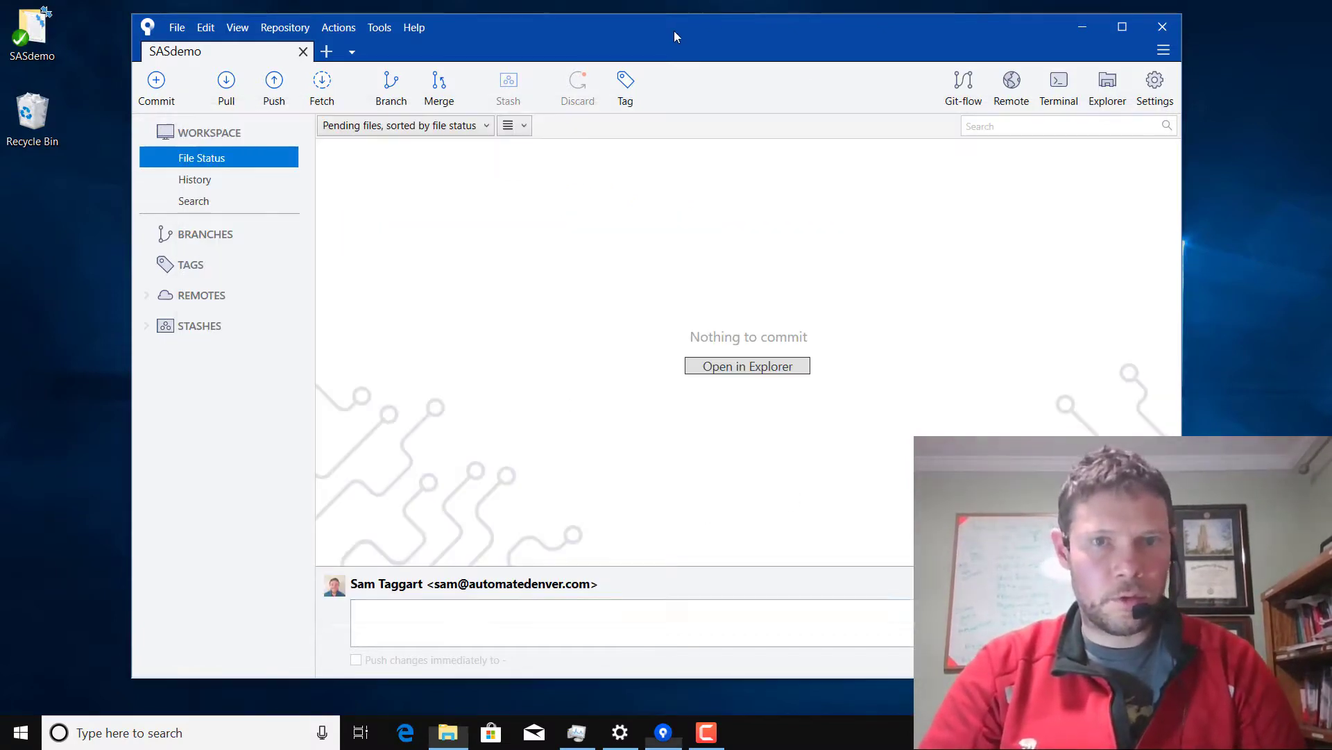
pyautogui.moveTo(739, 276)
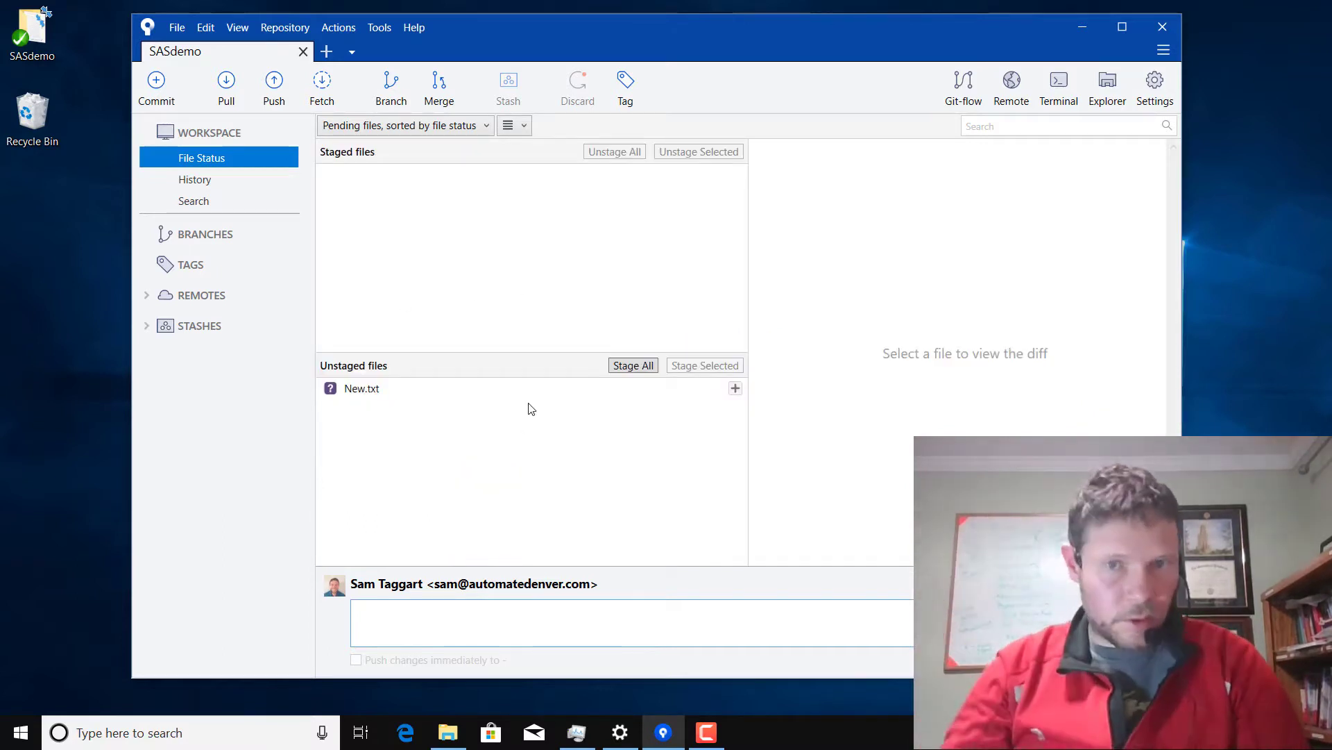
# - Stage New.txt, commit it as 'initial commit', and view master's history
pyautogui.click(633, 365)
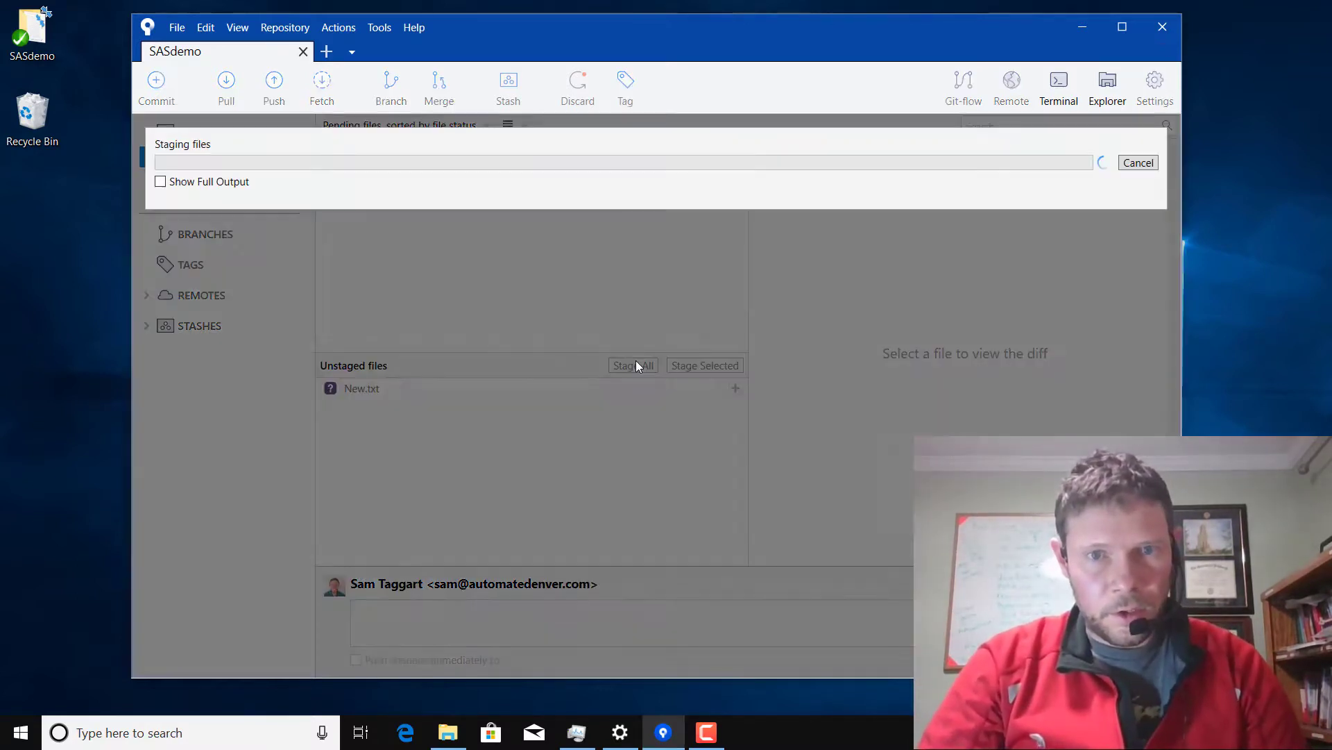
pyautogui.click(632, 364)
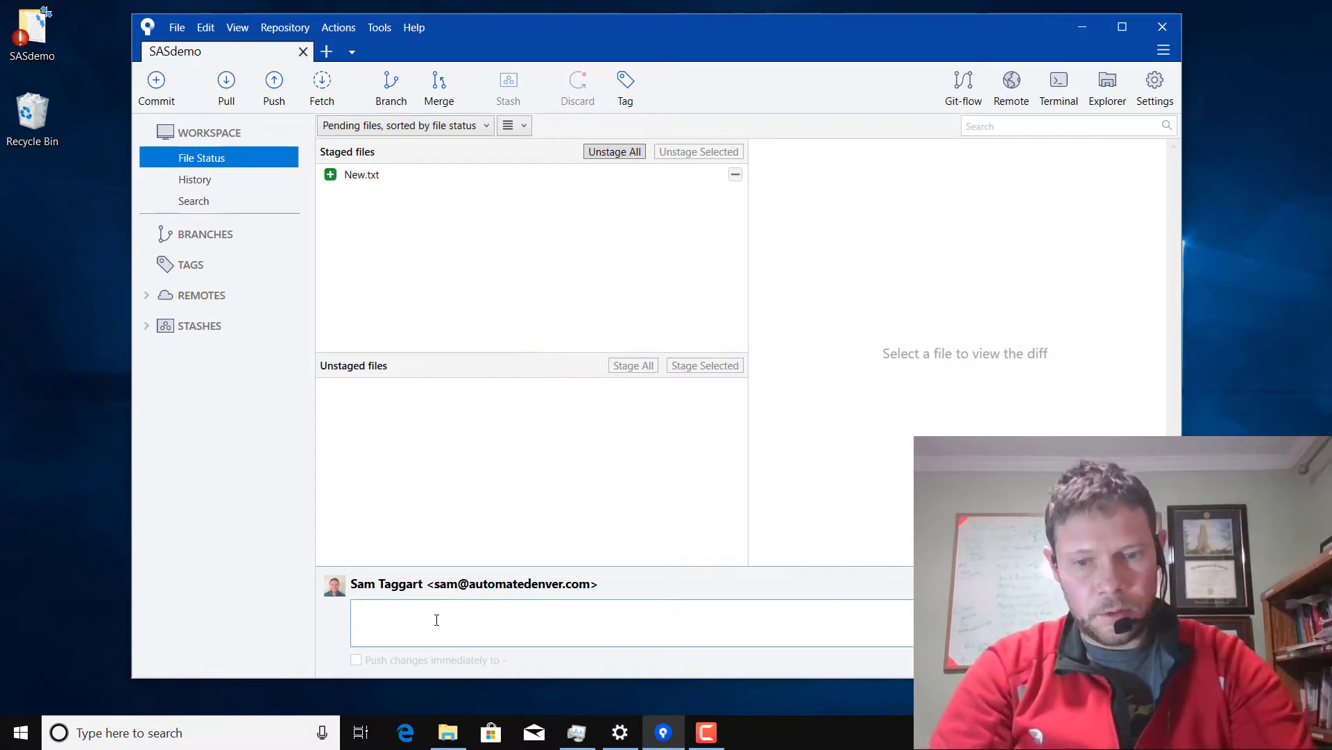
pyautogui.write('initial com')
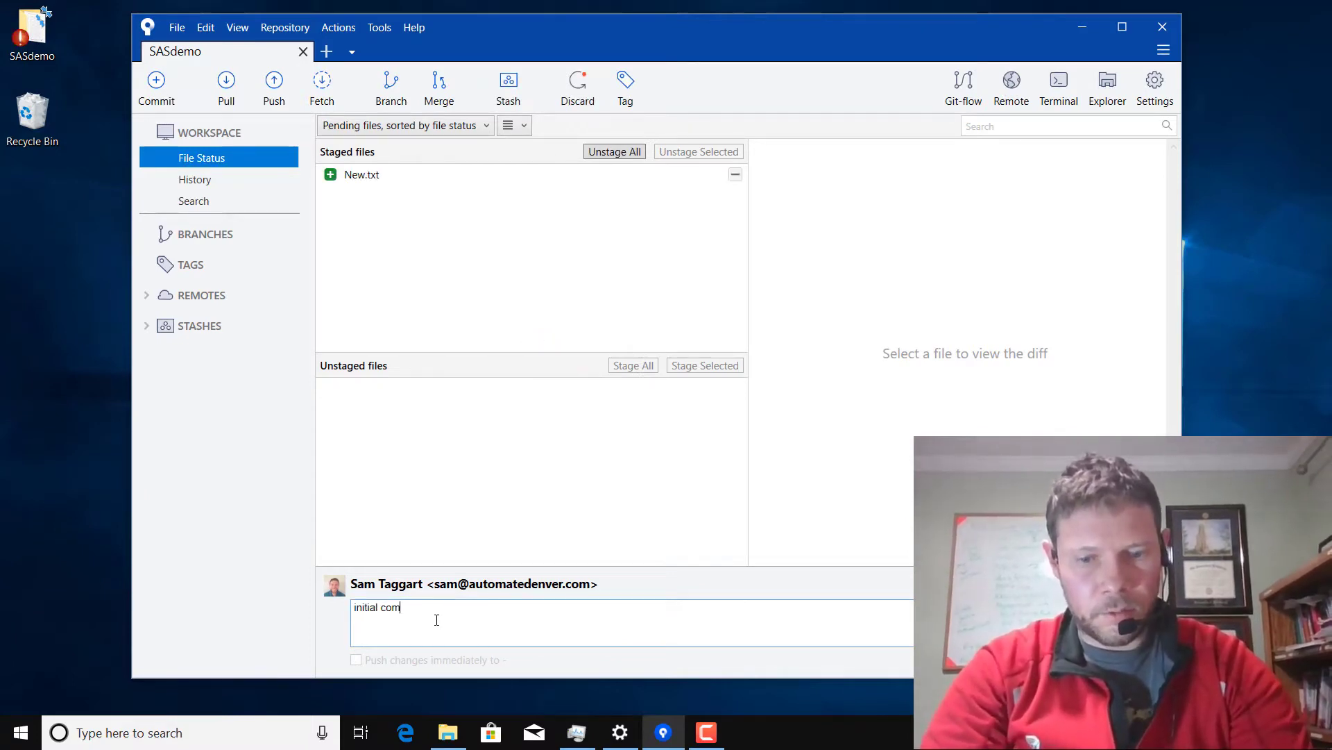
pyautogui.write('mit')
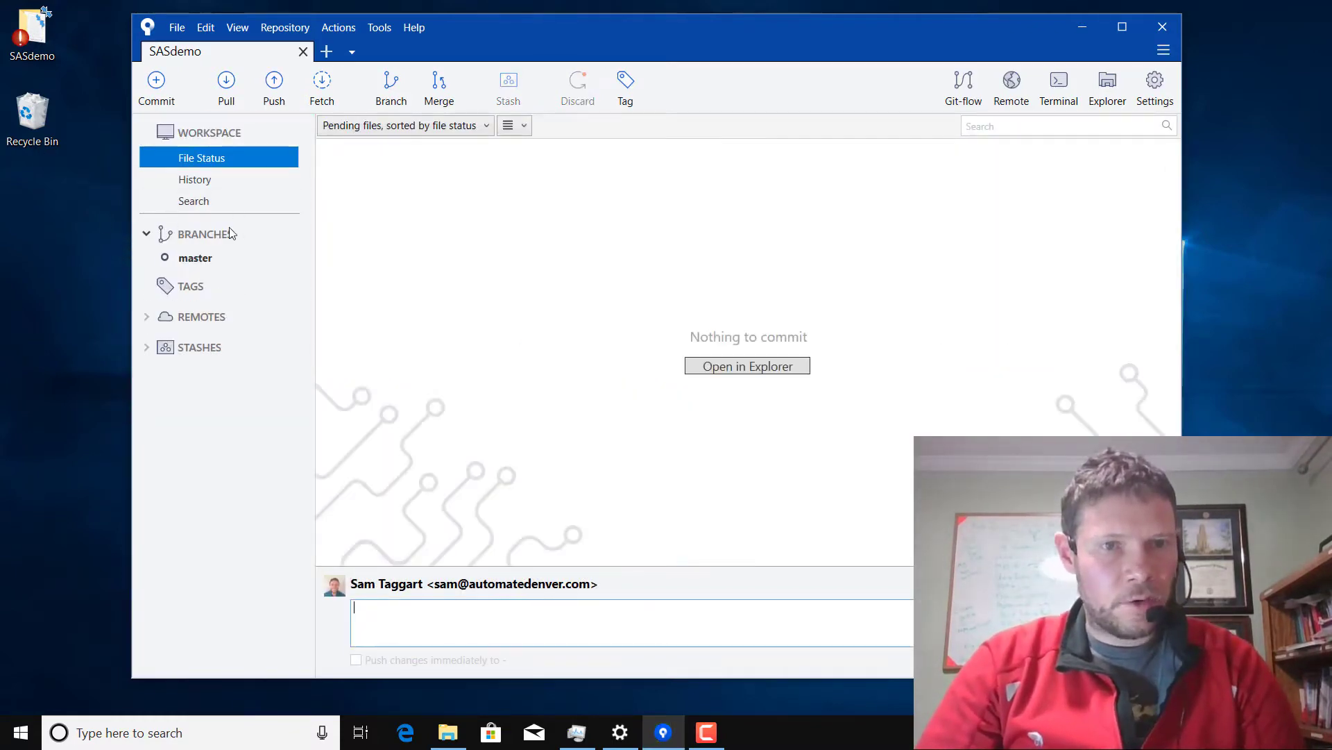
pyautogui.click(195, 258)
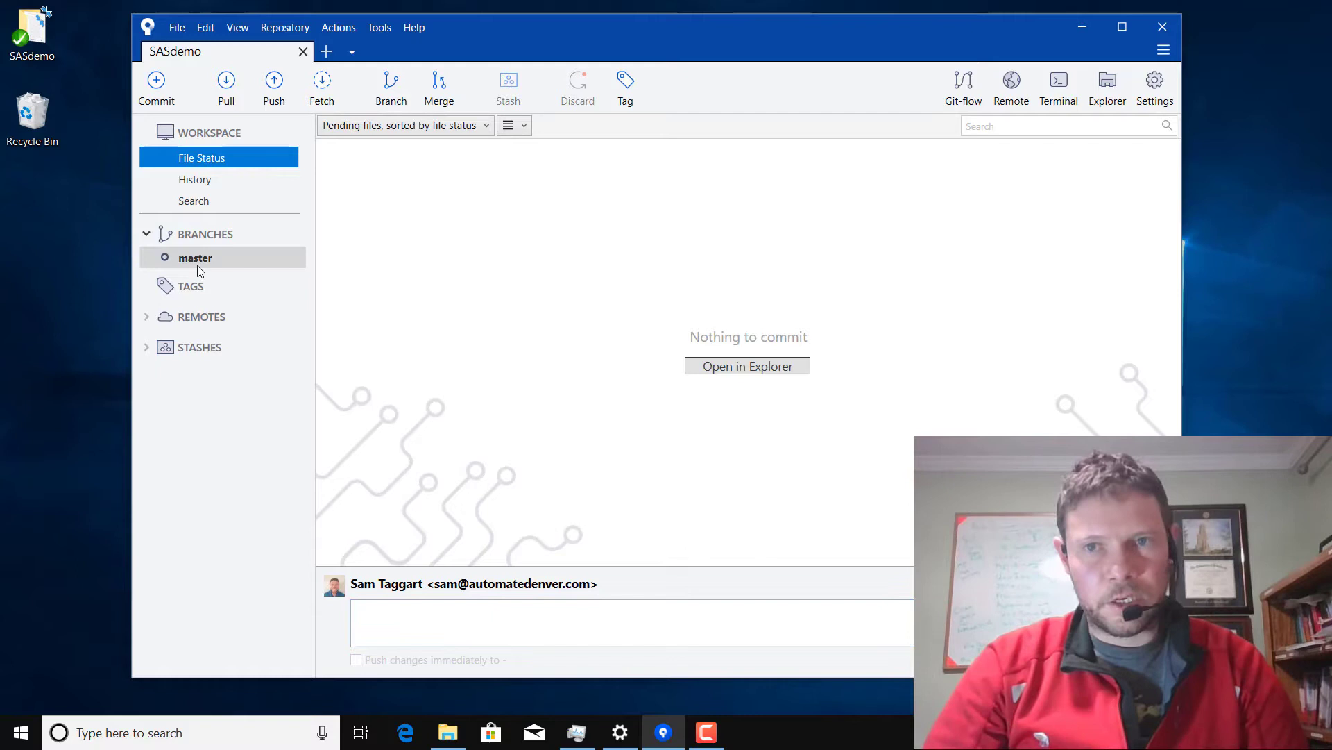
pyautogui.click(194, 179)
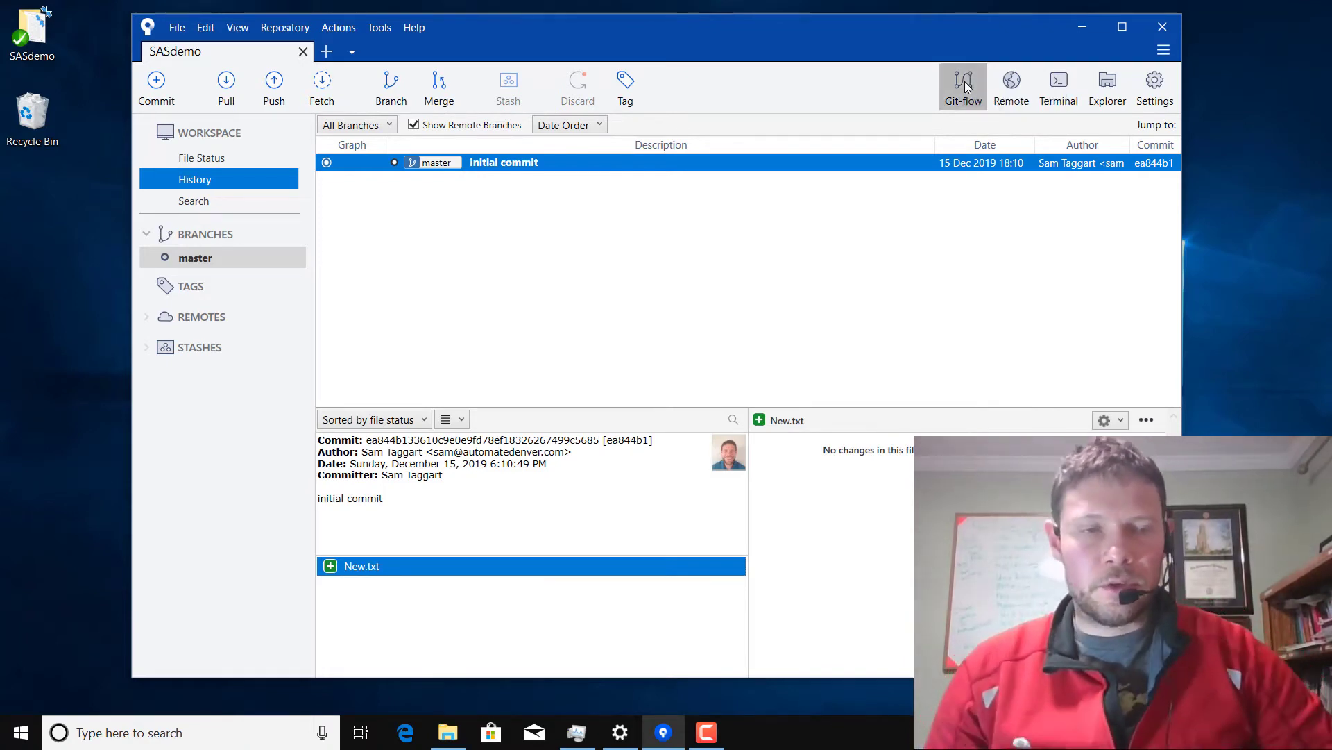
# - Launch Git-flow setup showing master, develop and feature/release/hotfix prefixes
pyautogui.click(963, 84)
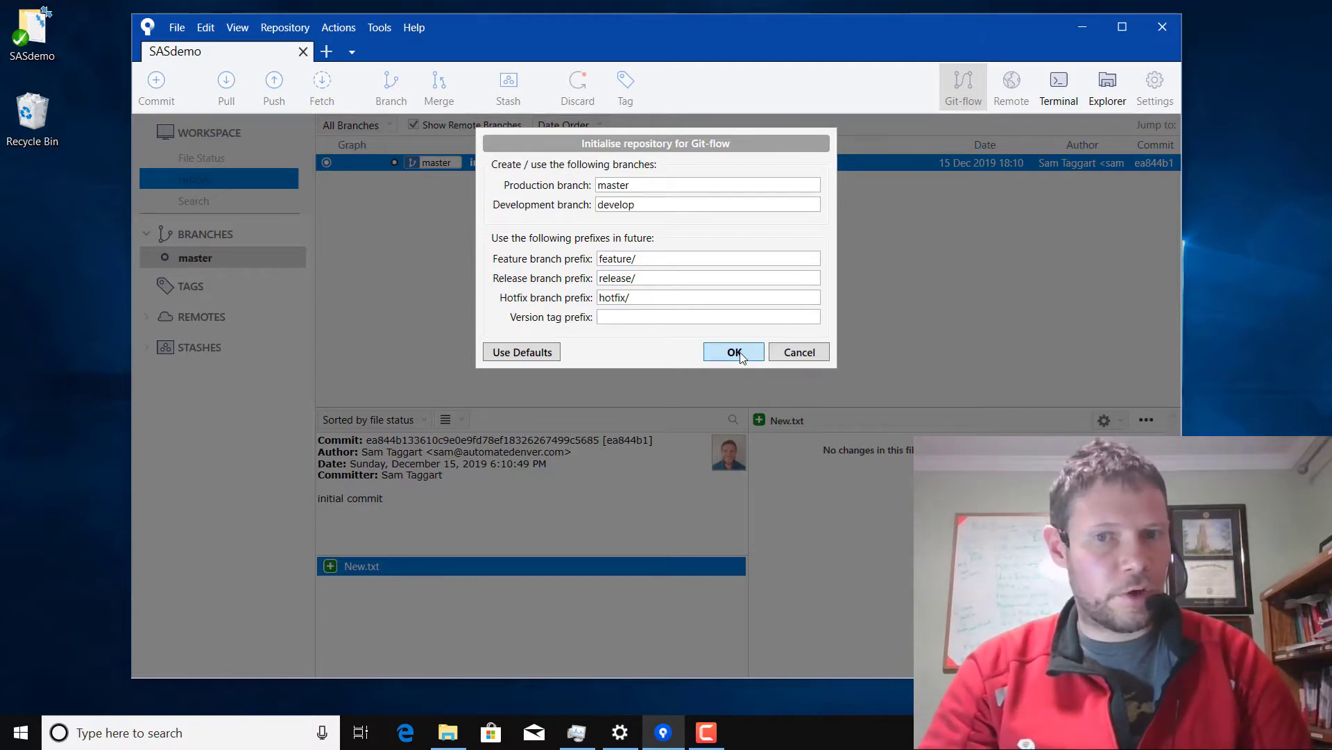
# - Accept the default Git-flow branch names and clear the stalled setup via Task Manager
pyautogui.click(733, 351)
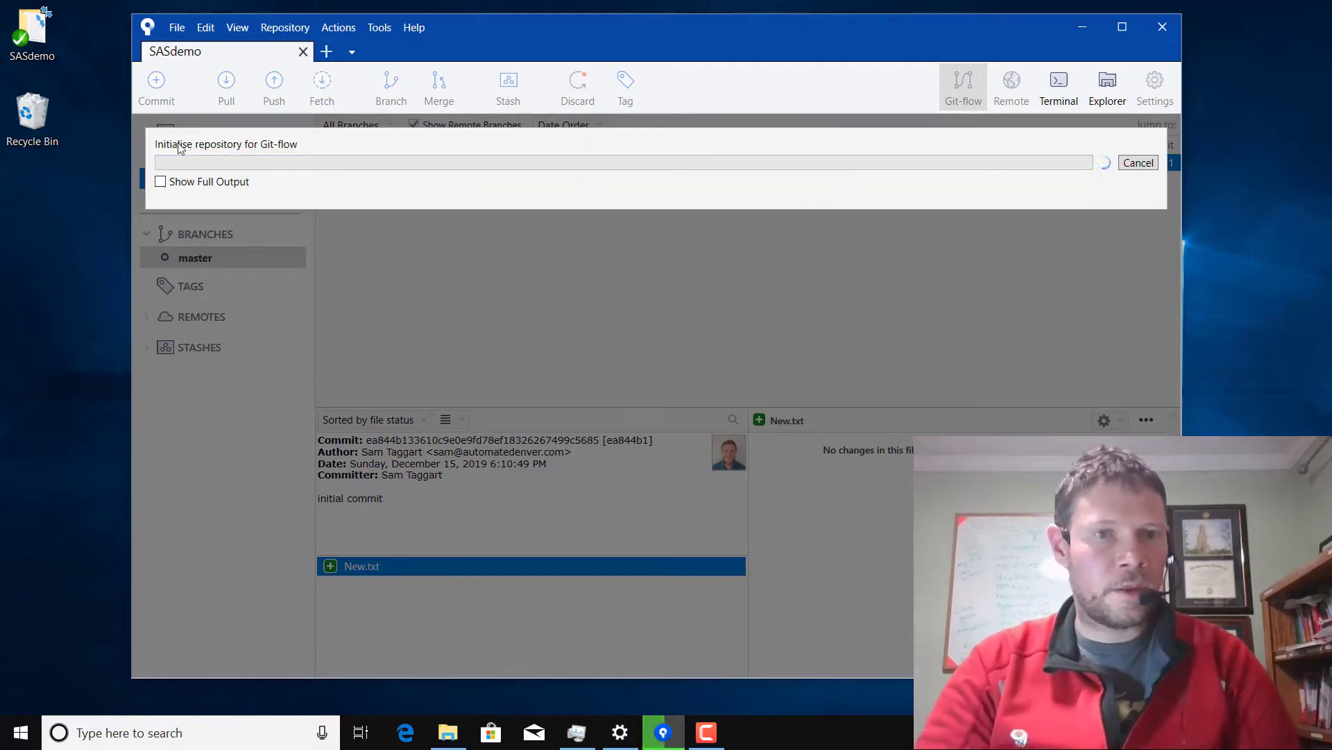
pyautogui.click(159, 181)
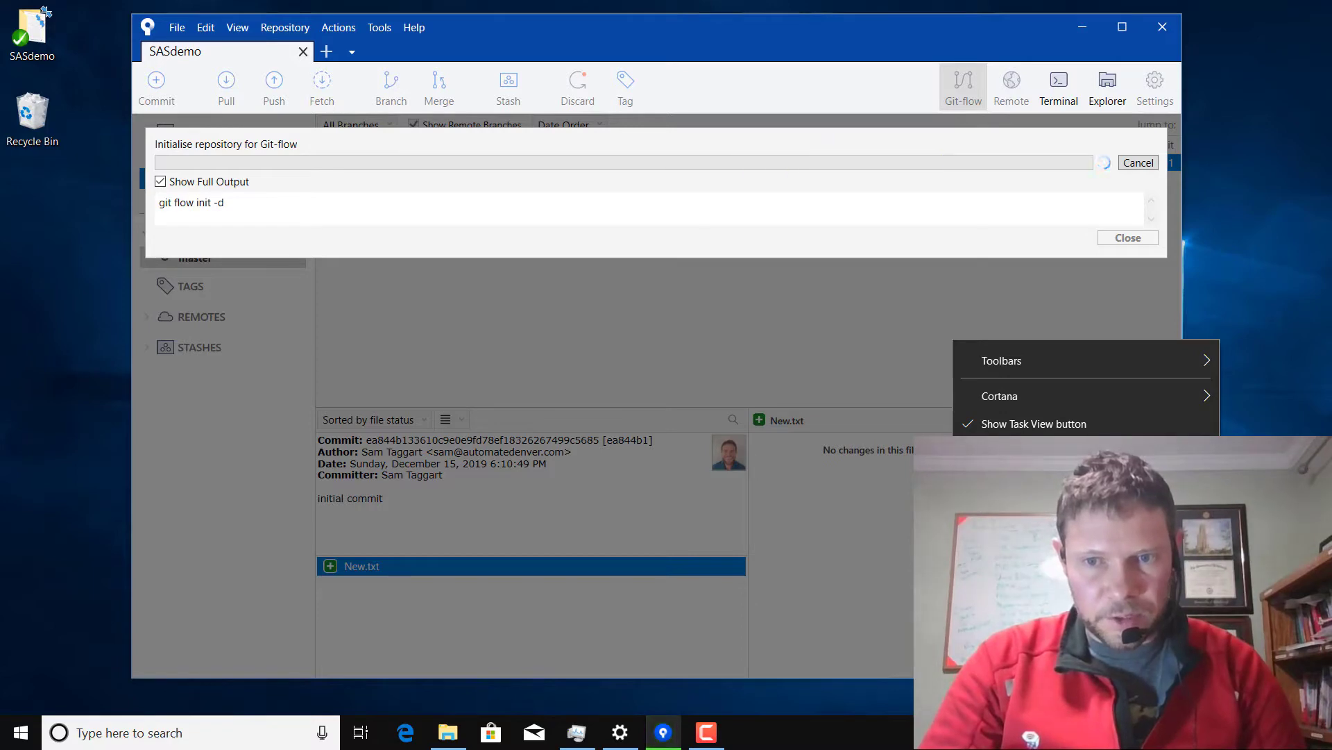
pyautogui.click(569, 300)
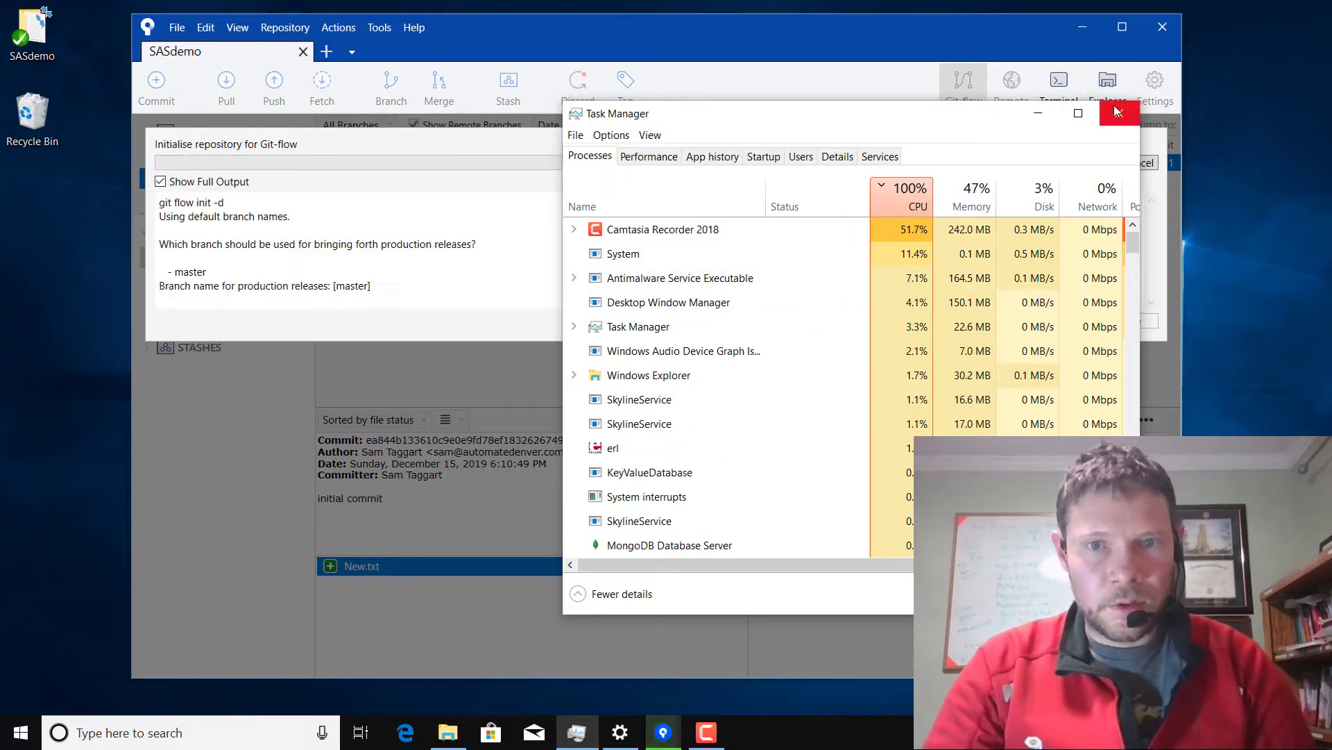
pyautogui.click(1118, 113)
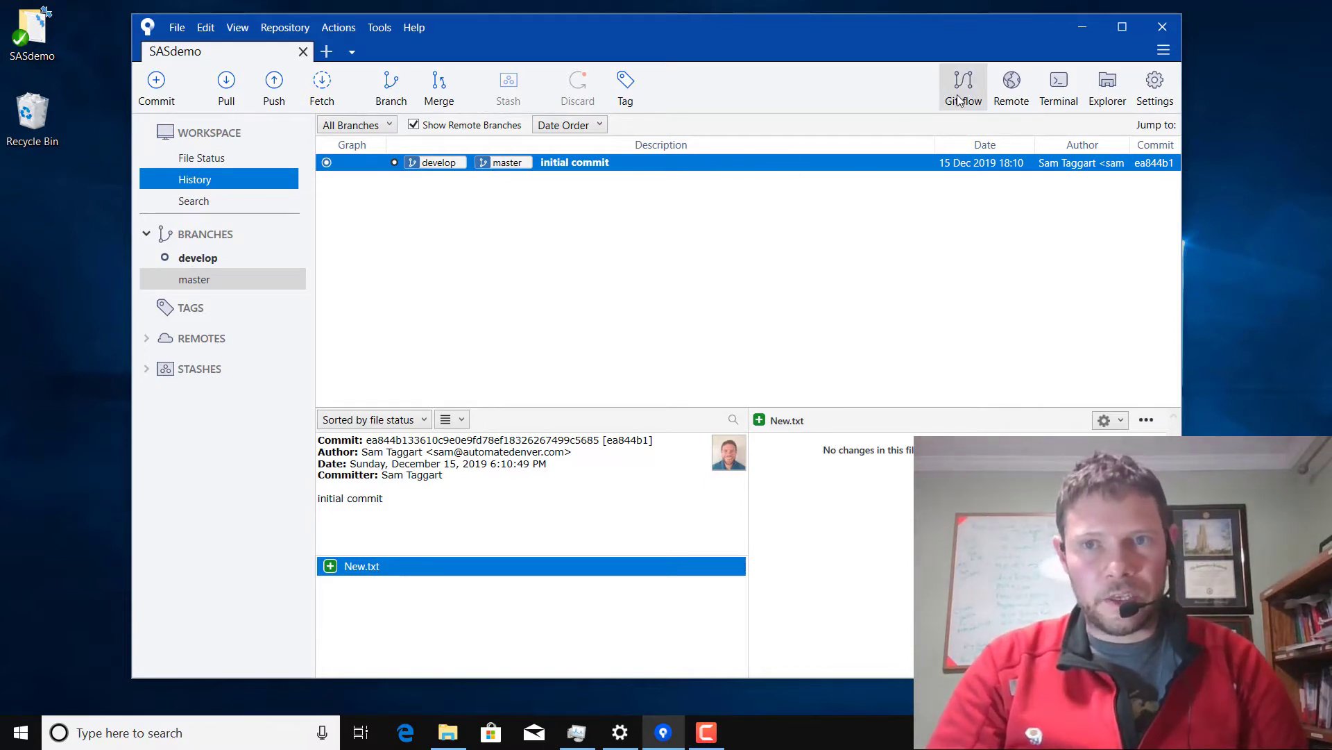
# - Cancel the Choose Next Flow Action prompt and open the SASdemo folder in Explorer
pyautogui.click(962, 85)
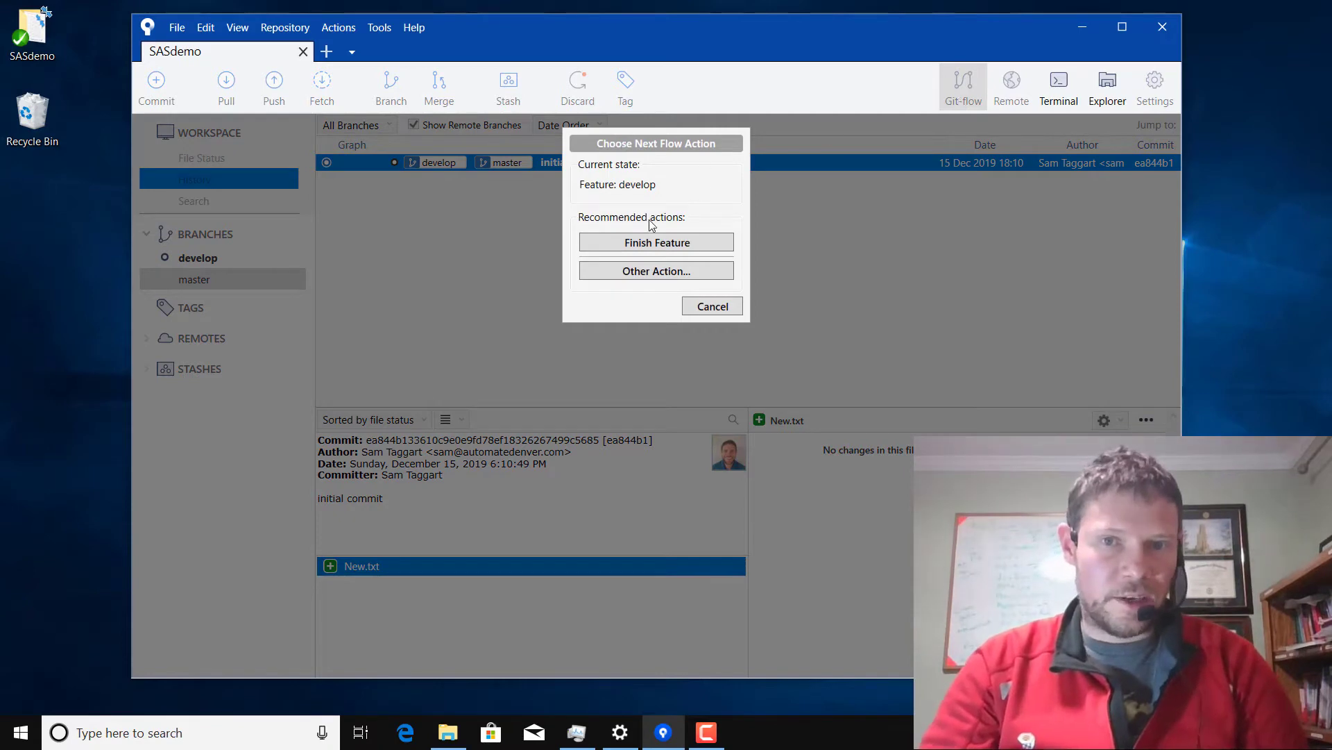
pyautogui.moveTo(614, 201)
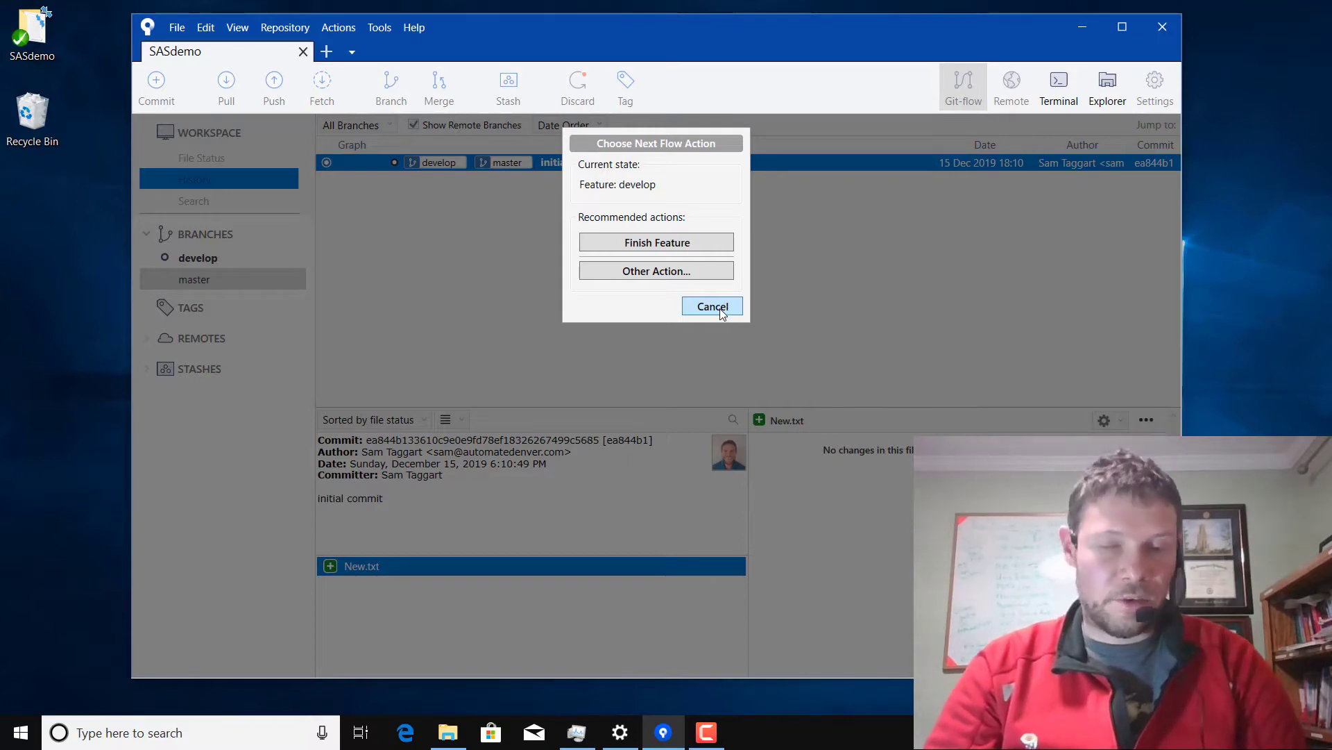
pyautogui.click(712, 306)
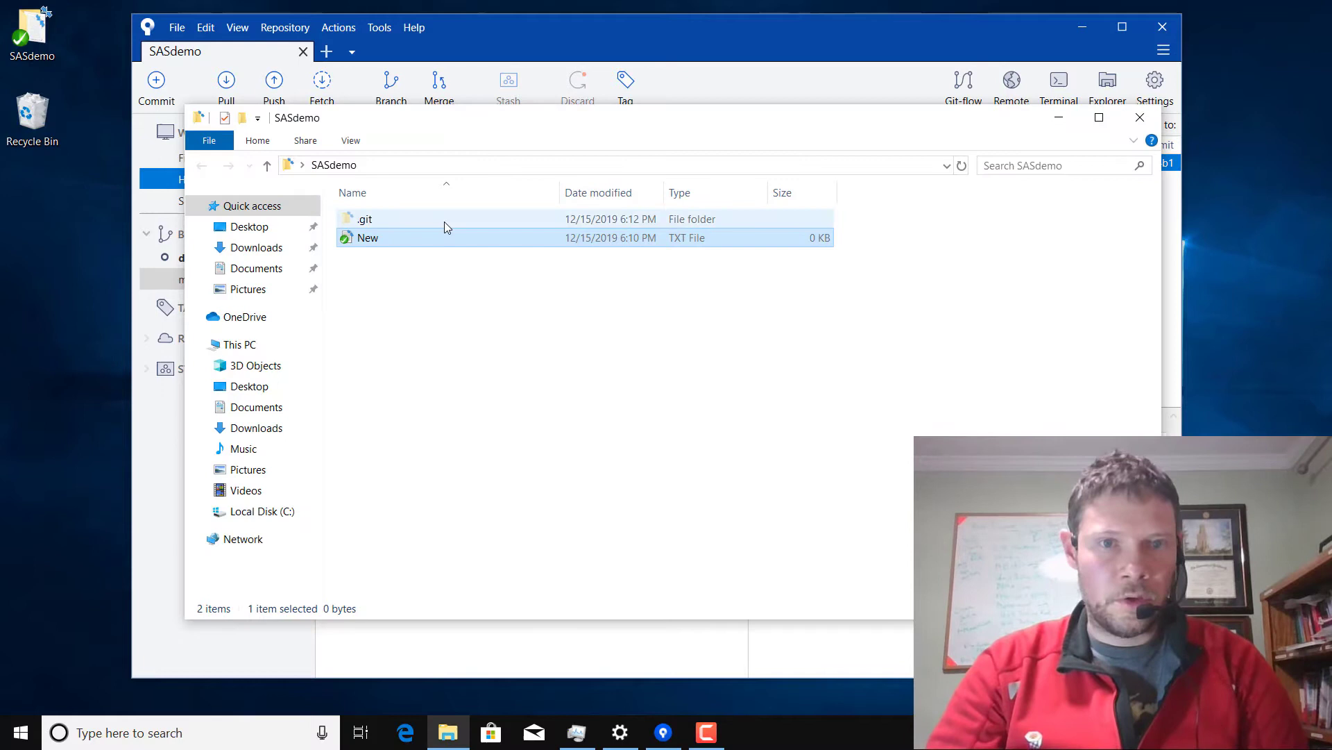
# - Open the config file inside .git for editing in GVIM
pyautogui.doubleClick(364, 218)
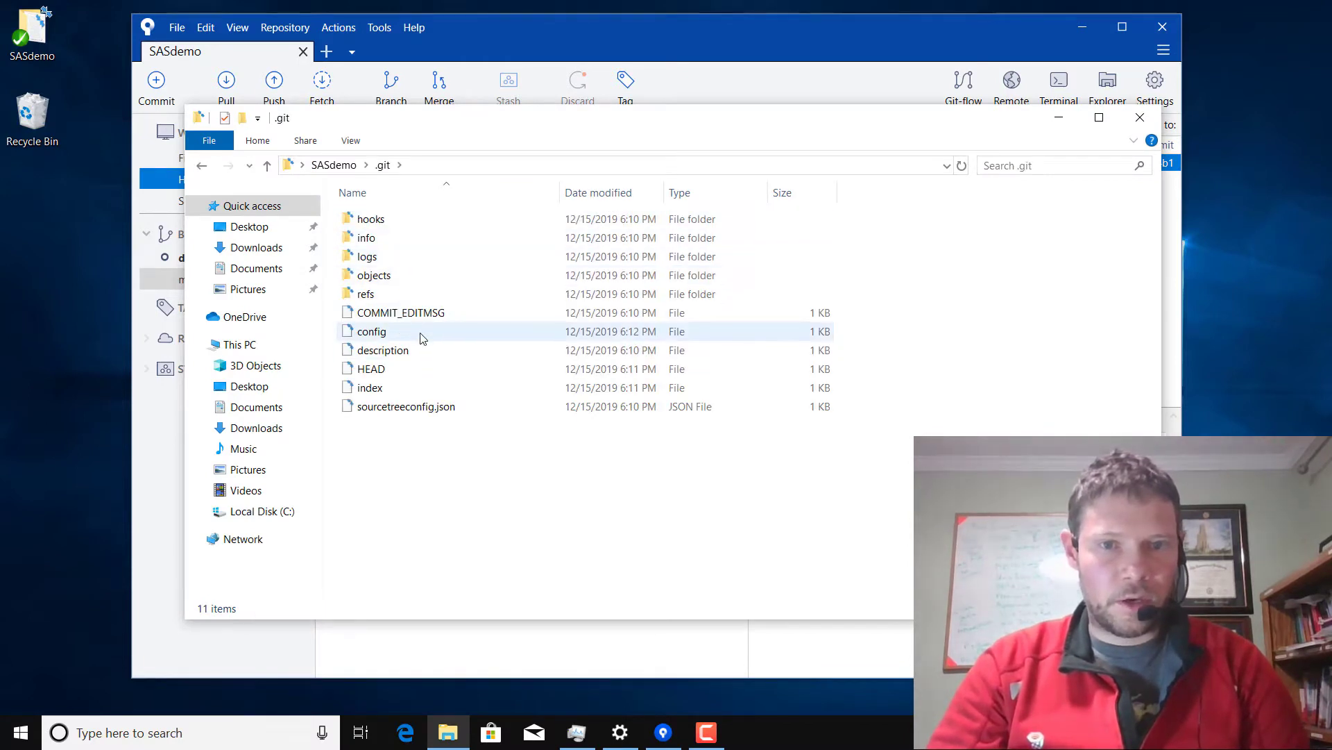
pyautogui.rightClick(371, 332)
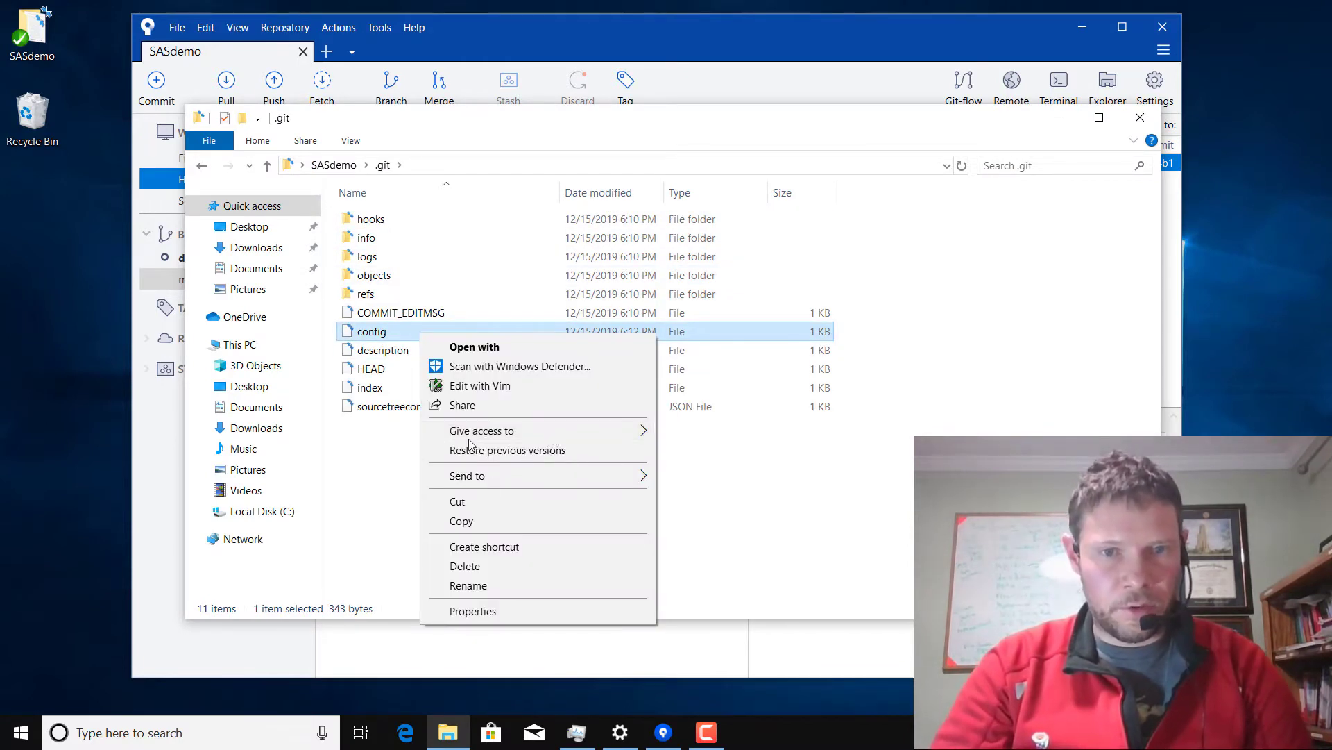
pyautogui.click(531, 394)
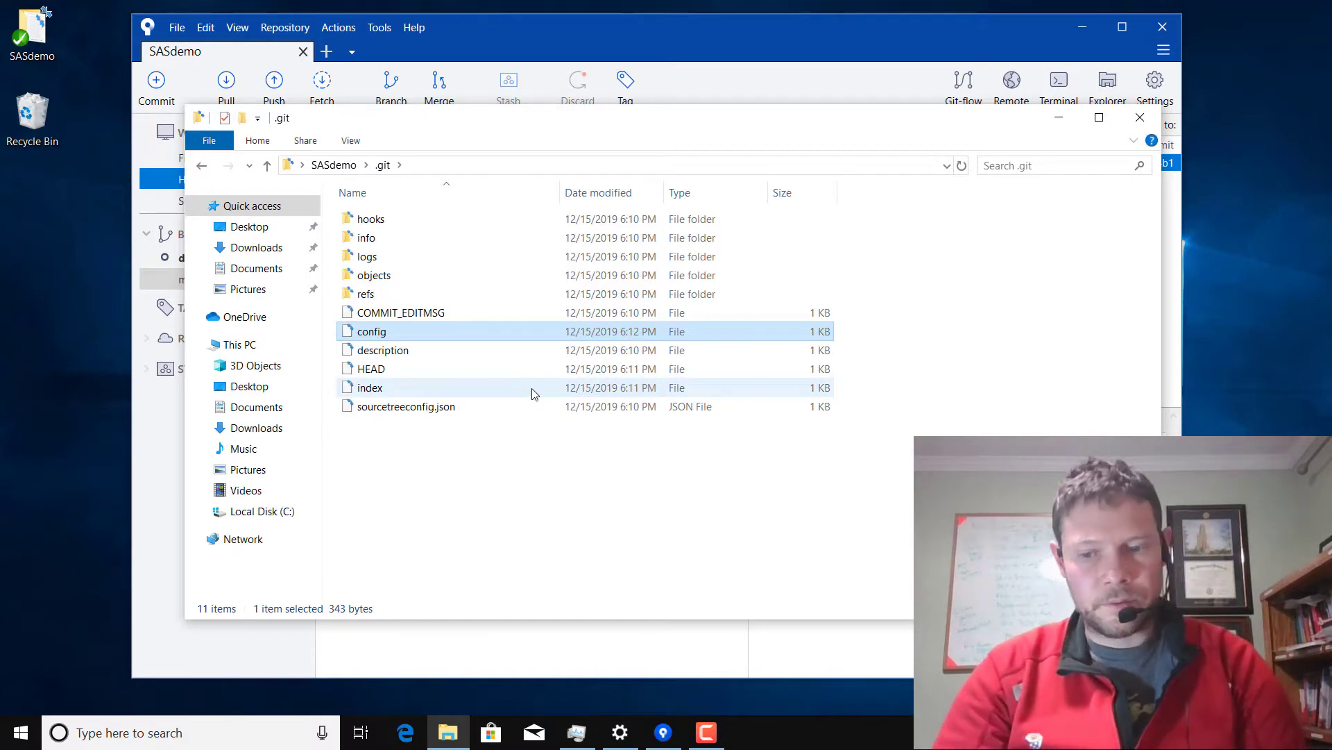
pyautogui.doubleClick(371, 330)
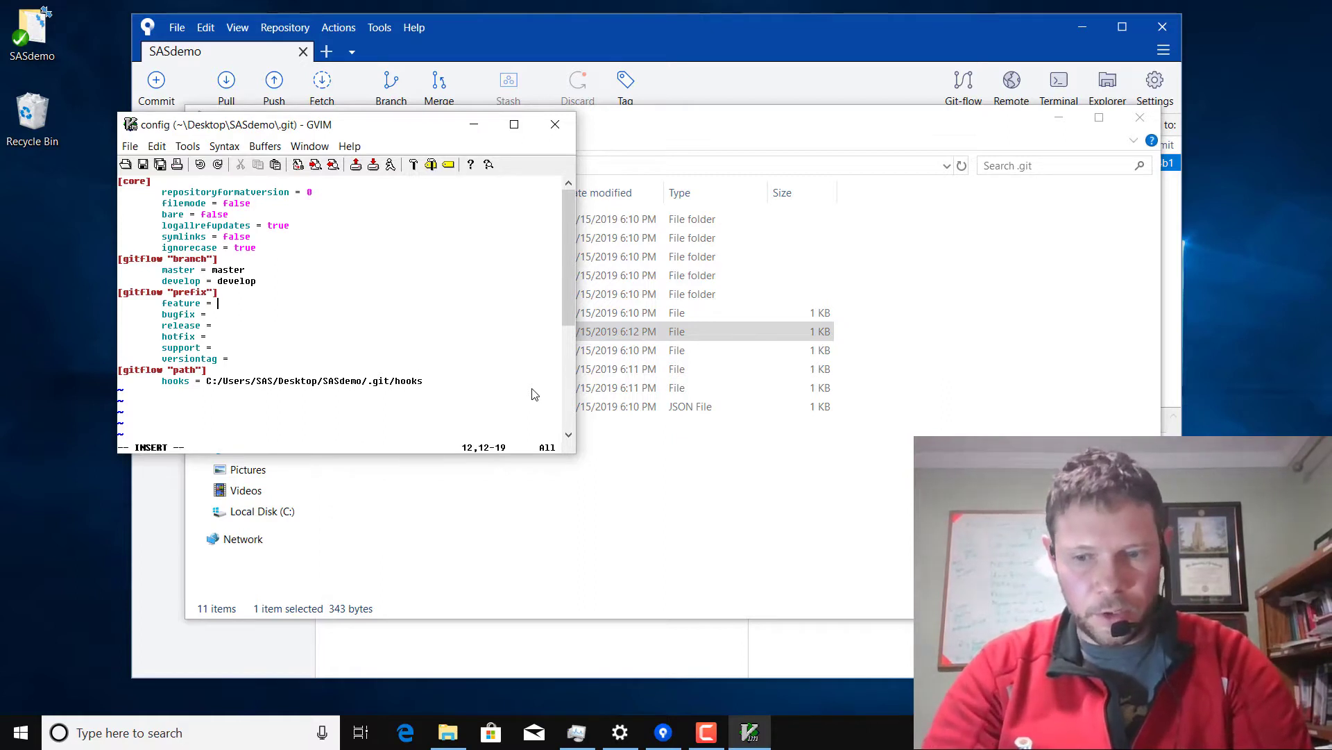
# - Enter feature/, bugfix/, release/, hotfix/ and support/ as the gitflow branch prefixes
pyautogui.write('/featu')
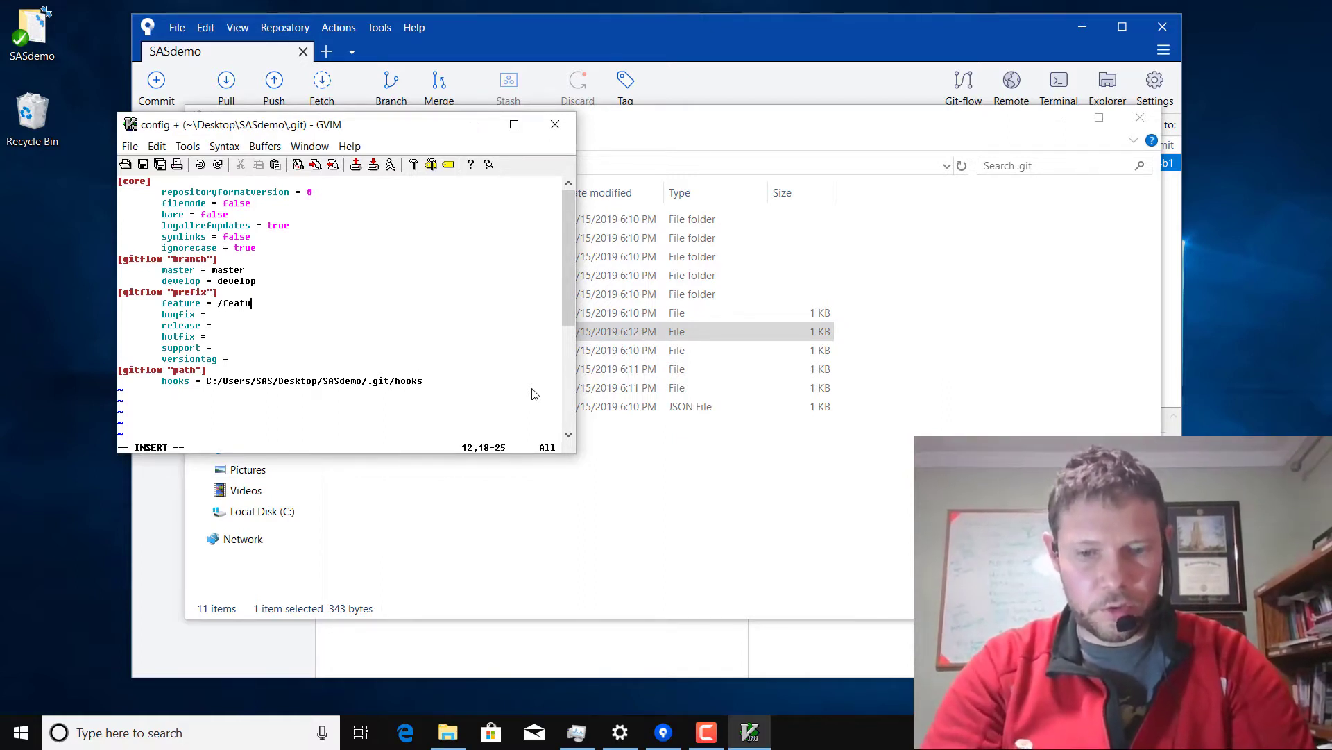
pyautogui.press('BackSpace')
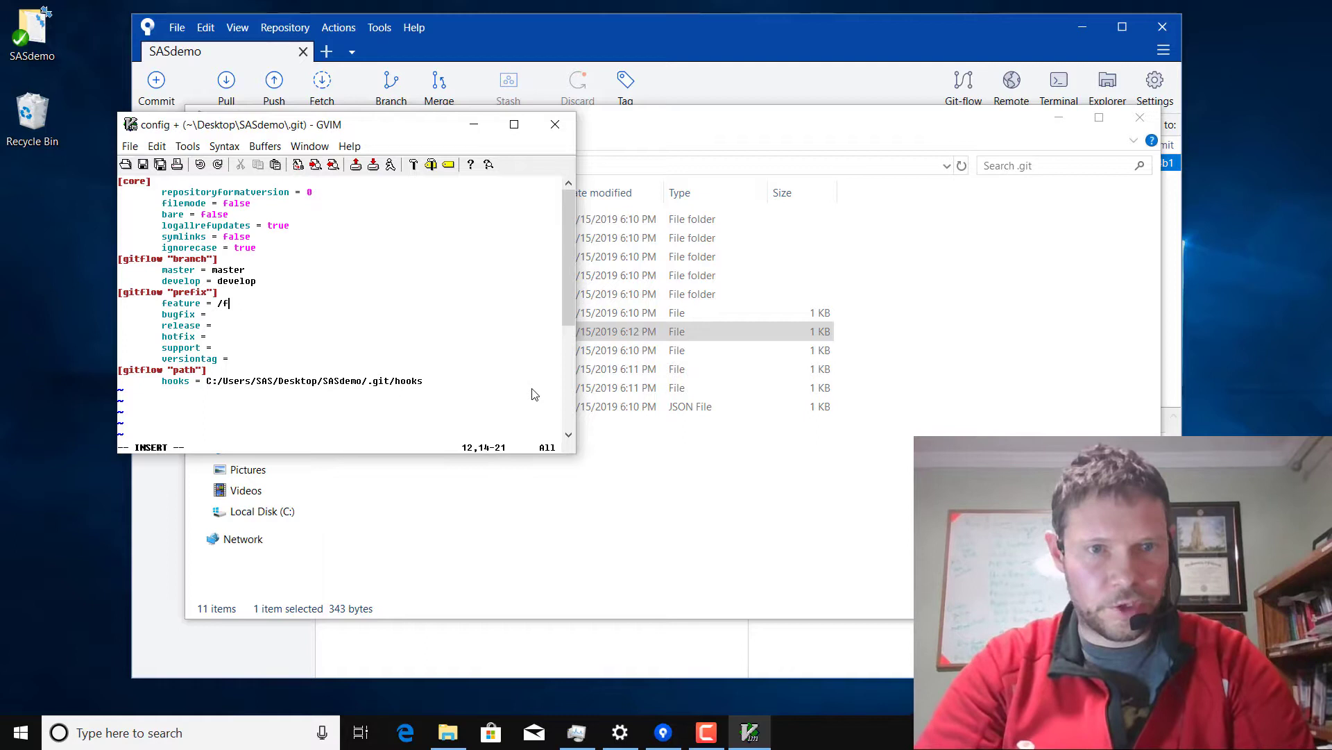
pyautogui.write('eature')
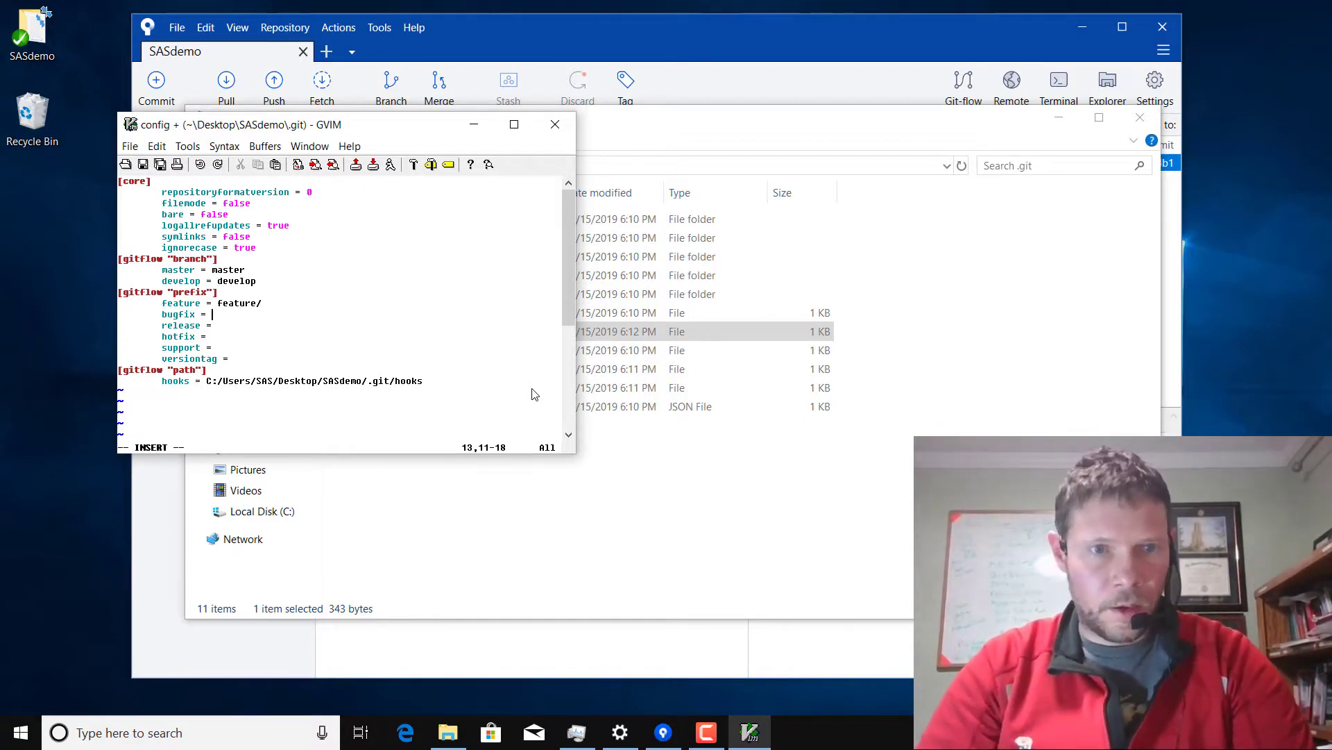
pyautogui.write('bugfix/')
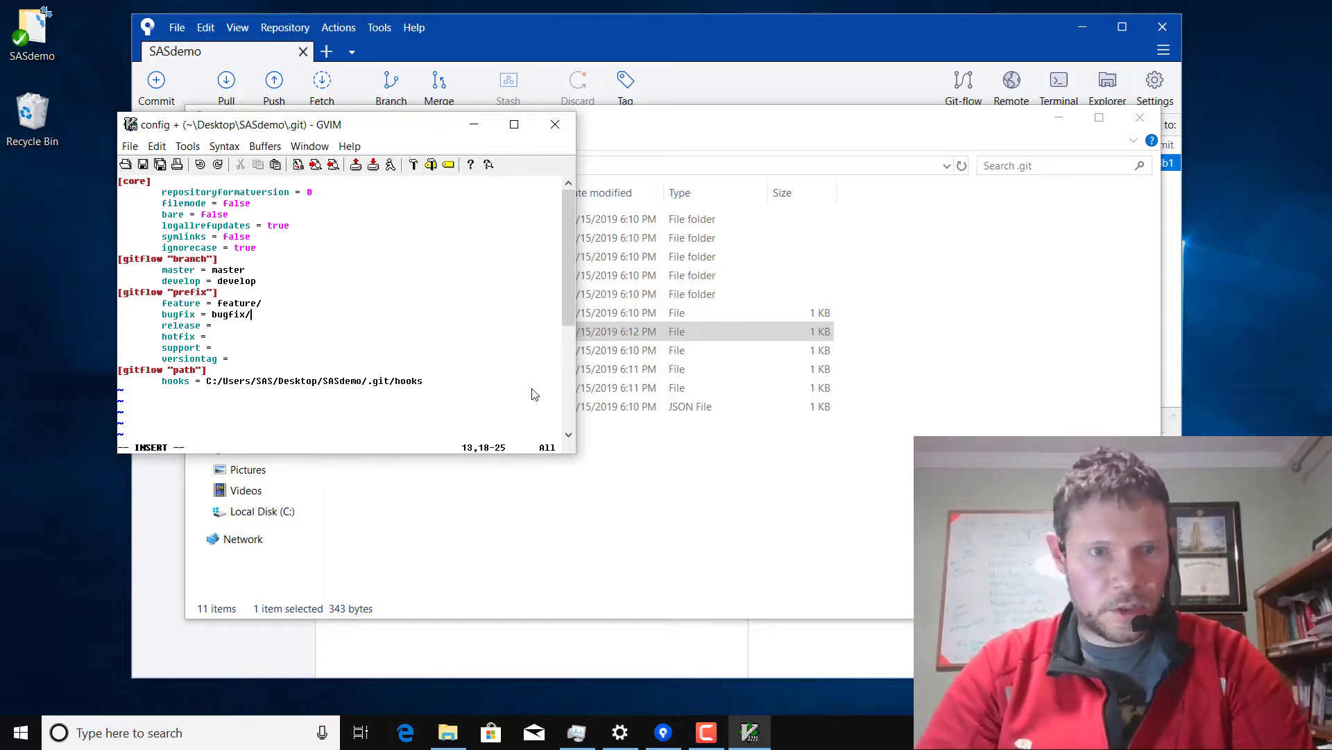
pyautogui.write('release')
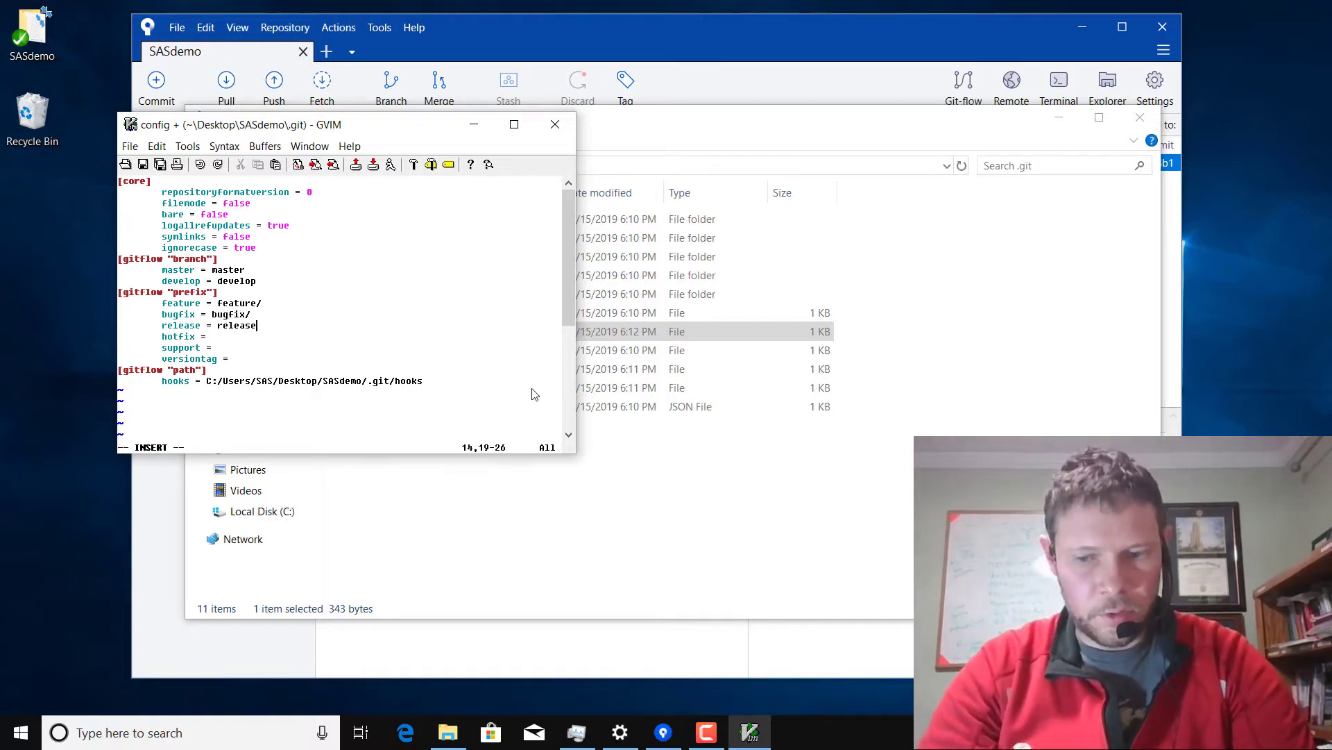
pyautogui.write('hotfix/')
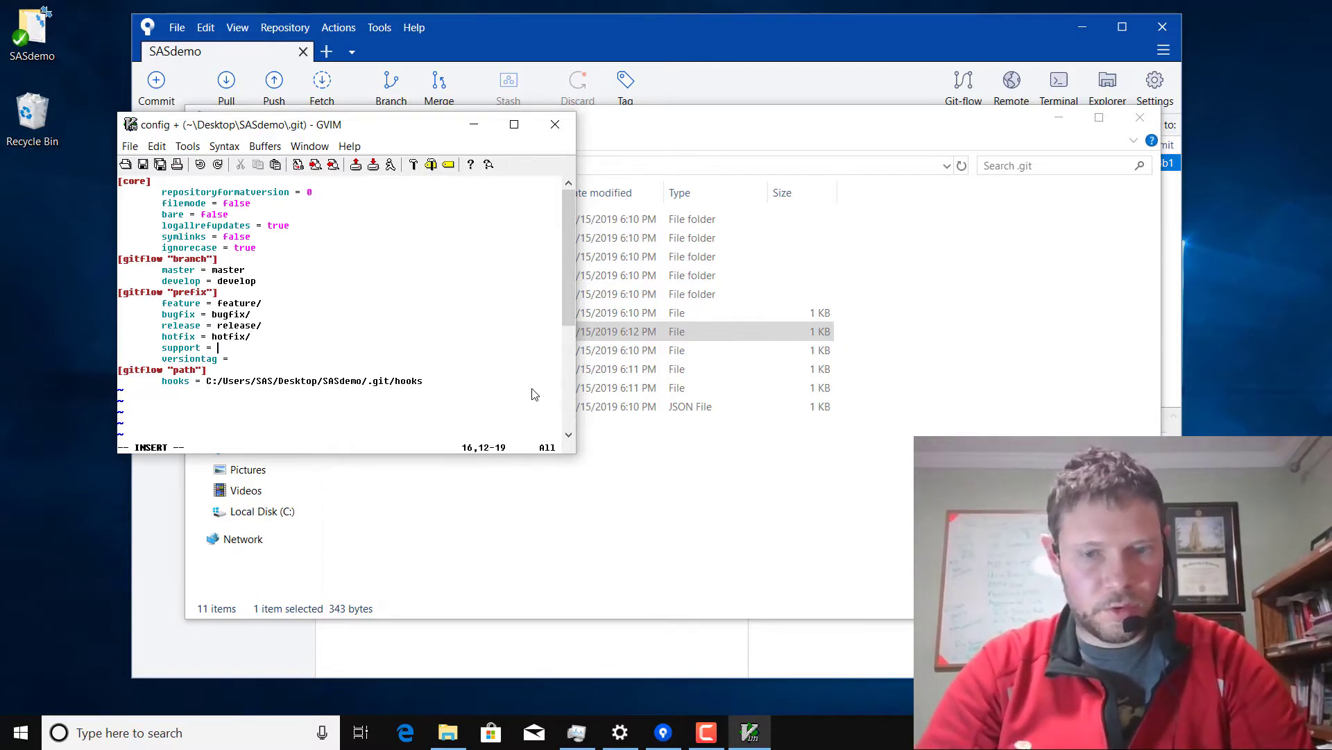
pyautogui.write('support/')
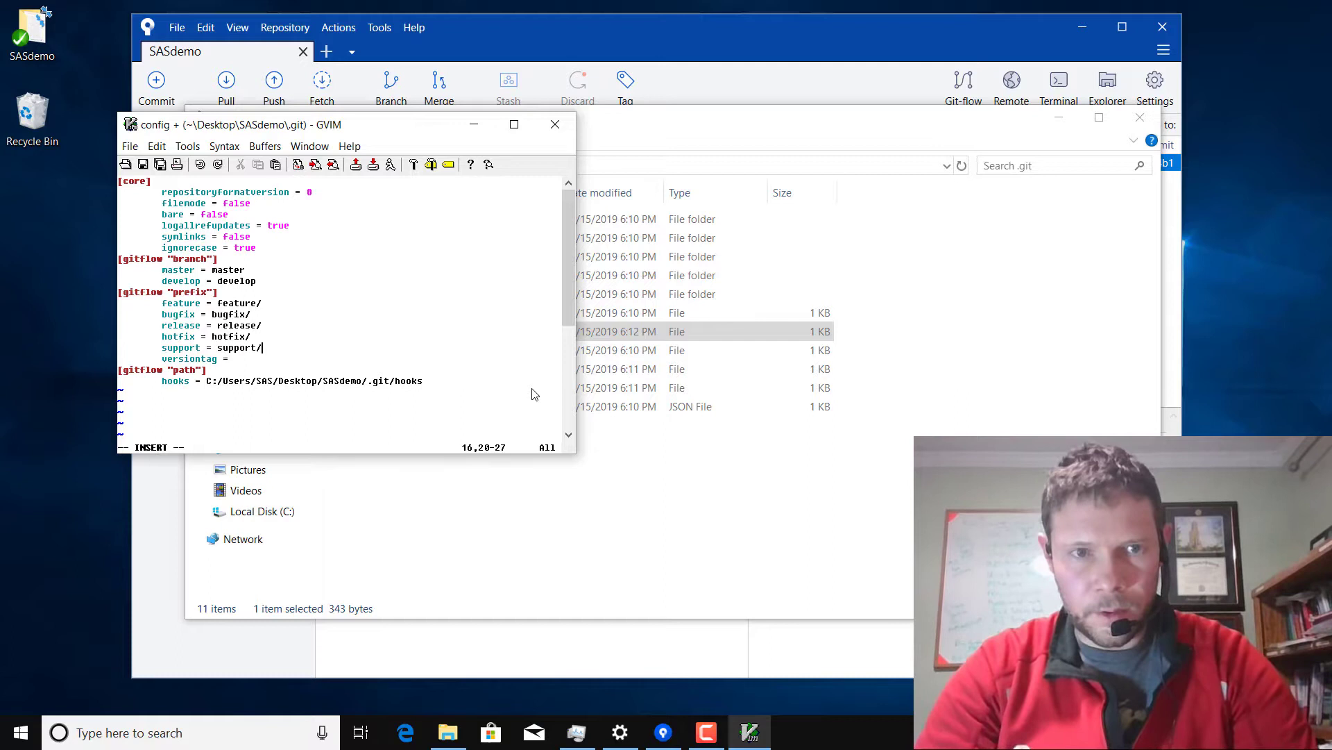
pyautogui.moveTo(607, 6)
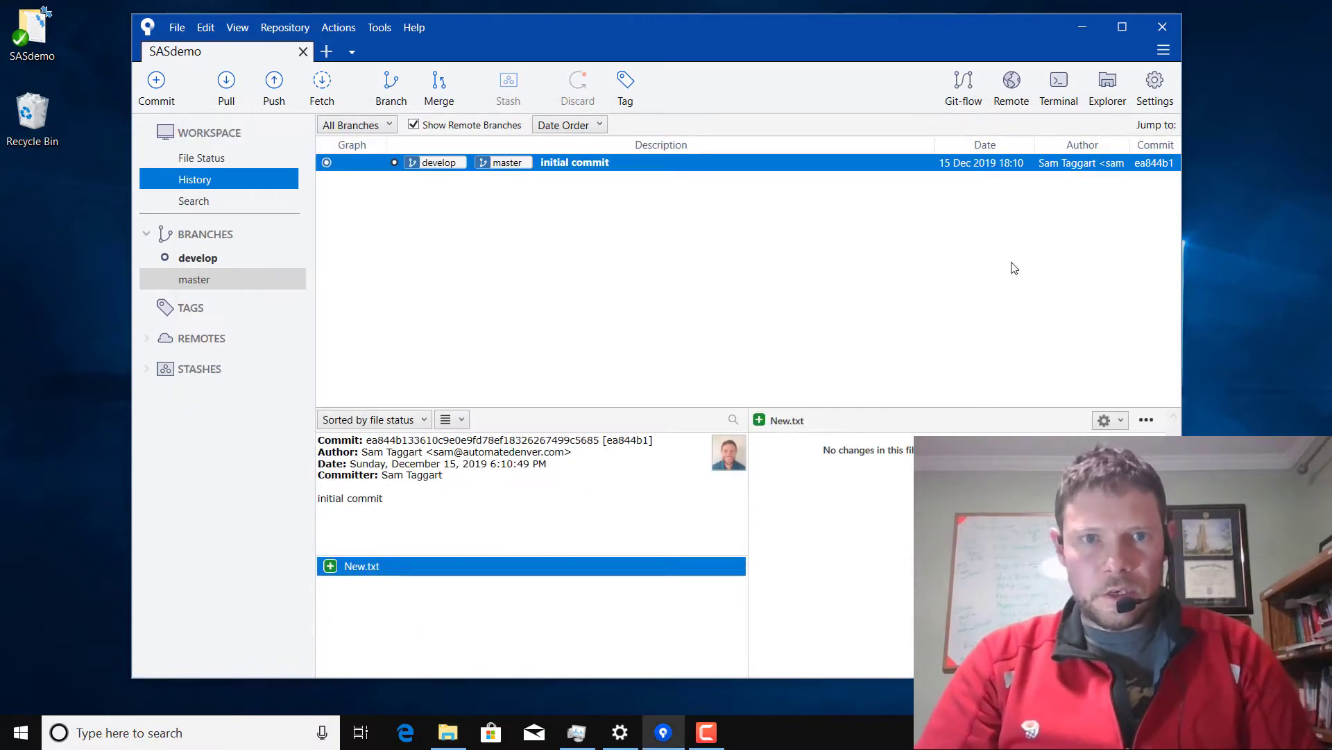
pyautogui.moveTo(964, 85)
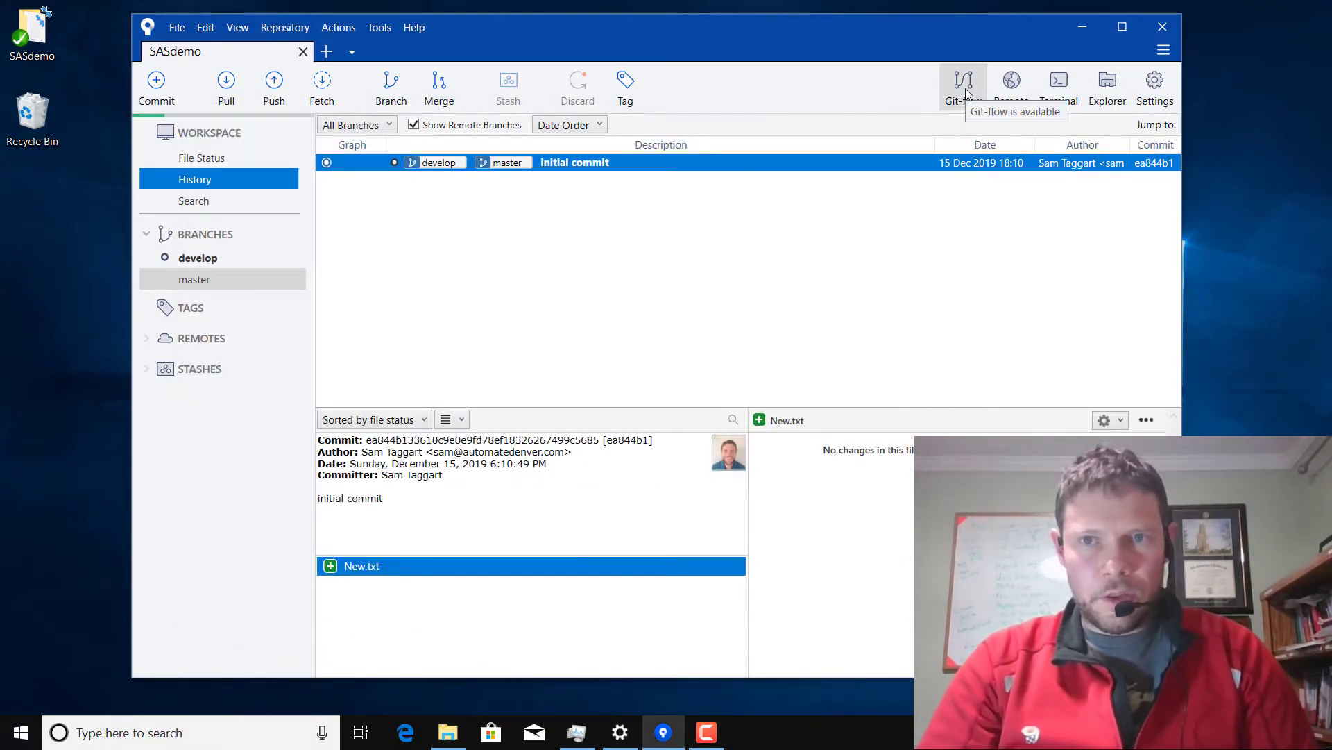
pyautogui.moveTo(814, 104)
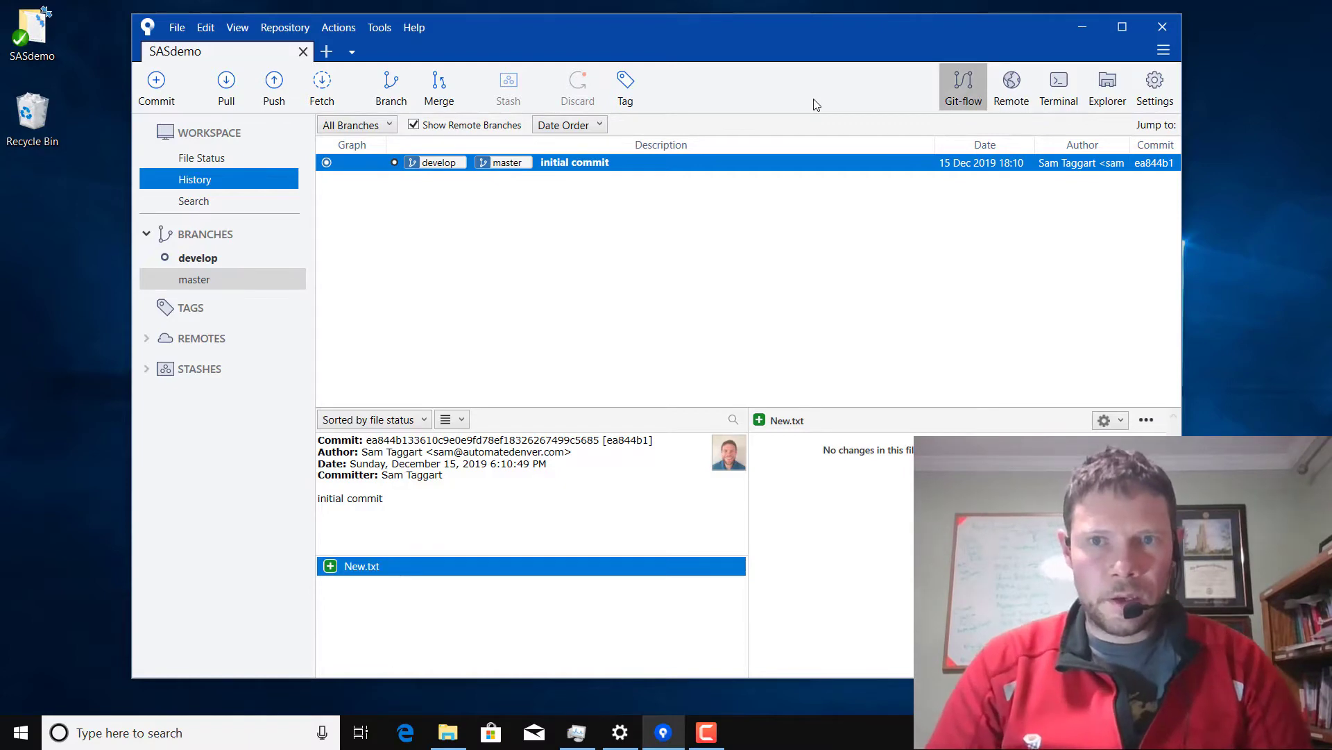
# - Choose Start New Feature from the Git-flow action choices
pyautogui.click(962, 85)
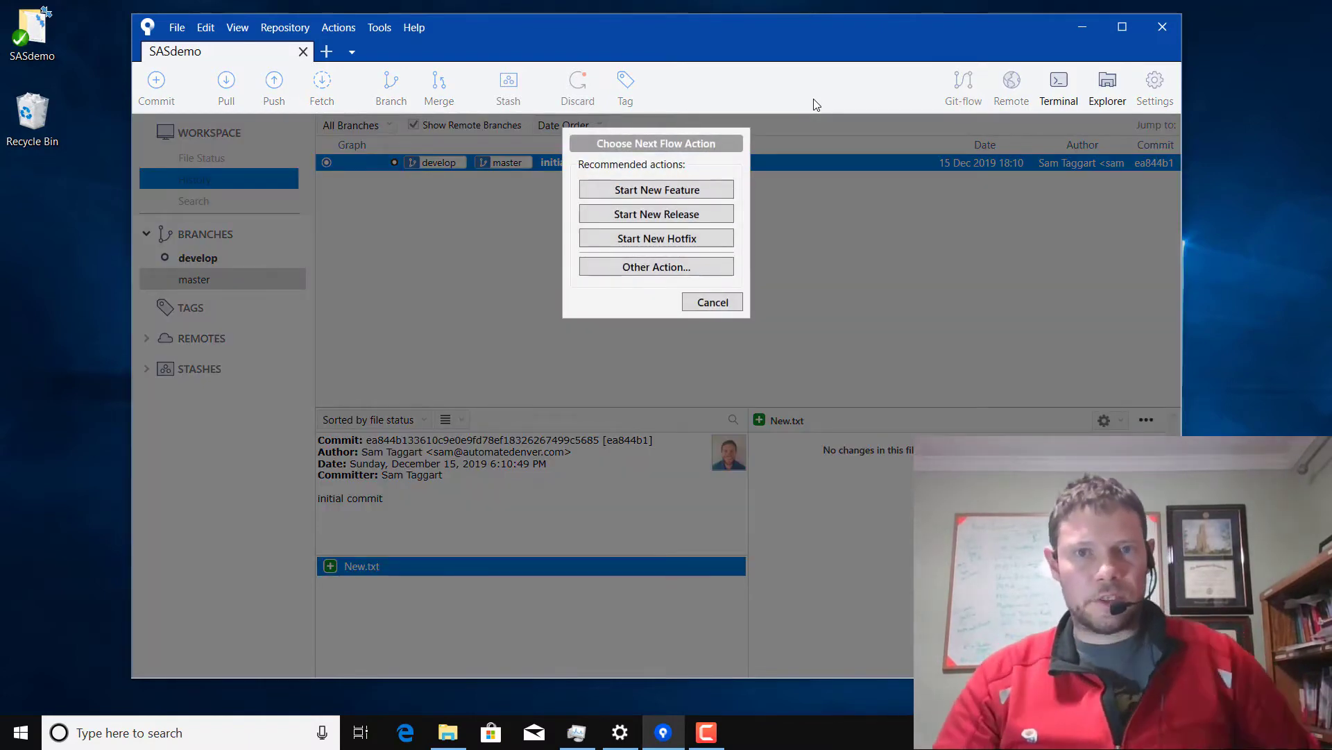
pyautogui.moveTo(656, 213)
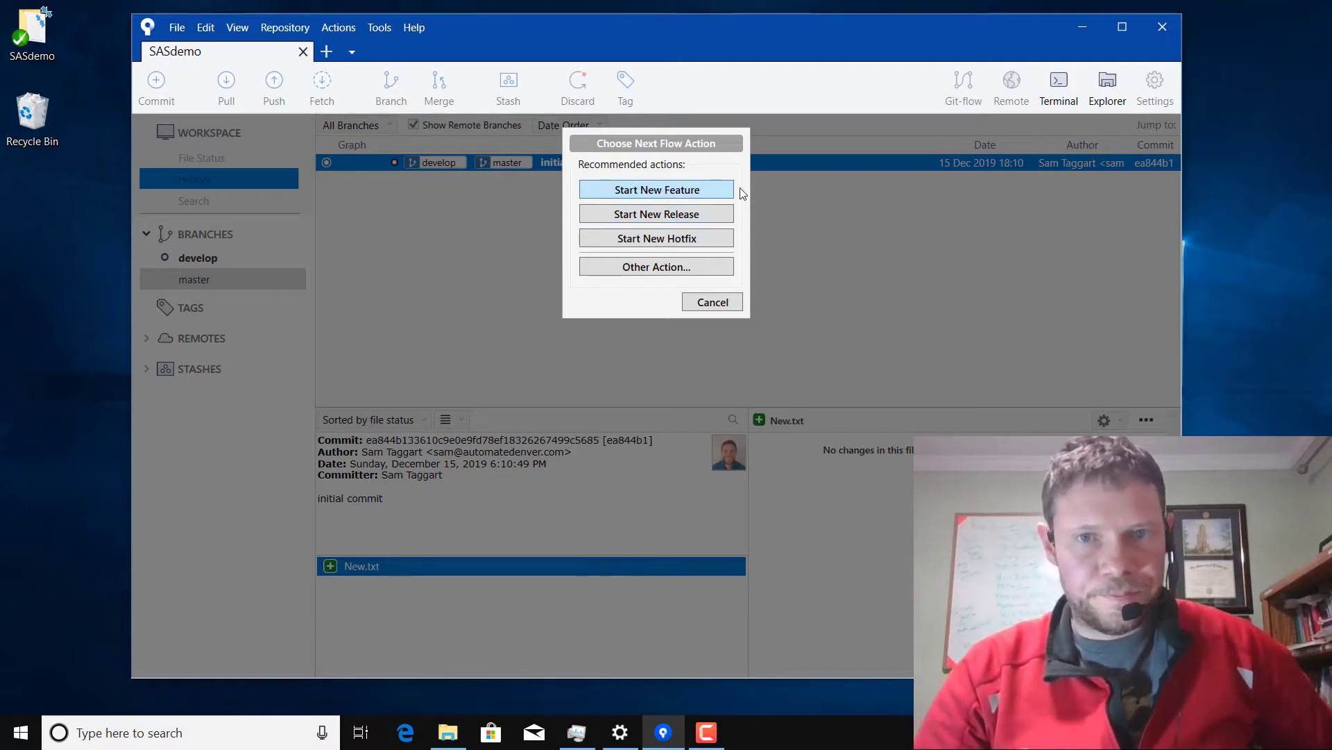
pyautogui.moveTo(691, 195)
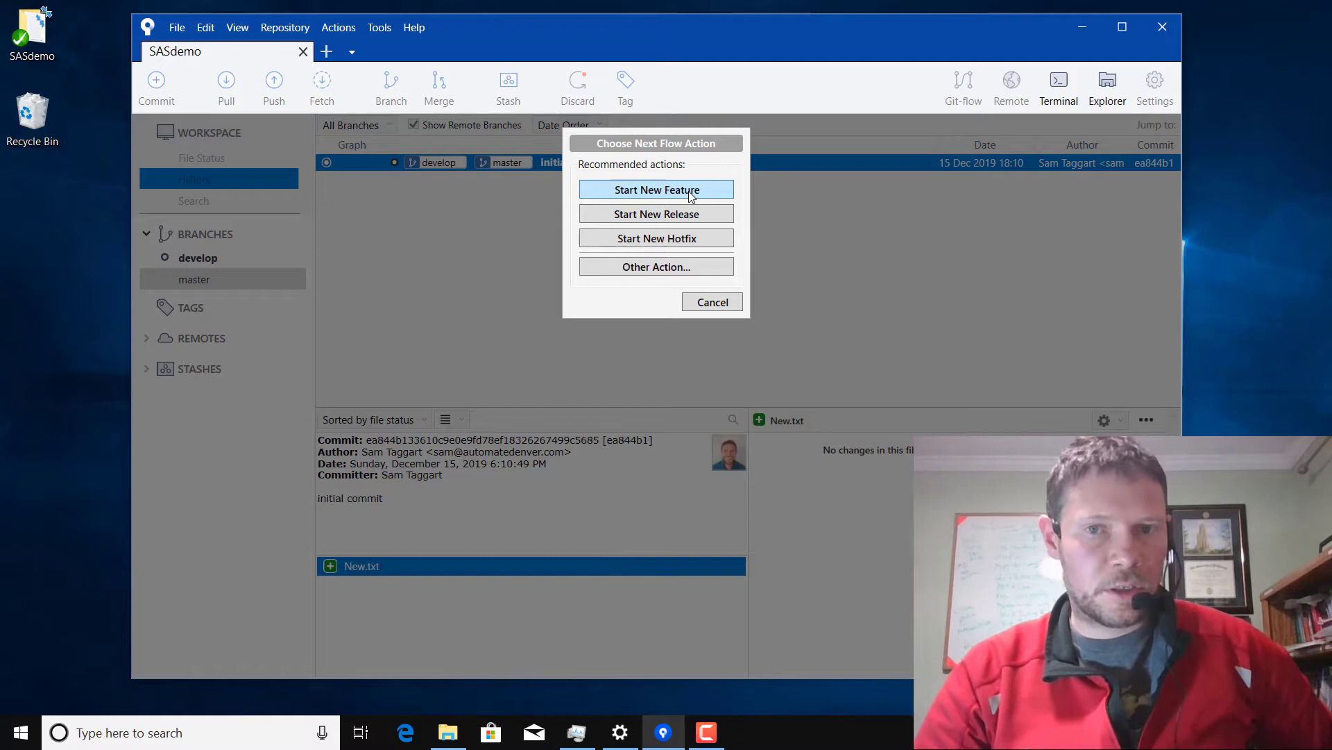
pyautogui.moveTo(639, 198)
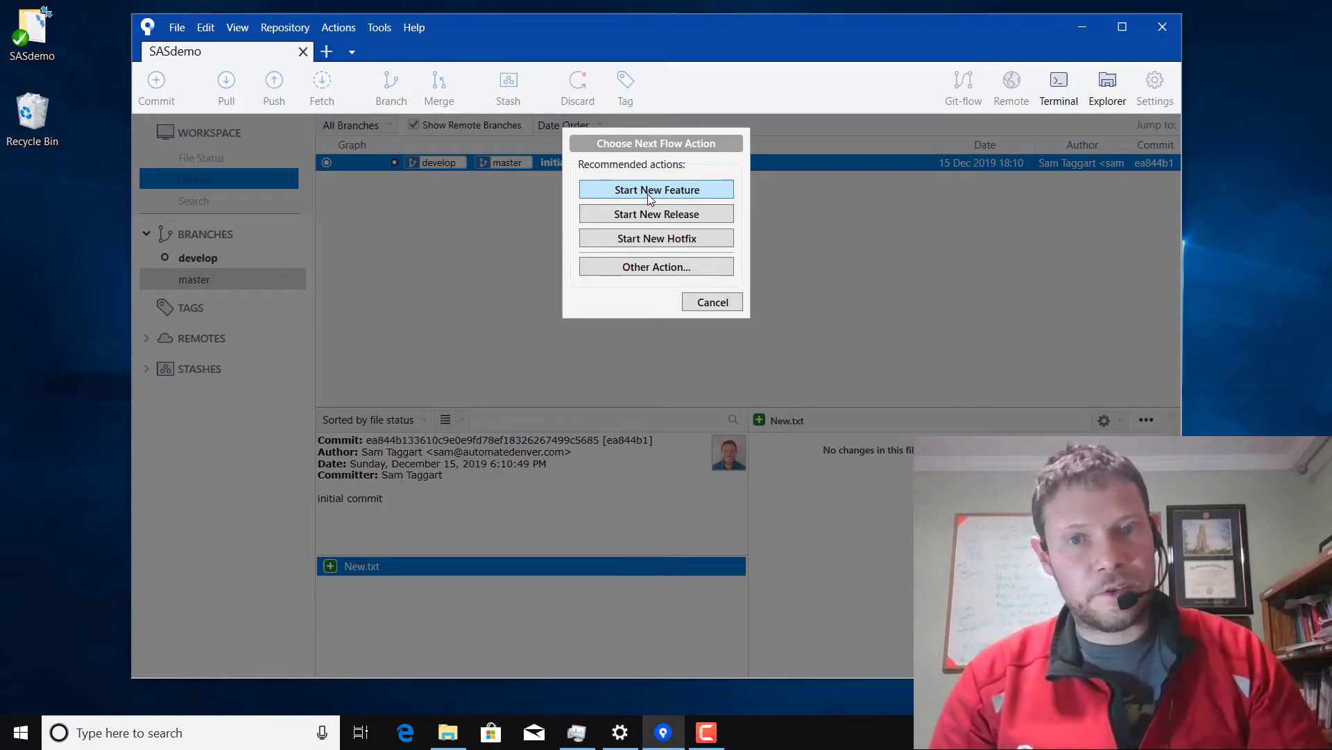
pyautogui.click(655, 188)
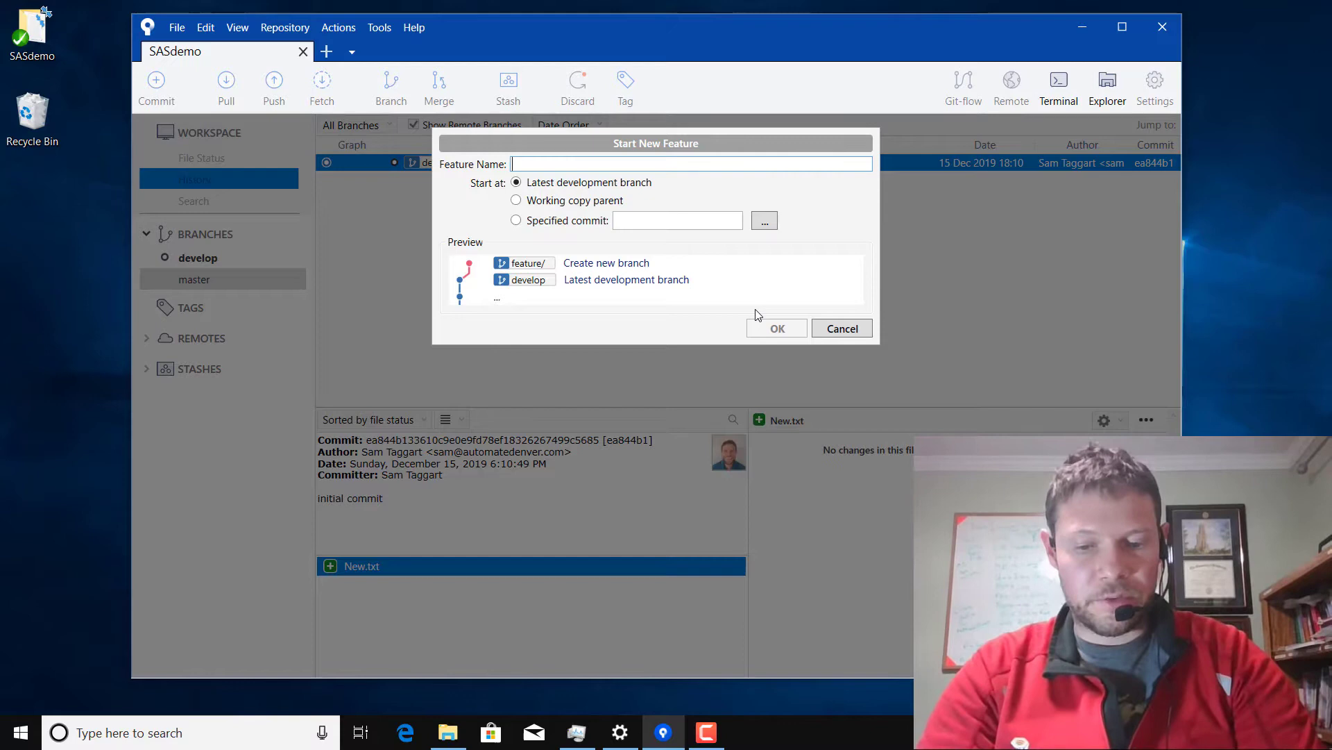
# - Name the feature 'mynewfeature' based on the latest develop branch and confirm
pyautogui.write('mynewf')
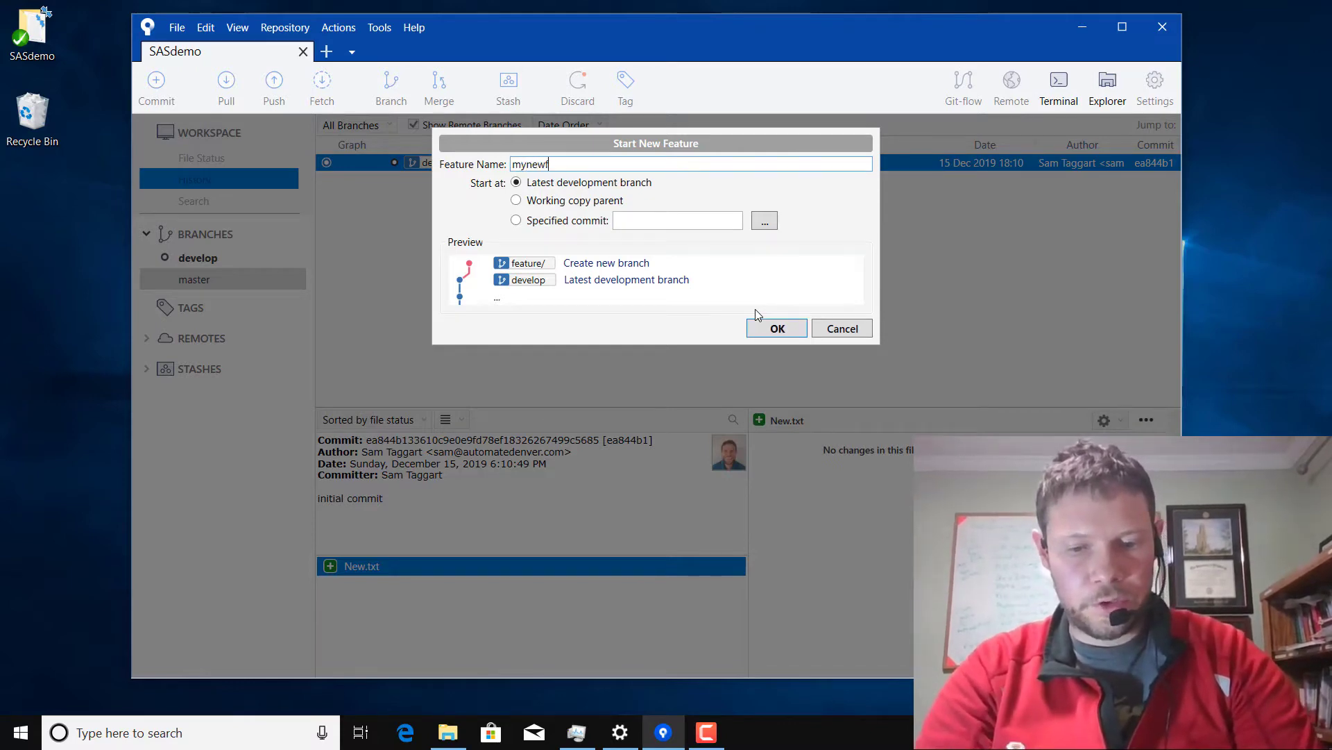
pyautogui.write('eature')
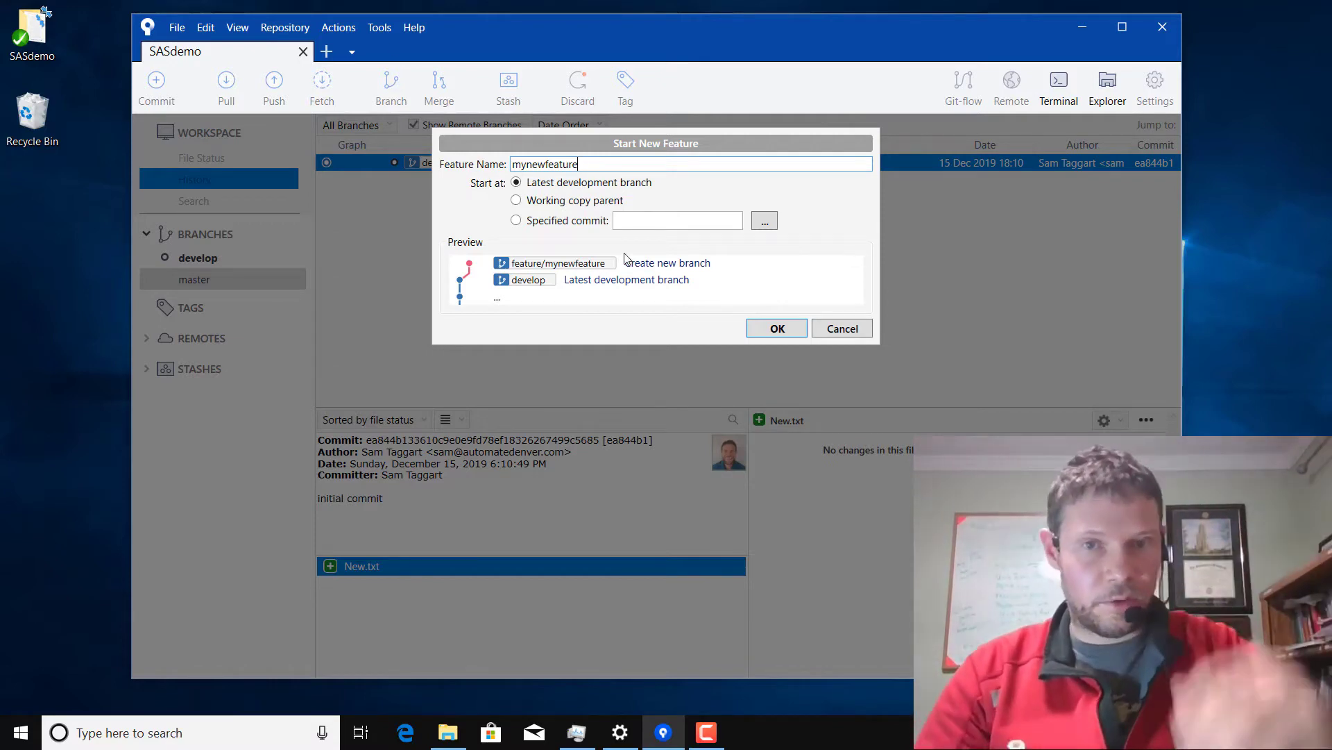
pyautogui.moveTo(599, 162)
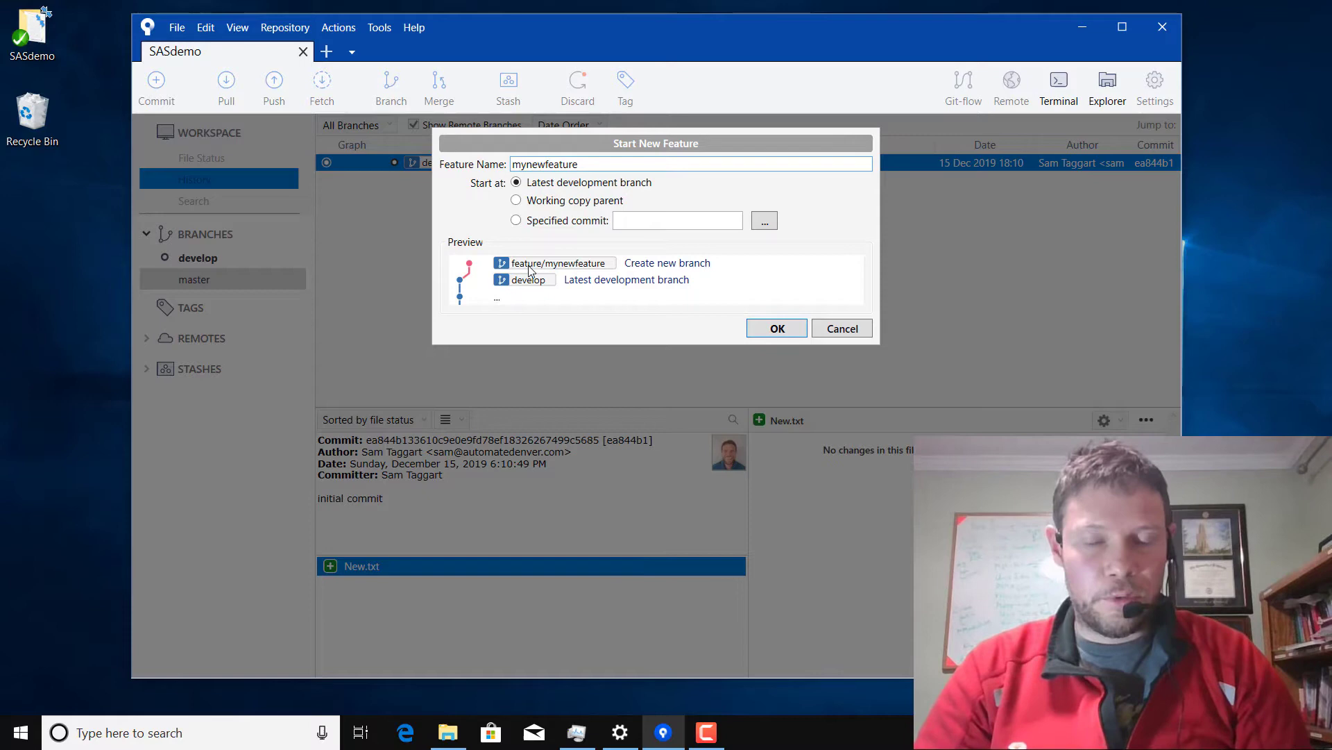
pyautogui.moveTo(544, 288)
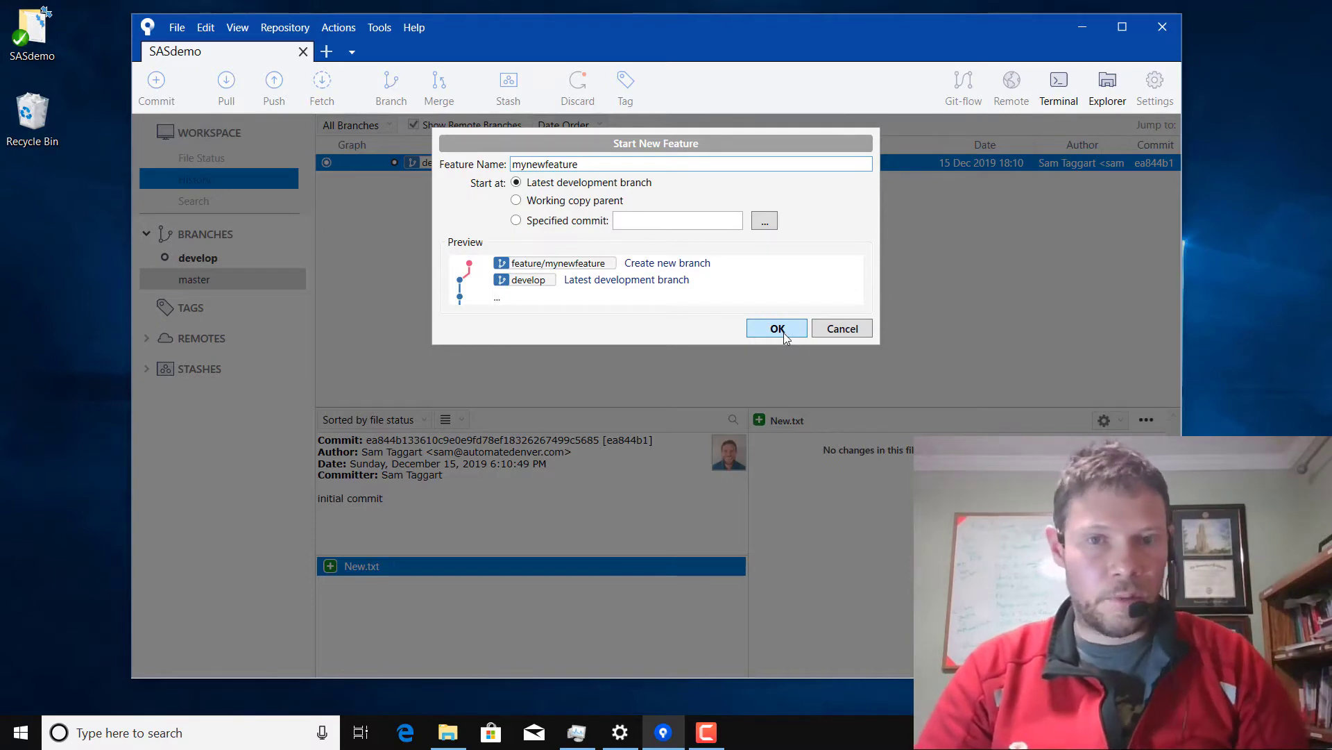
pyautogui.moveTo(664, 330)
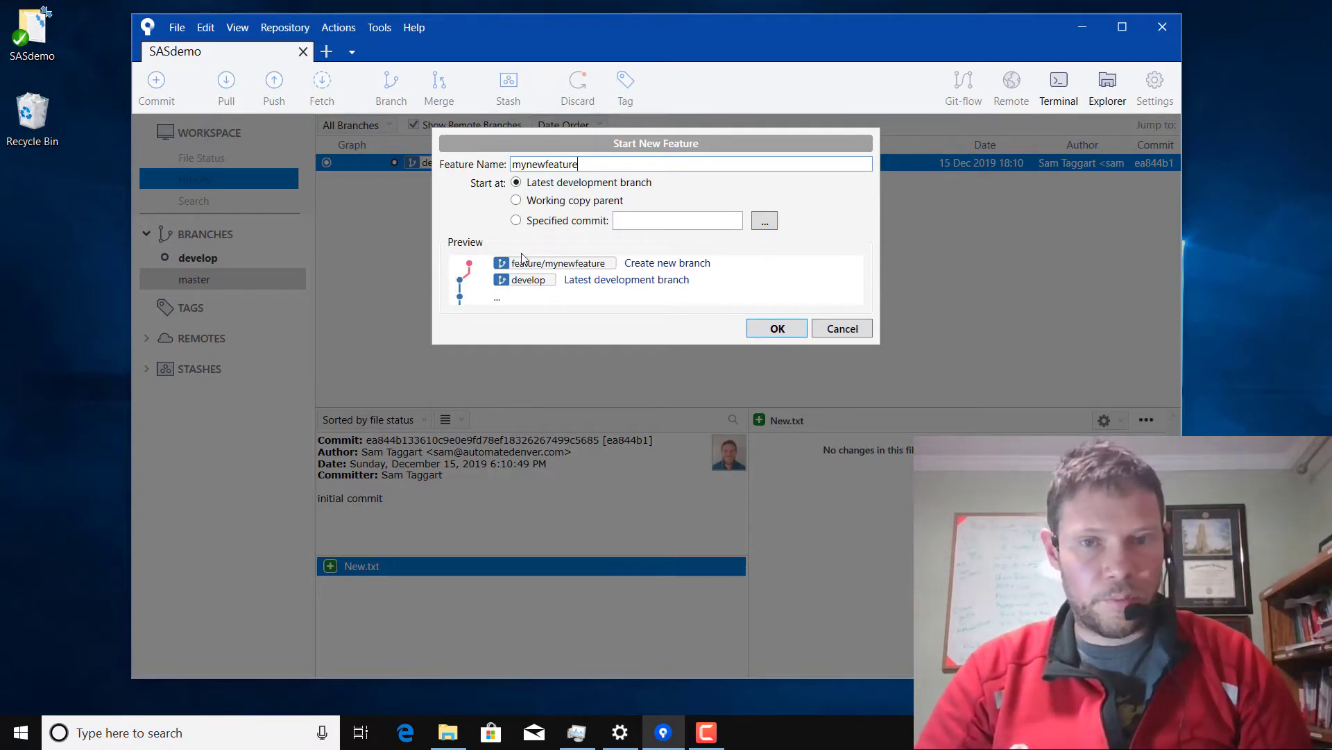
pyautogui.click(775, 329)
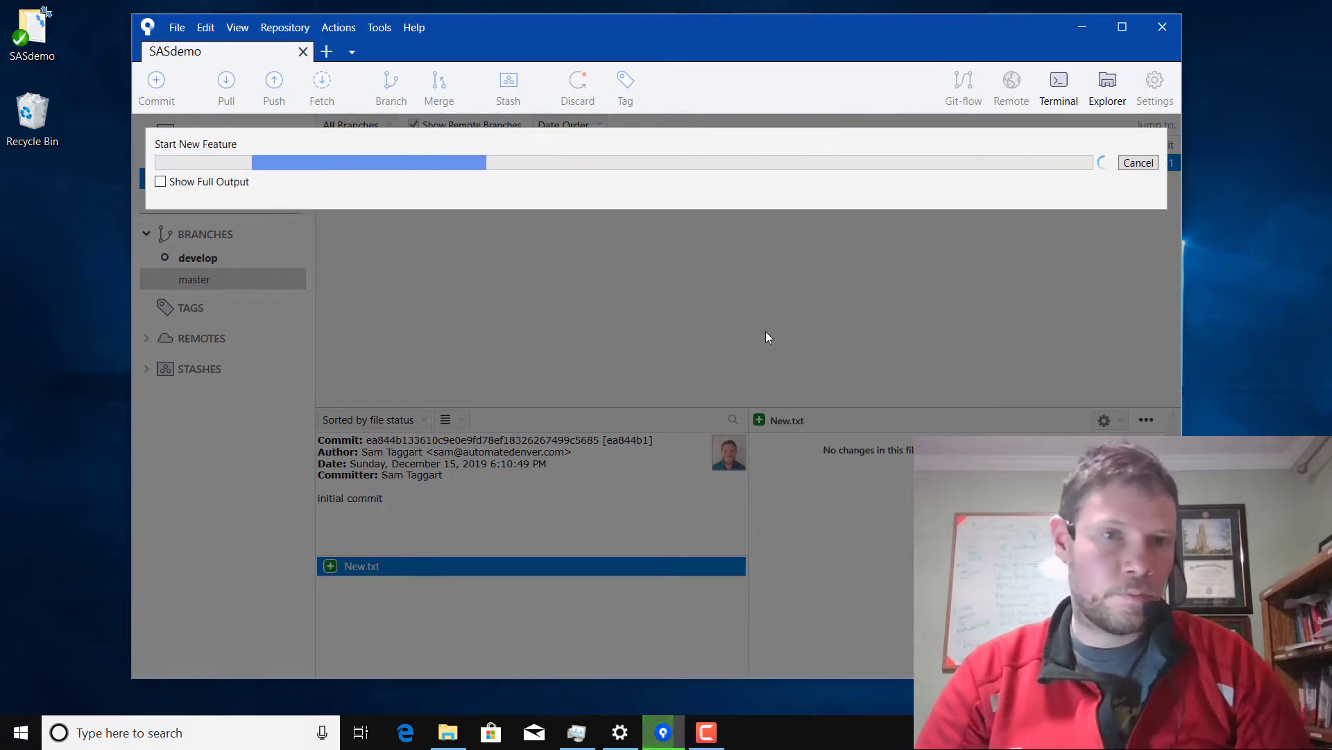
pyautogui.moveTo(736, 79)
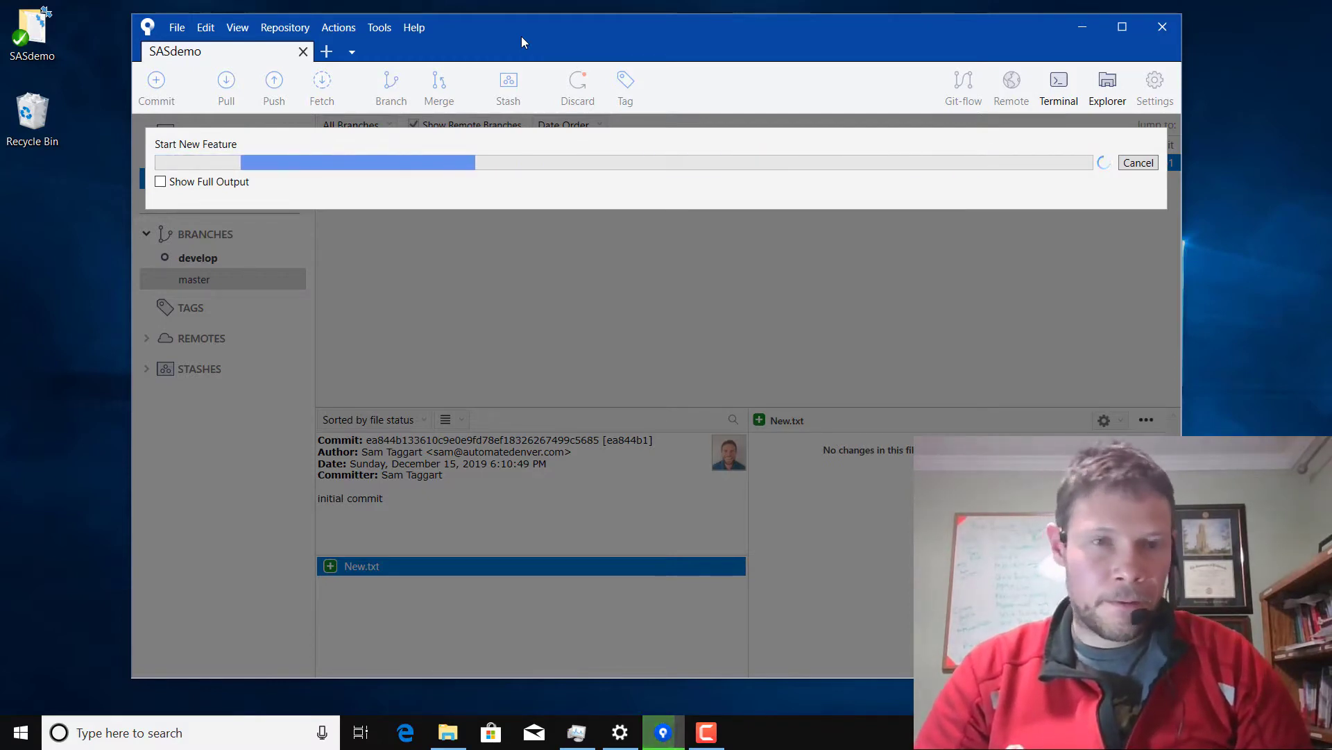
# - Confirm feature/mynewfeature is checked out under Branches, then minimize Sourcetree
pyautogui.click(160, 181)
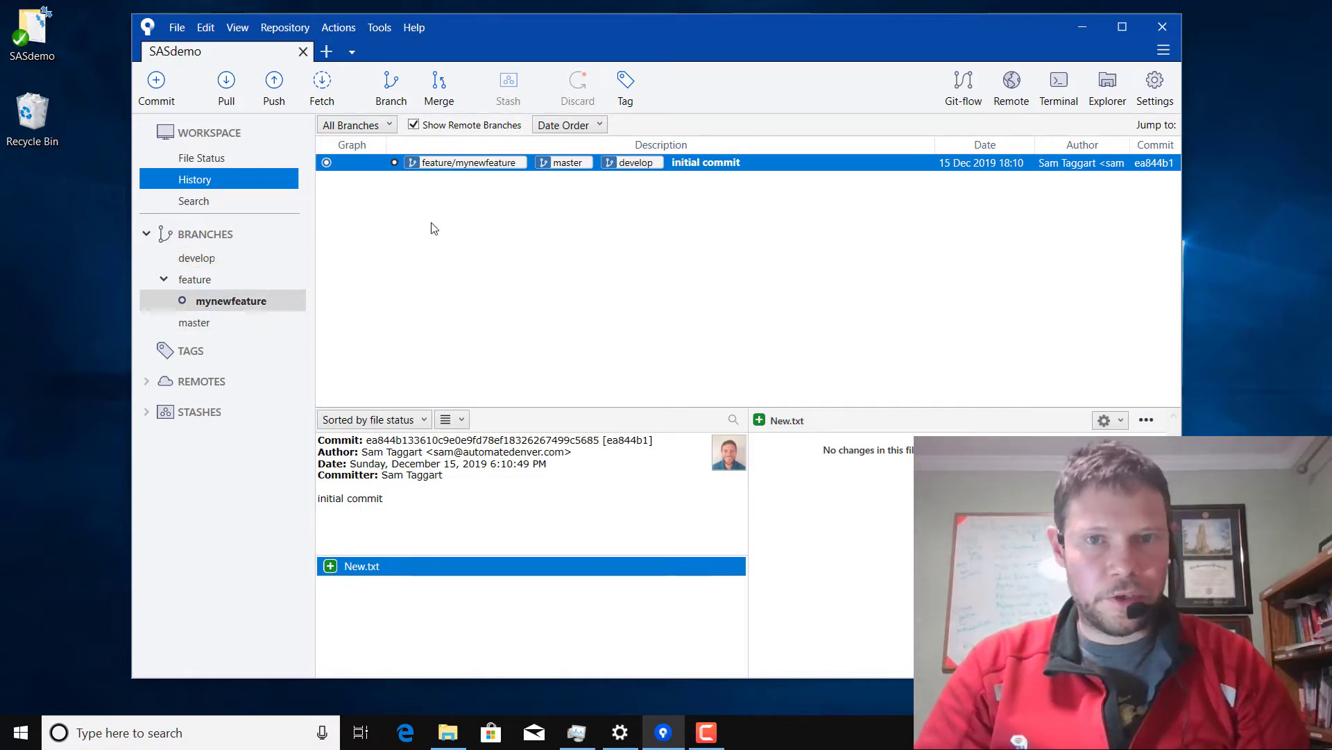
pyautogui.moveTo(1069, 41)
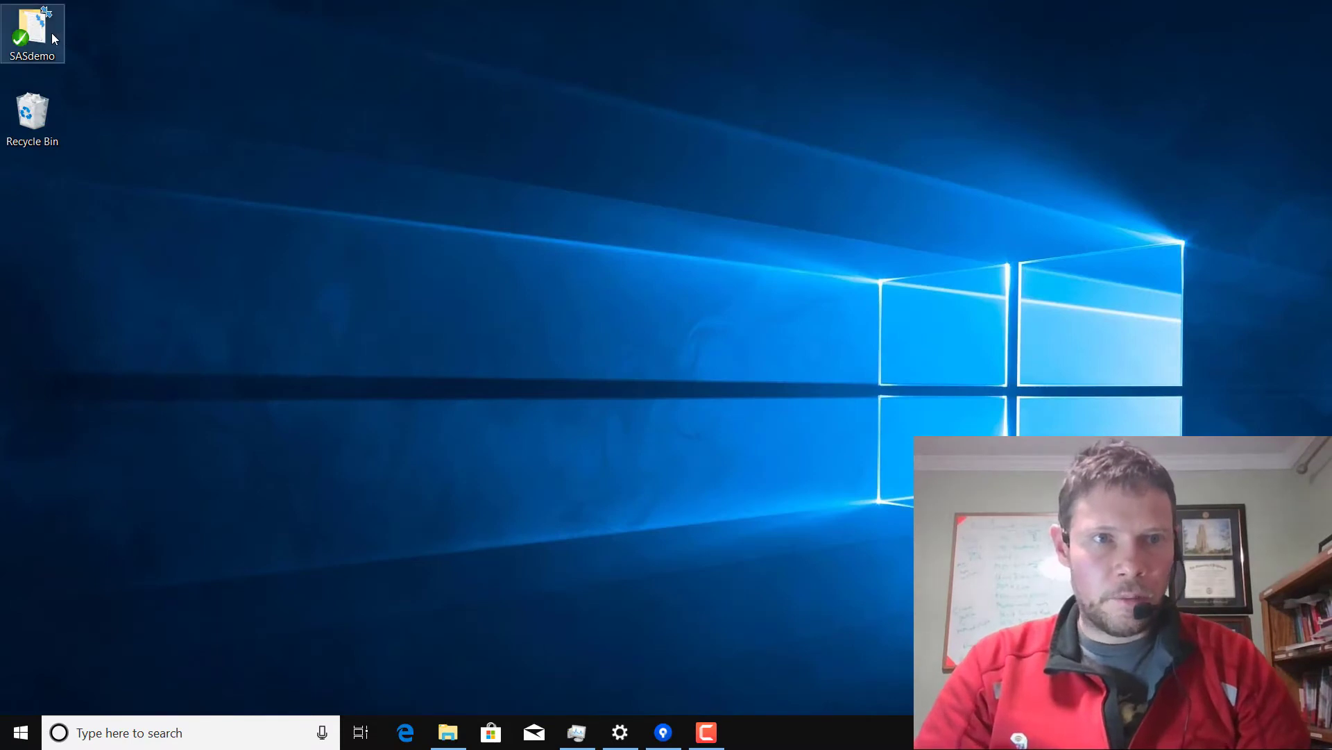
# - Open New.txt from the SASdemo folder in GVim and add the line 'added something'
pyautogui.doubleClick(32, 28)
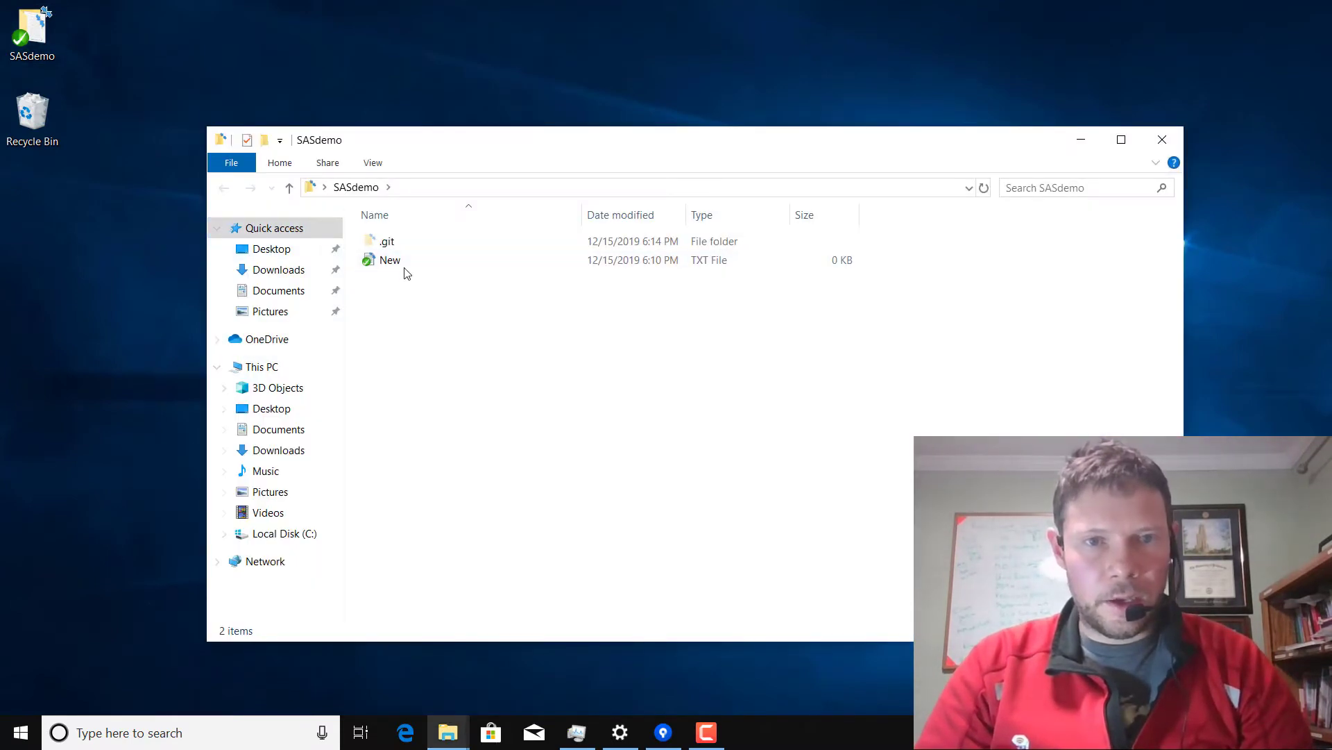
pyautogui.doubleClick(390, 258)
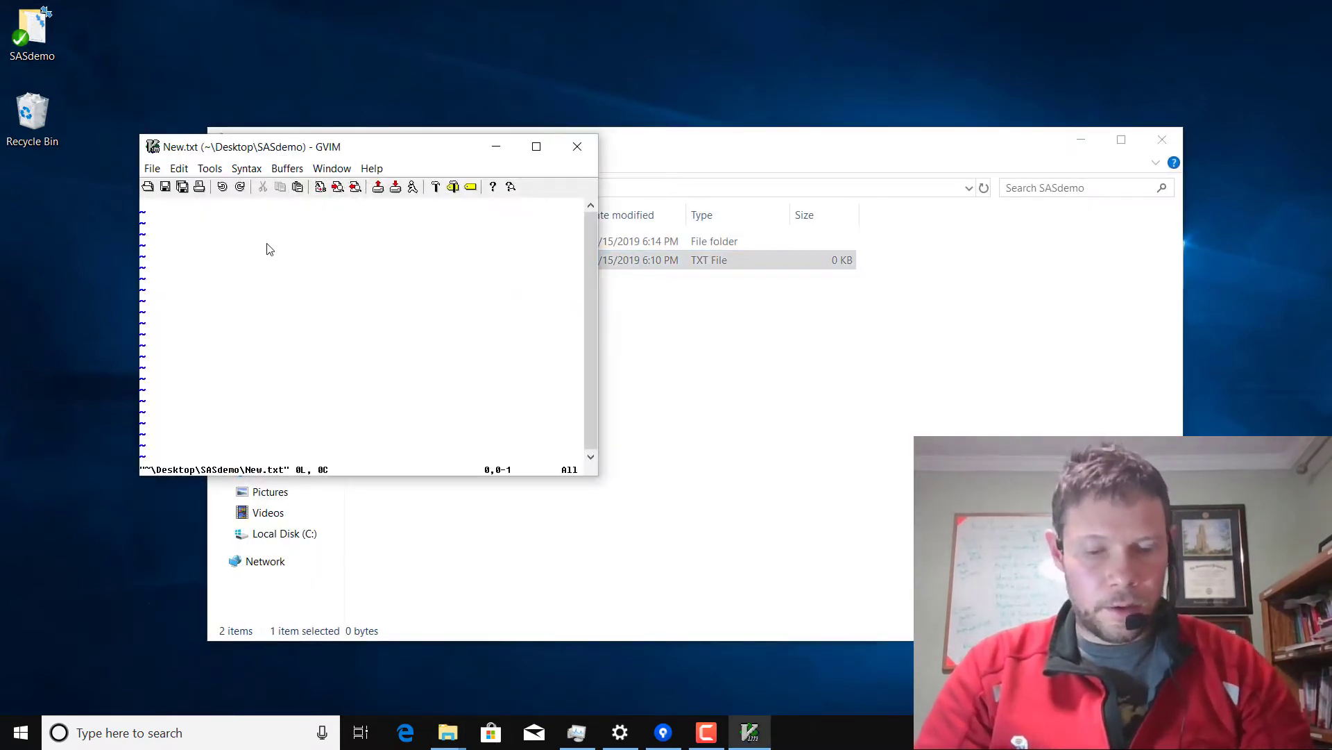
pyautogui.write('a')
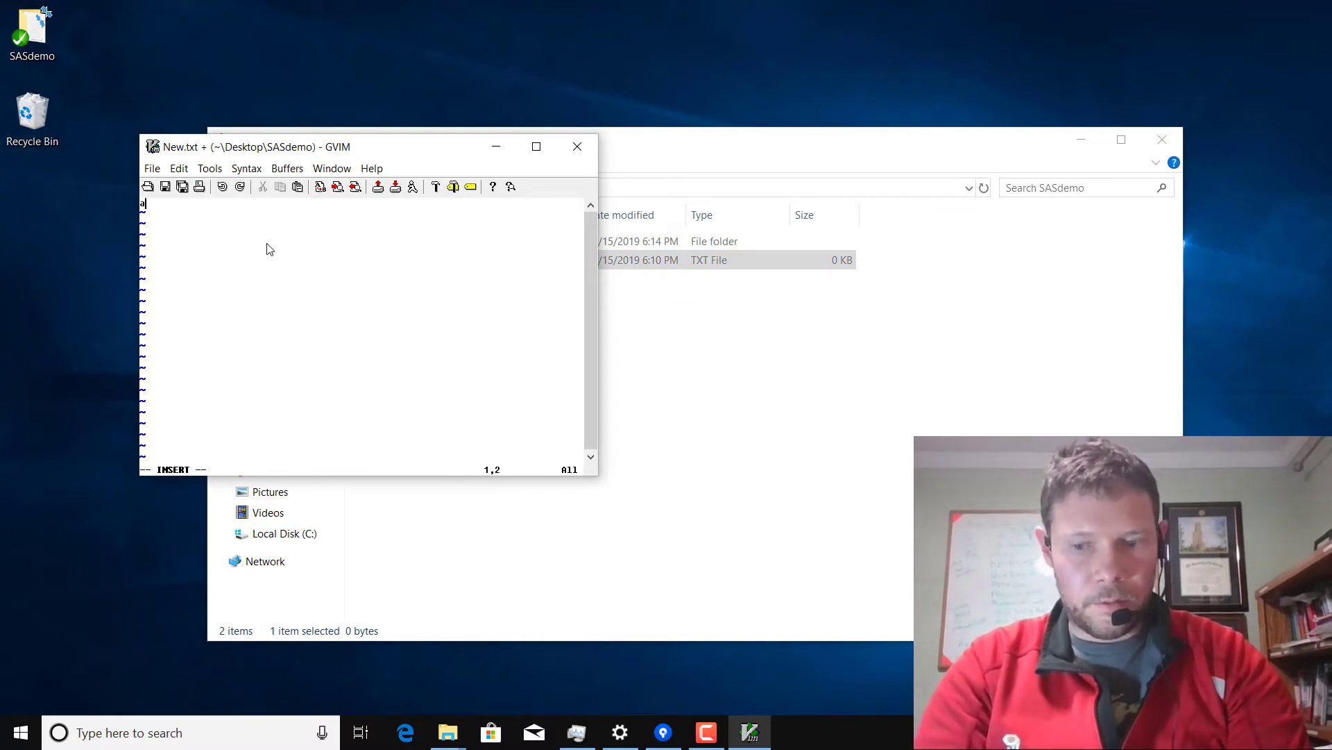
pyautogui.write('dded something')
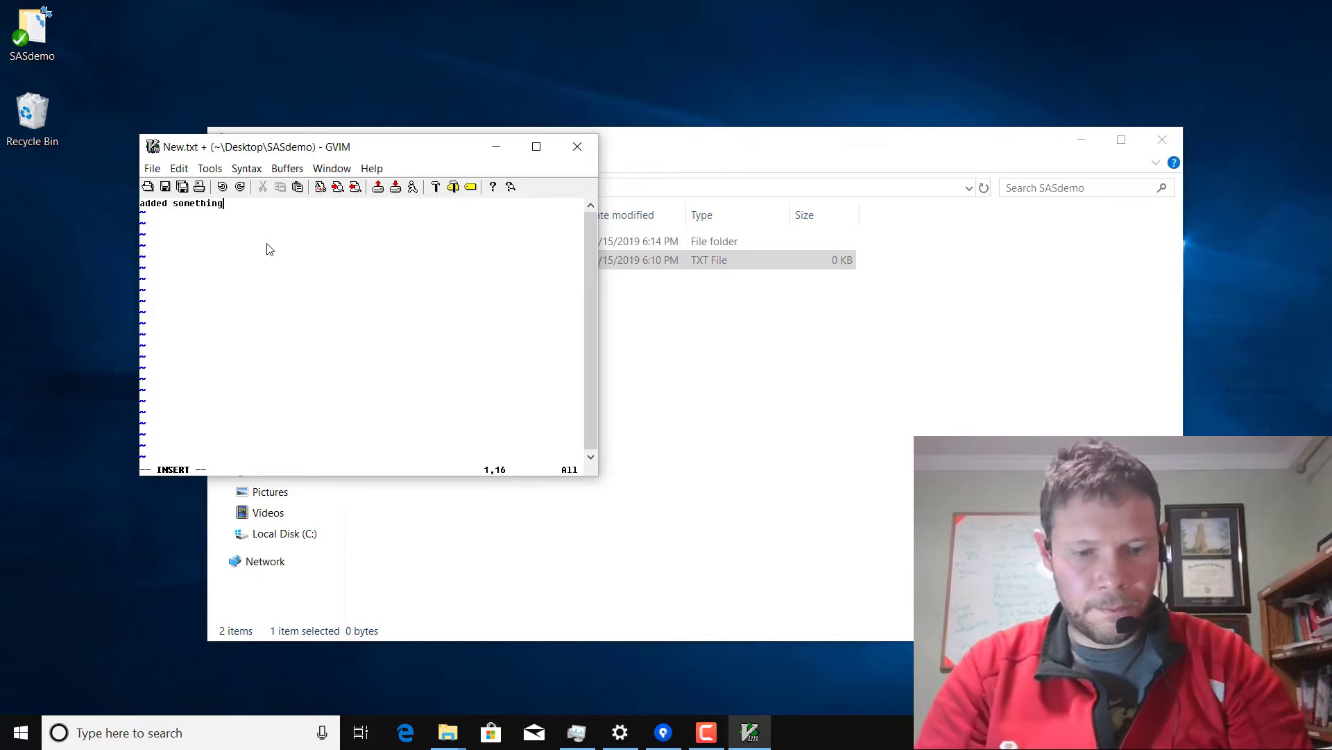
pyautogui.press('Escape')
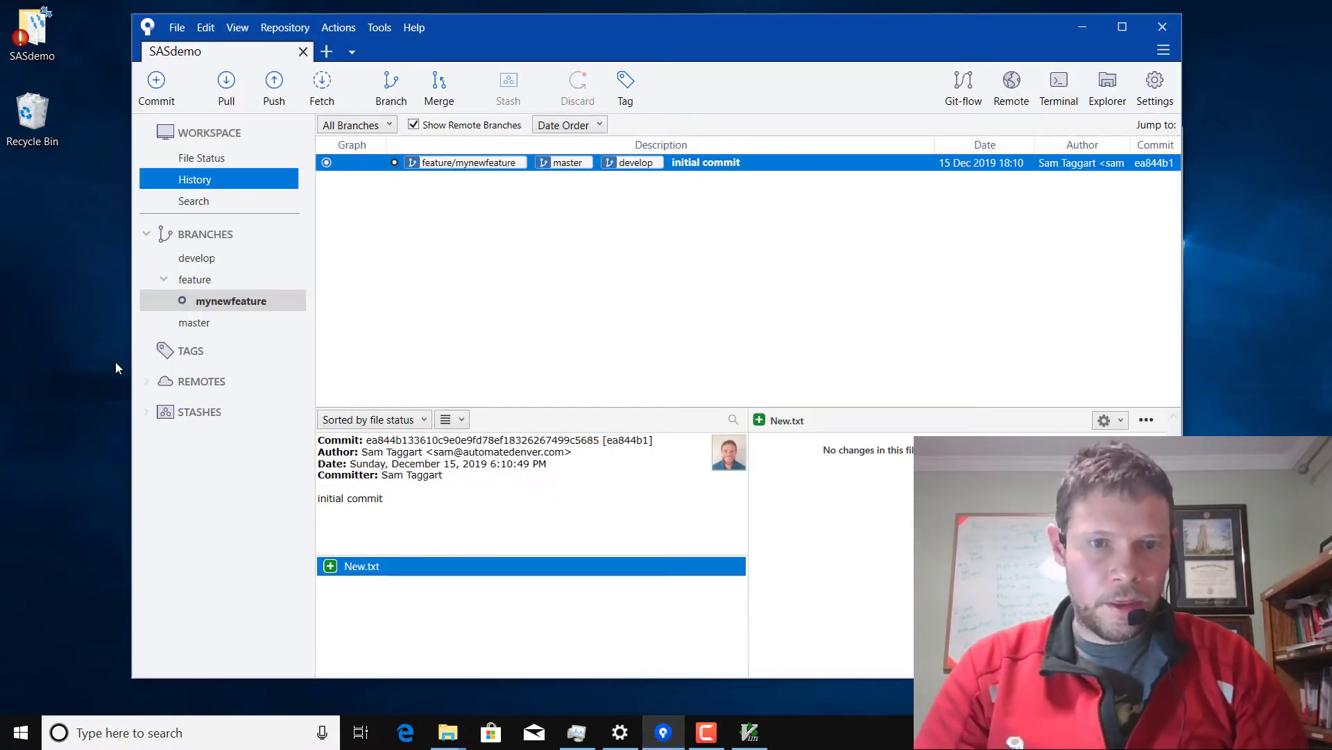
pyautogui.moveTo(144, 202)
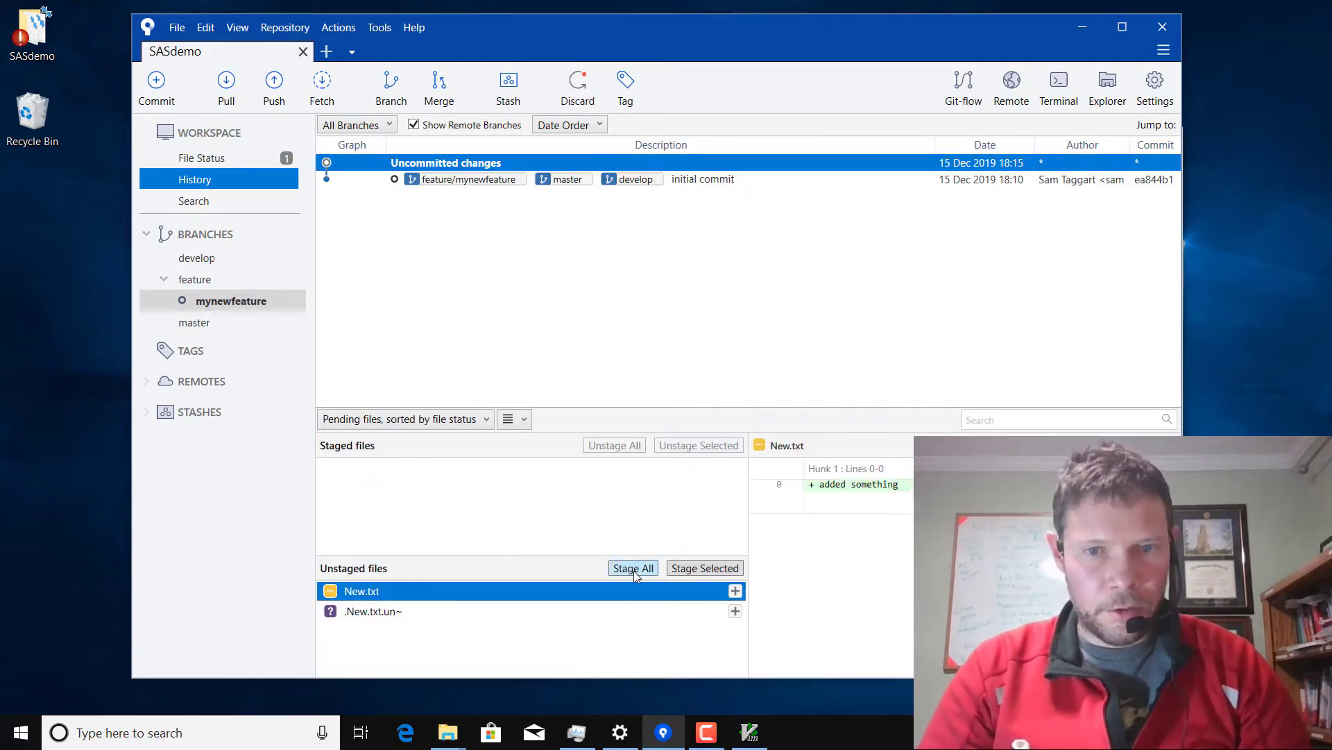
# - Stage only New.txt, leaving the stray vim undo file unstaged
pyautogui.click(633, 567)
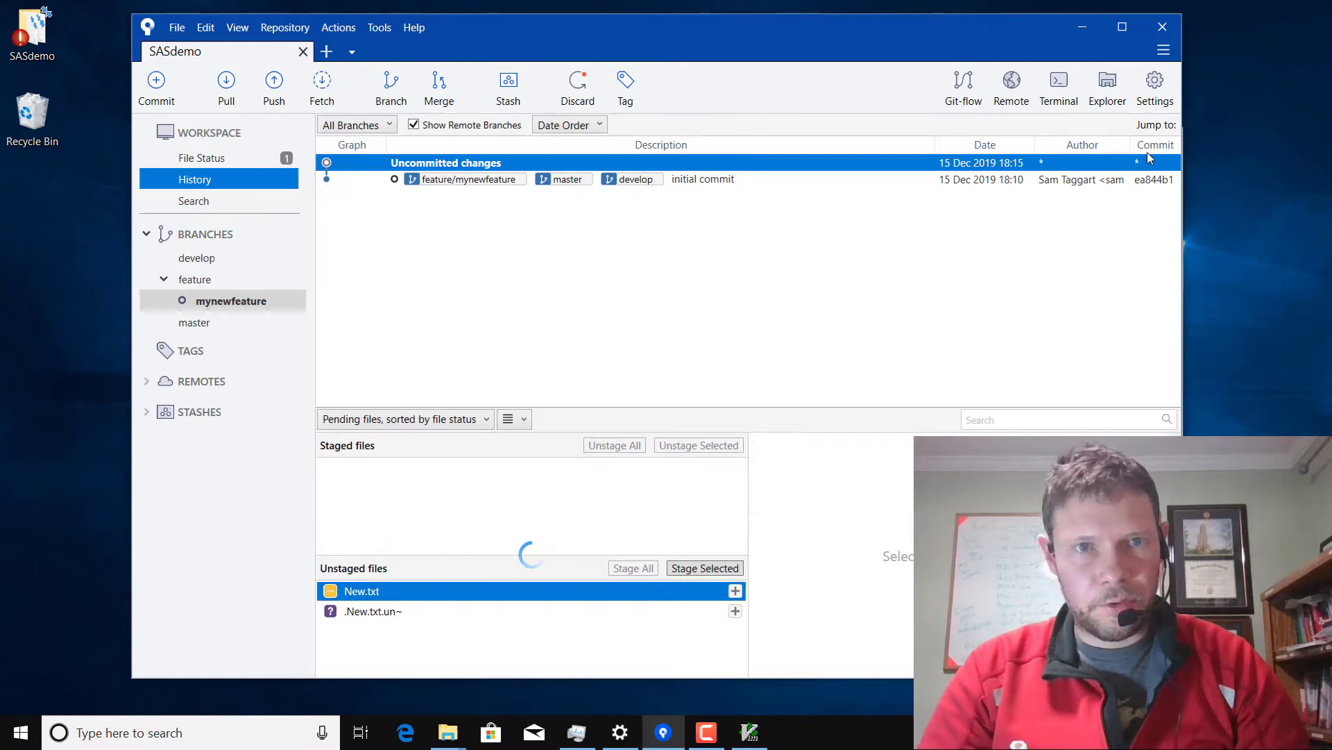
pyautogui.click(632, 568)
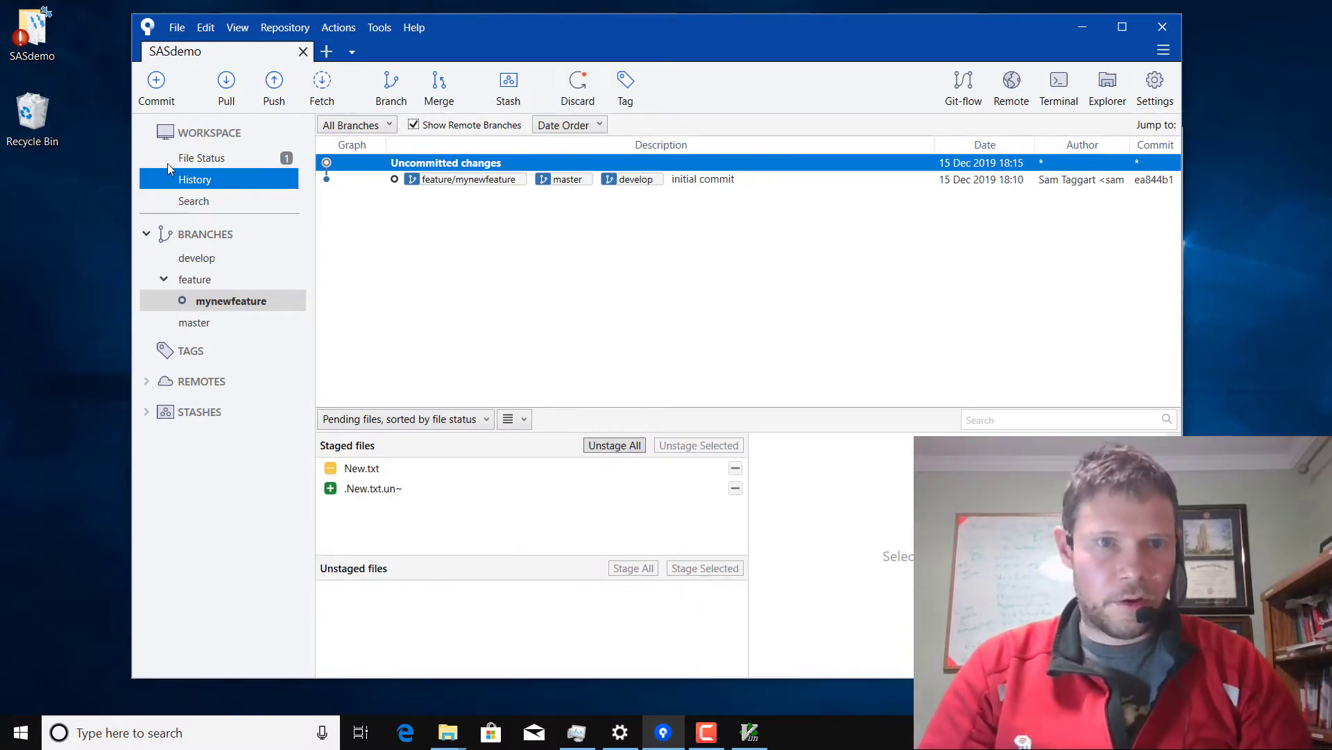
pyautogui.click(201, 158)
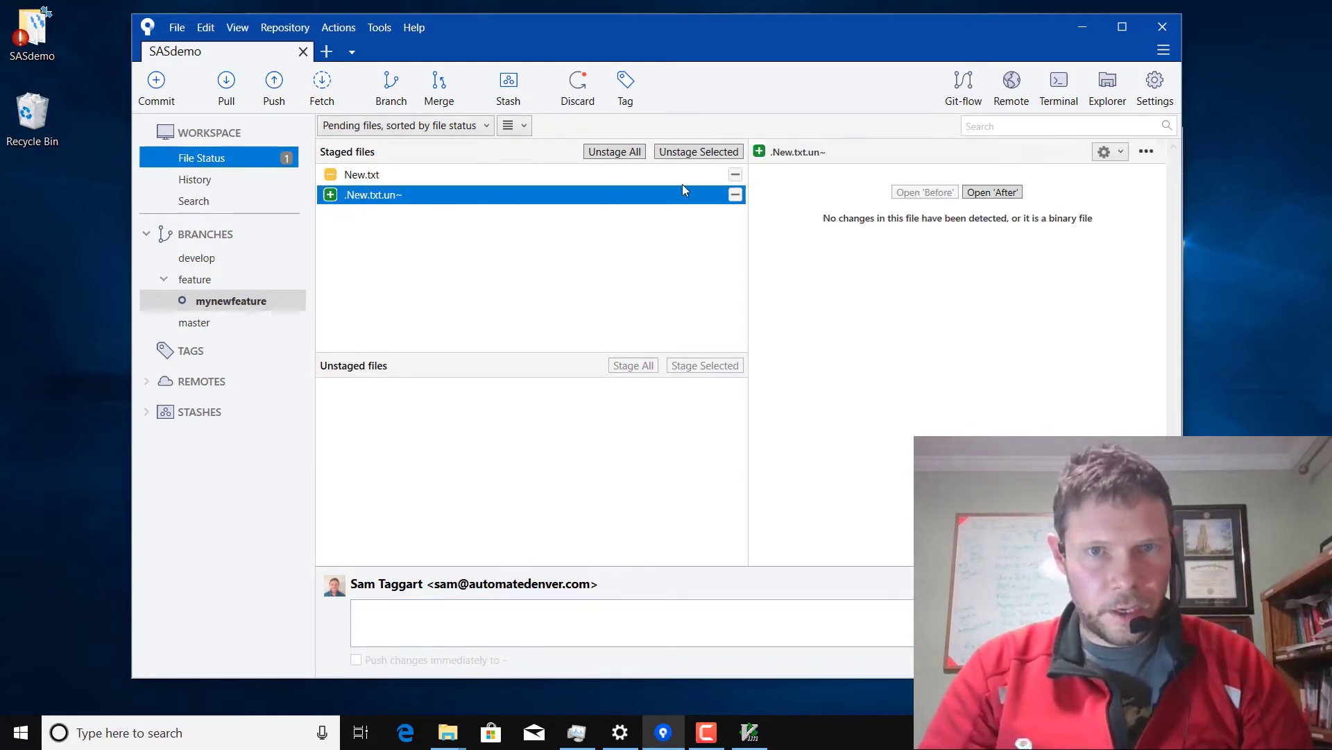
pyautogui.click(613, 152)
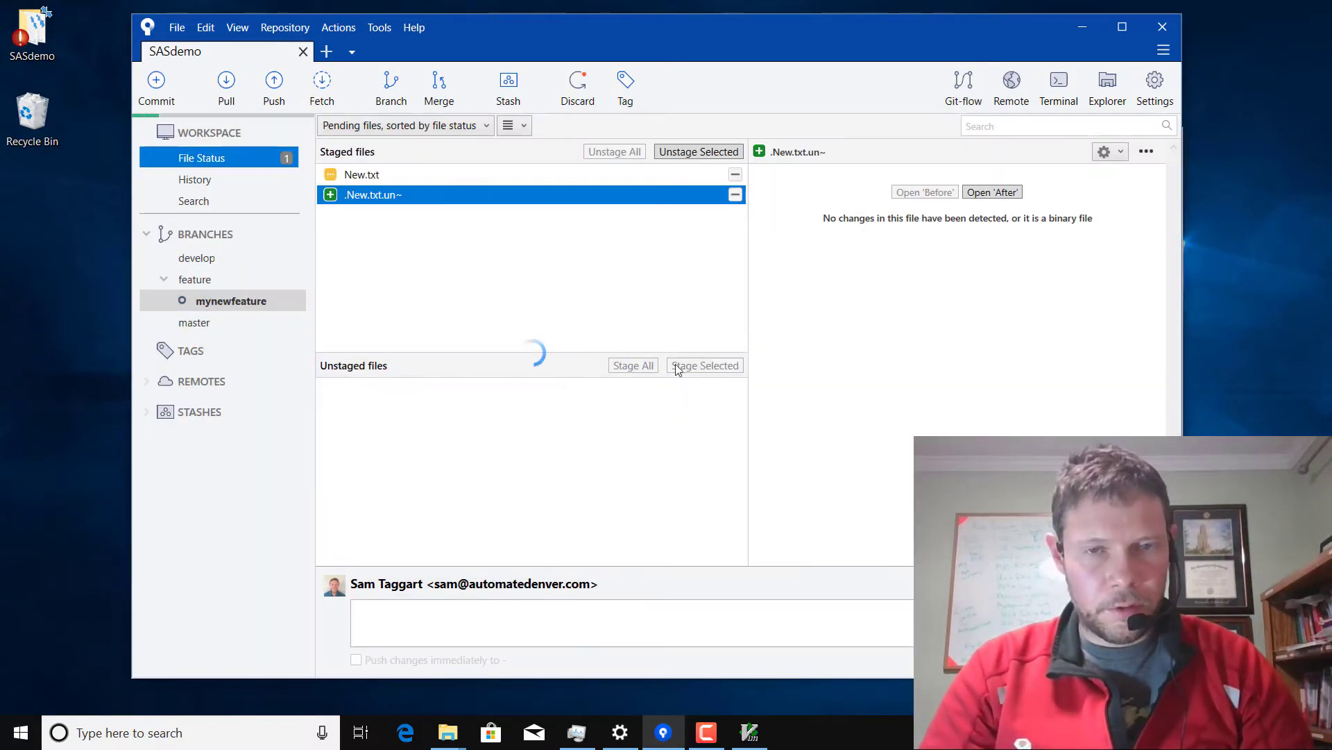
pyautogui.click(613, 152)
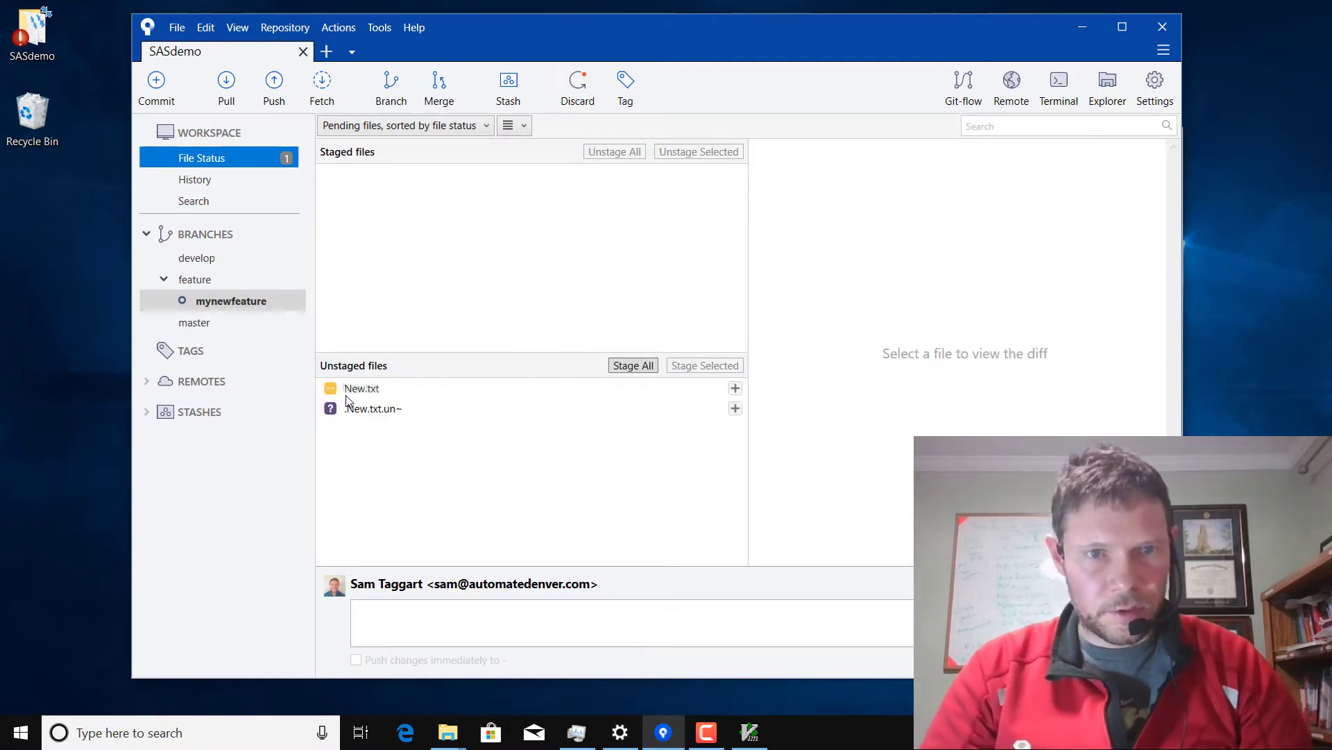
pyautogui.click(361, 389)
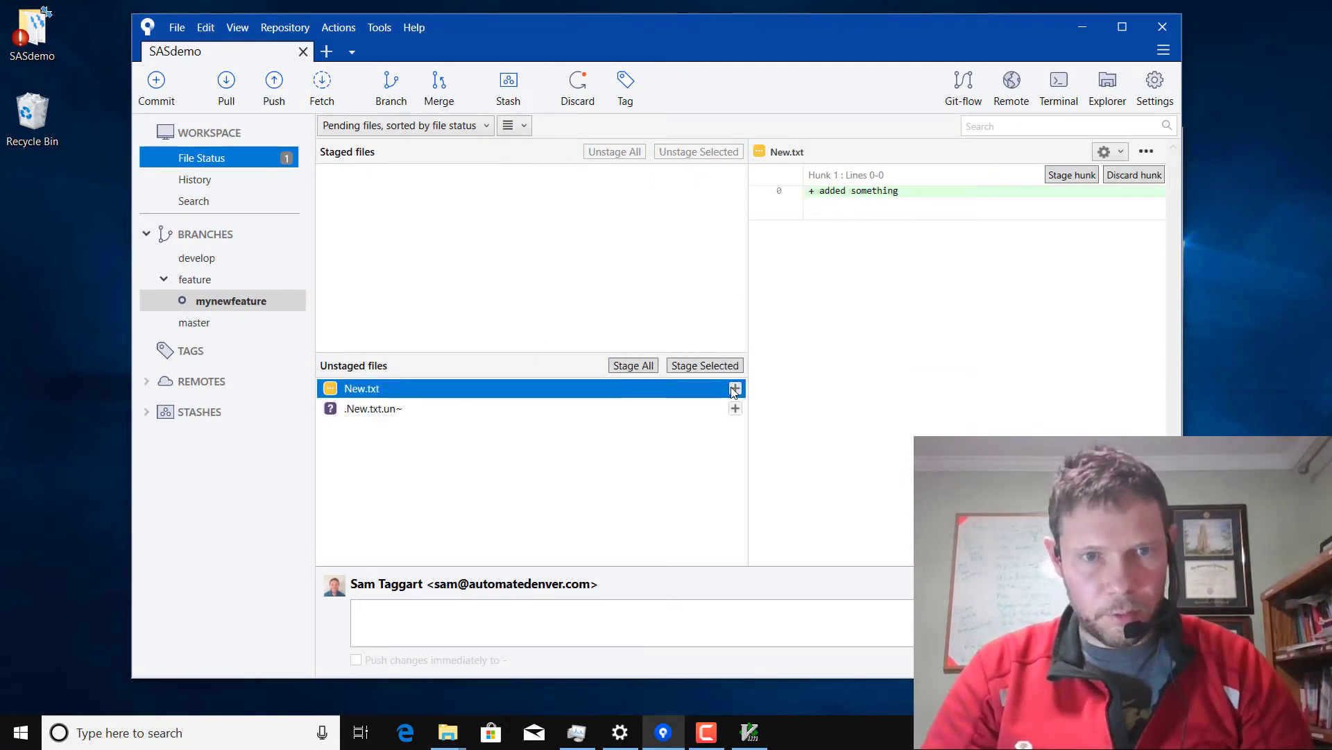
pyautogui.click(735, 388)
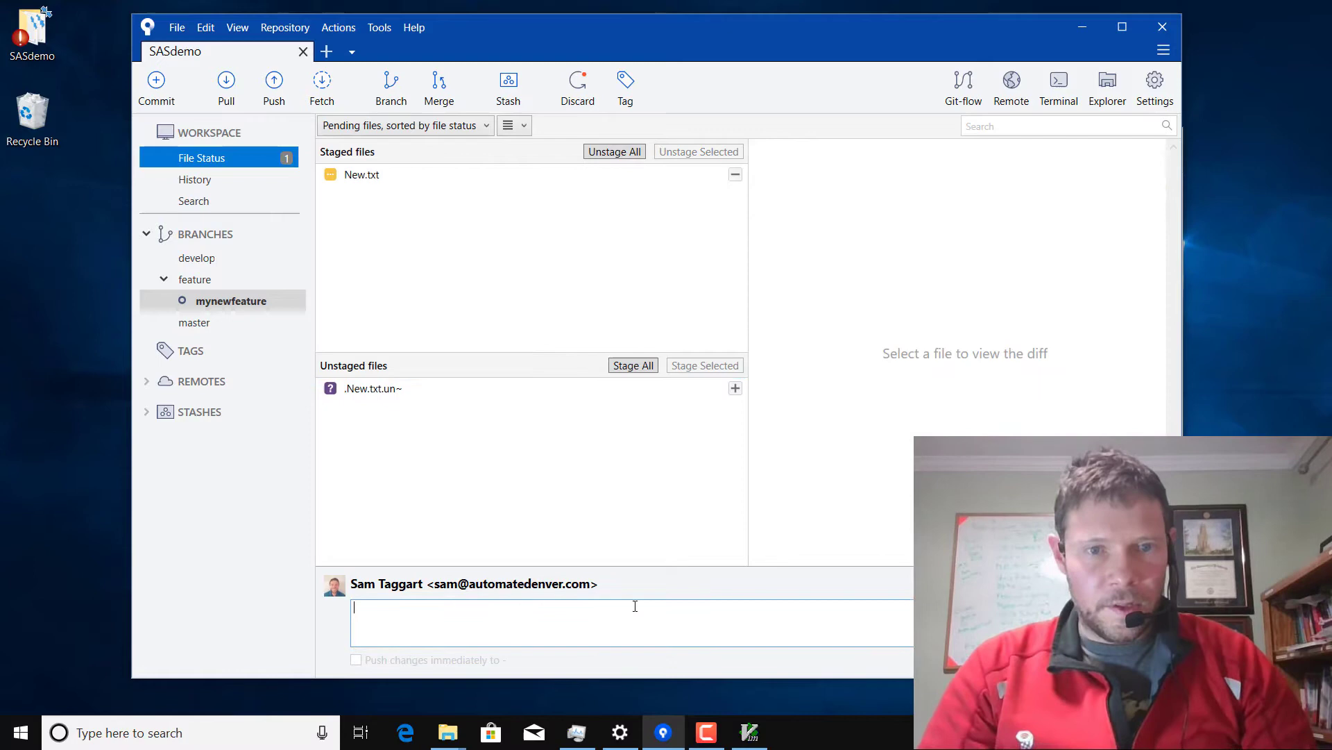
# - Commit New.txt with message 'added something' and open the repository folder in Explorer
pyautogui.write('added')
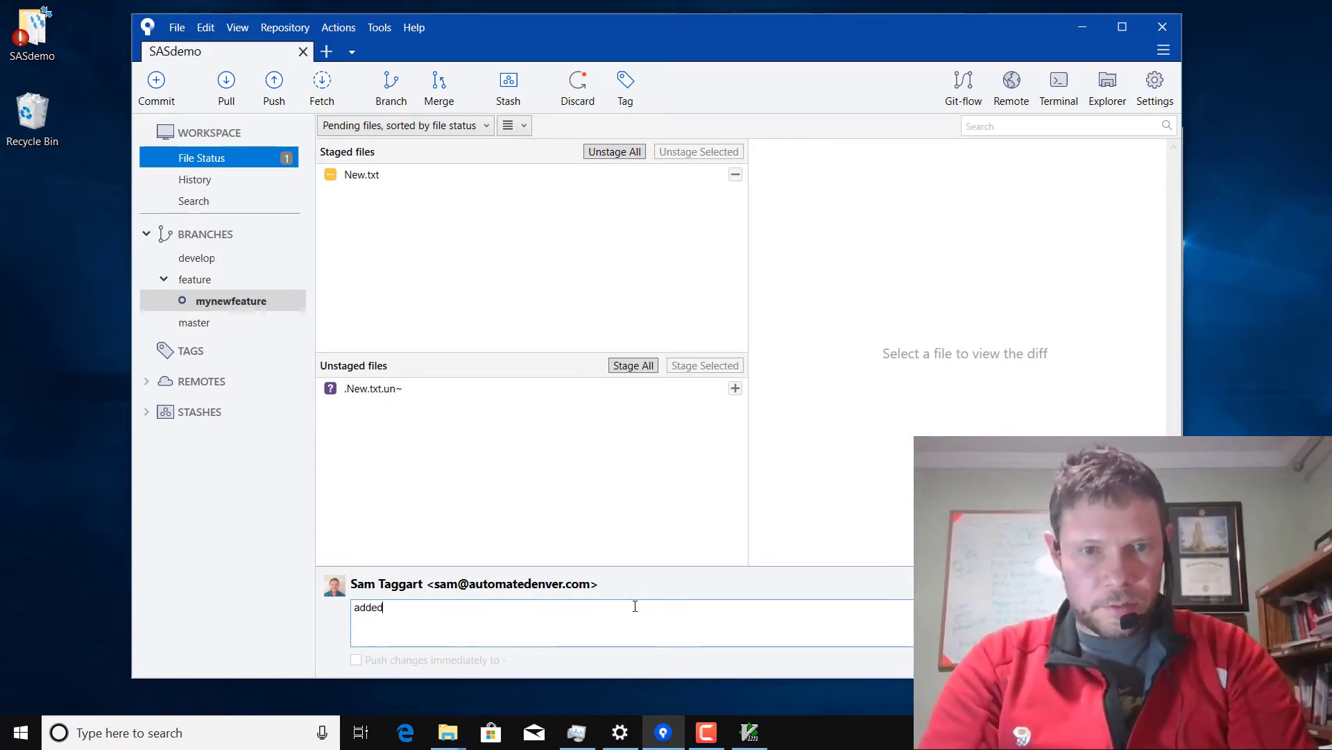
pyautogui.write('something')
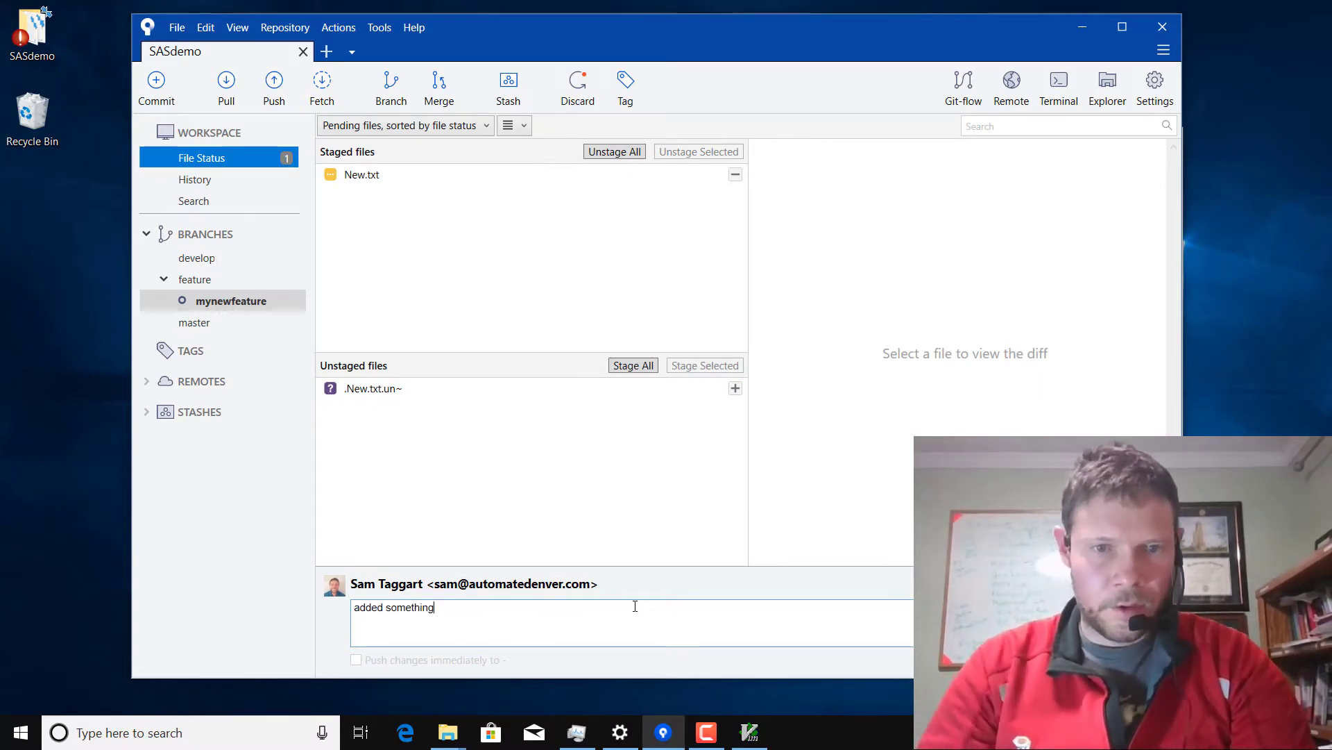
pyautogui.click(155, 87)
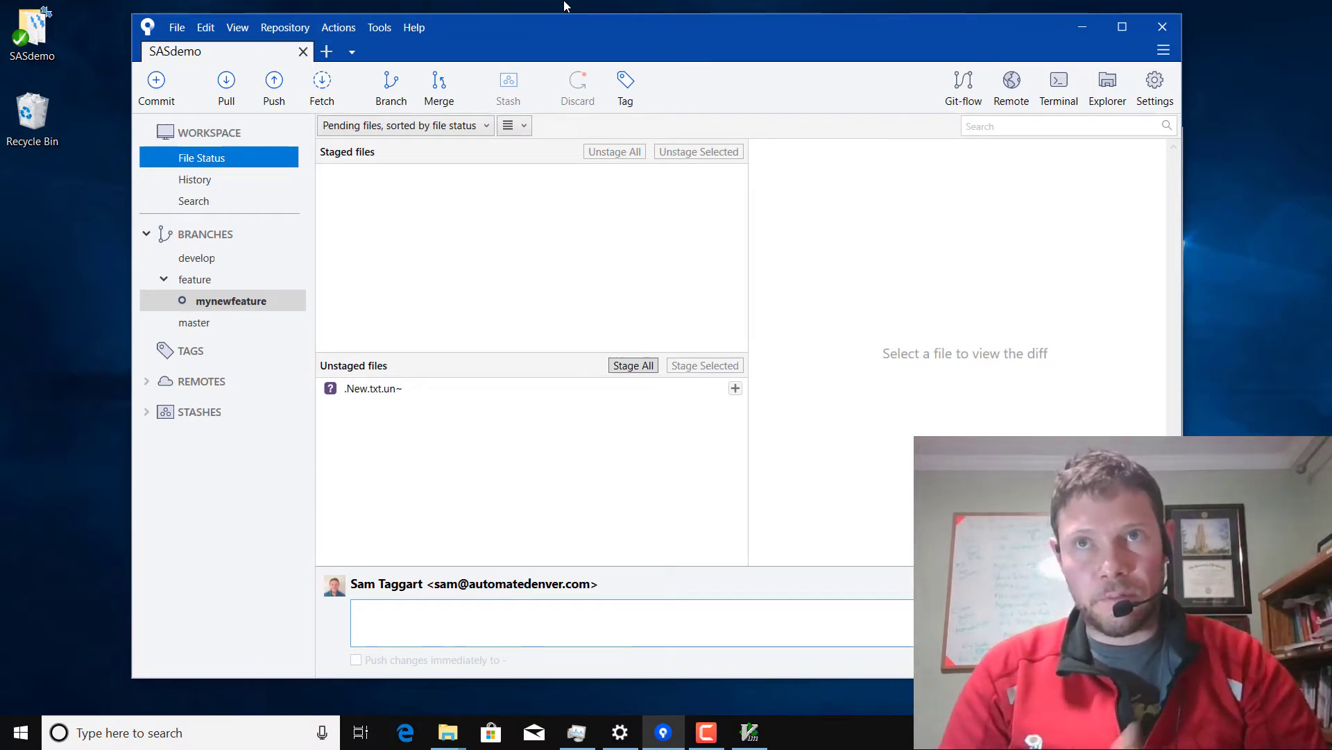
pyautogui.click(631, 620)
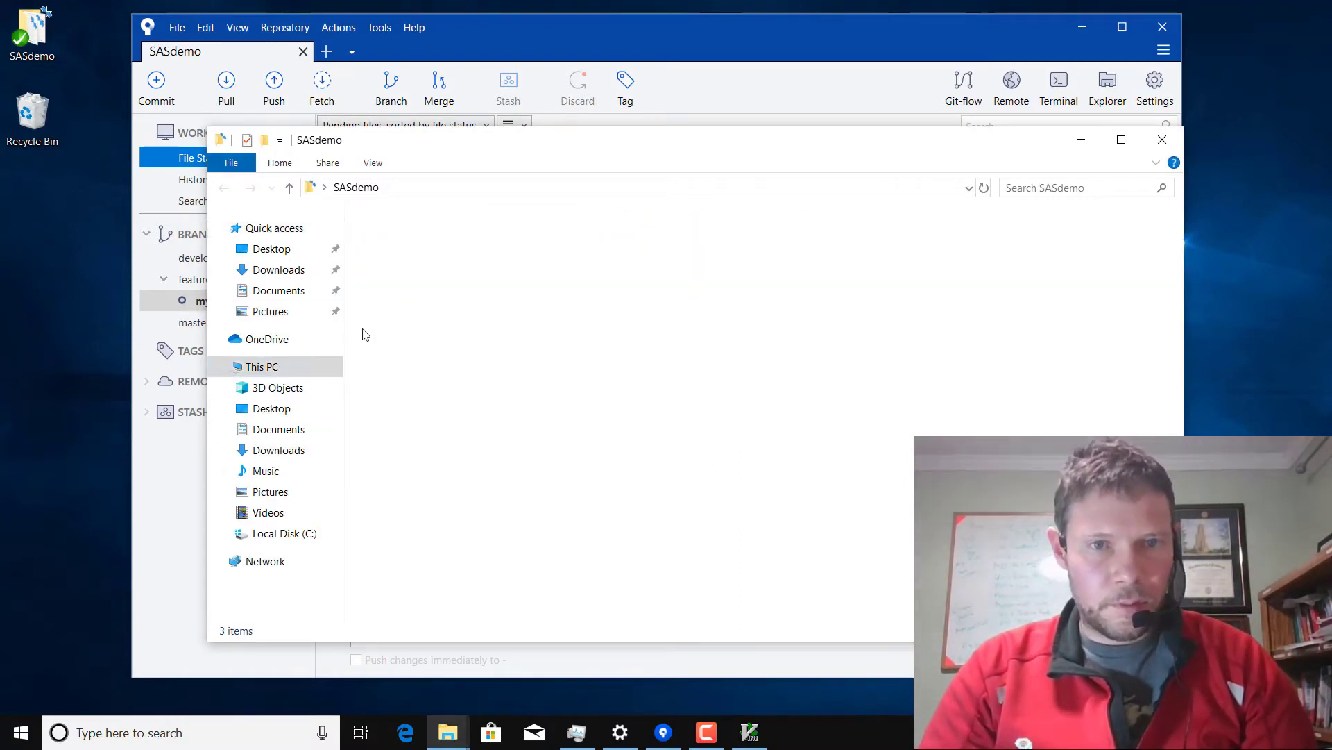
# - Add a second line 'something else' to New.txt, save with :wq, and dismiss the warning
pyautogui.click(261, 366)
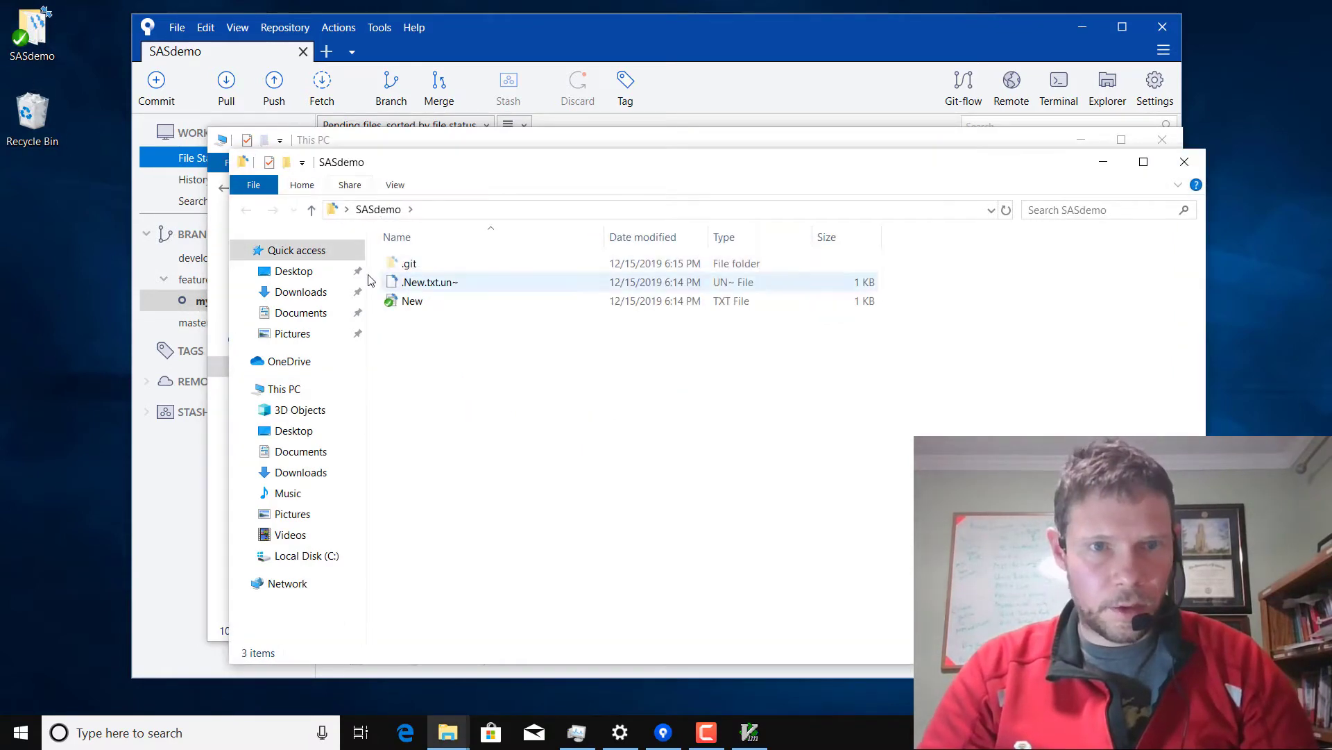
pyautogui.doubleClick(412, 300)
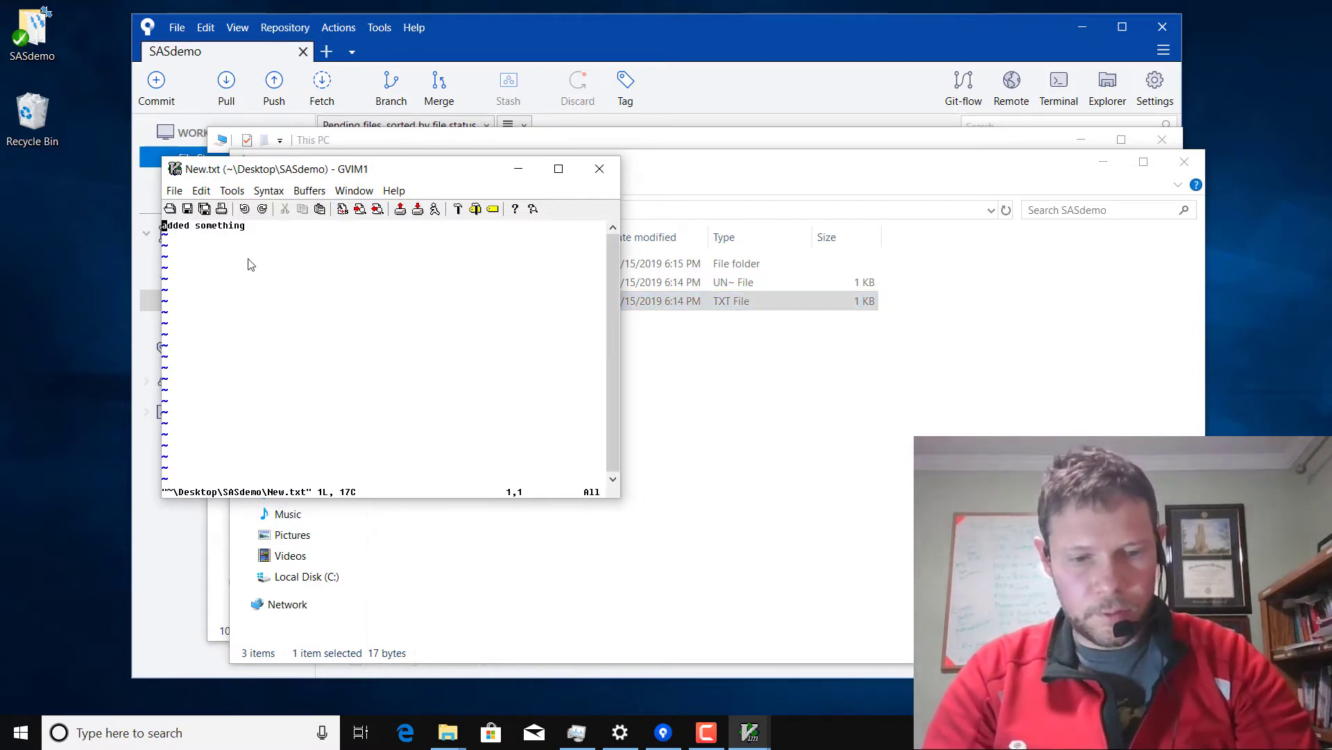
pyautogui.write('Something else')
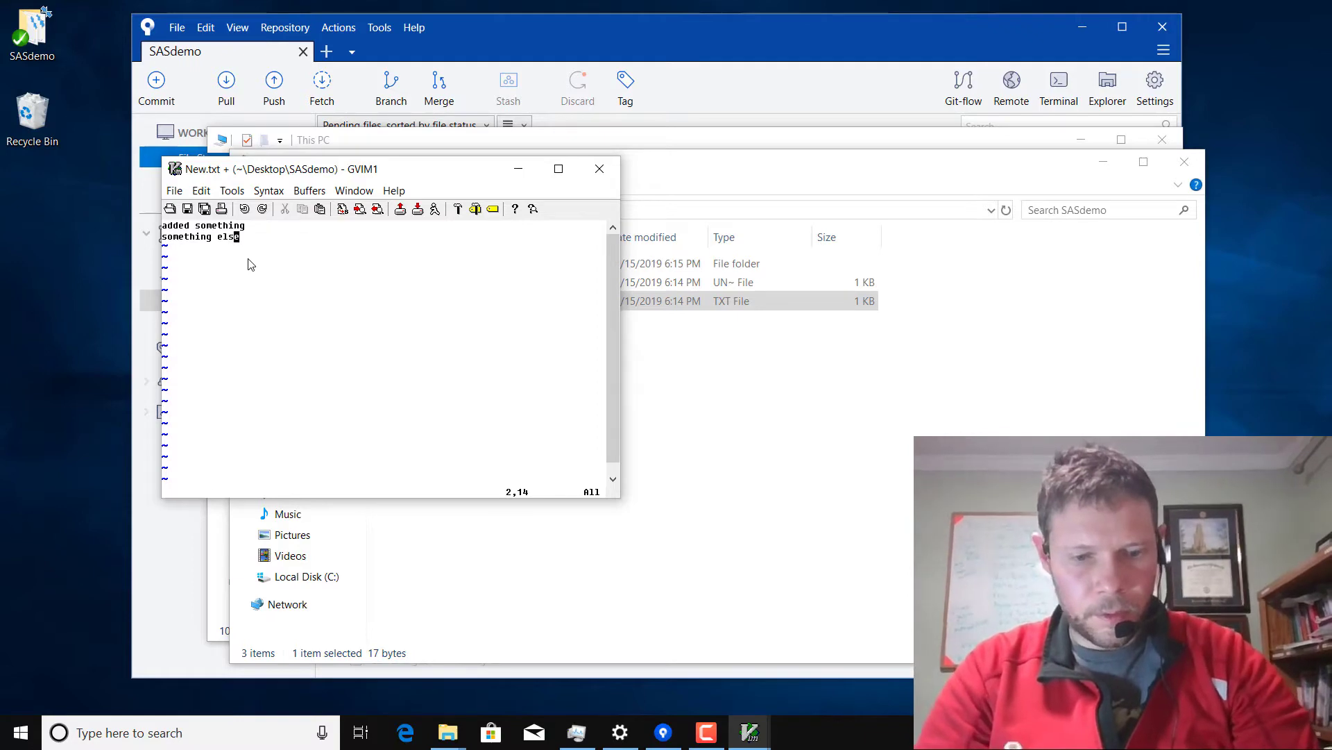
pyautogui.write(':wq')
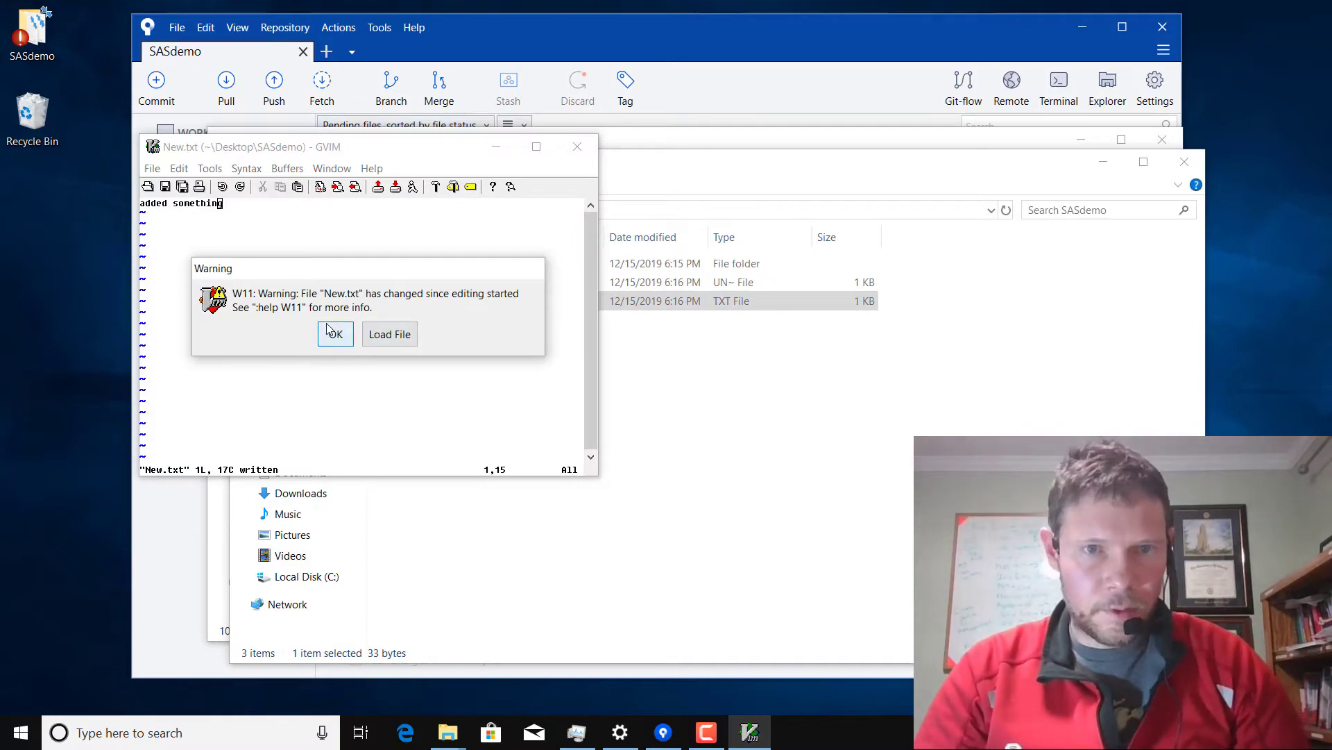
pyautogui.click(334, 333)
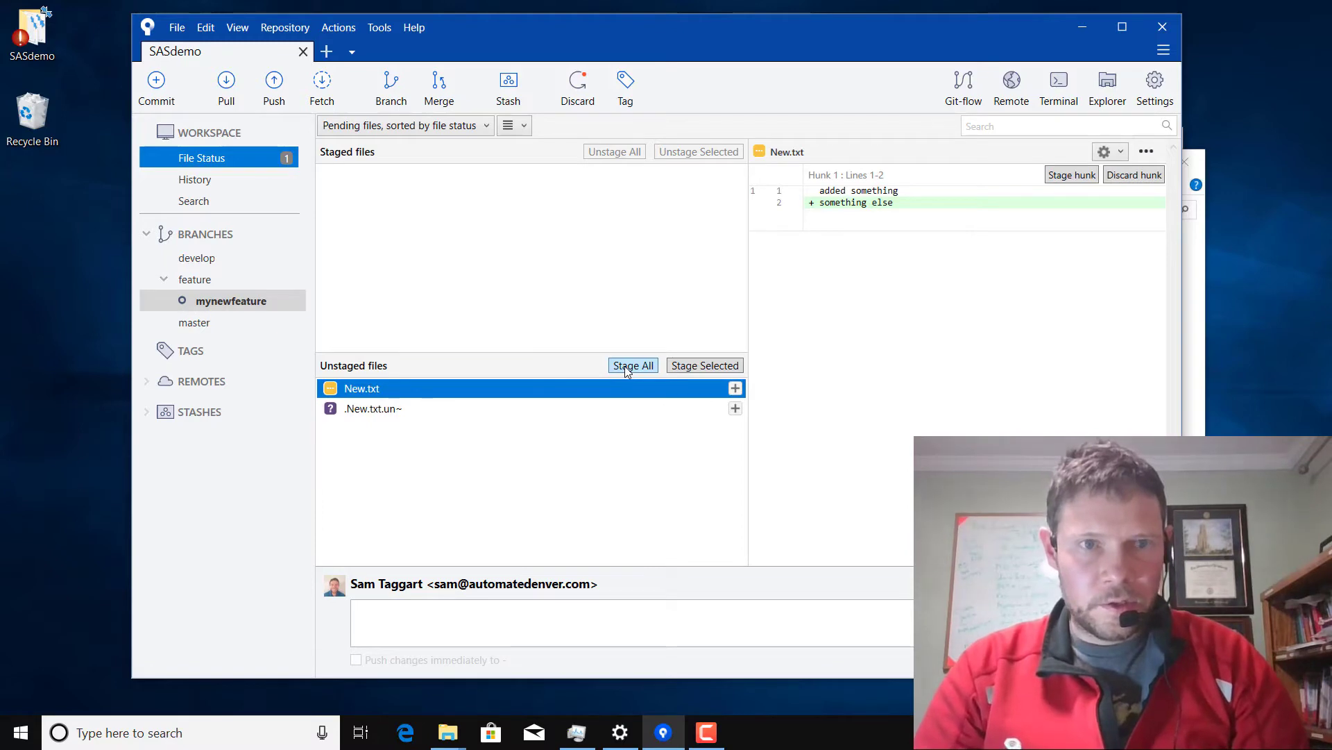
# - Stage New.txt and commit it with the message 'added something else'
pyautogui.click(632, 365)
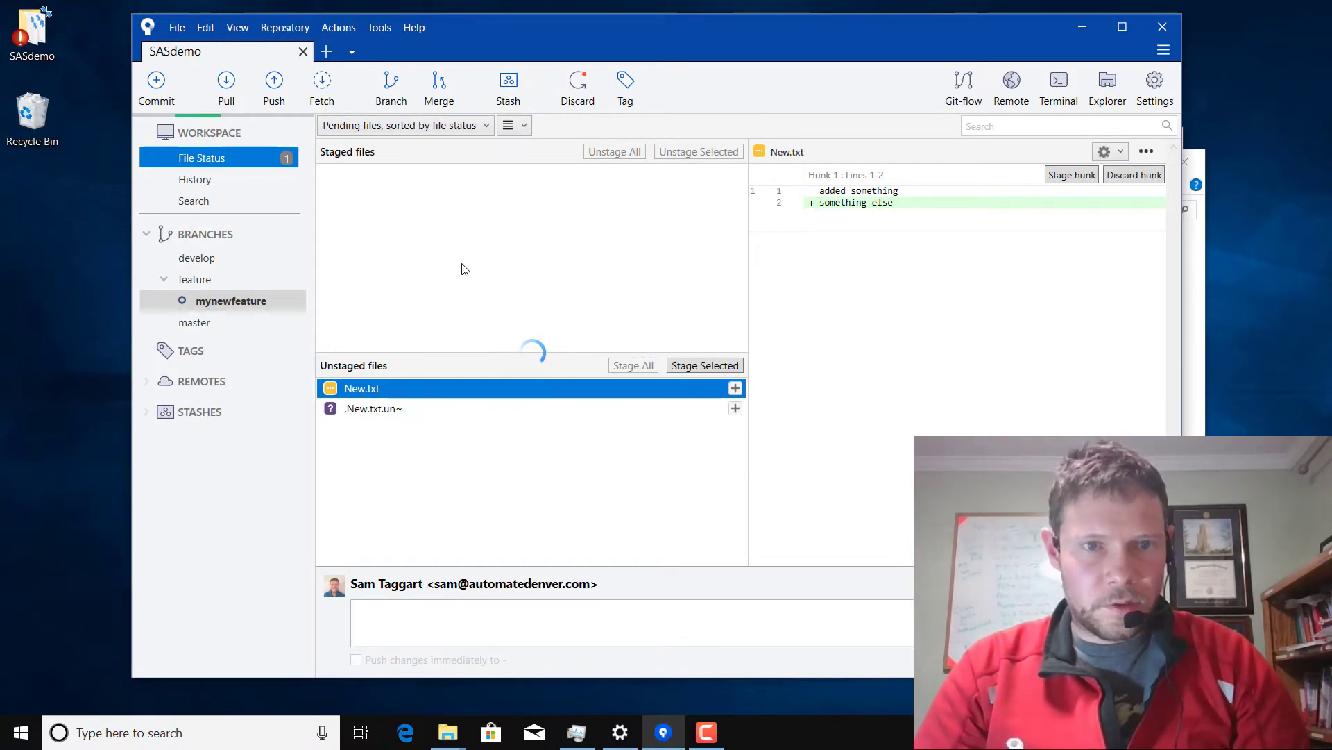
pyautogui.moveTo(665, 275)
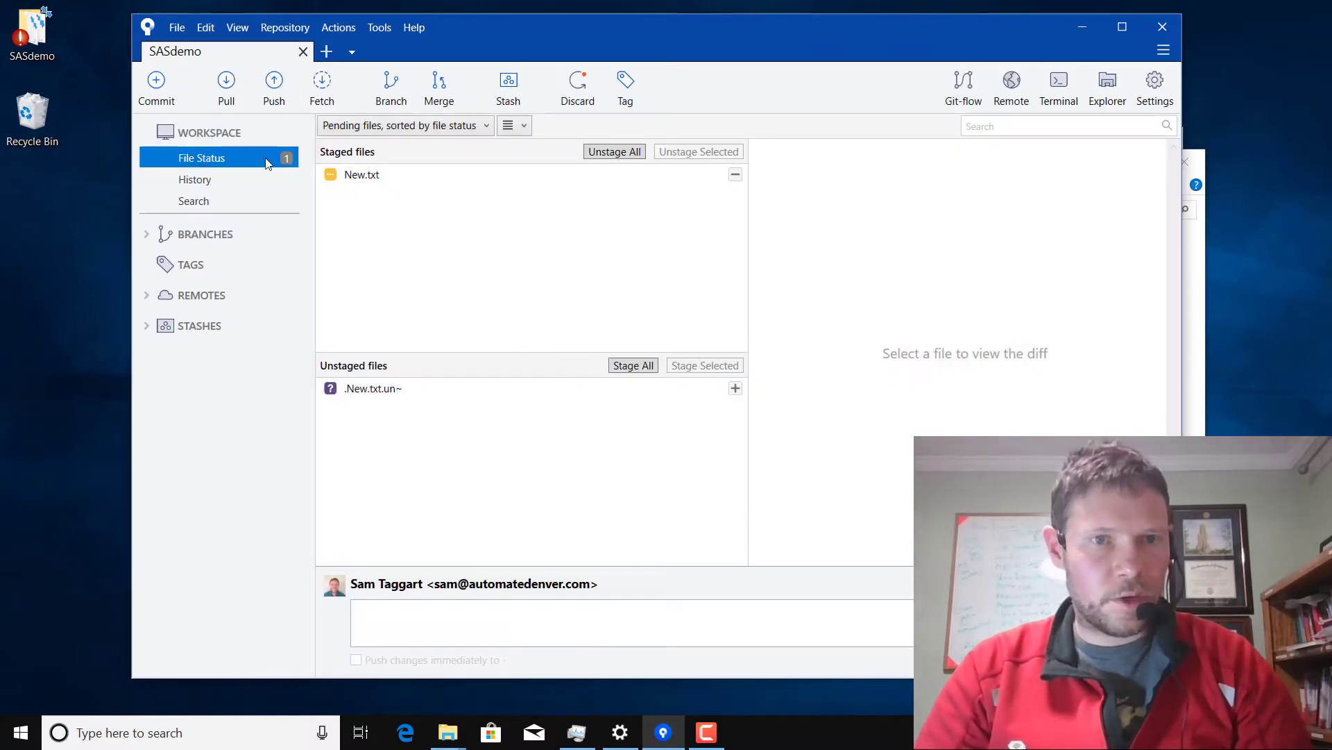
pyautogui.moveTo(595, 423)
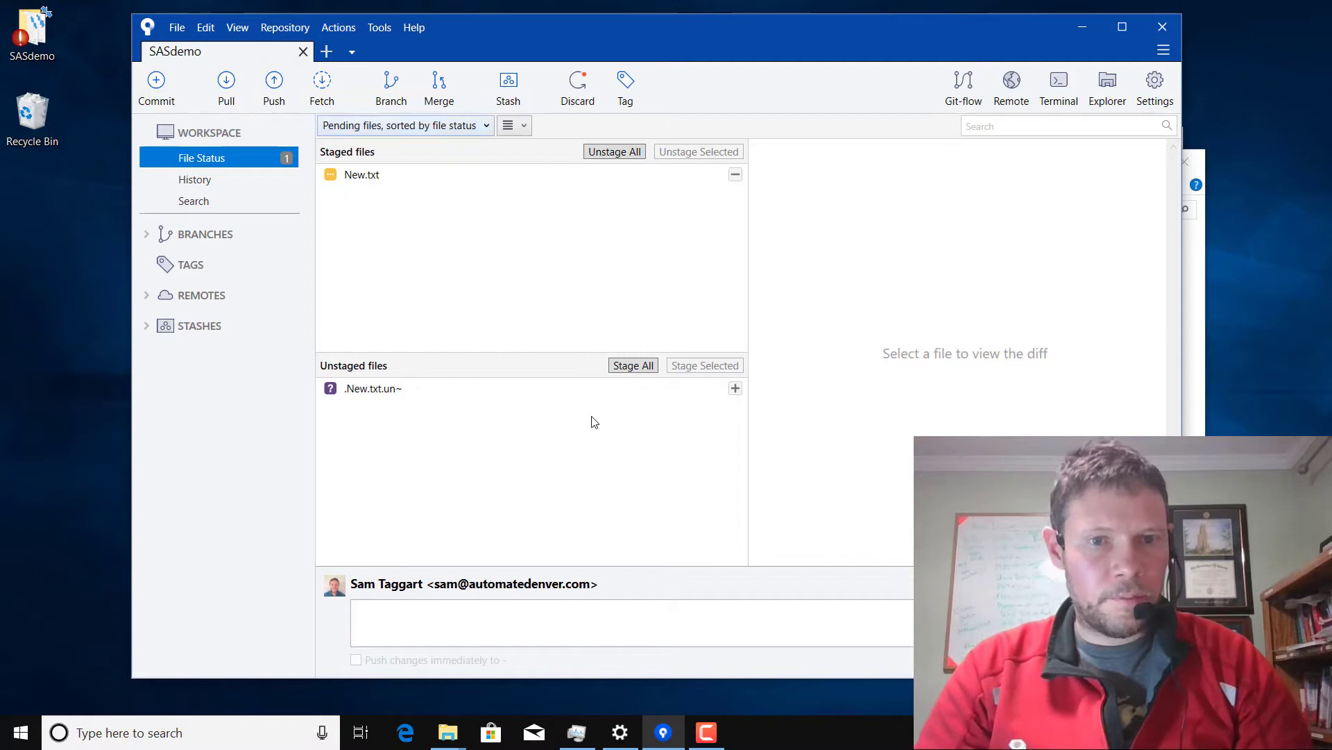
pyautogui.write('a')
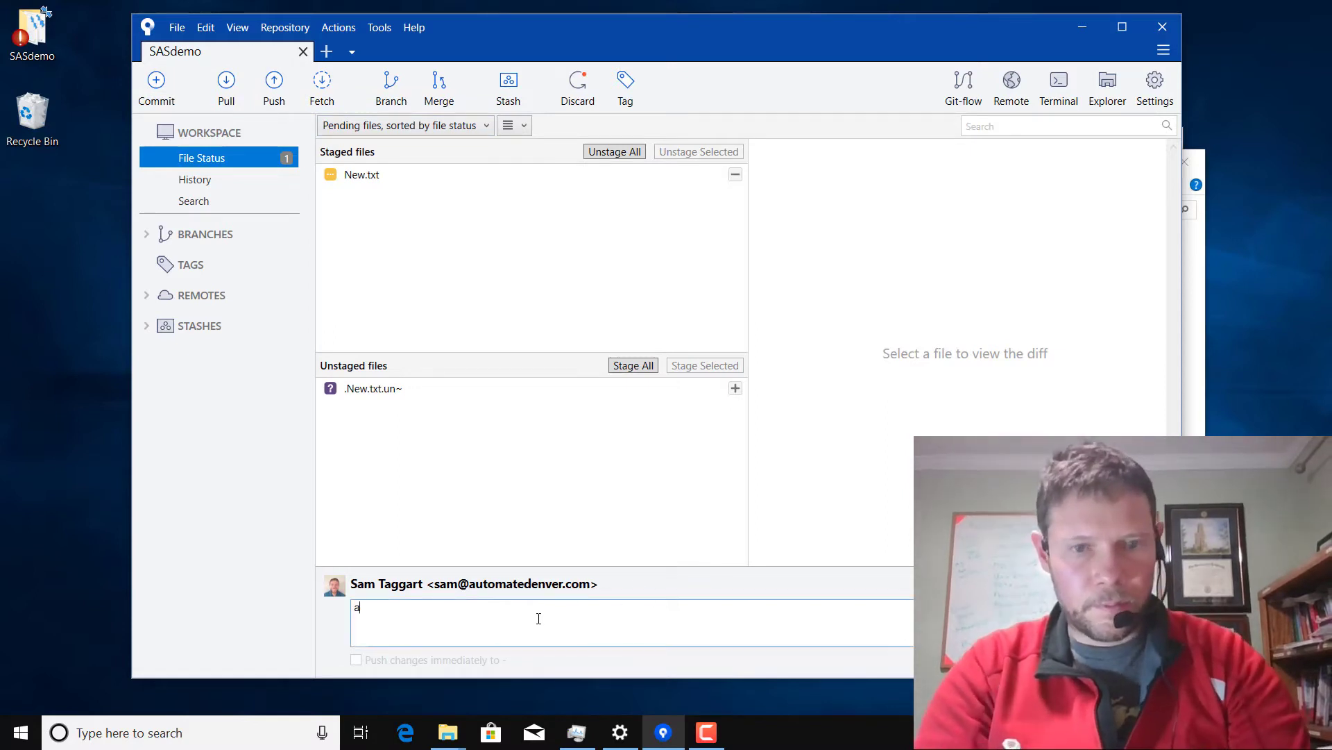
pyautogui.write('dded som')
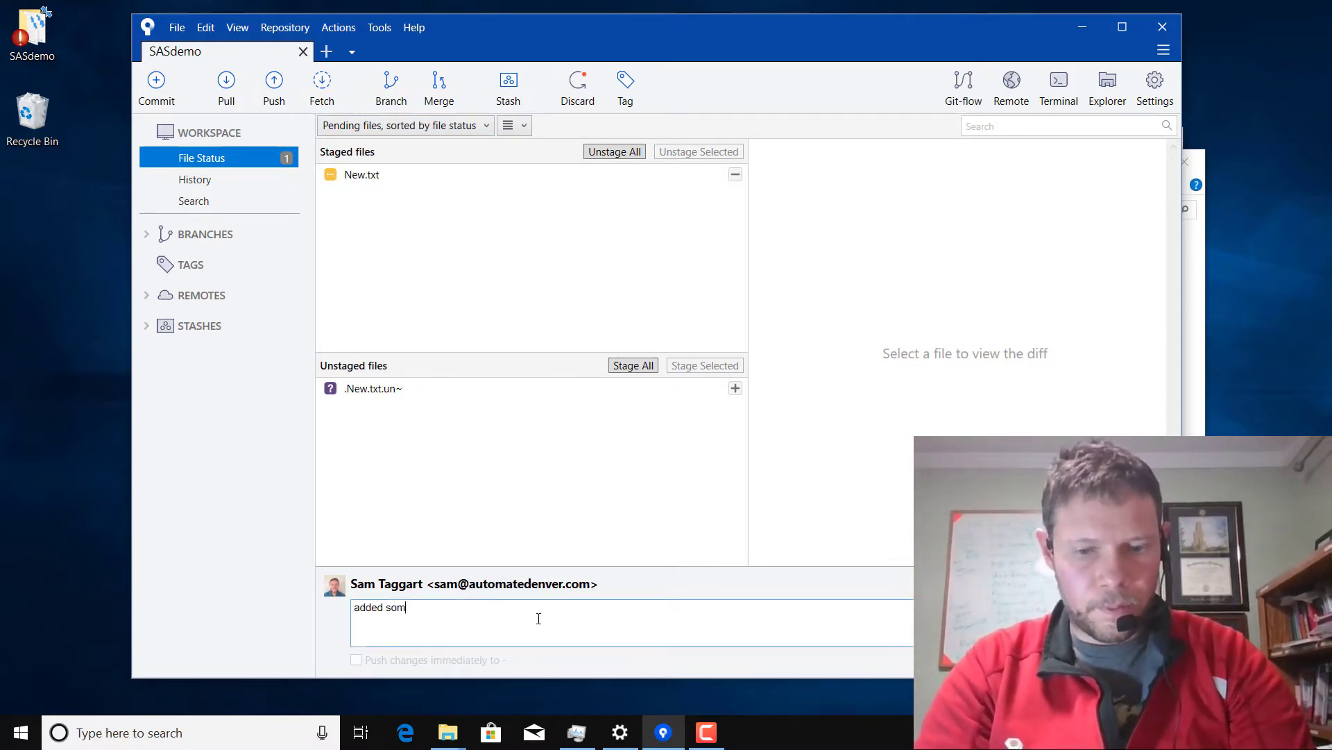
pyautogui.write('ething else')
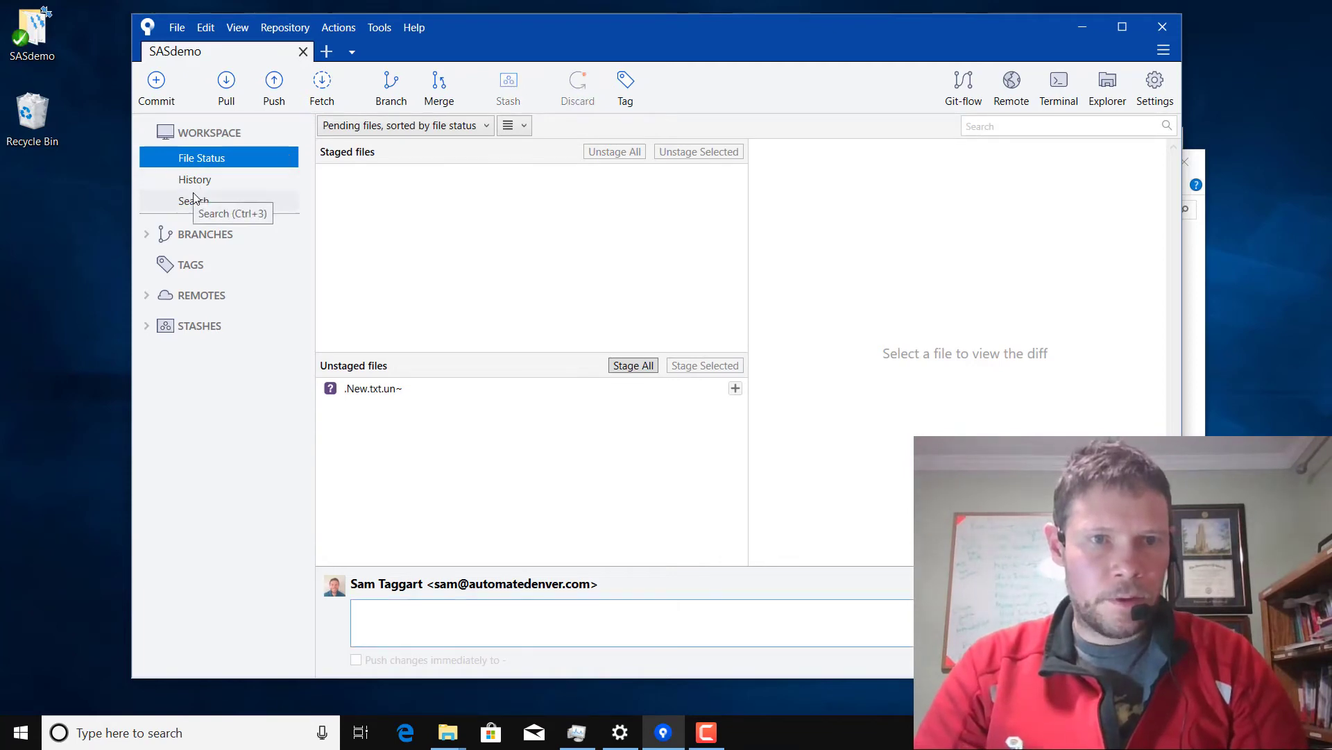
# - Show the History view with feature/mynewfeature two commits ahead of master and develop
pyautogui.click(195, 178)
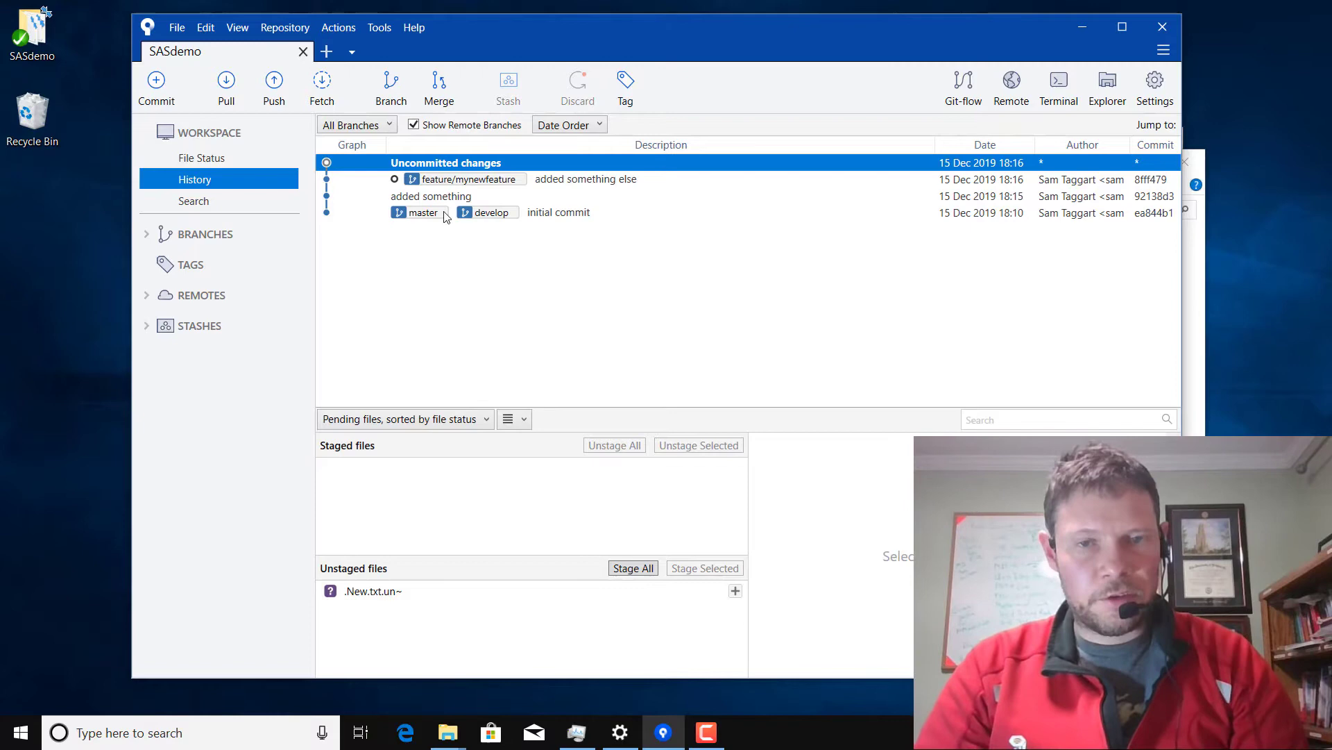
pyautogui.moveTo(488, 190)
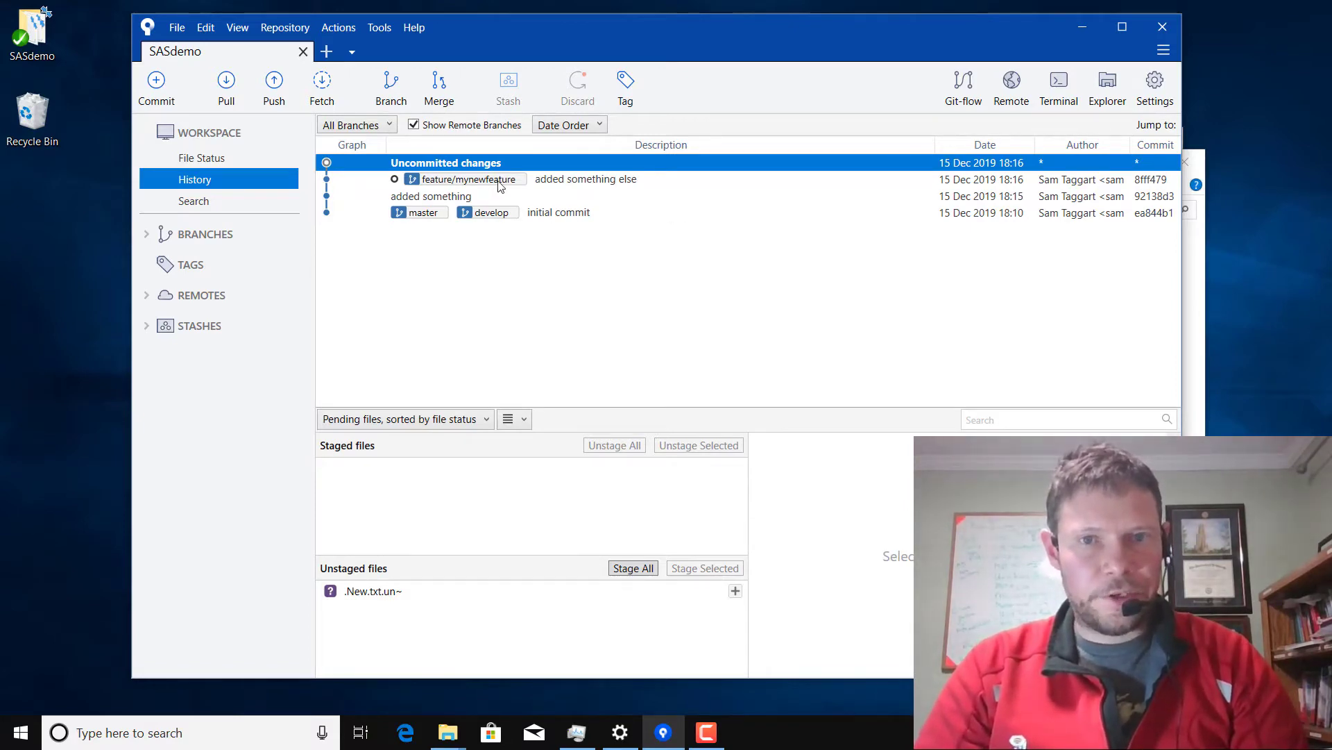
pyautogui.moveTo(963, 84)
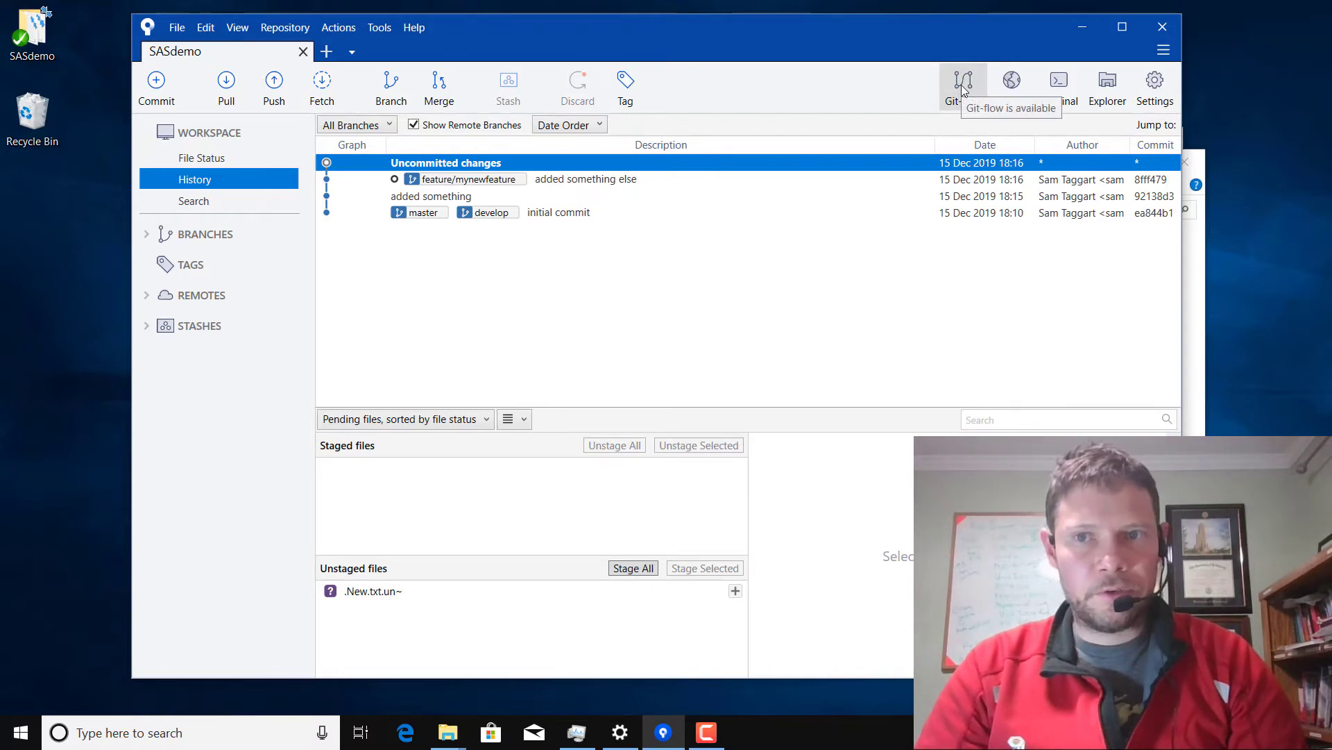
pyautogui.moveTo(784, 109)
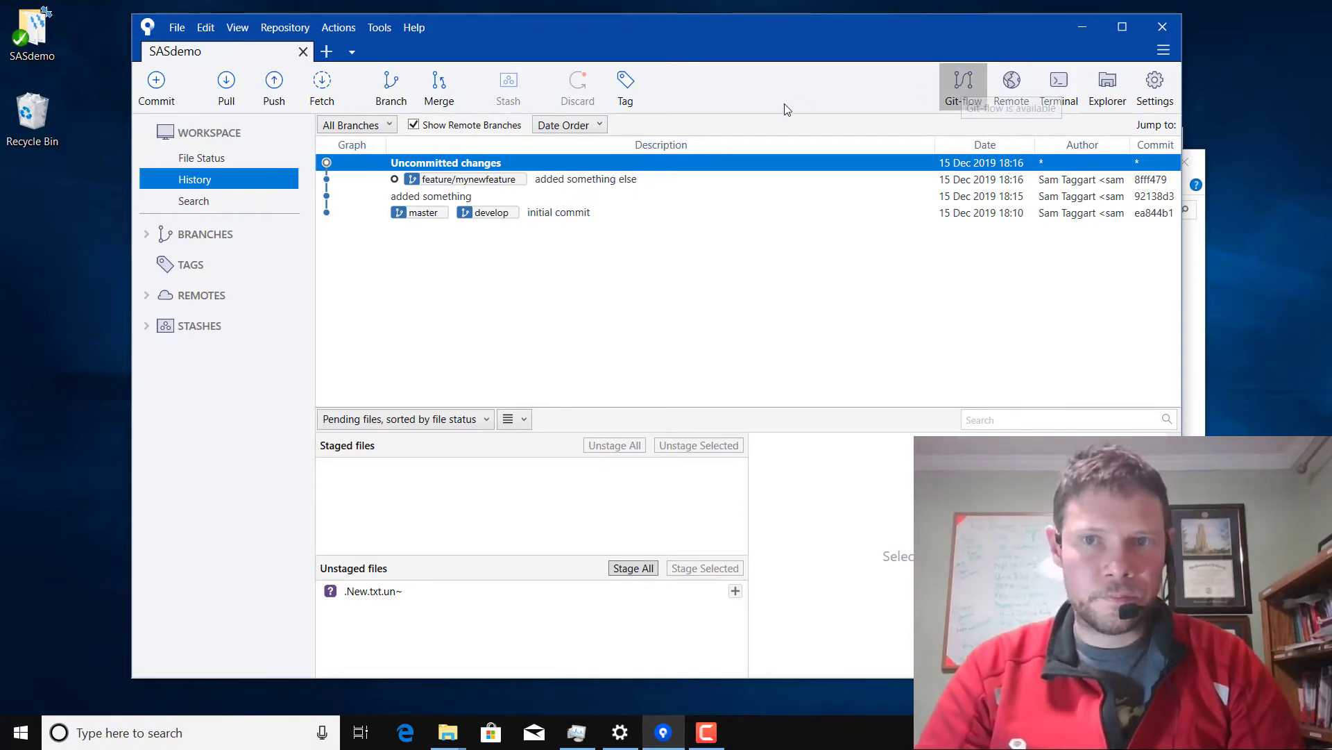
# - Choose Finish Feature from Git-flow to merge mynewfeature into develop and delete it
pyautogui.click(962, 87)
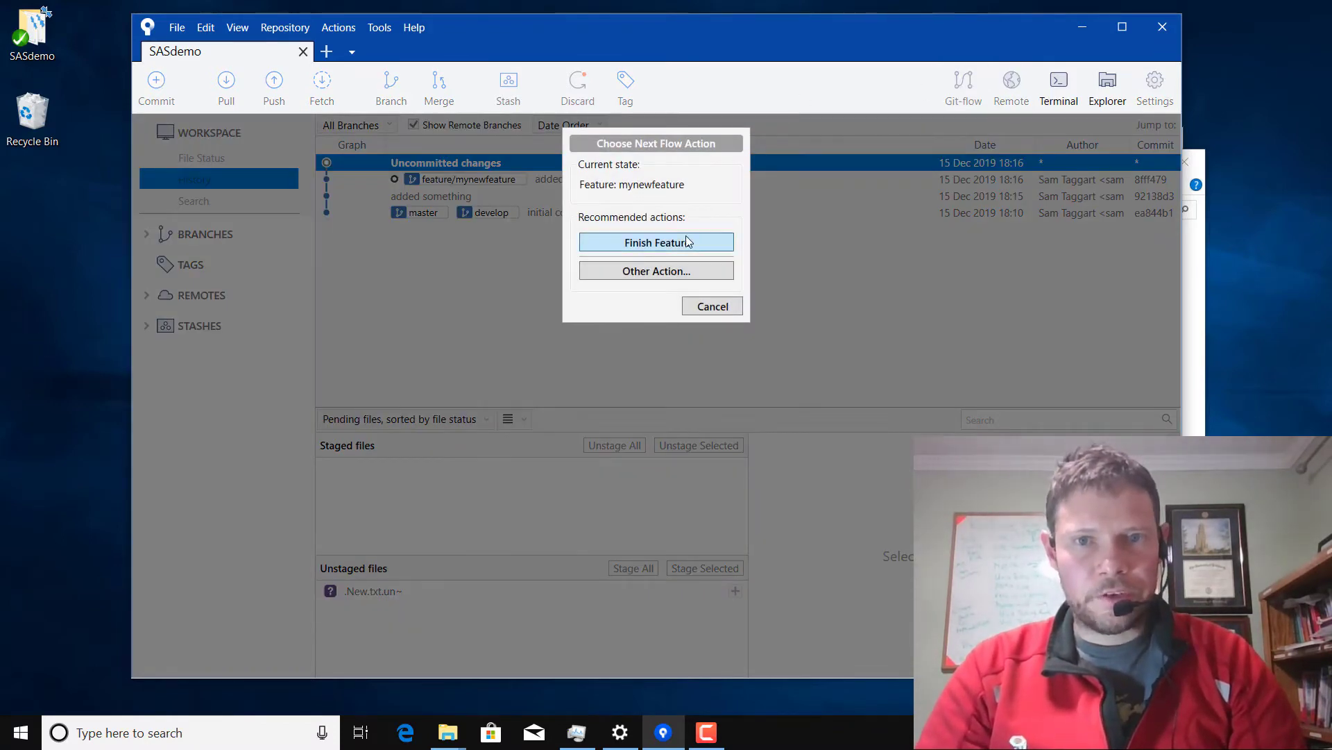
pyautogui.click(656, 241)
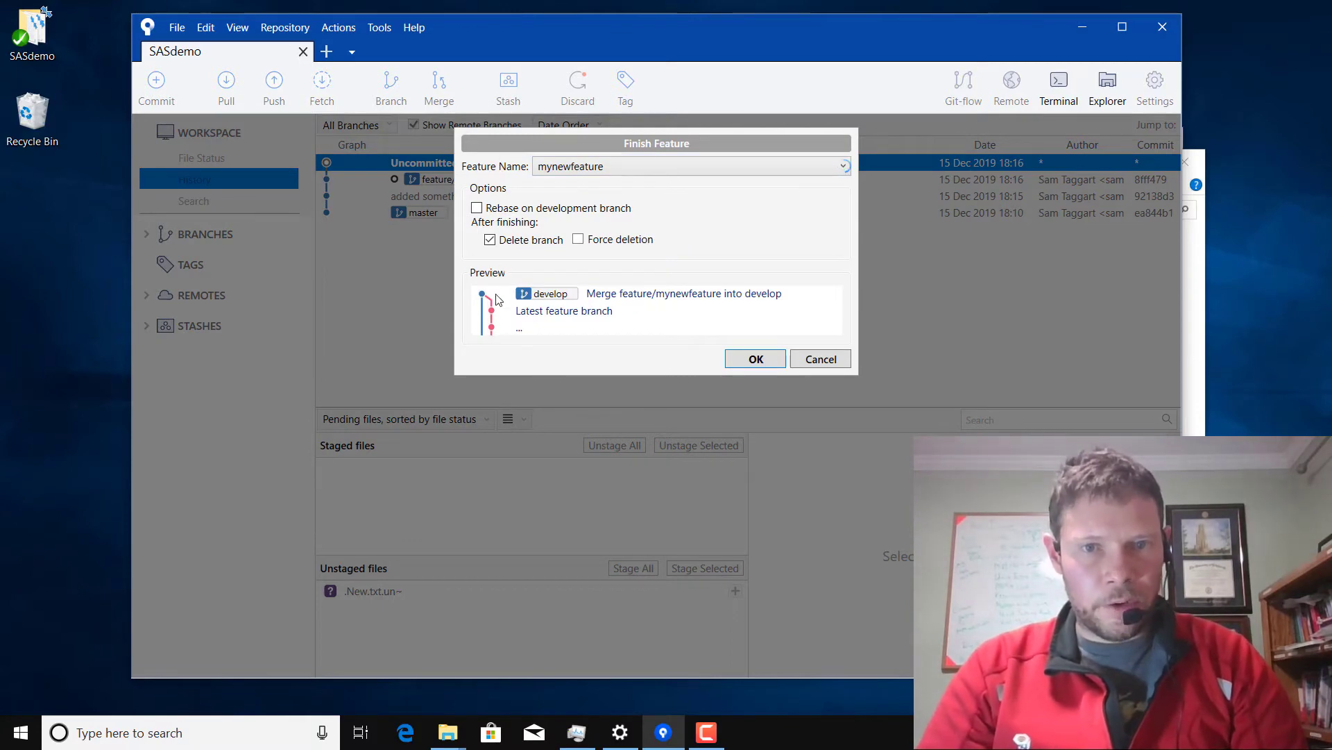
pyautogui.moveTo(488, 281)
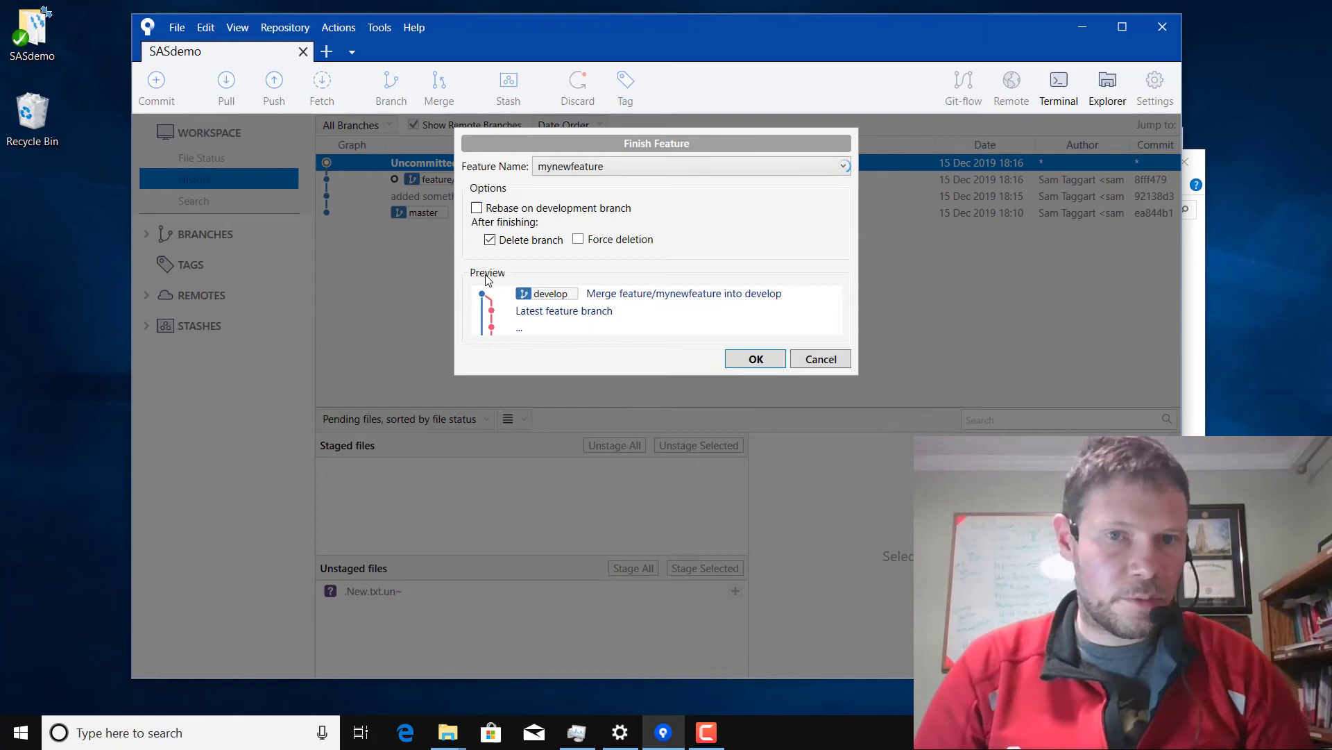
pyautogui.moveTo(549, 202)
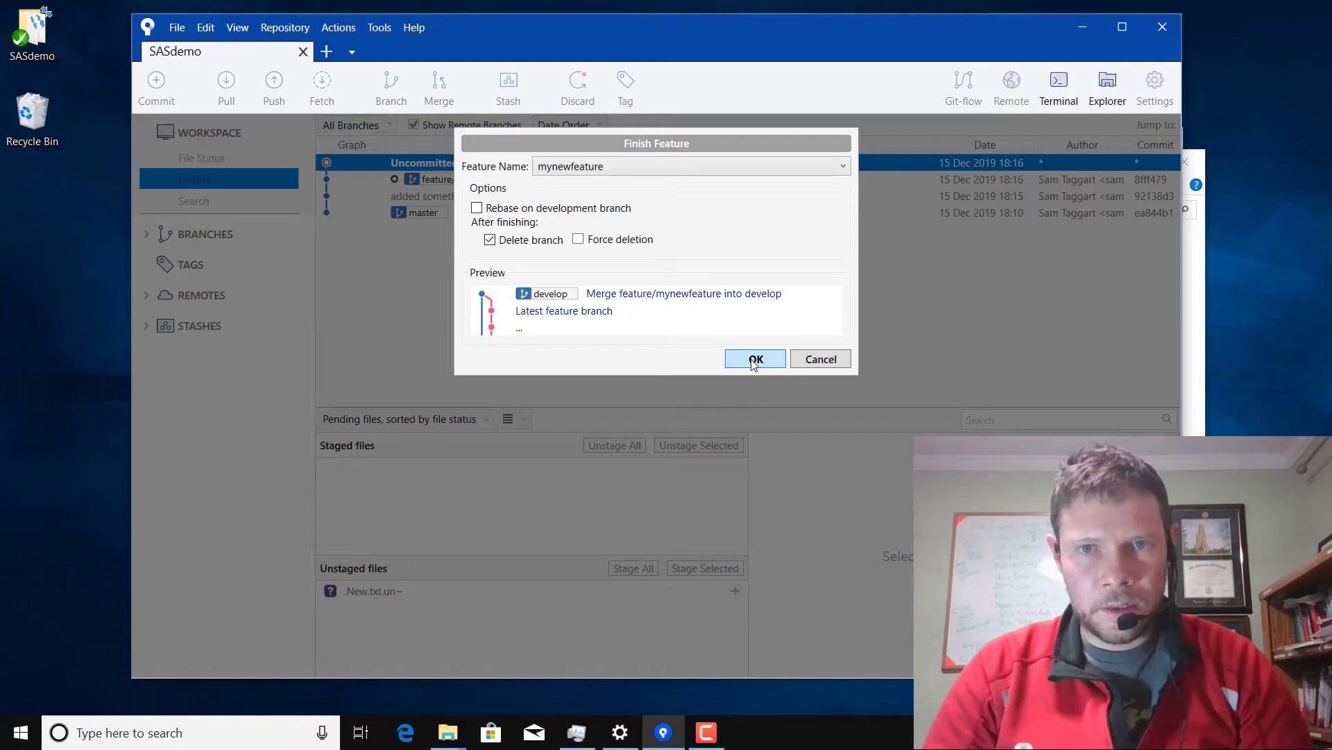
# - Run Finish Feature for mynewfeature and show the full git flow output
pyautogui.click(754, 358)
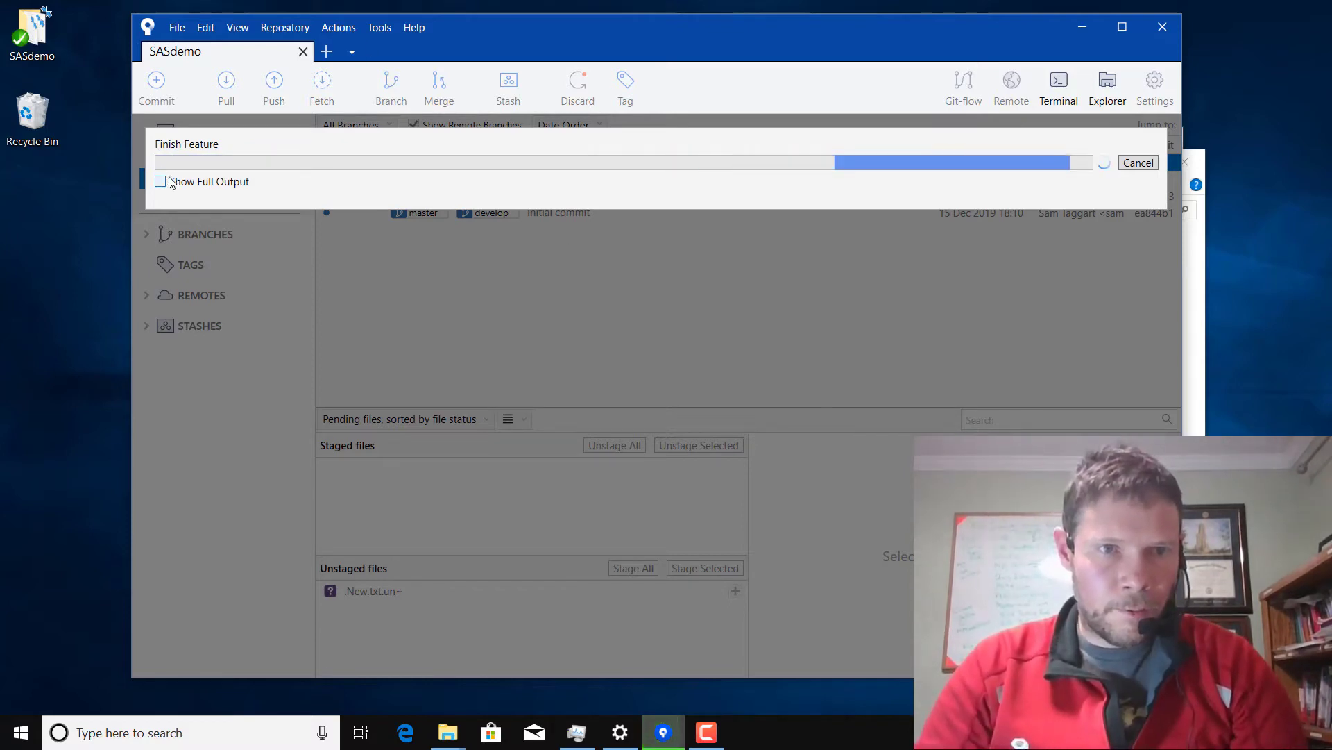
pyautogui.click(159, 182)
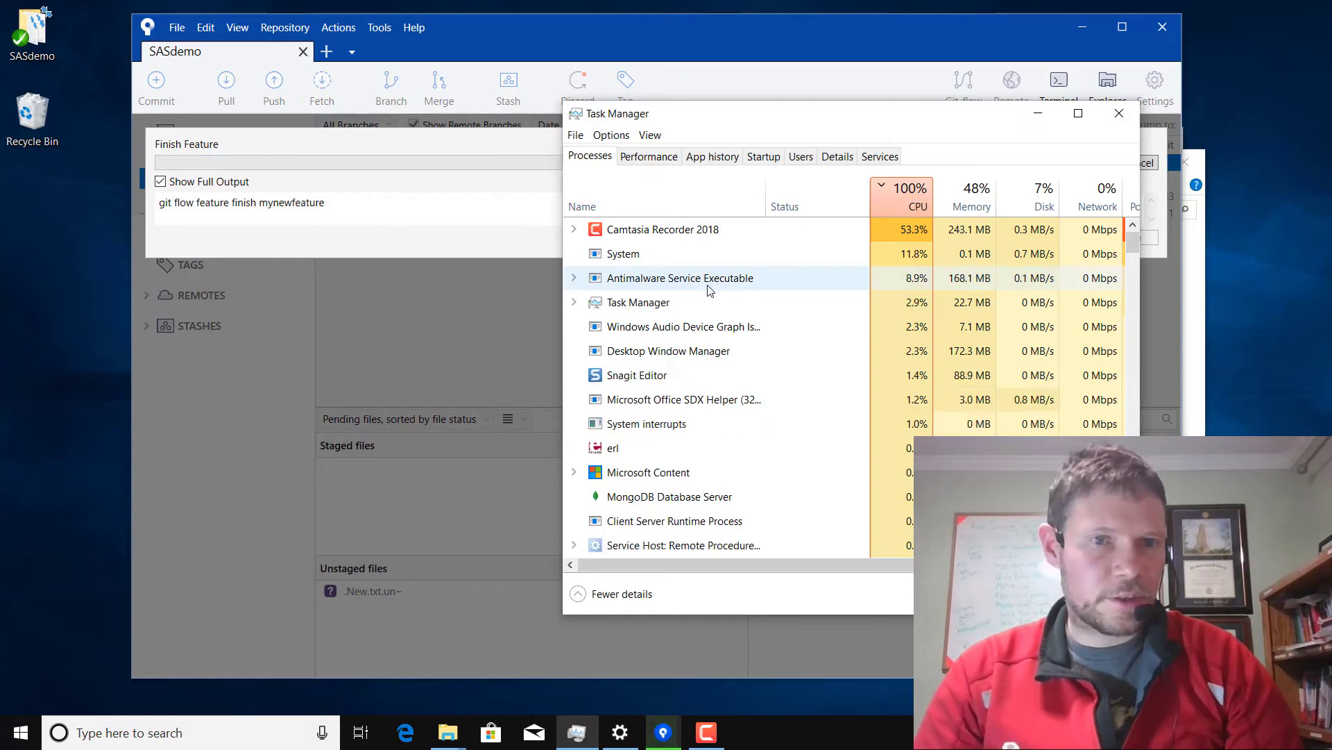
pyautogui.rightClick(680, 277)
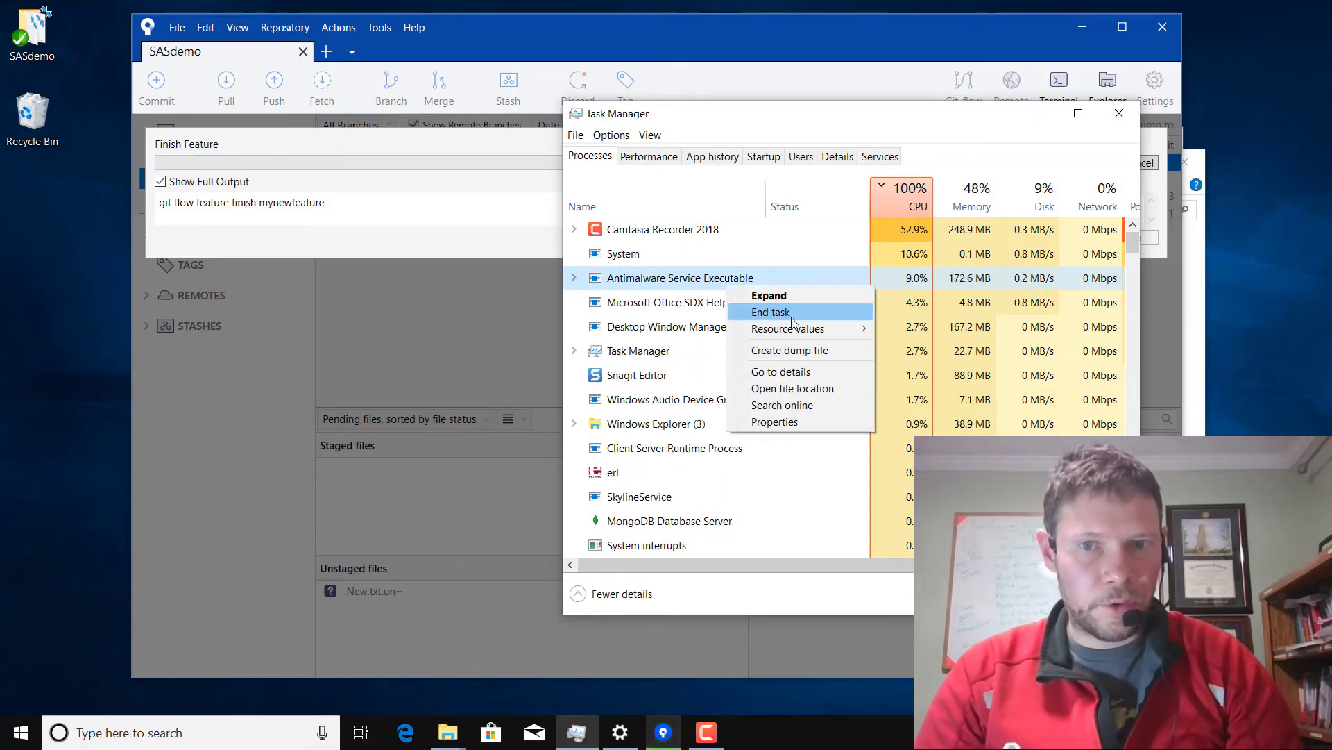
pyautogui.click(770, 312)
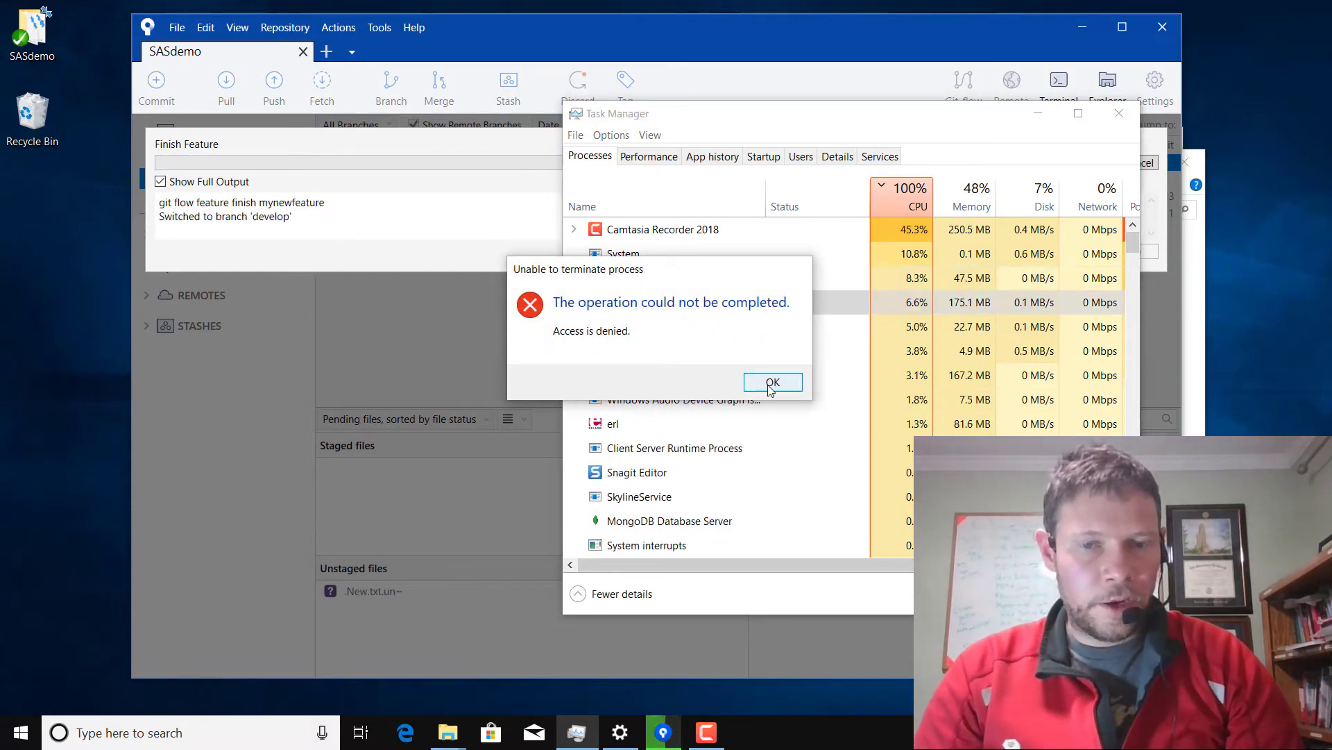
pyautogui.click(773, 382)
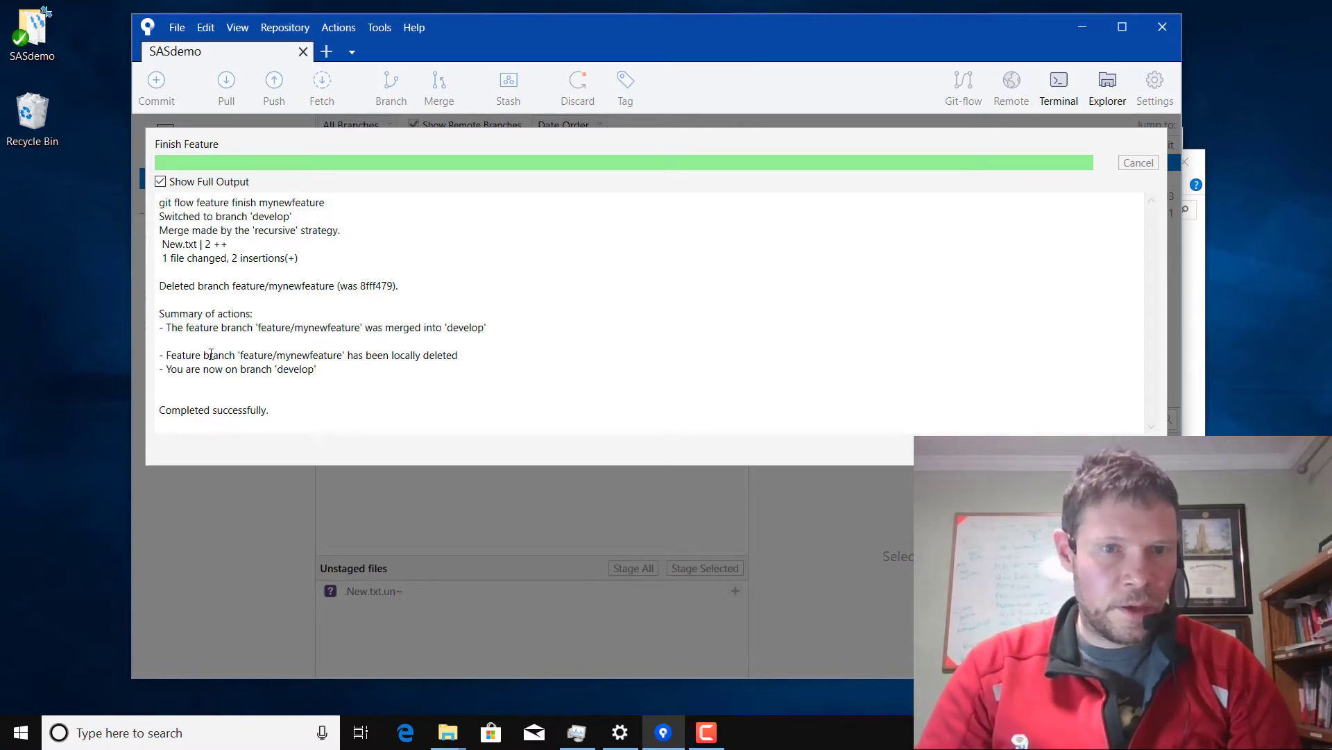
pyautogui.moveTo(715, 367)
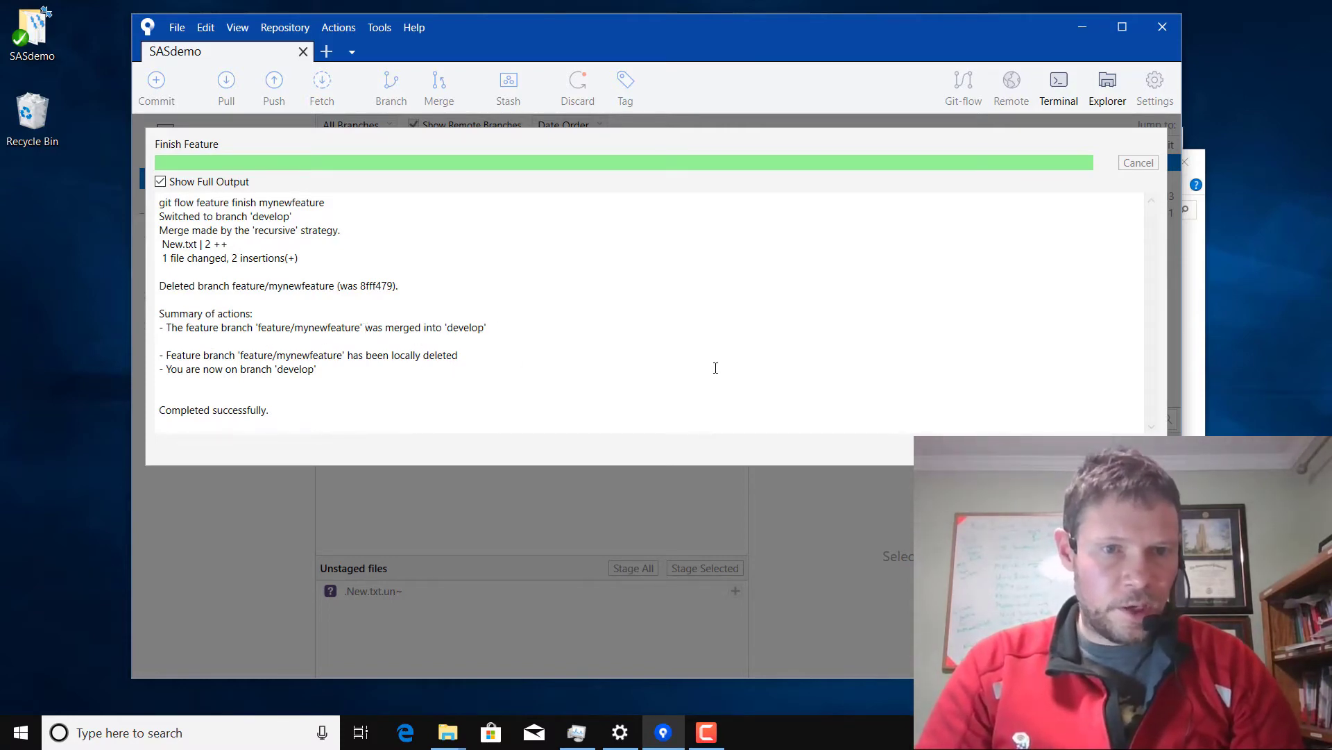
# - Close the completed Finish Feature output to view develop's merge commit in History
pyautogui.click(1138, 162)
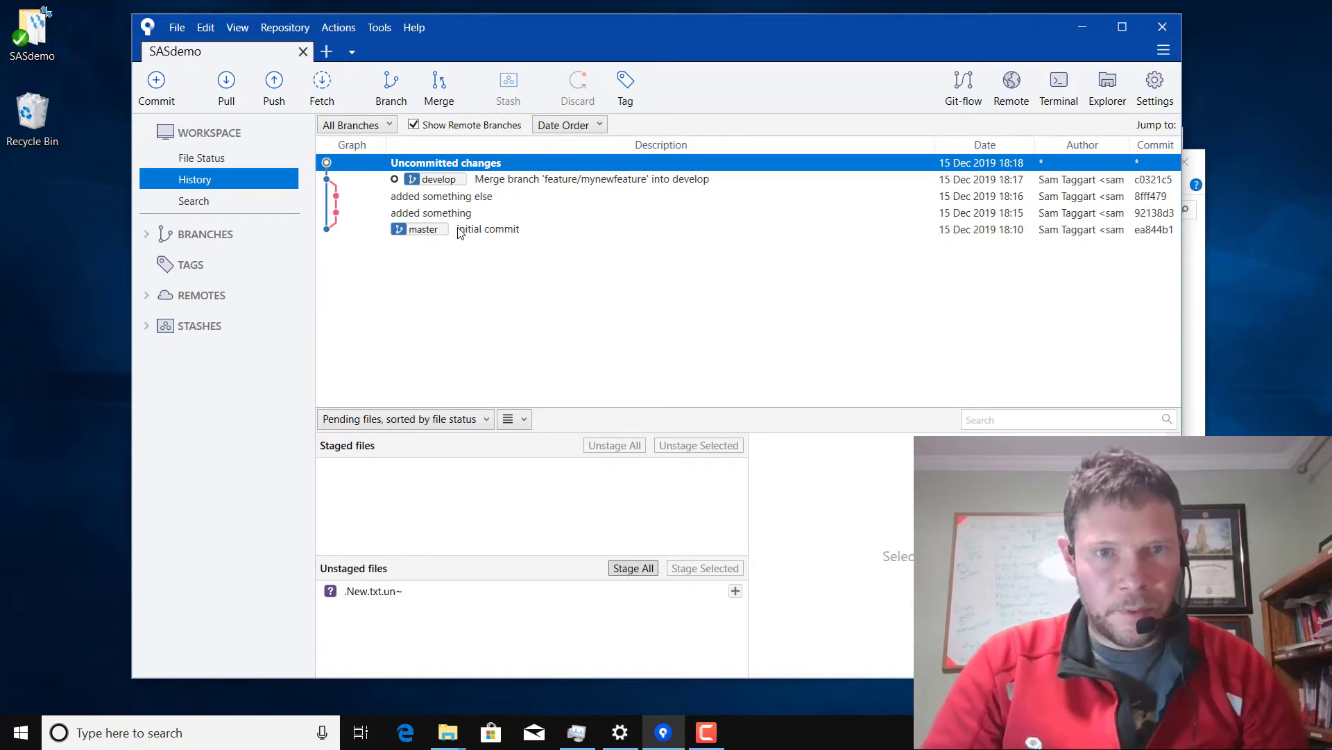
pyautogui.click(431, 212)
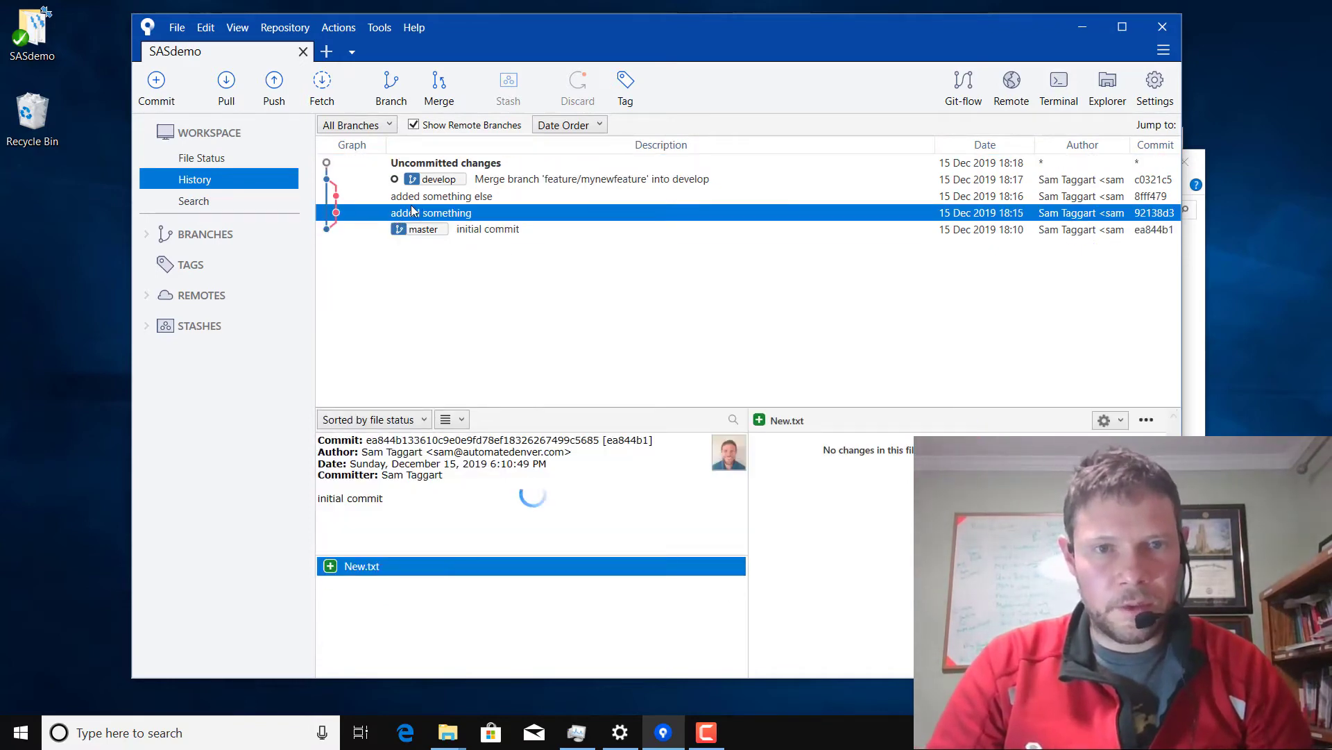
pyautogui.click(431, 212)
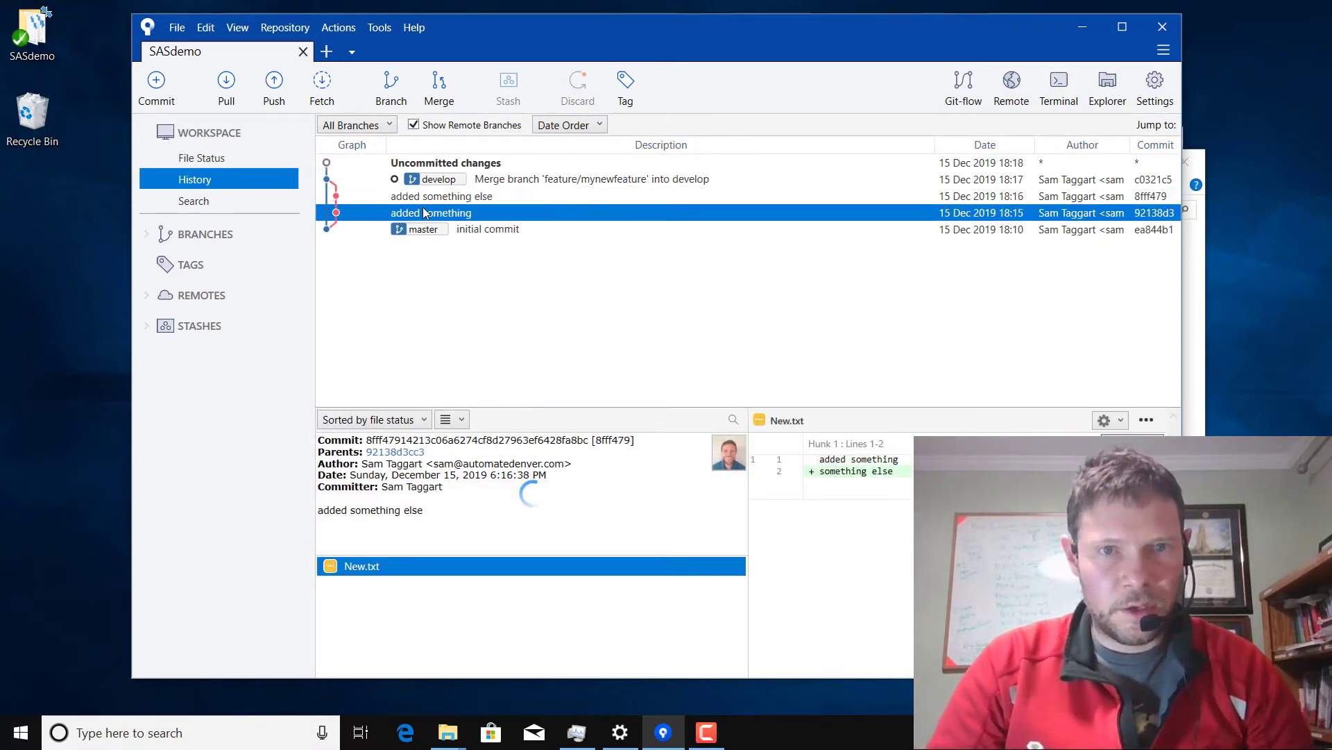
pyautogui.click(591, 179)
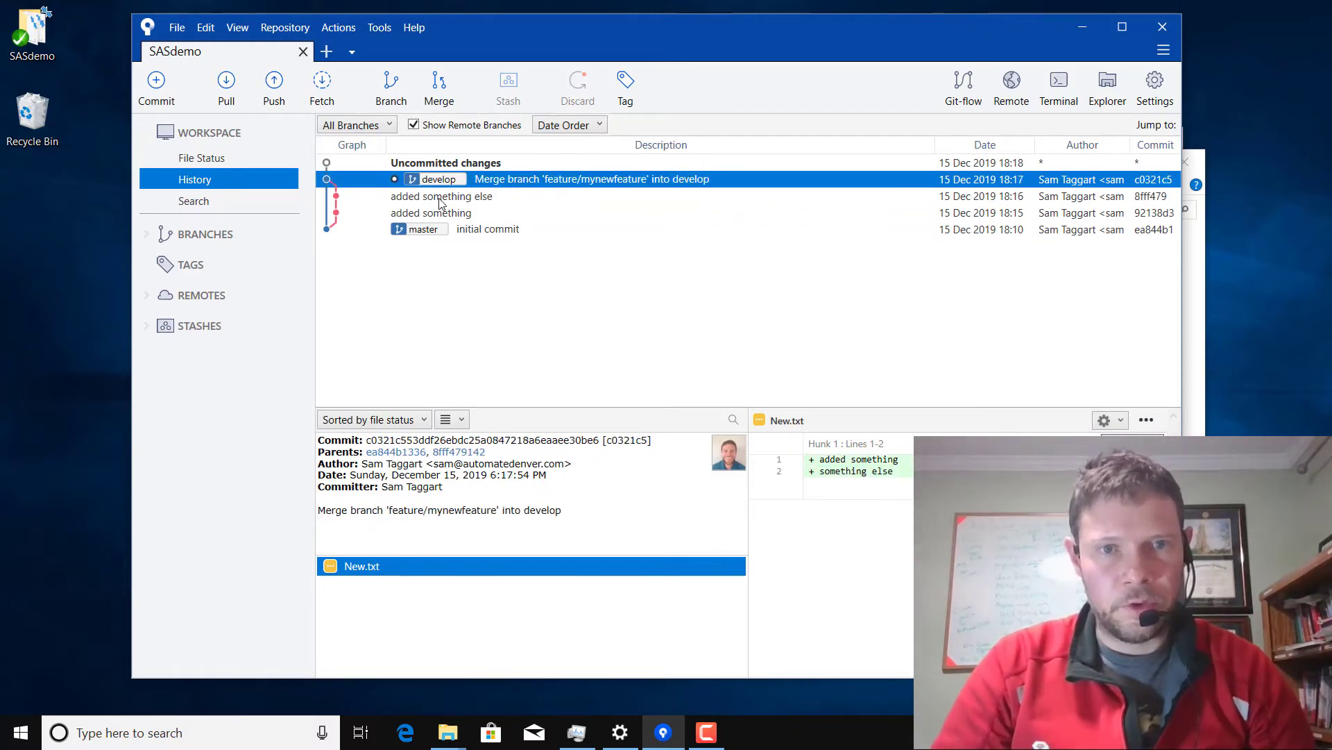
pyautogui.click(441, 197)
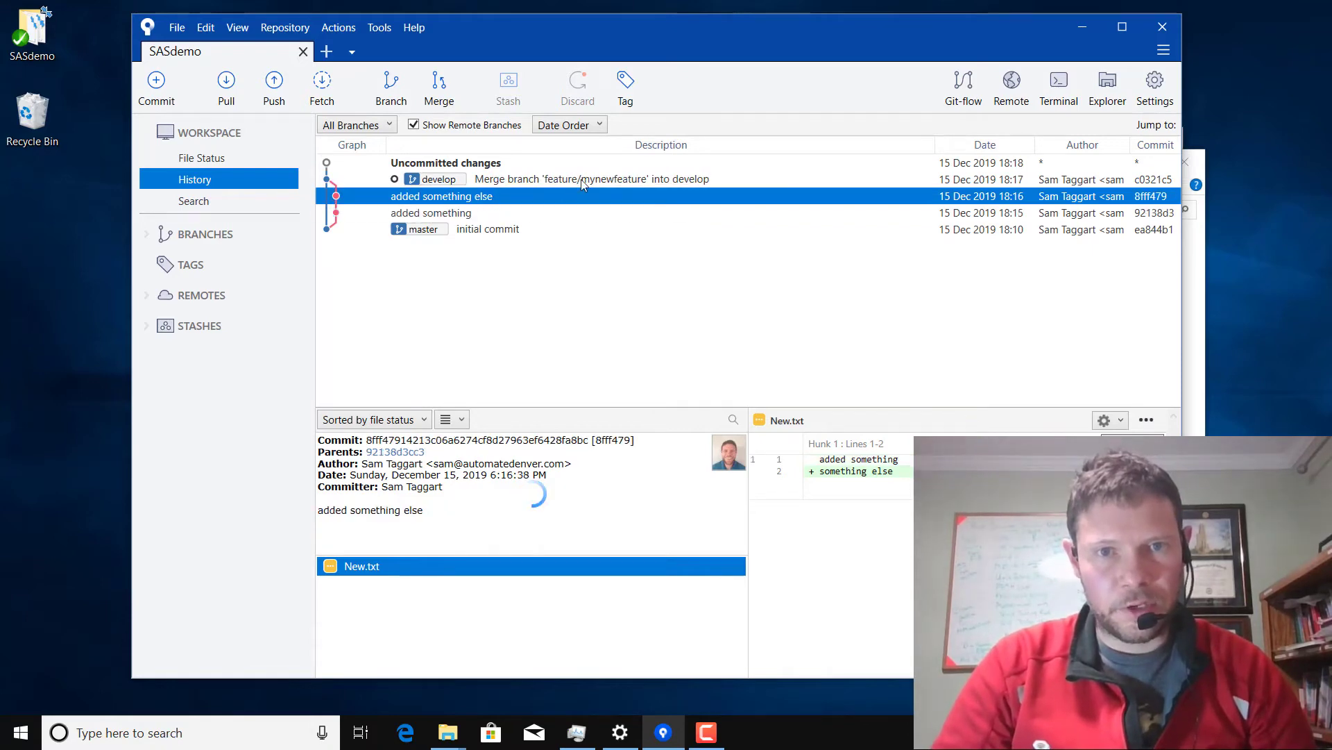
pyautogui.click(591, 178)
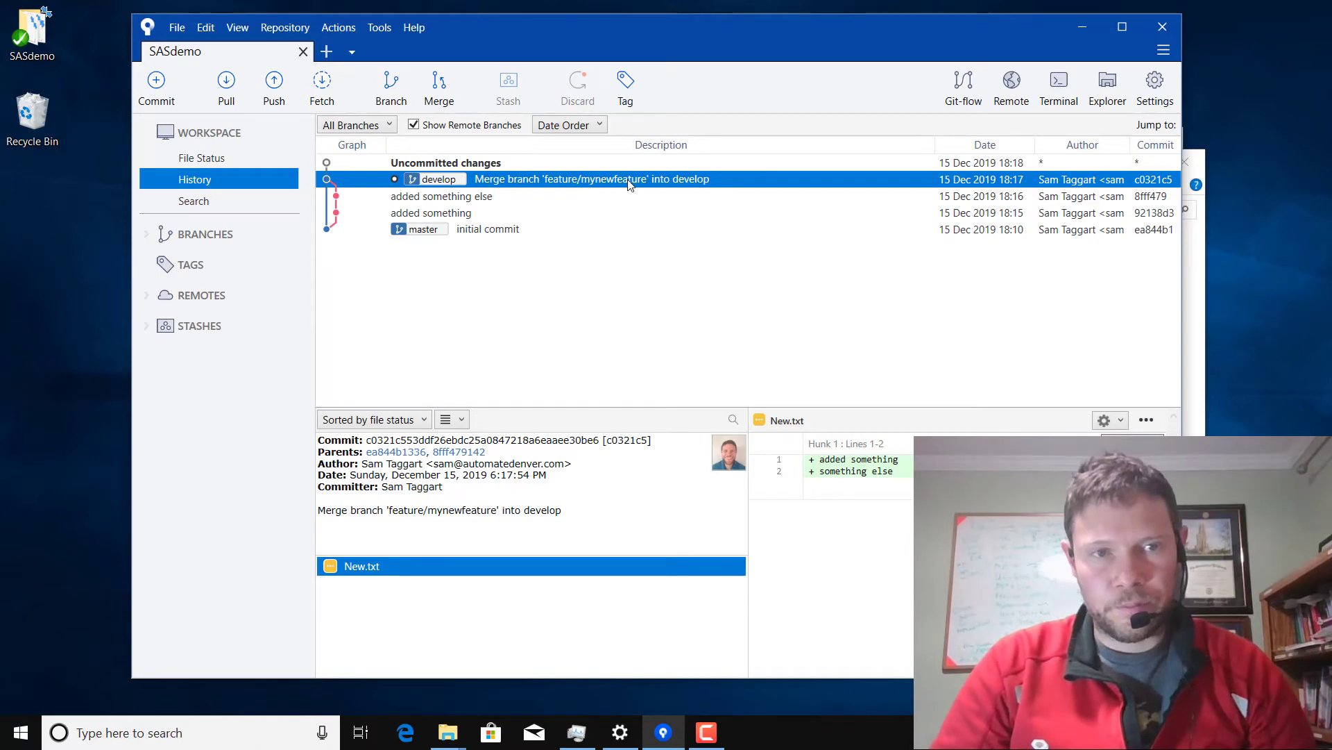
pyautogui.moveTo(941, 6)
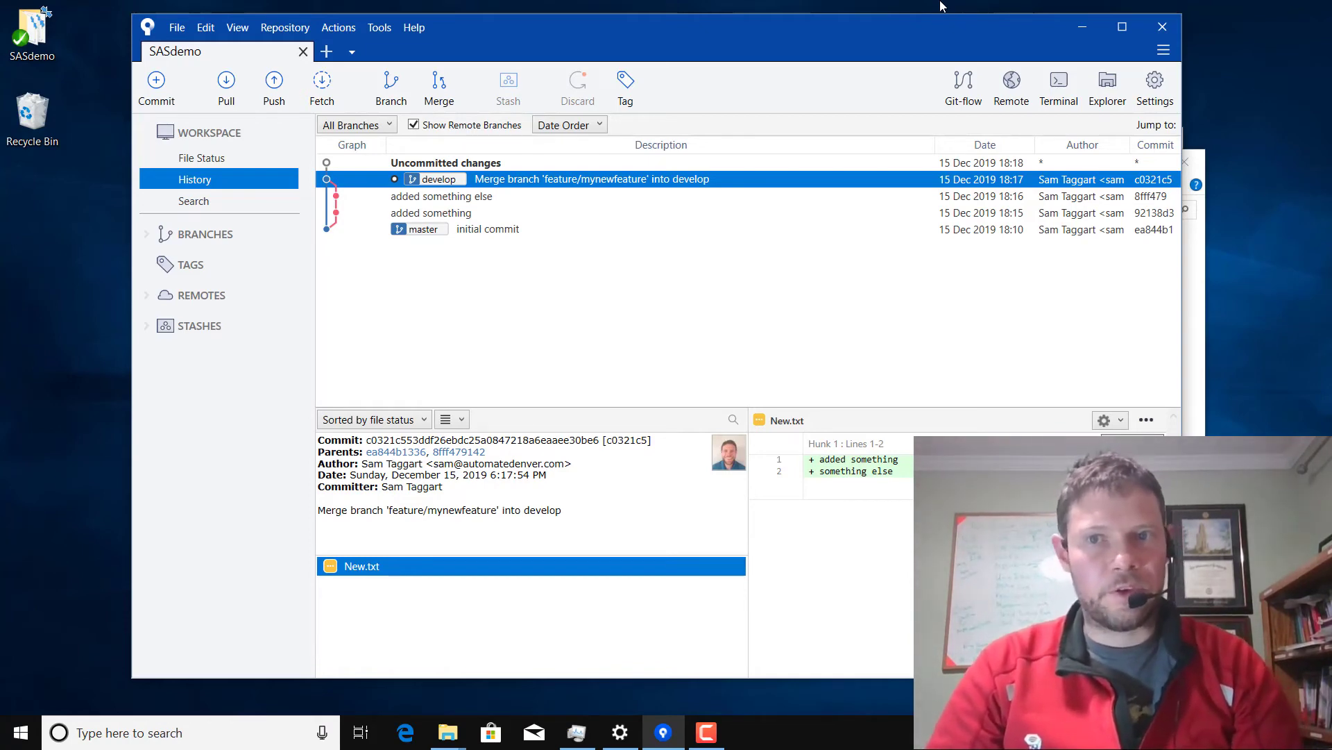
pyautogui.moveTo(964, 85)
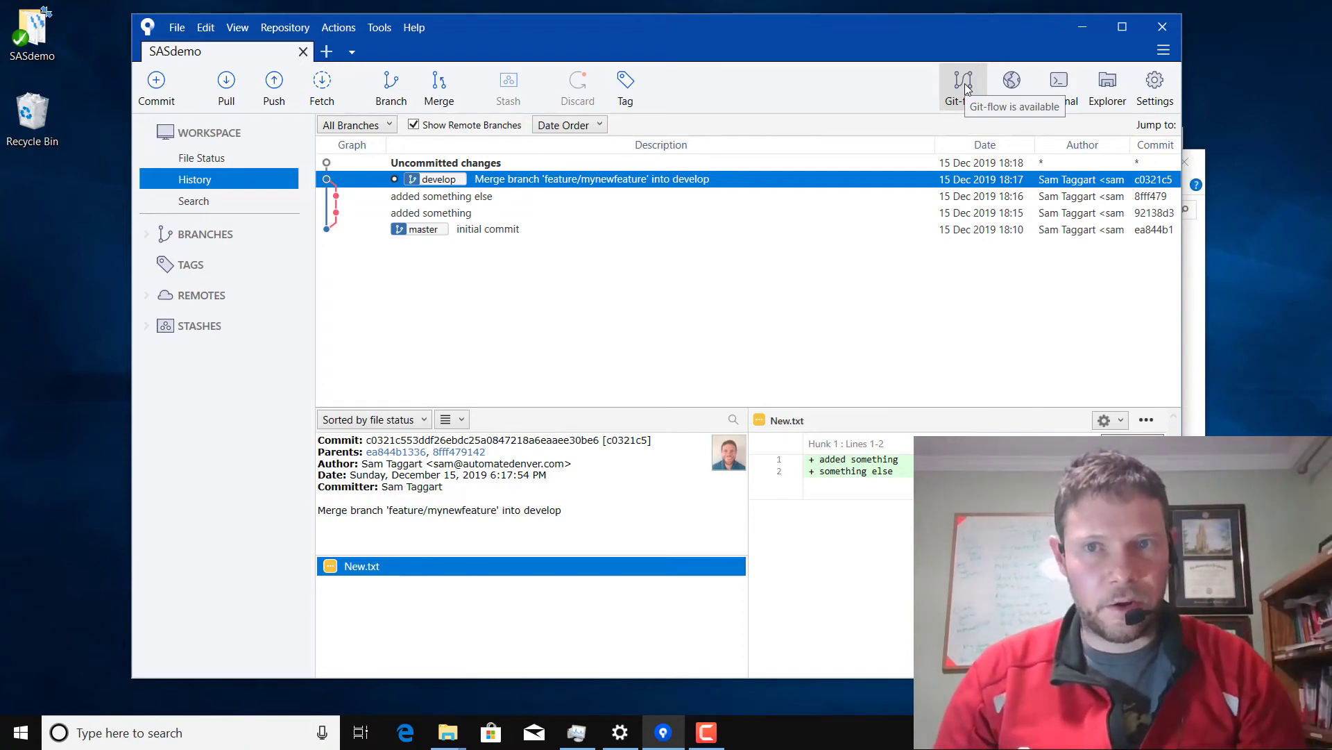
pyautogui.moveTo(954, 111)
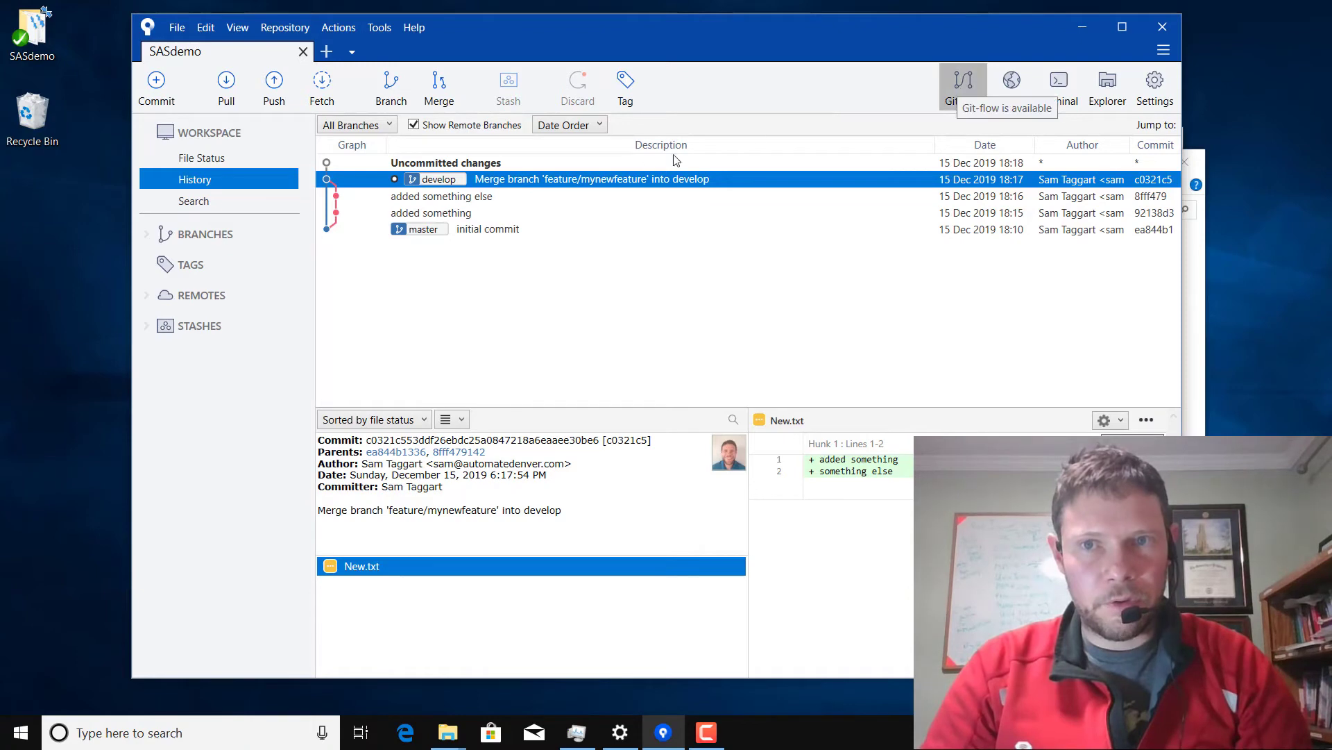
# - Start a new git-flow release named v1.0 from develop
pyautogui.click(962, 84)
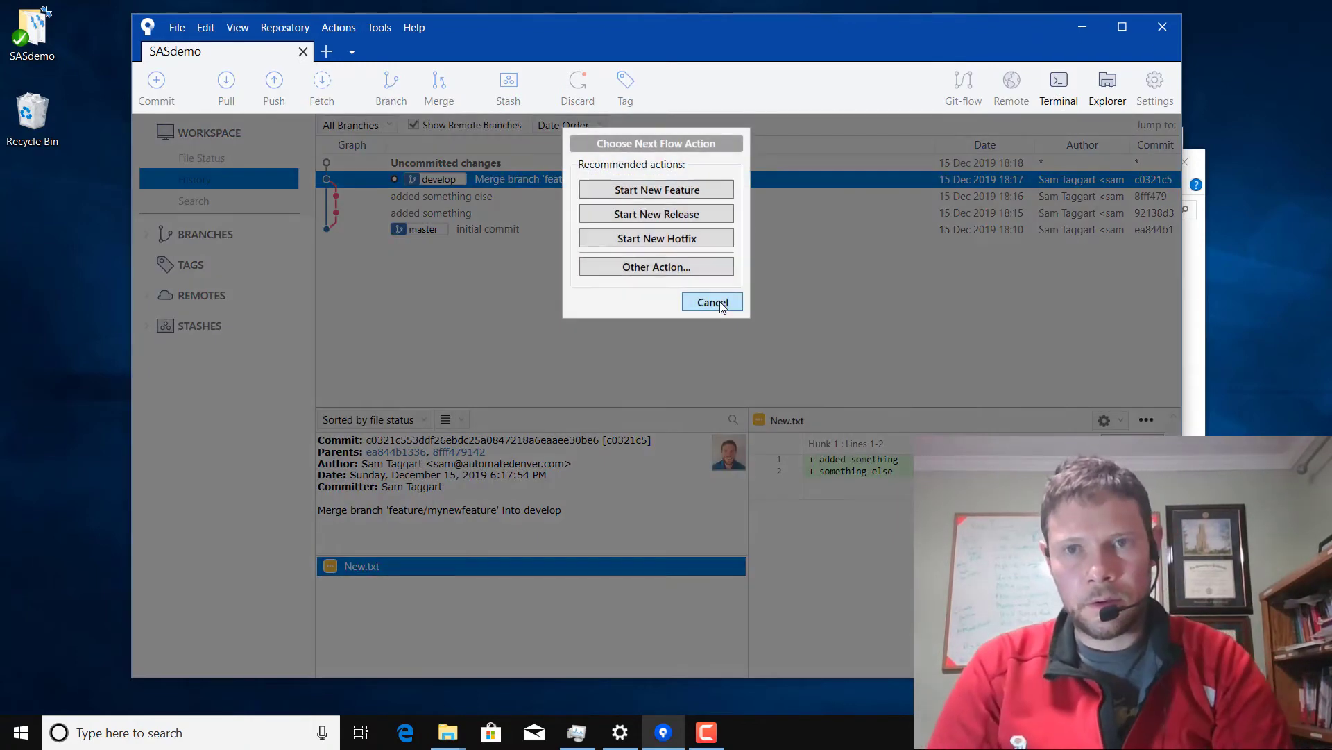
pyautogui.moveTo(705, 205)
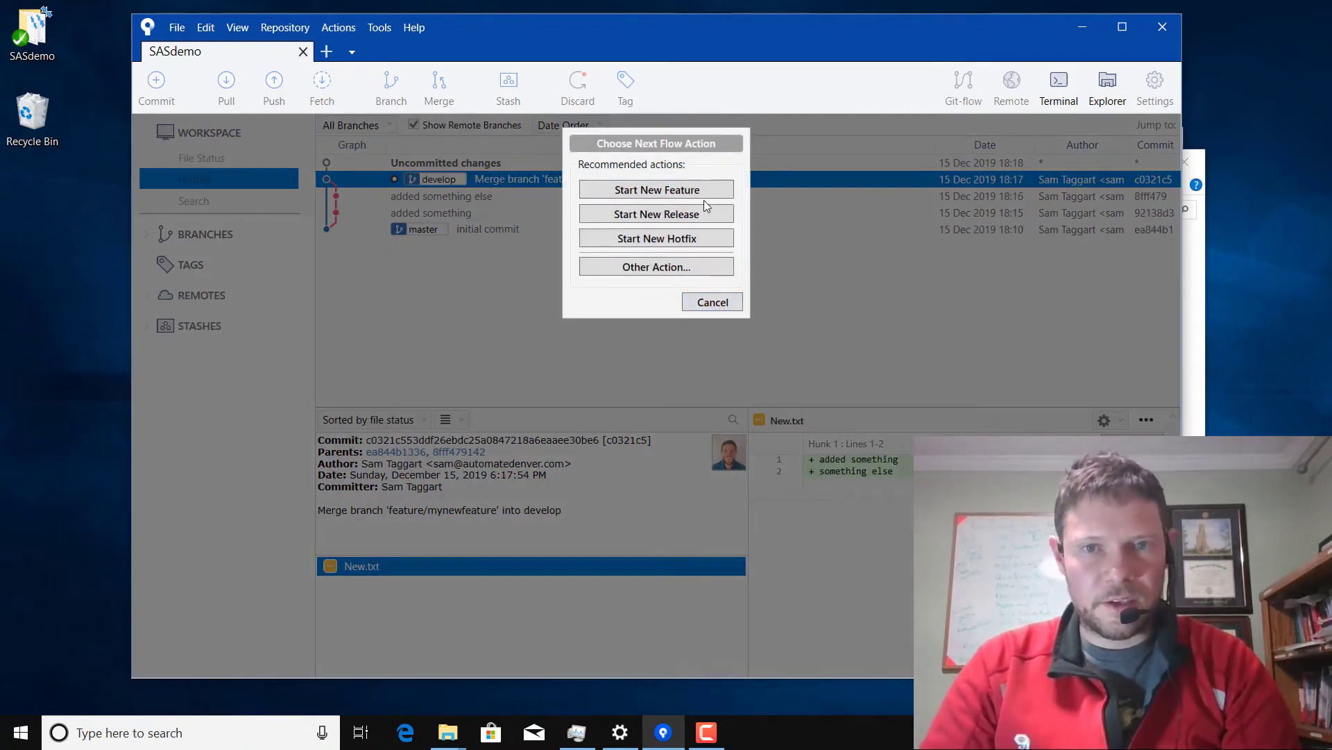
pyautogui.click(655, 213)
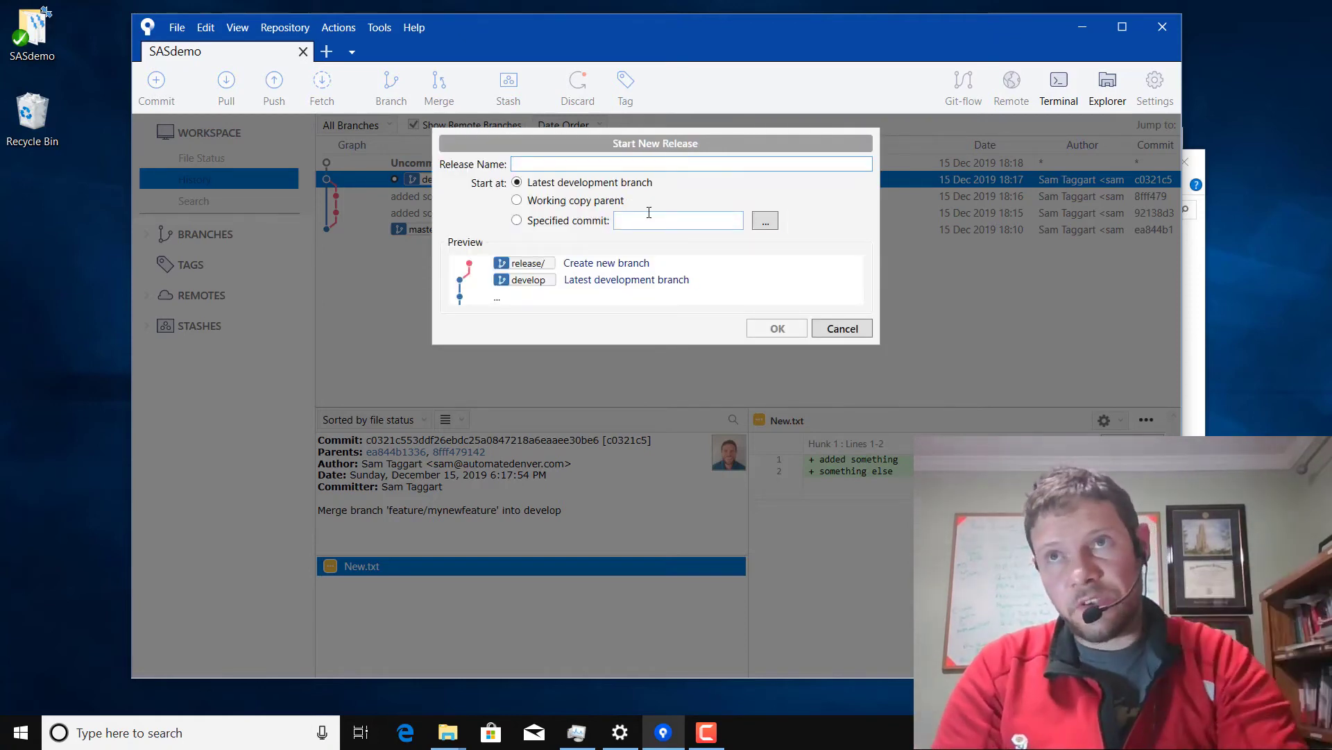
pyautogui.write('v')
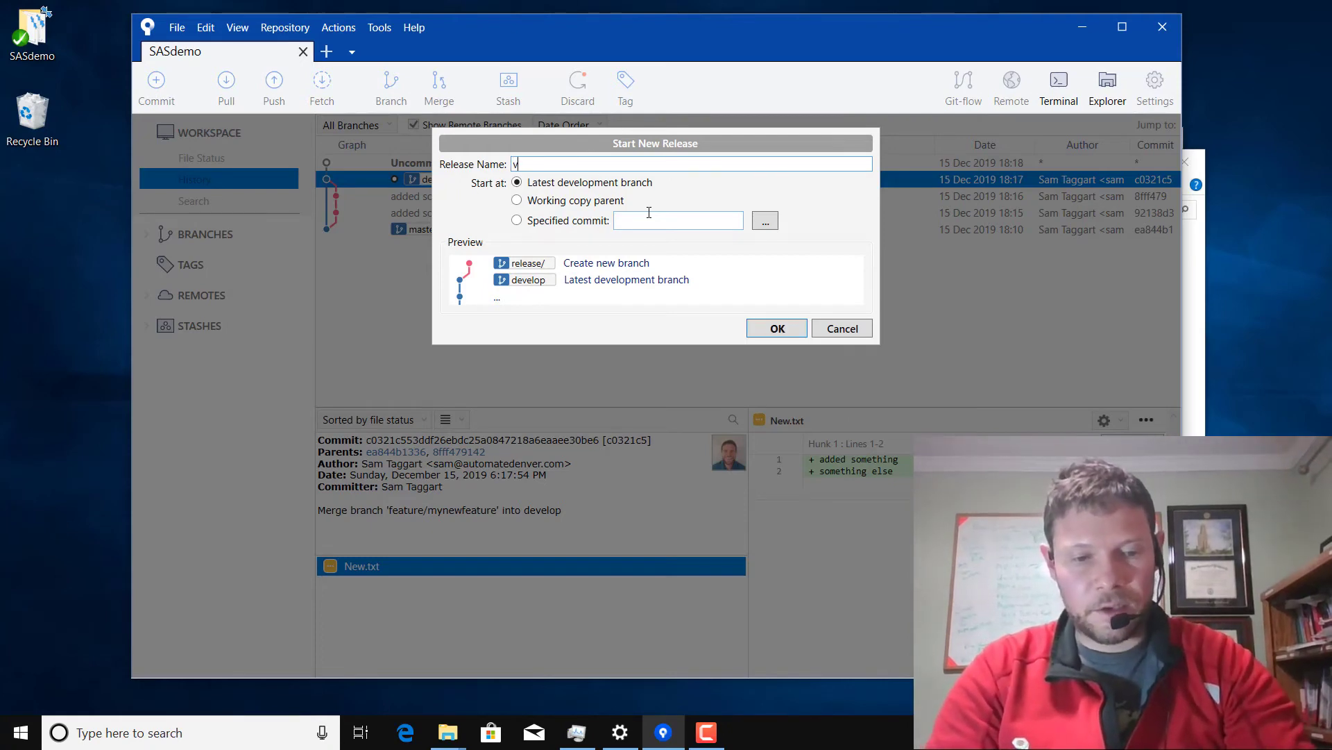
pyautogui.write('1.0')
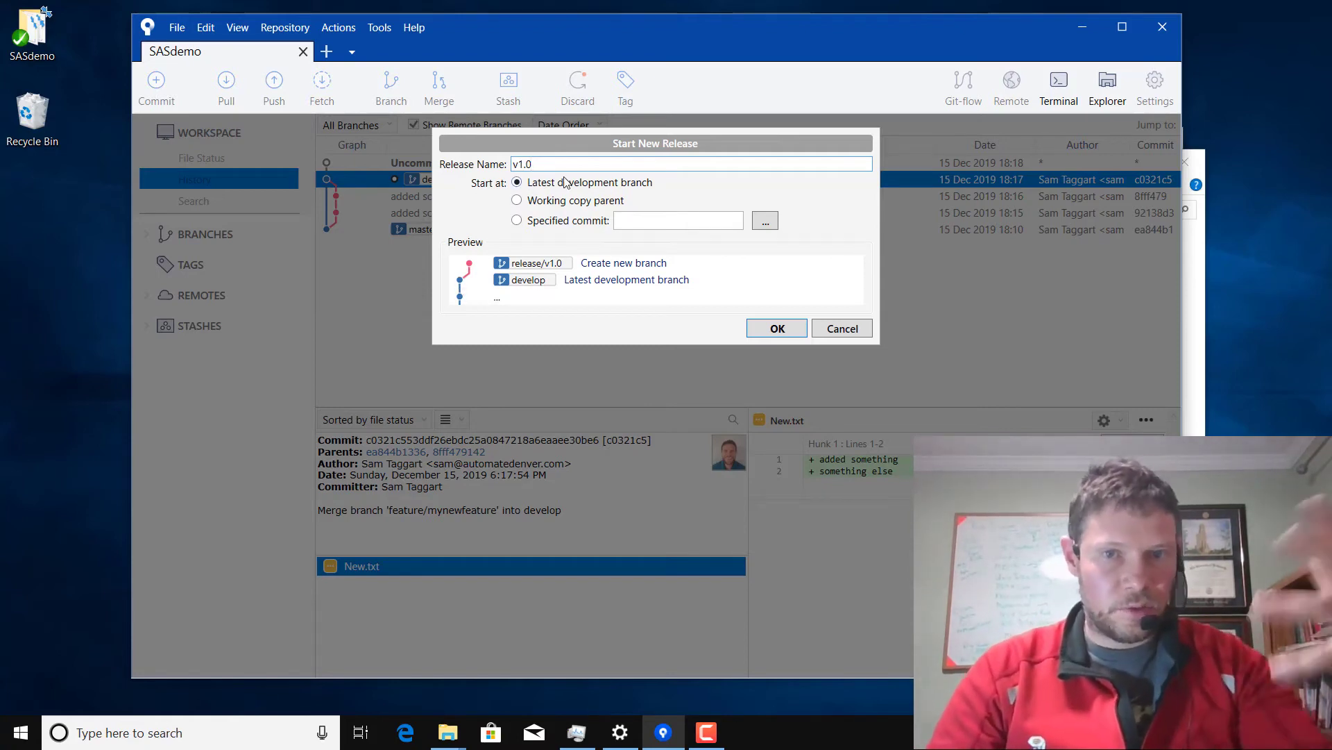
pyautogui.moveTo(619, 241)
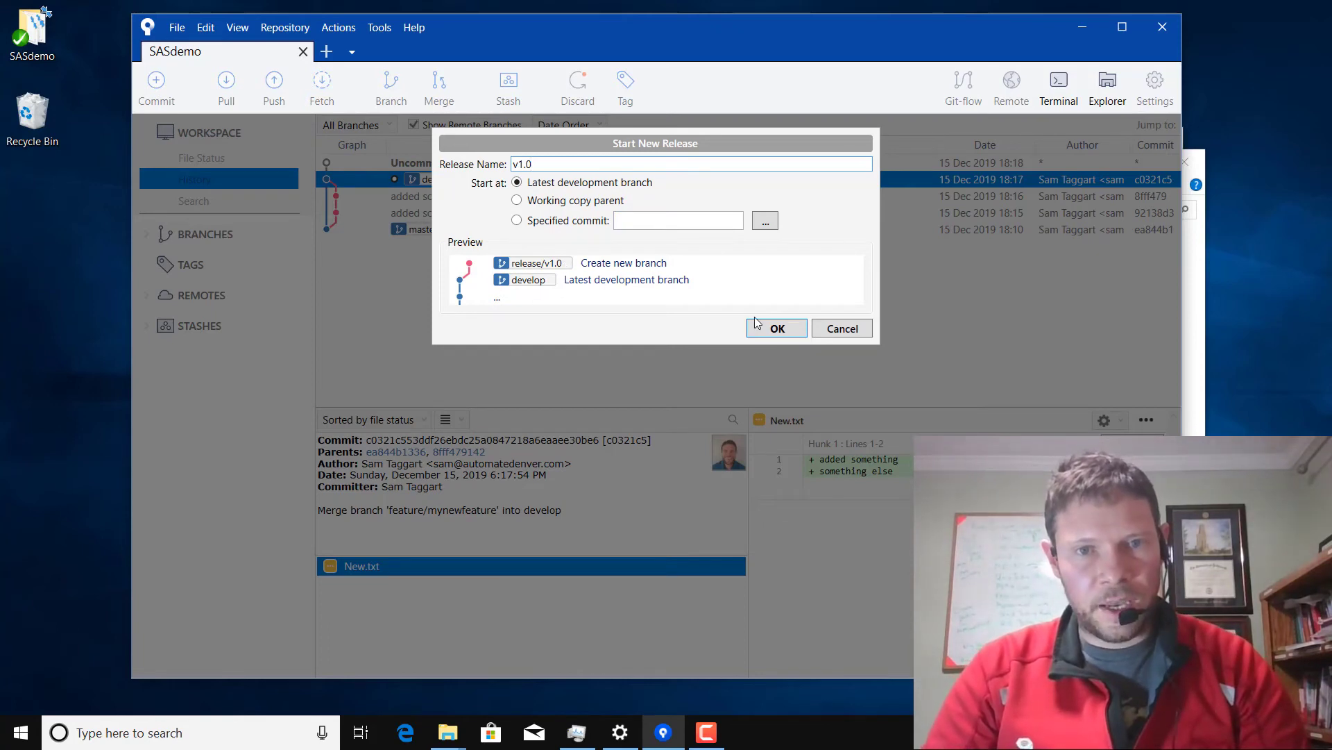
pyautogui.click(776, 328)
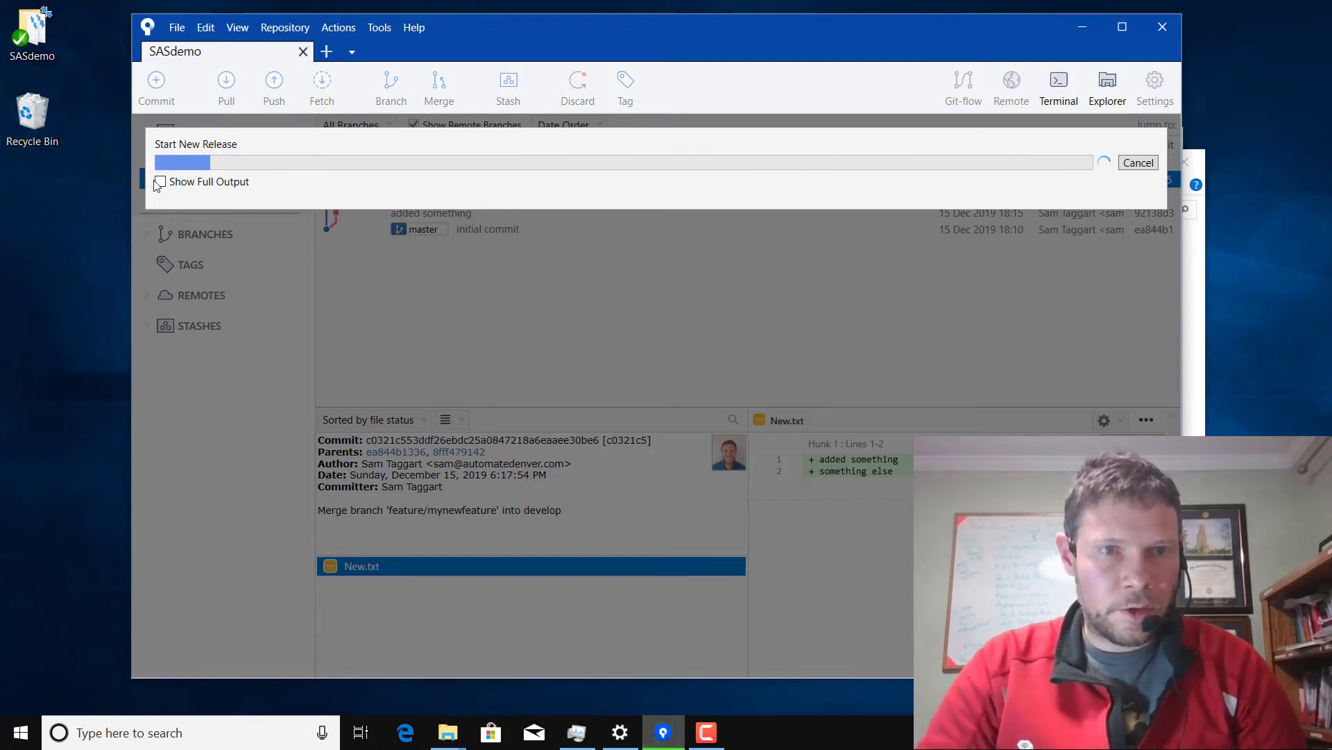
# - Show the full git flow output for the release/v1.0 start, then bring up the SASdemo folder
pyautogui.click(159, 181)
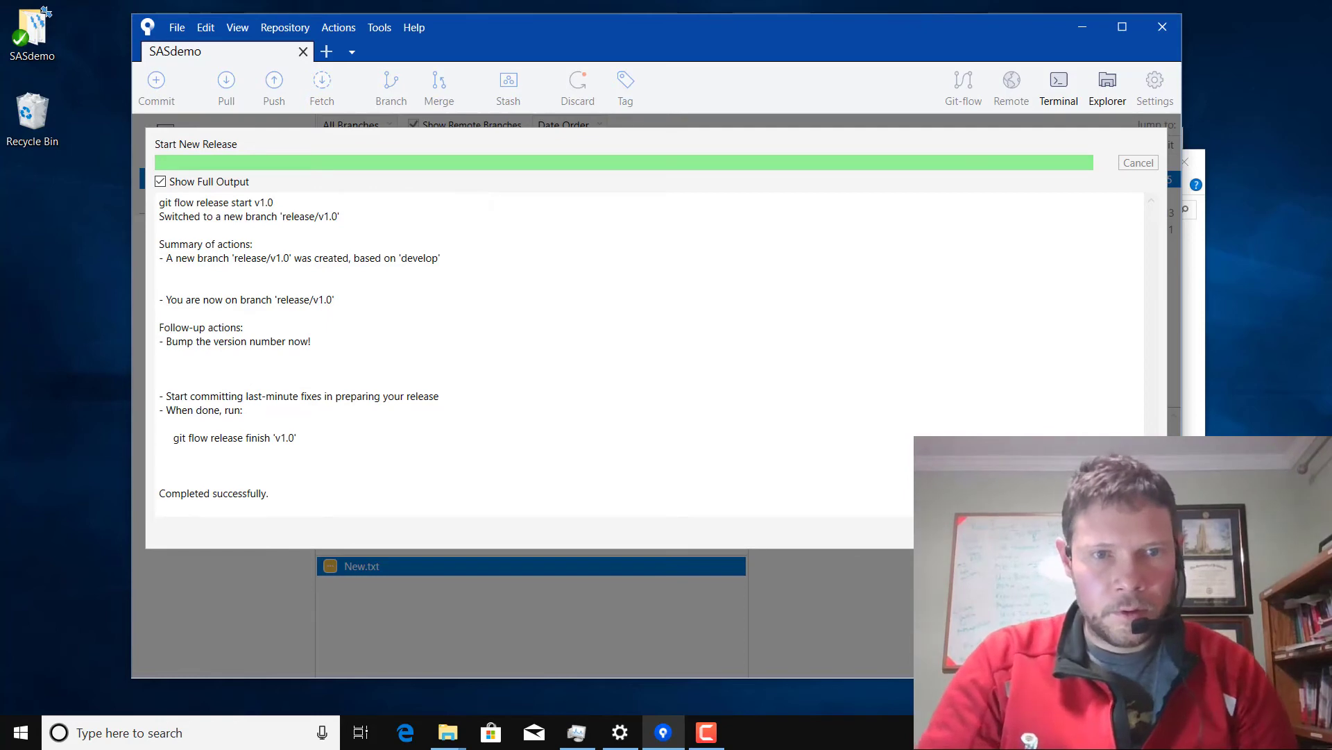
pyautogui.click(1138, 162)
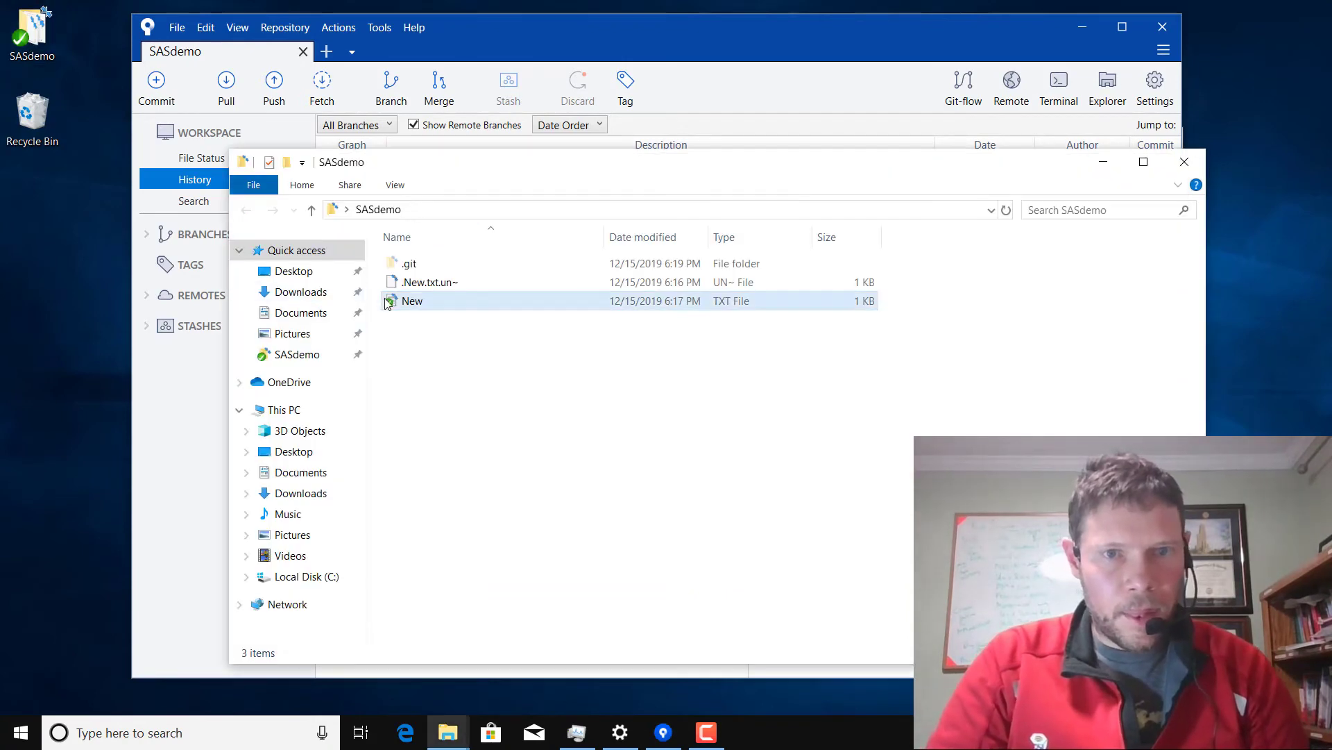
# - Open New.txt in GVIM, add the line 'UPdated build num.', and save it
pyautogui.click(412, 301)
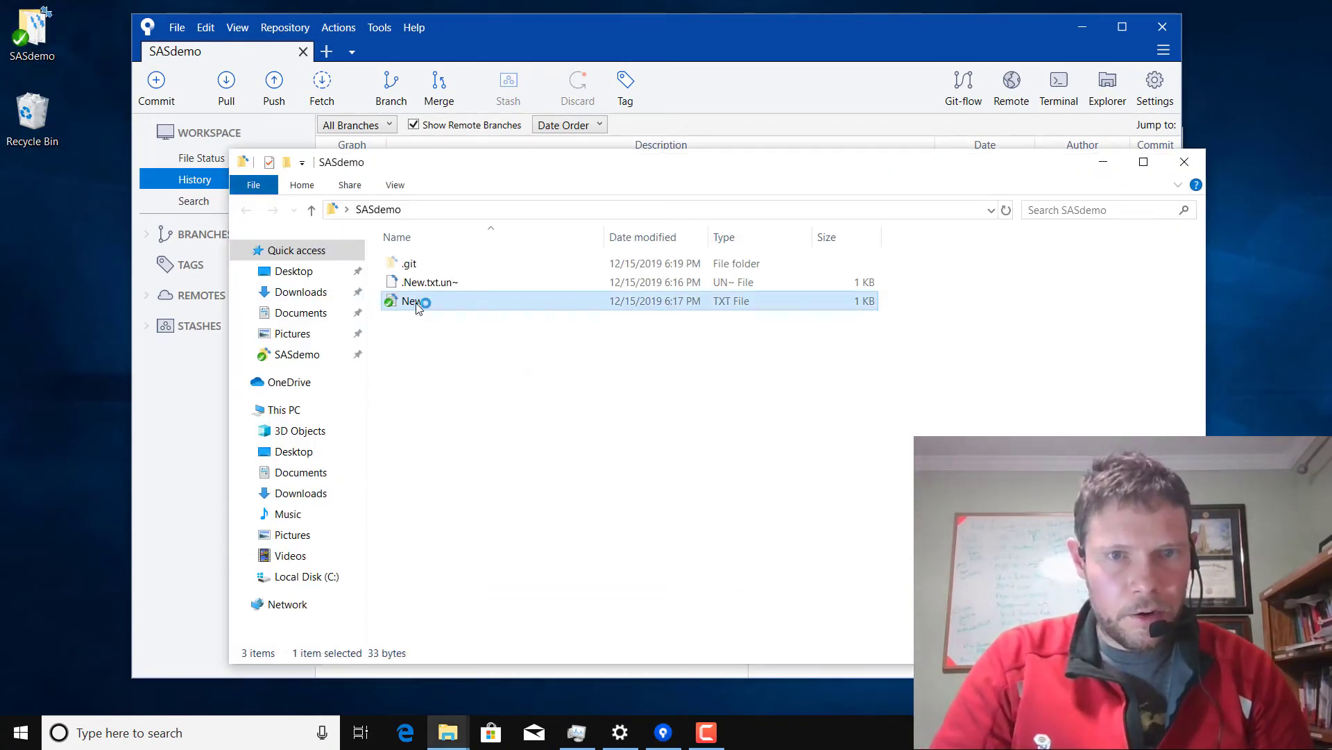
pyautogui.doubleClick(410, 300)
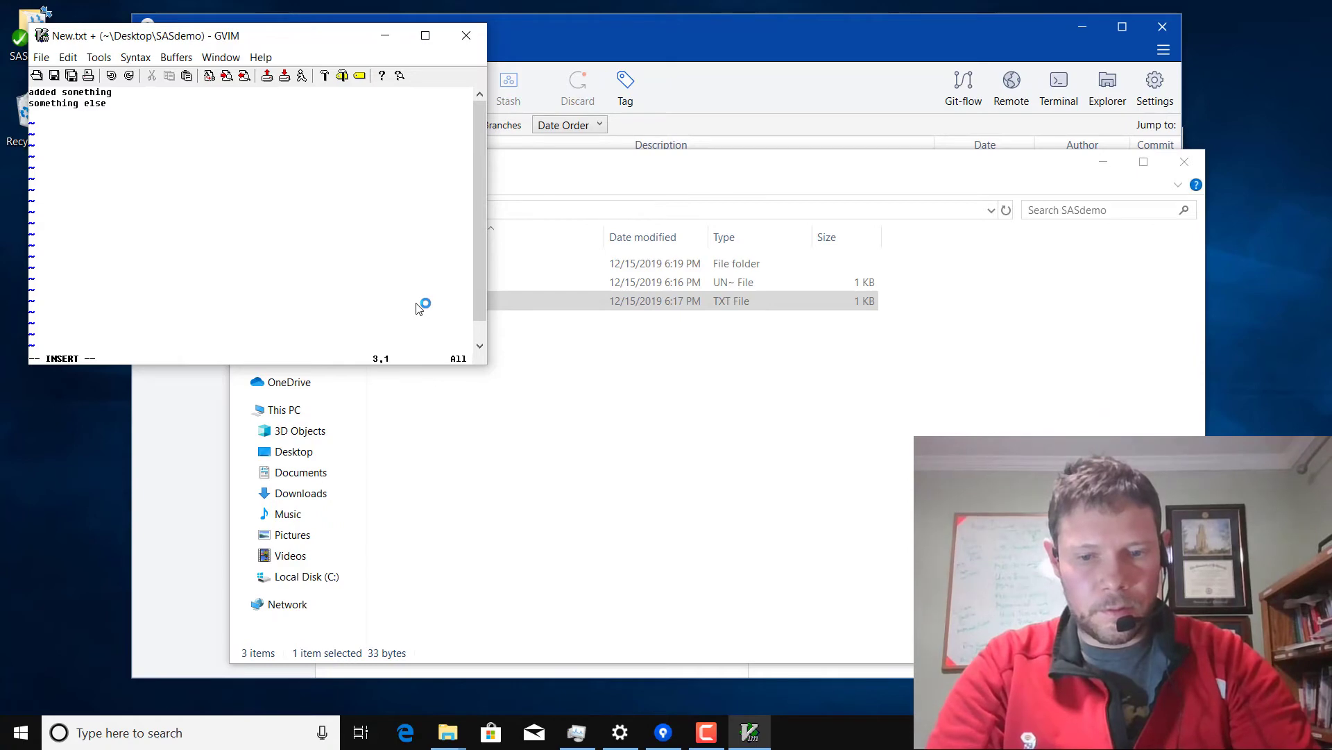
pyautogui.write('UPdated build num.')
pyautogui.click(198, 358)
pyautogui.write(':w')
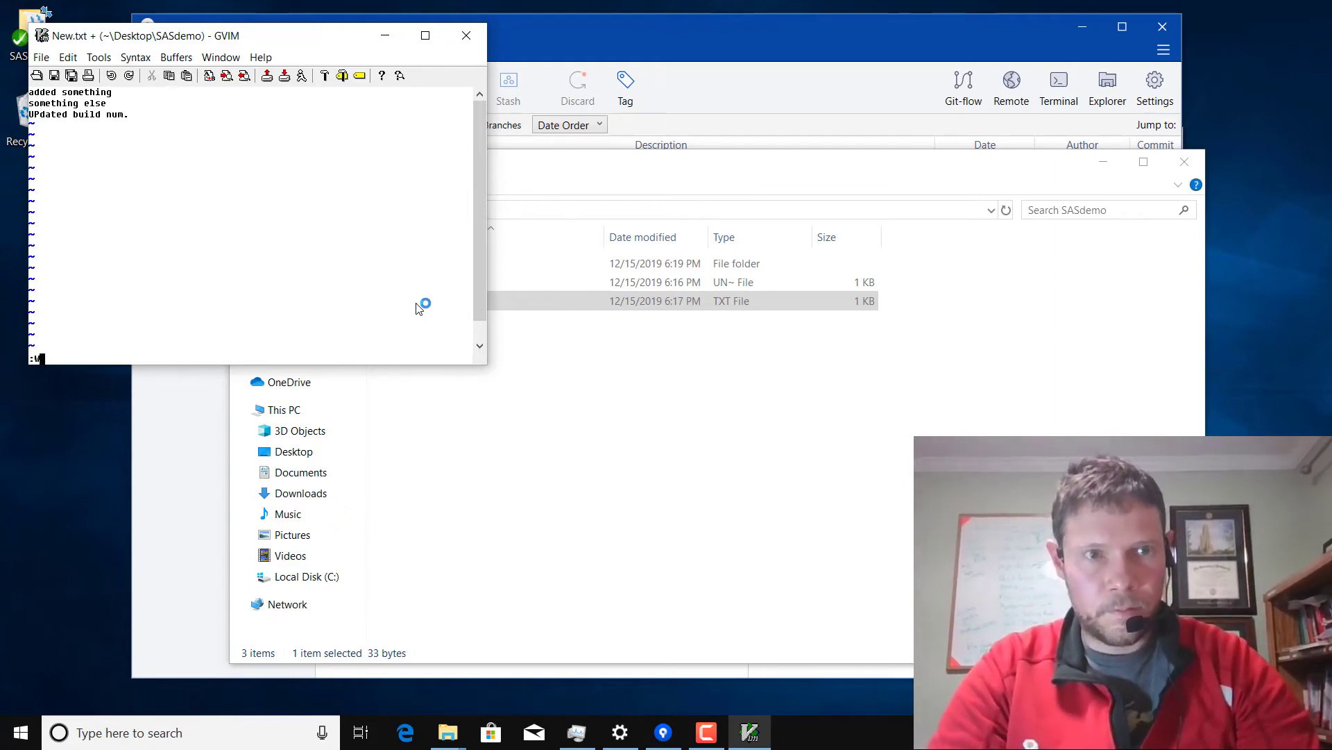
pyautogui.press('Return')
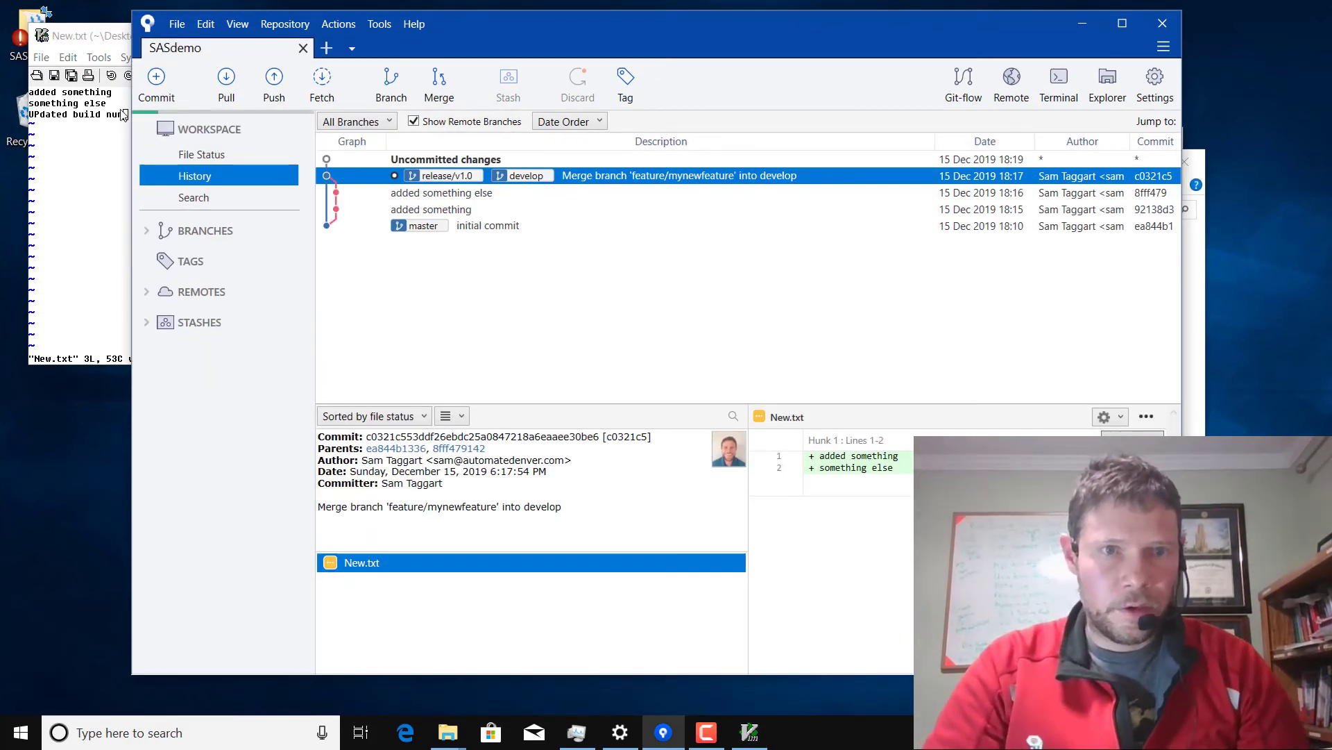
# - Stage New.txt and commit it with the message 'updated the build number.'
pyautogui.click(202, 154)
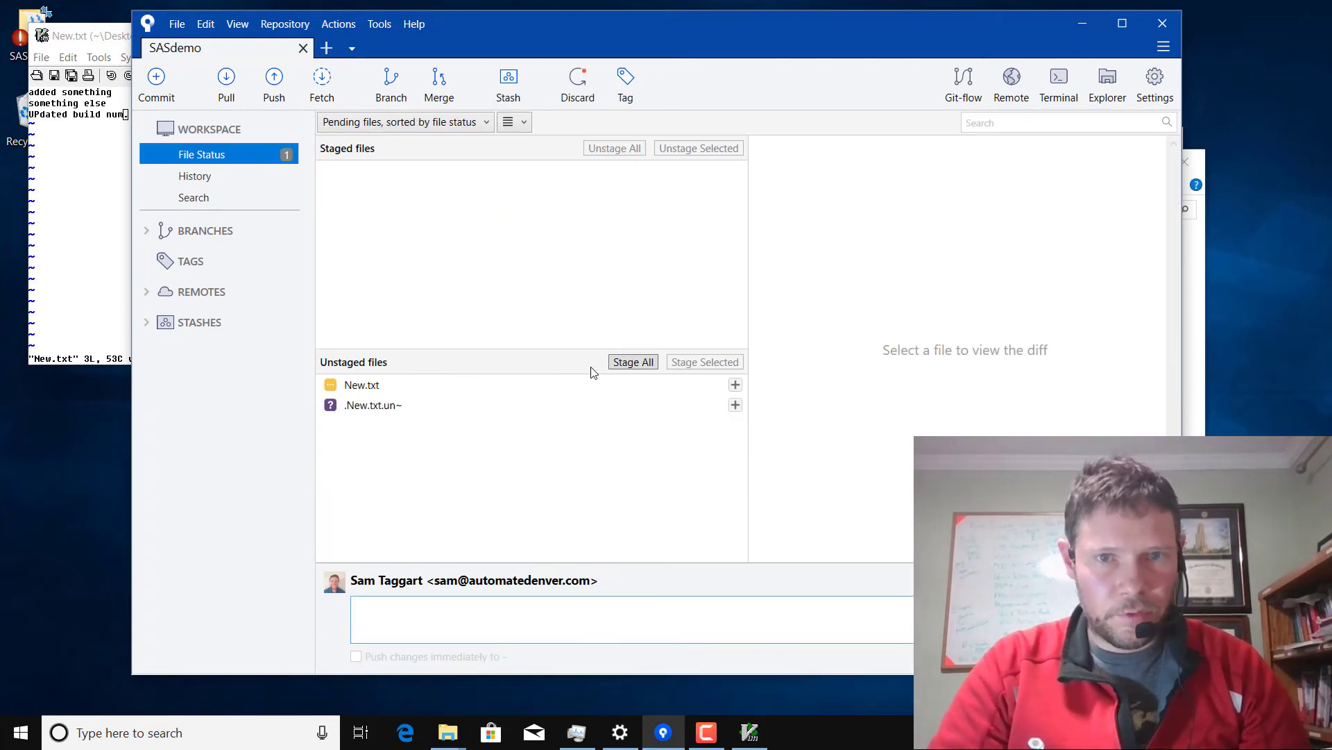
pyautogui.click(361, 384)
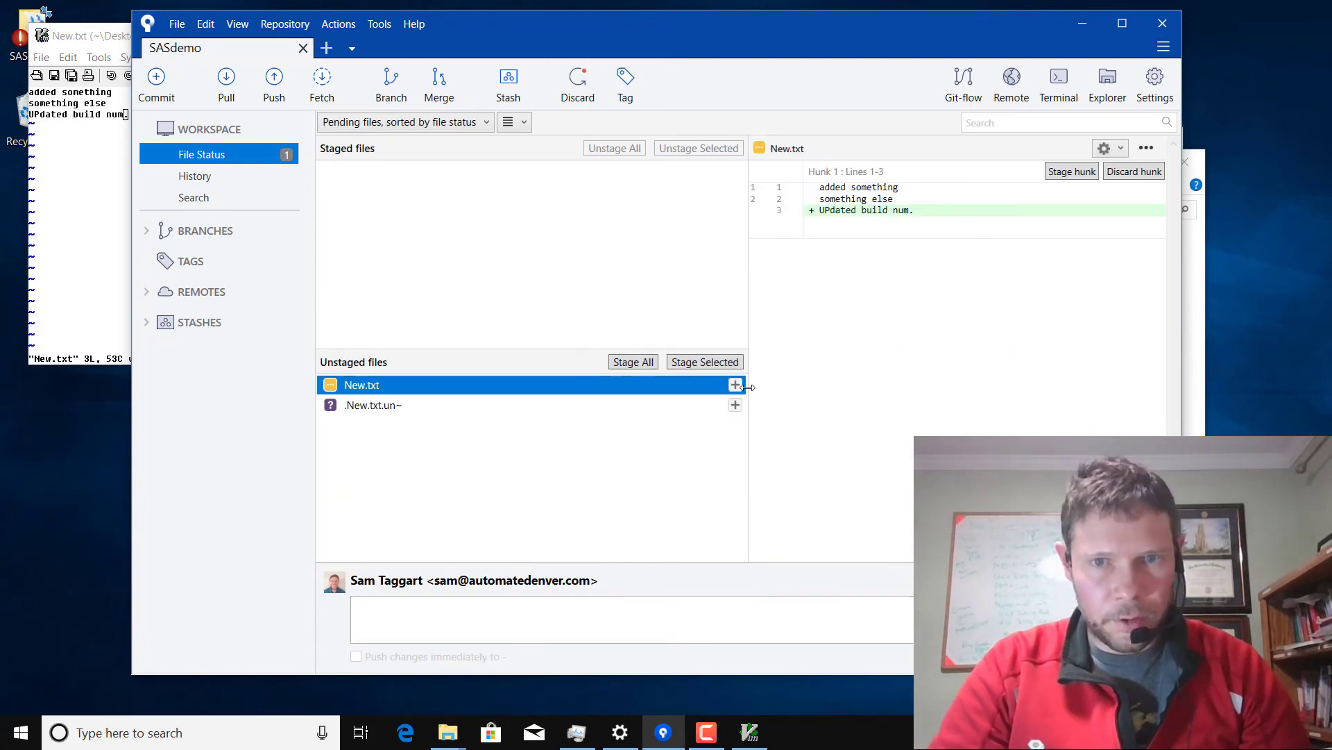
pyautogui.click(735, 384)
pyautogui.write('u')
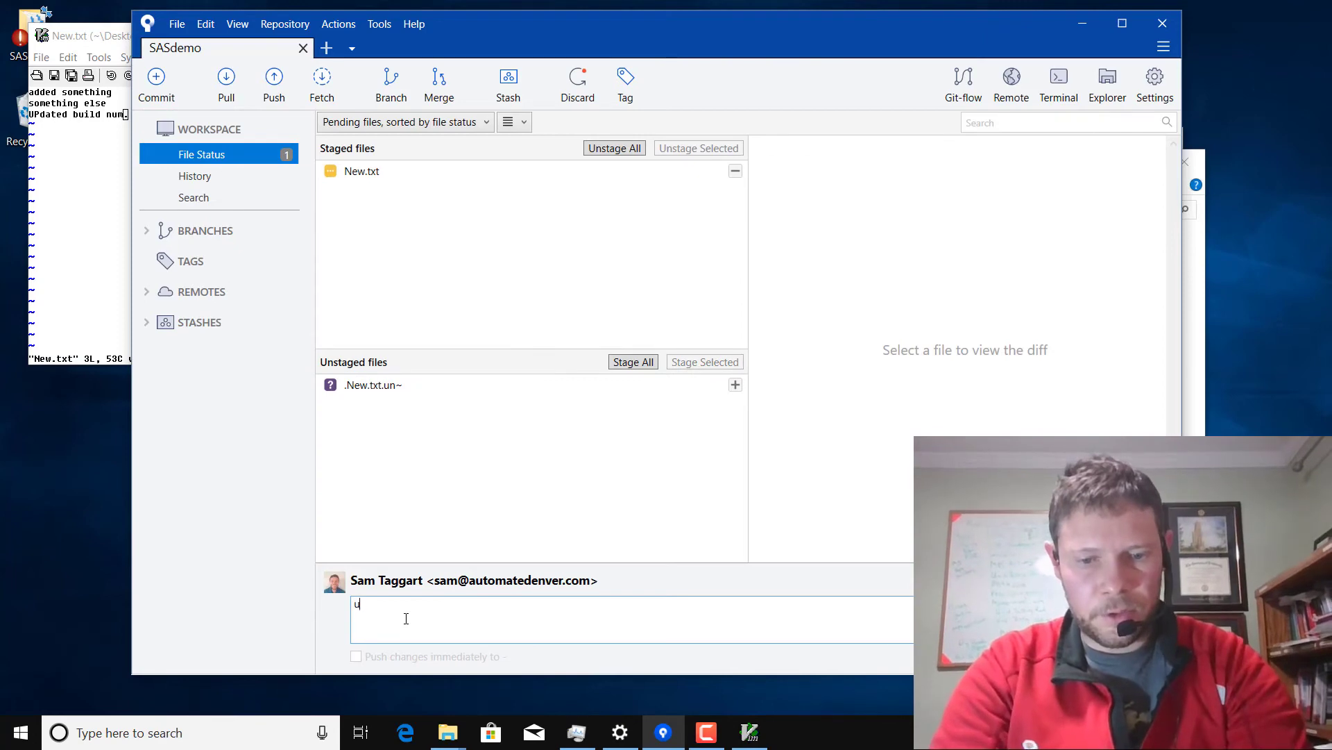
pyautogui.write('pdated the b')
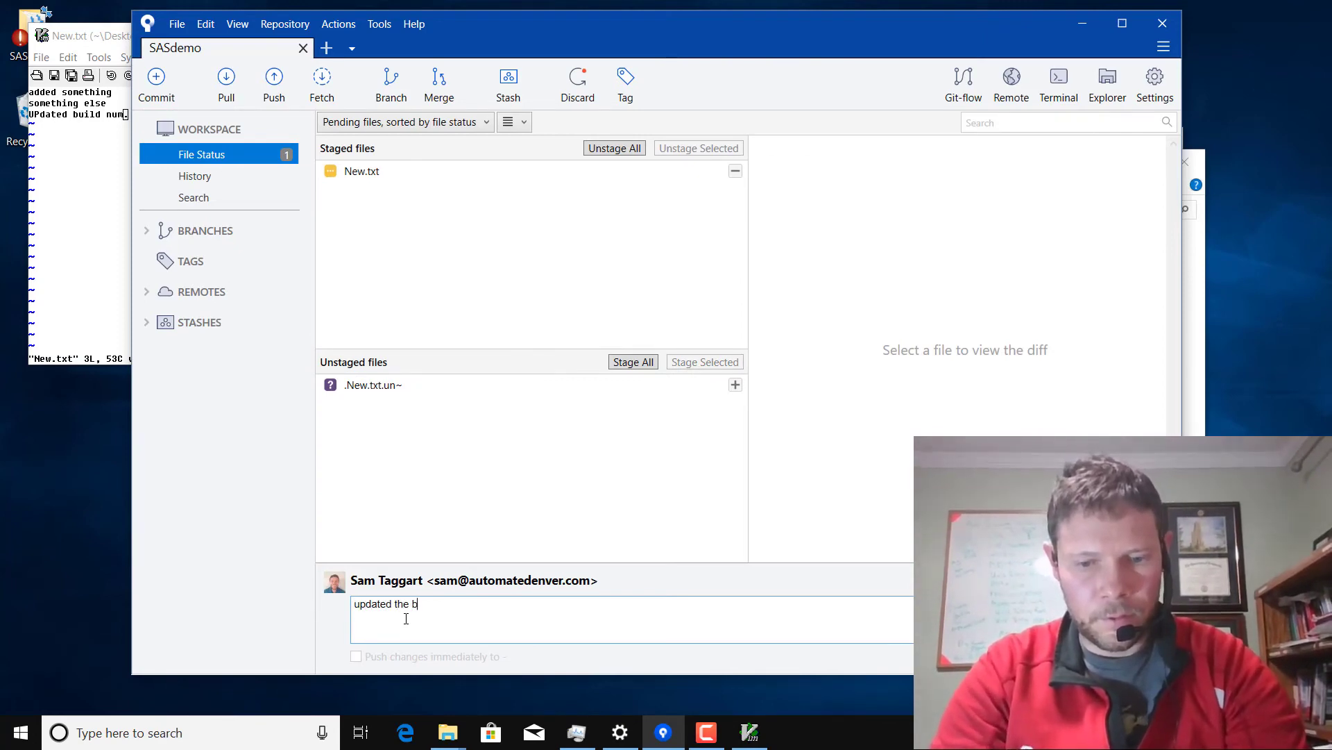
pyautogui.write('uild n')
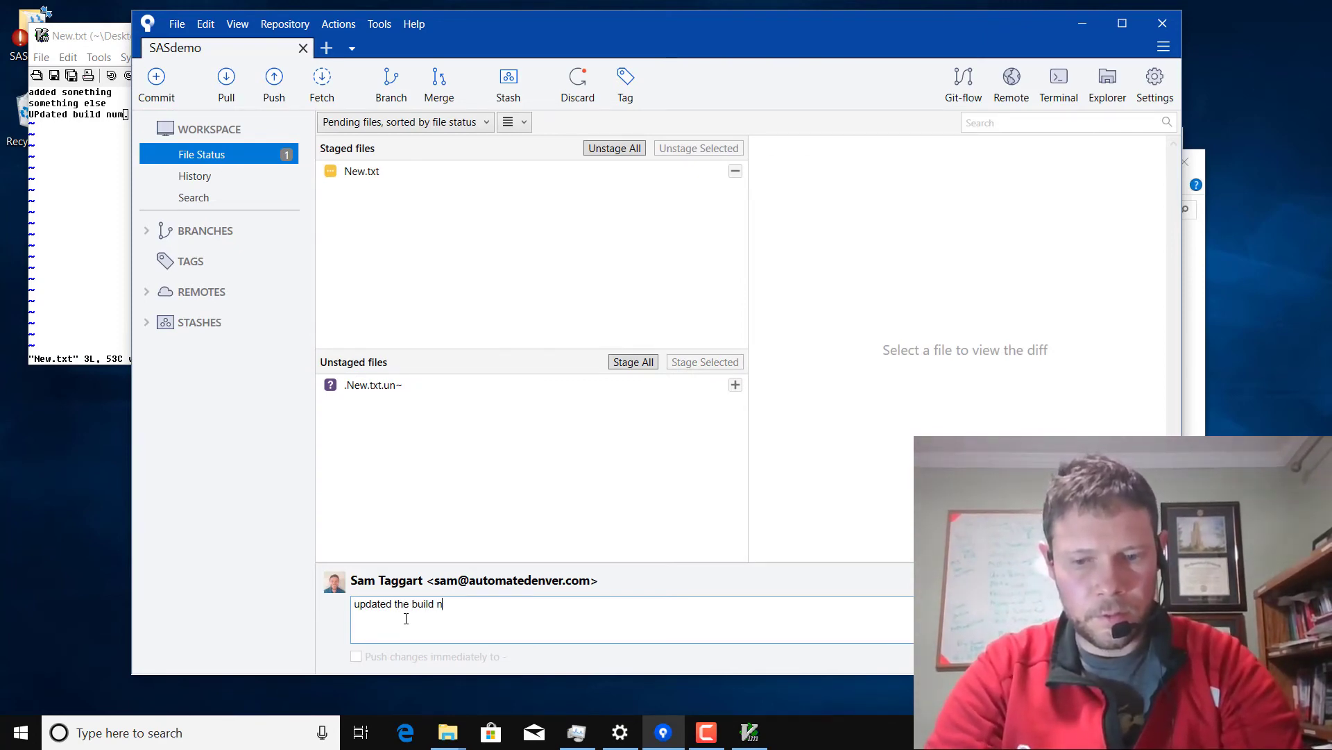
pyautogui.write('umber.')
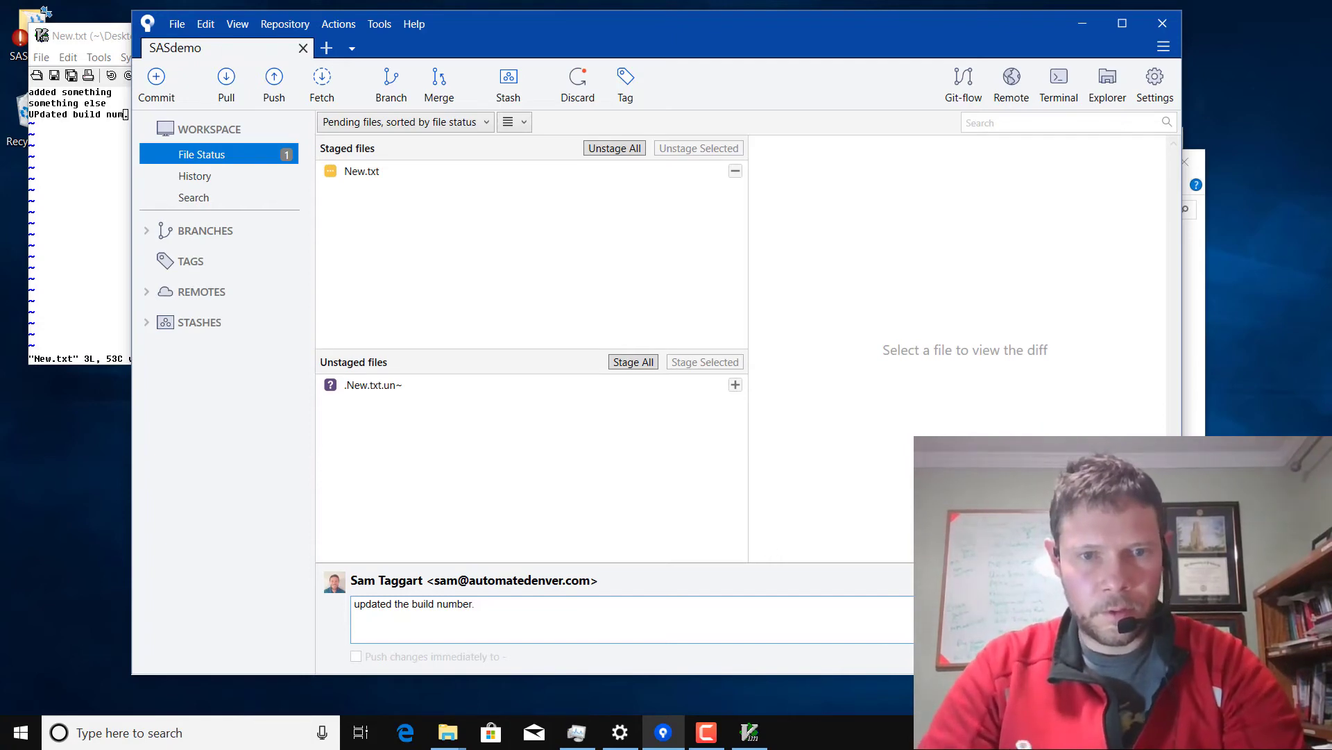
pyautogui.click(155, 84)
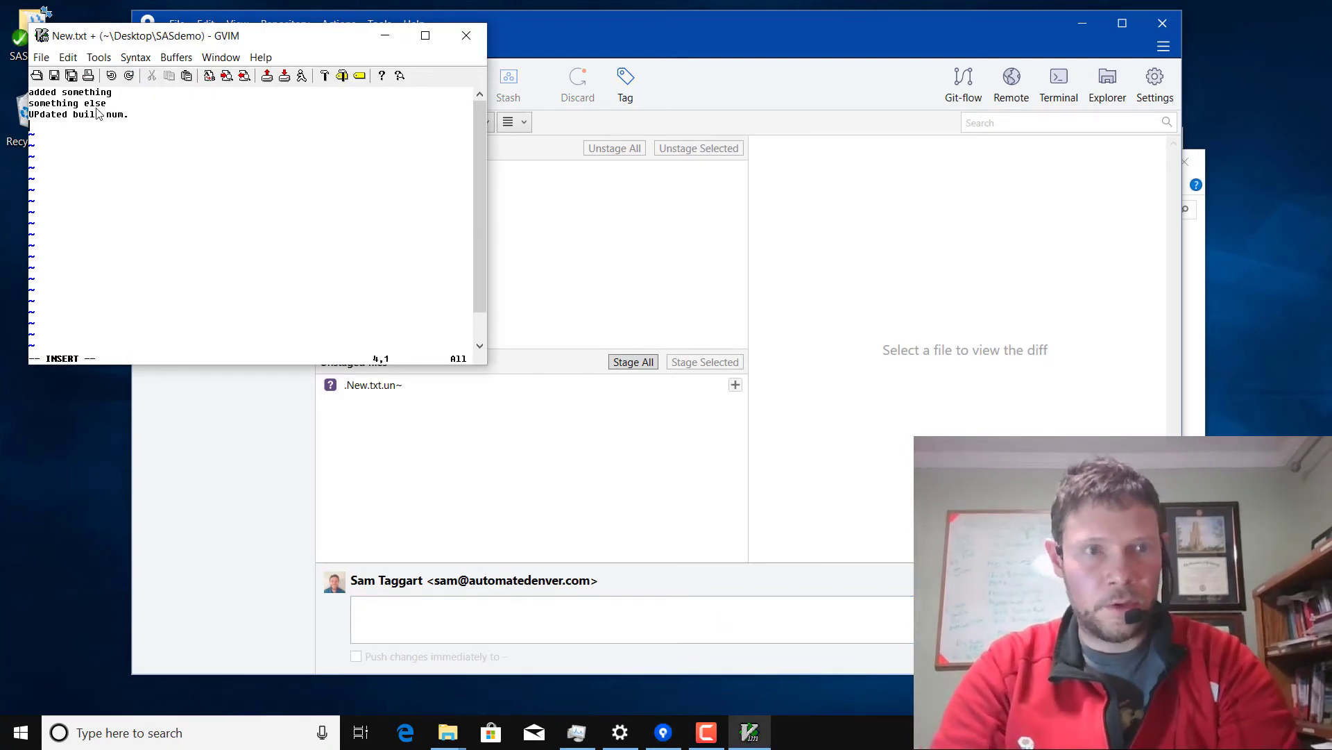
pyautogui.write('update release n')
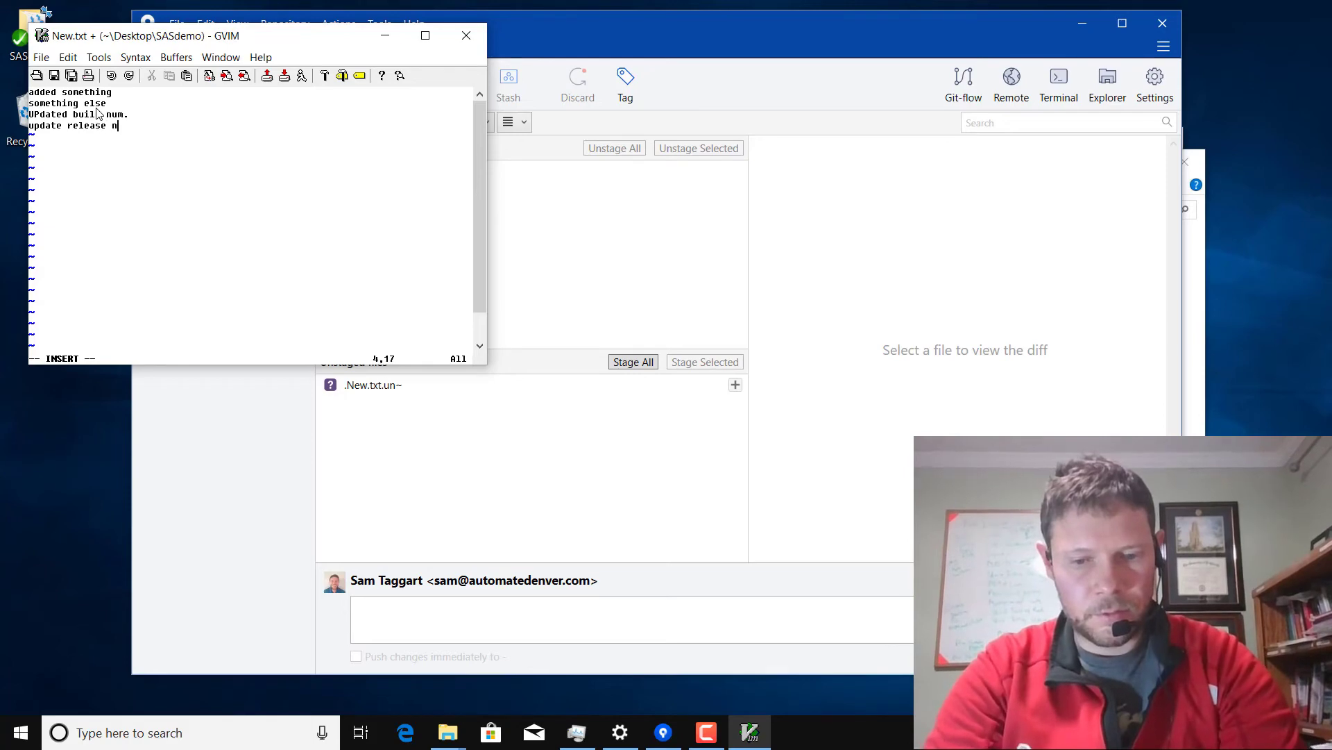
# - Finish the line 'update release notes' in New.txt and save the file
pyautogui.write('otes')
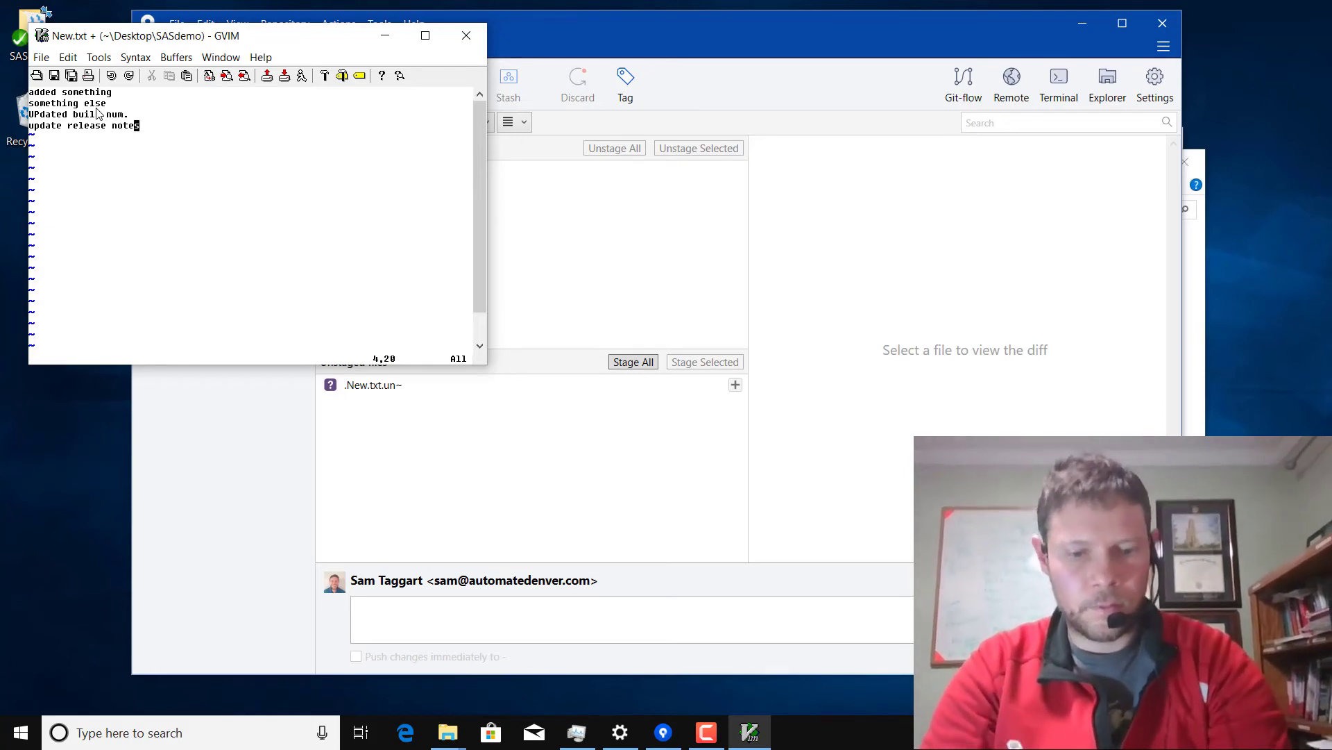
pyautogui.press('Return')
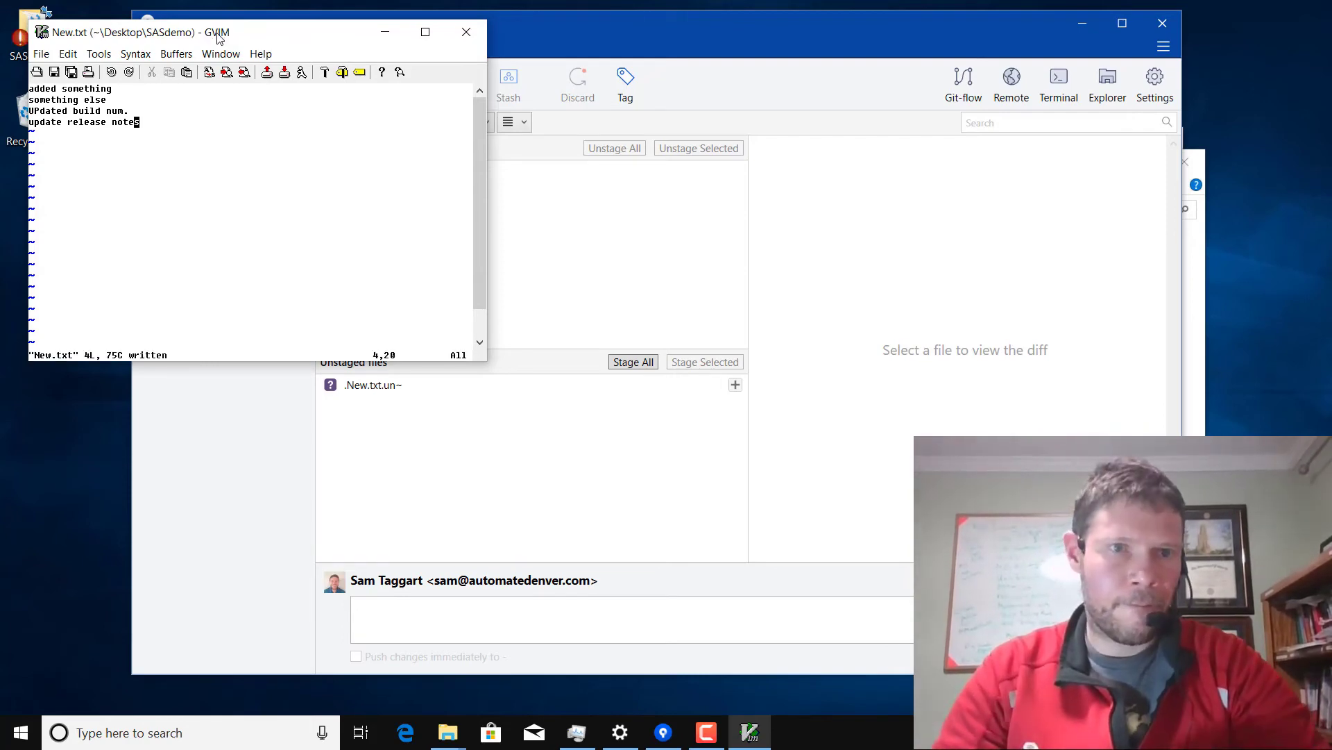
pyautogui.moveTo(686, 206)
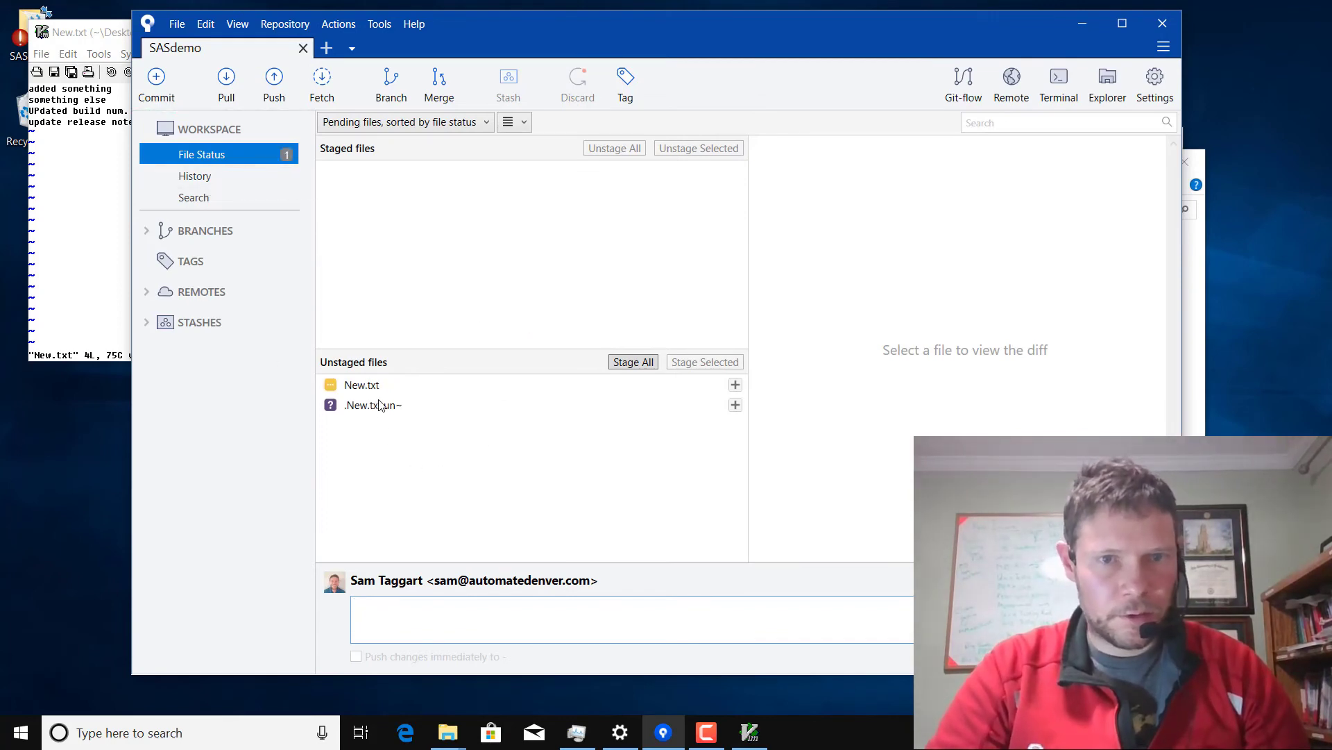
# - Stage the release-notes change to New.txt and enter the message 'updated release notes'
pyautogui.click(361, 384)
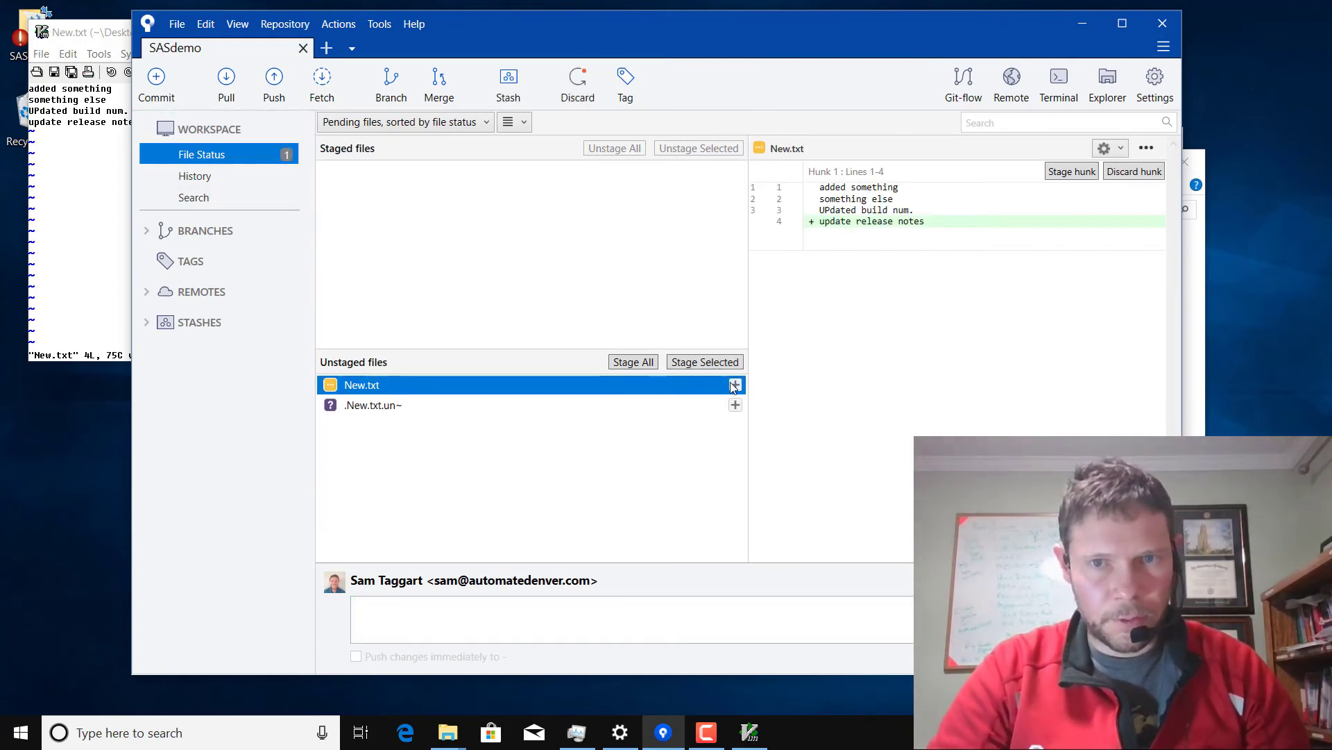
pyautogui.click(734, 384)
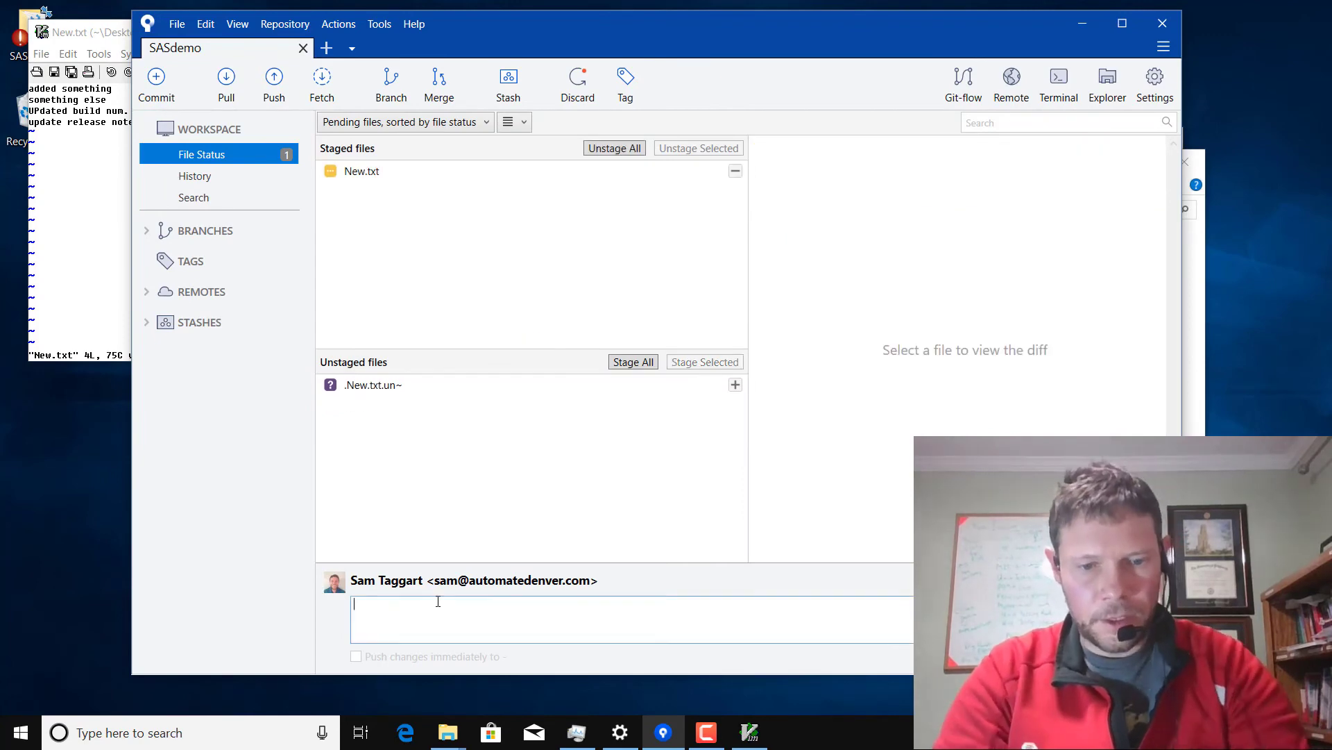
pyautogui.write('updated')
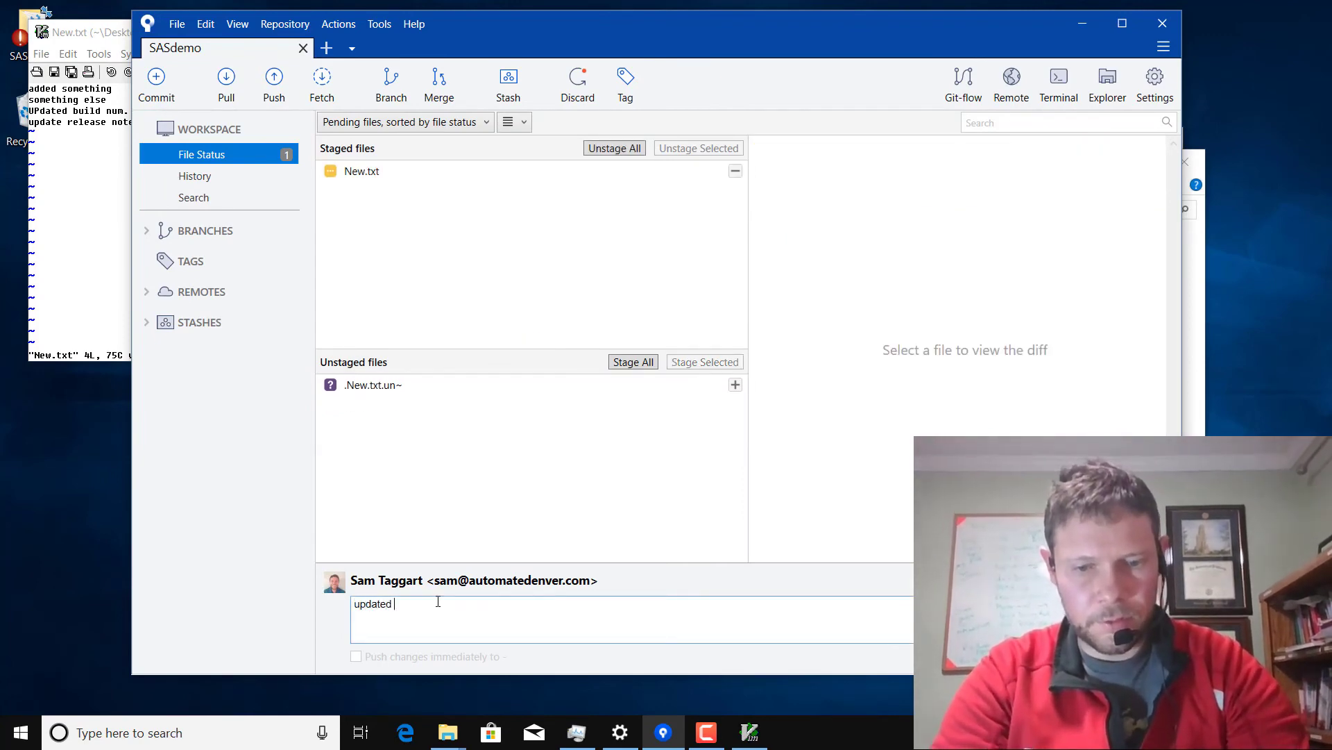
pyautogui.write('release notes')
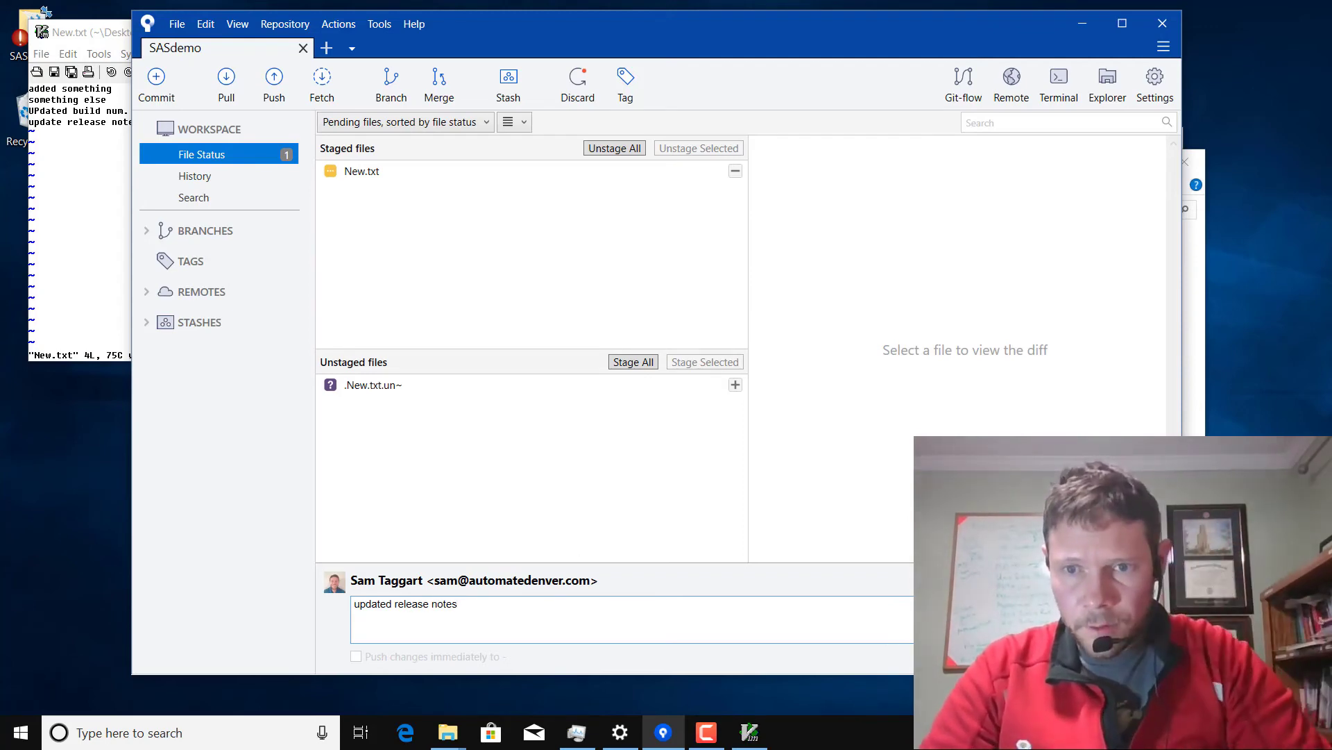
pyautogui.moveTo(577, 731)
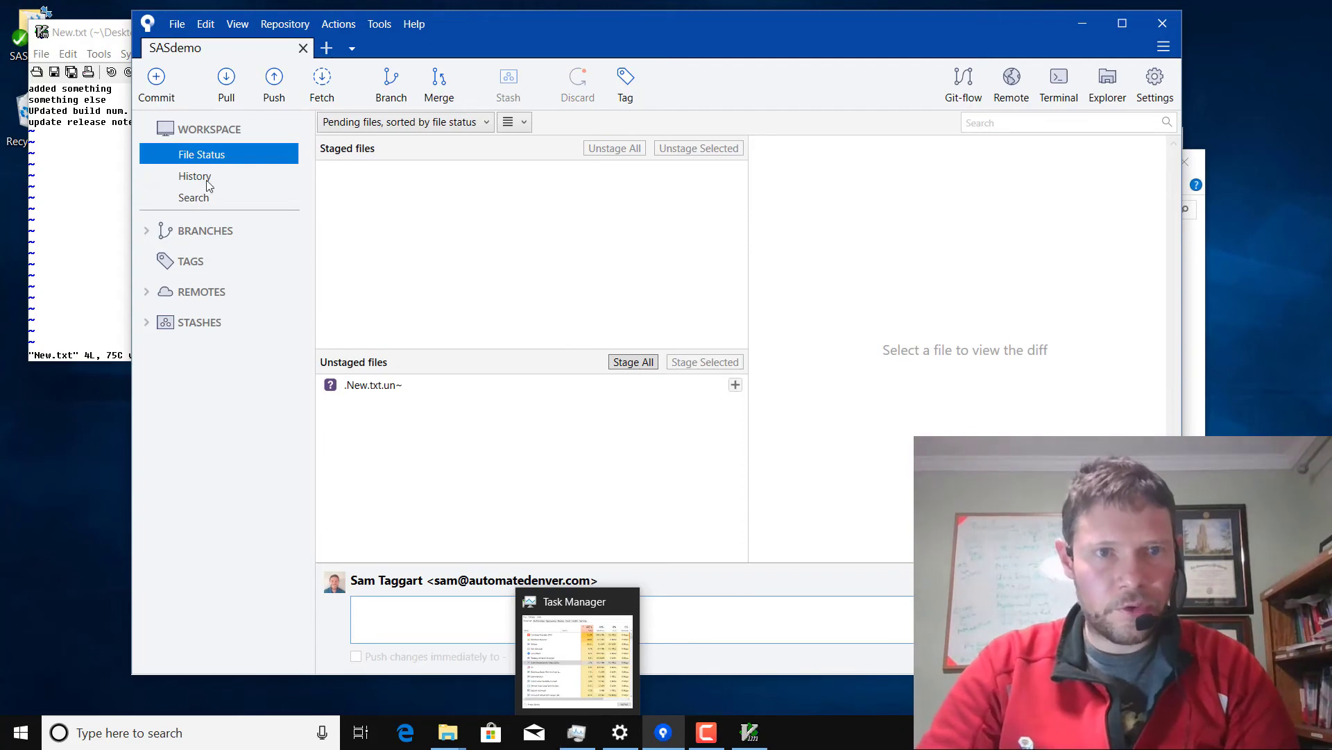
# - Review diffs of the feature merge, 'added something', and 'updated release notes' commits in History
pyautogui.click(194, 175)
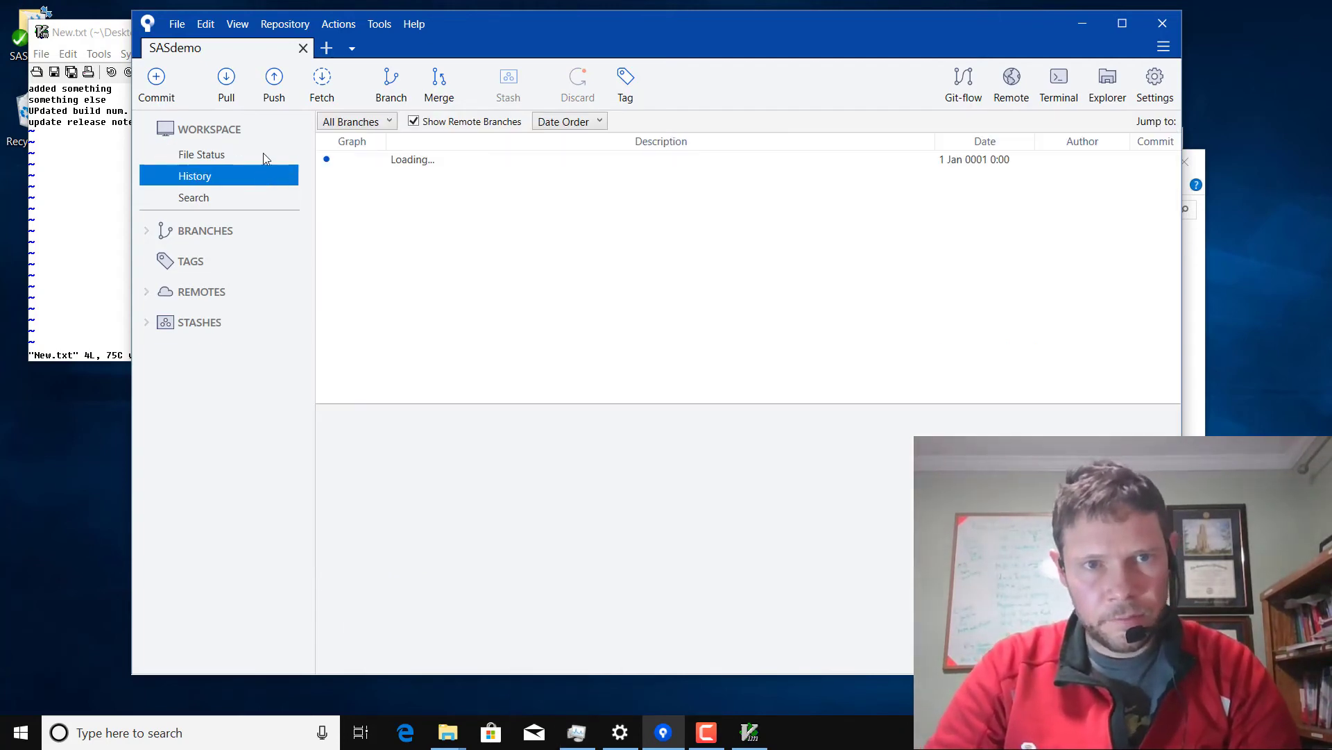
pyautogui.click(578, 208)
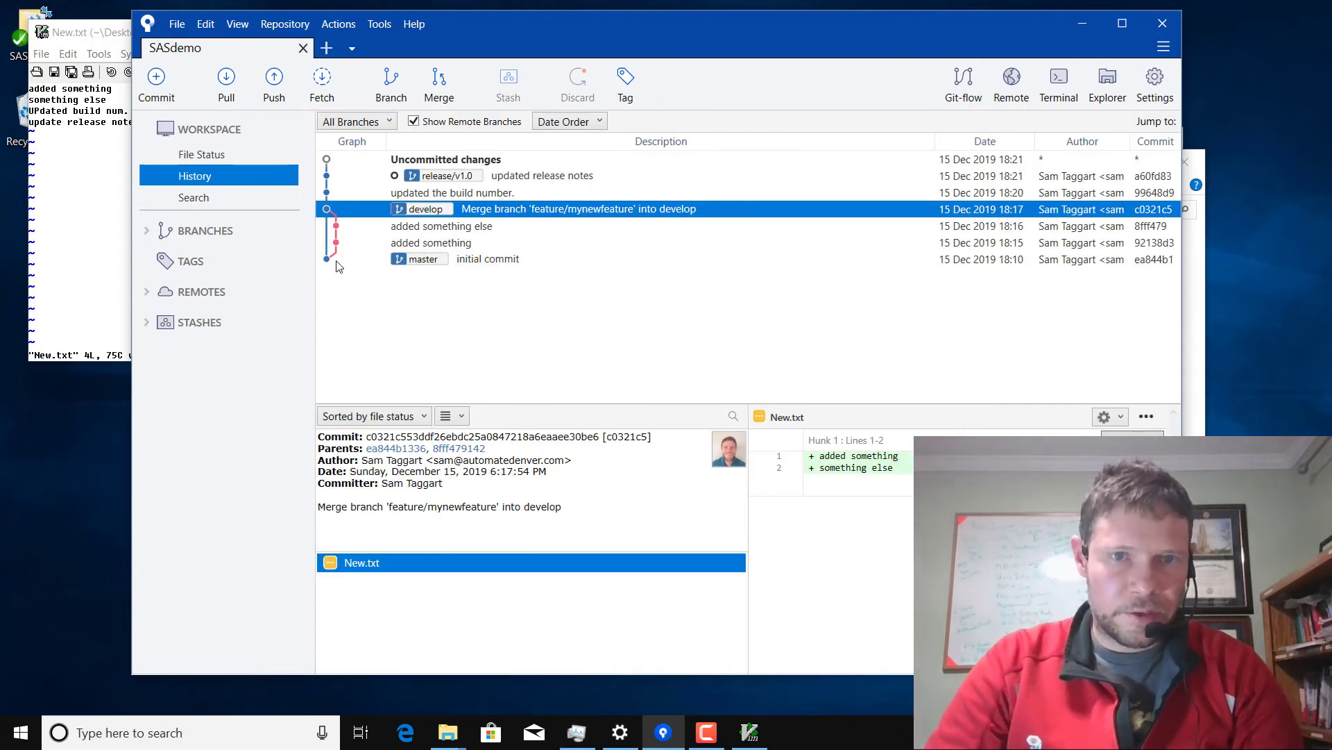
pyautogui.click(431, 243)
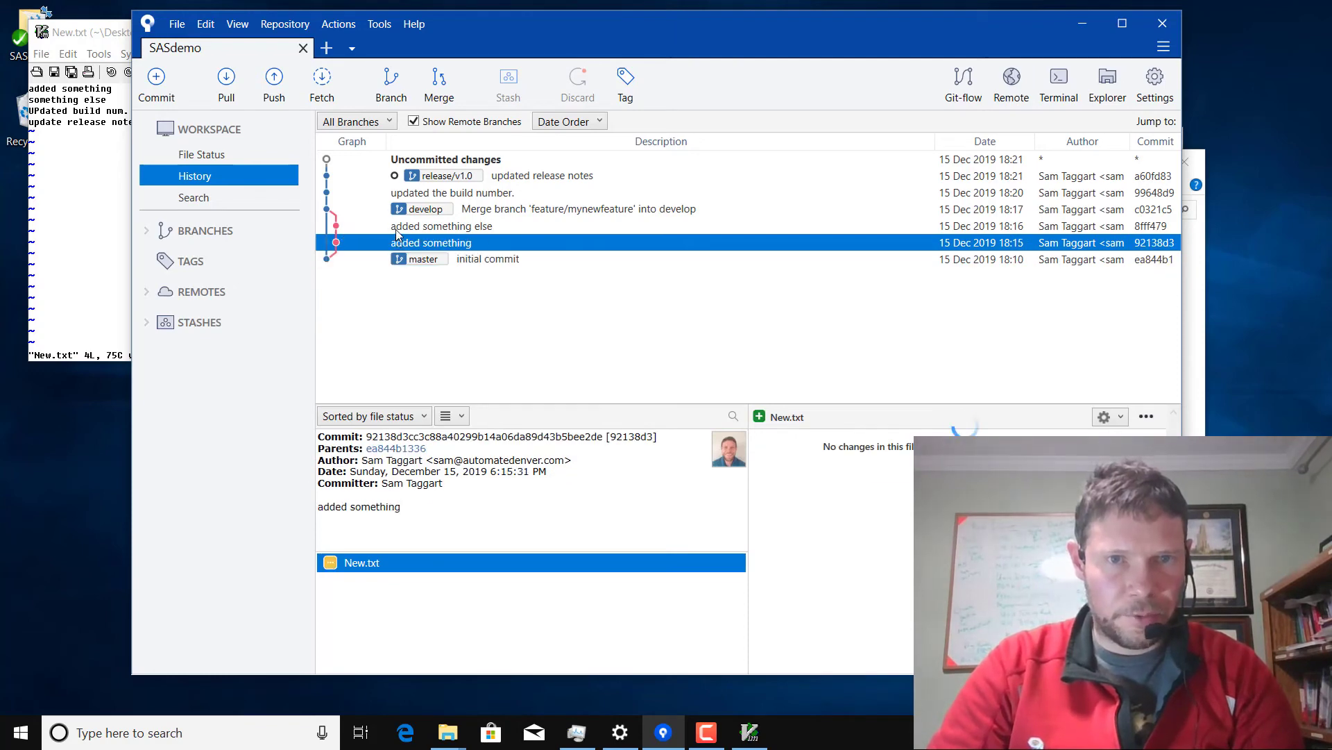
pyautogui.click(578, 209)
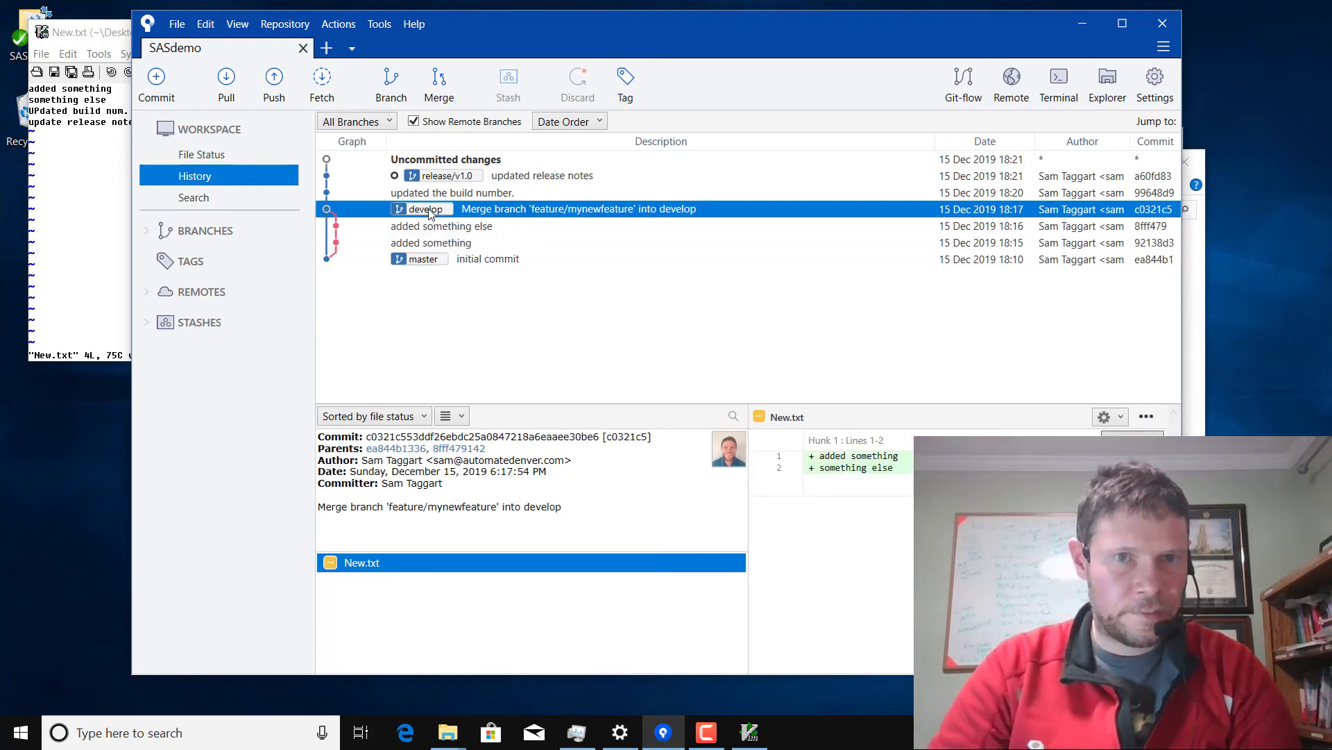
pyautogui.moveTo(436, 194)
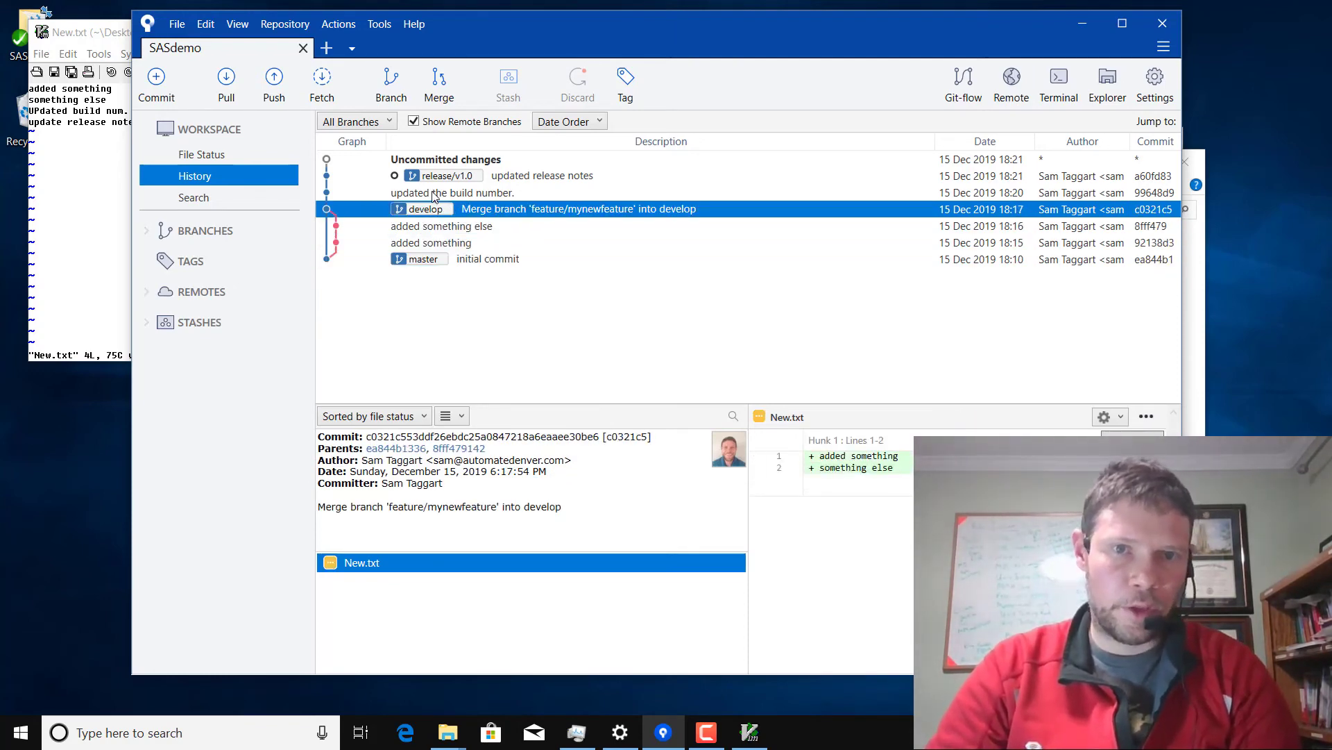
pyautogui.click(542, 175)
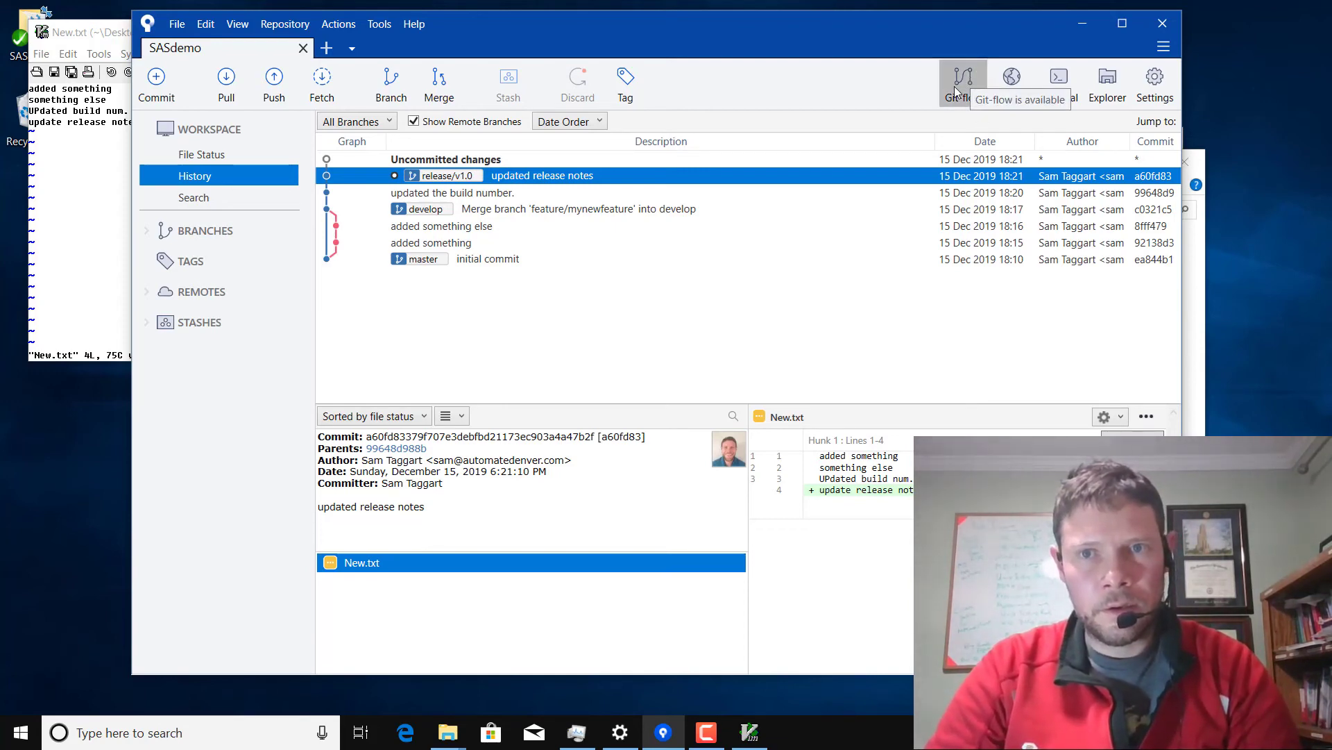
# - Run Git-flow Finish Release for v1.0, tagging it and deleting the branch without pushing
pyautogui.click(963, 83)
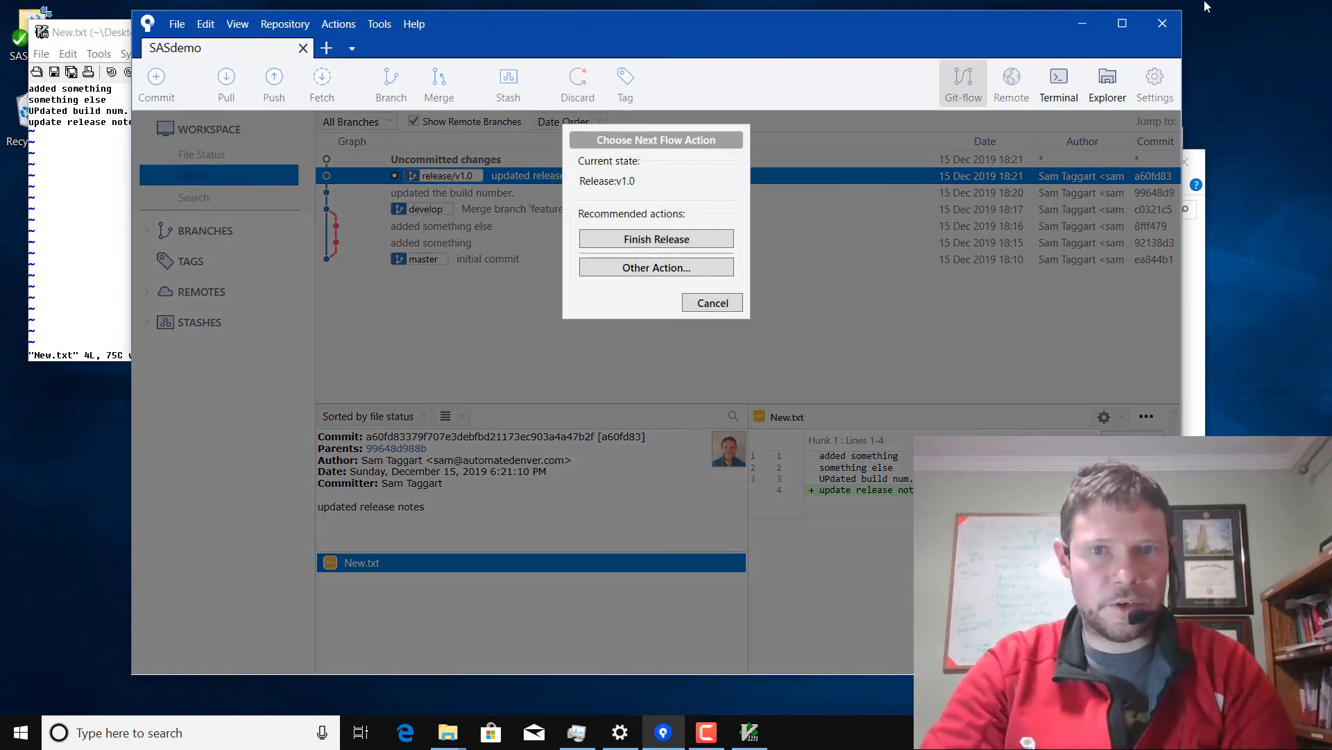
pyautogui.moveTo(655, 238)
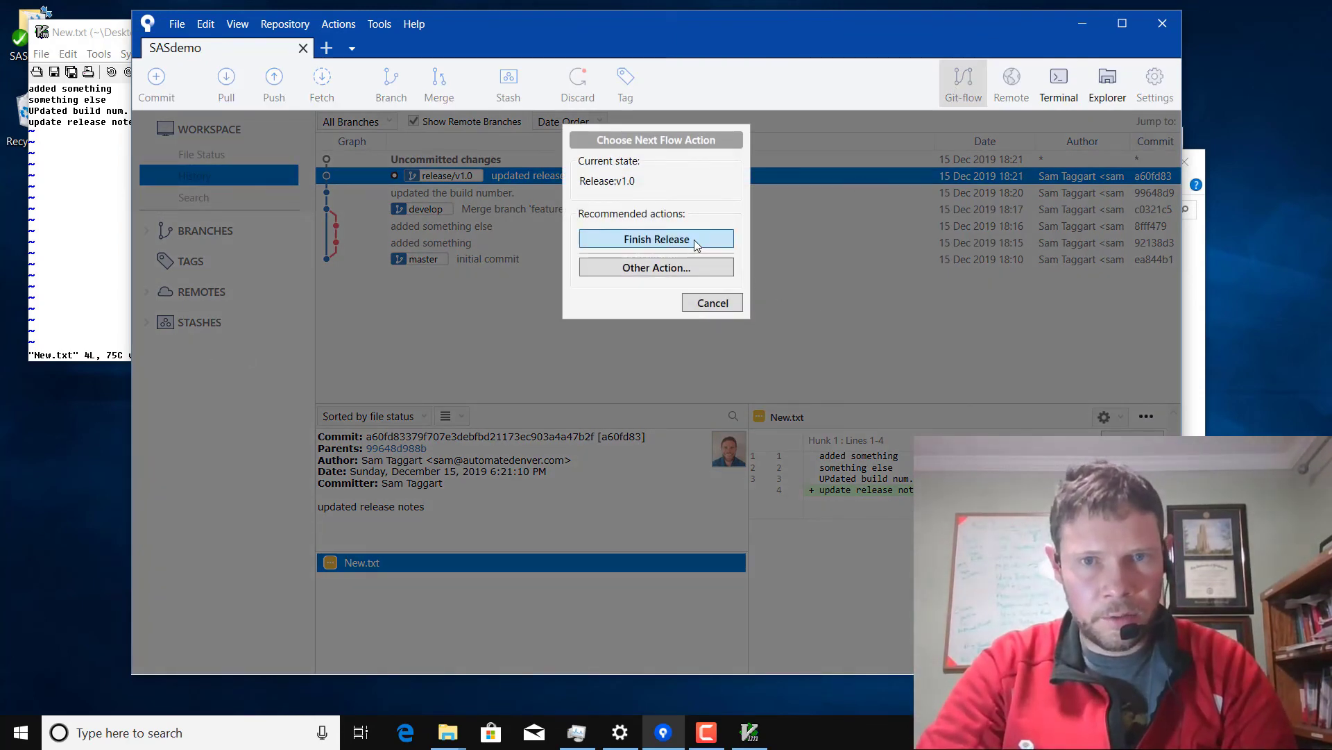
pyautogui.click(655, 239)
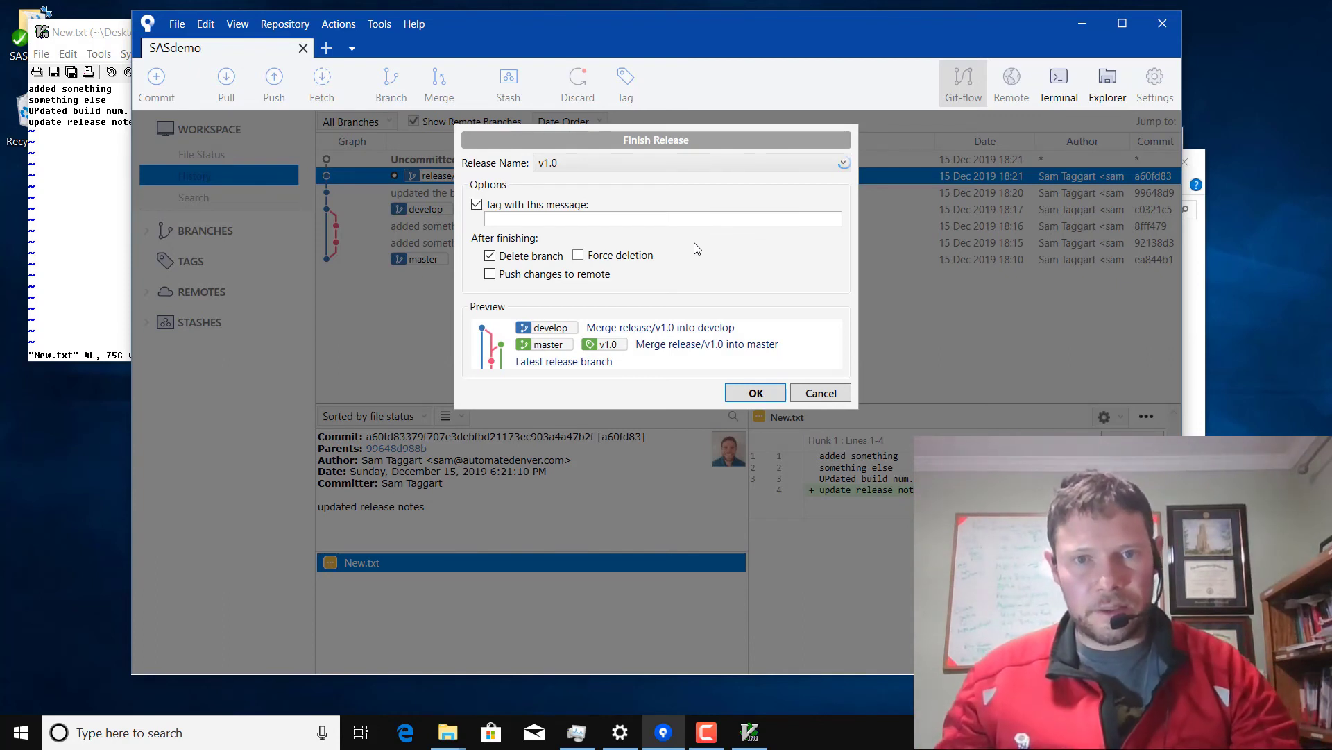
pyautogui.moveTo(524, 356)
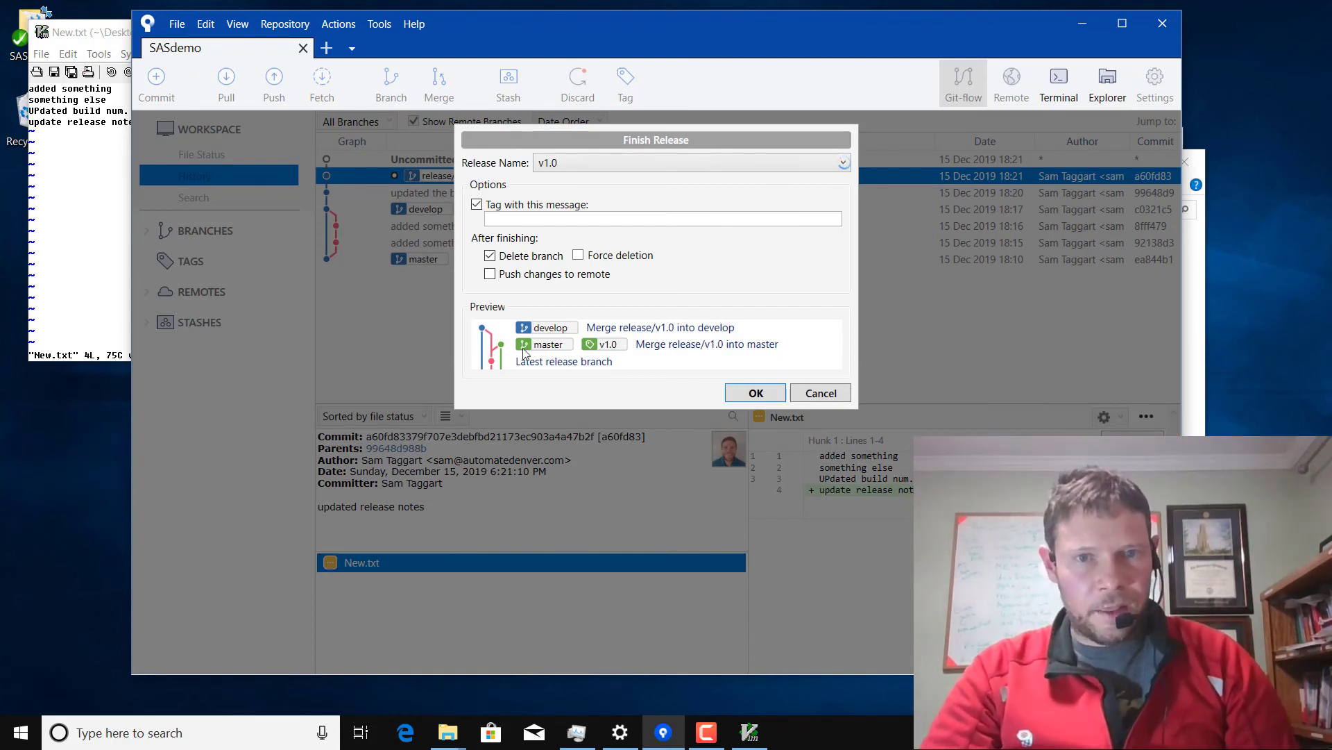
pyautogui.moveTo(639, 352)
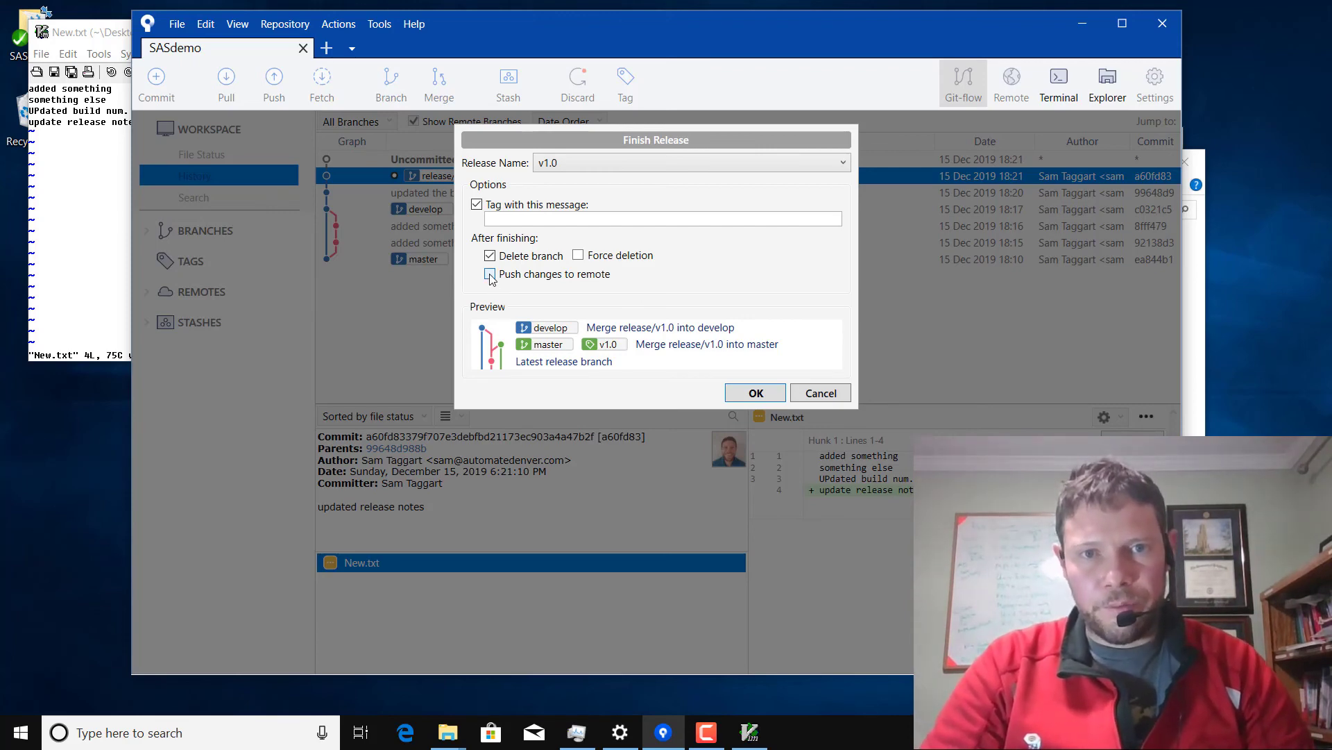
pyautogui.click(490, 274)
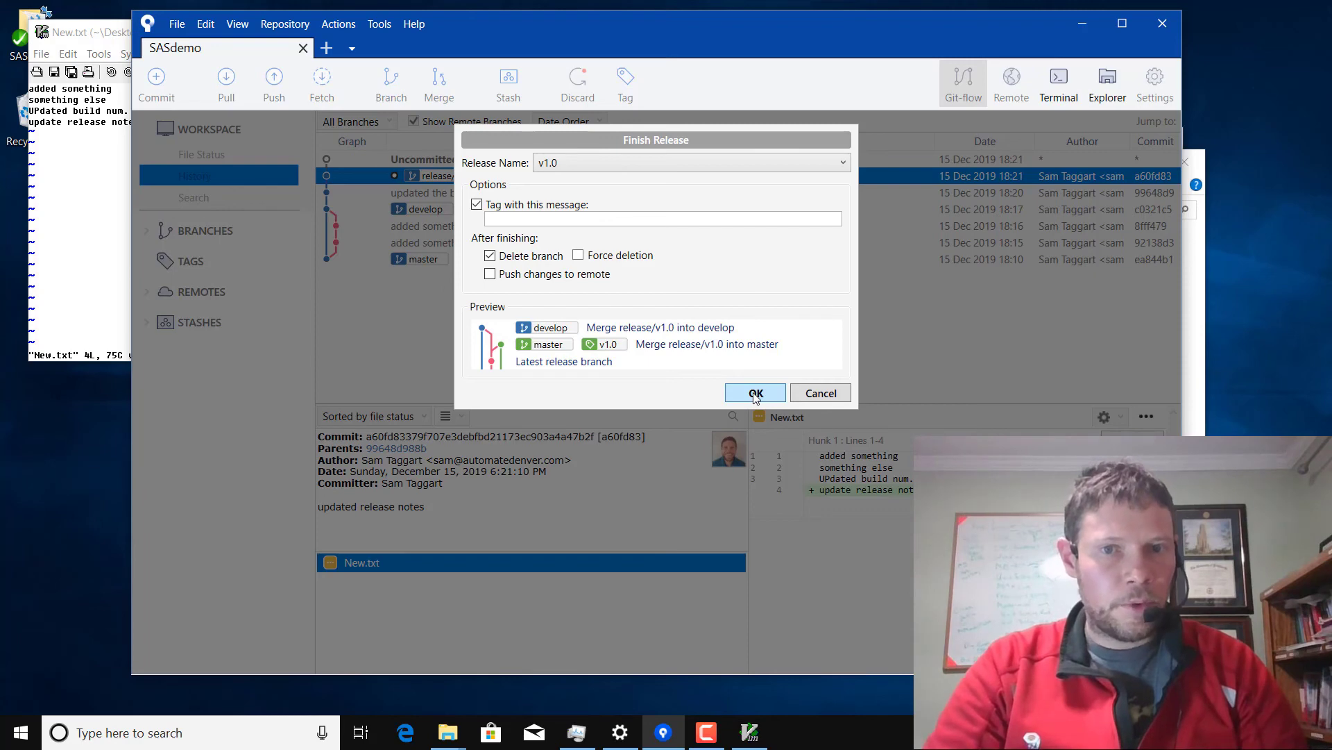
pyautogui.click(755, 392)
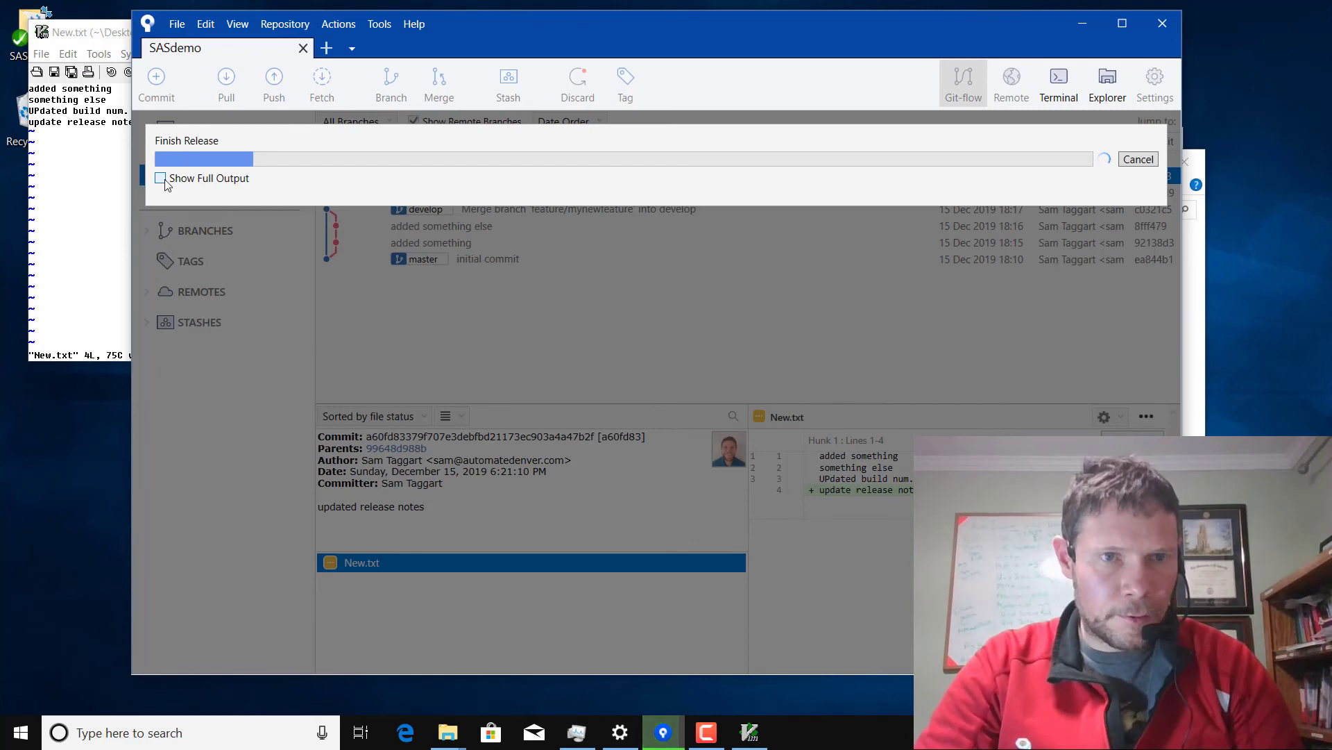
# - Watch the full release-finish output, check Task Manager, then close the completed dialog
pyautogui.click(160, 178)
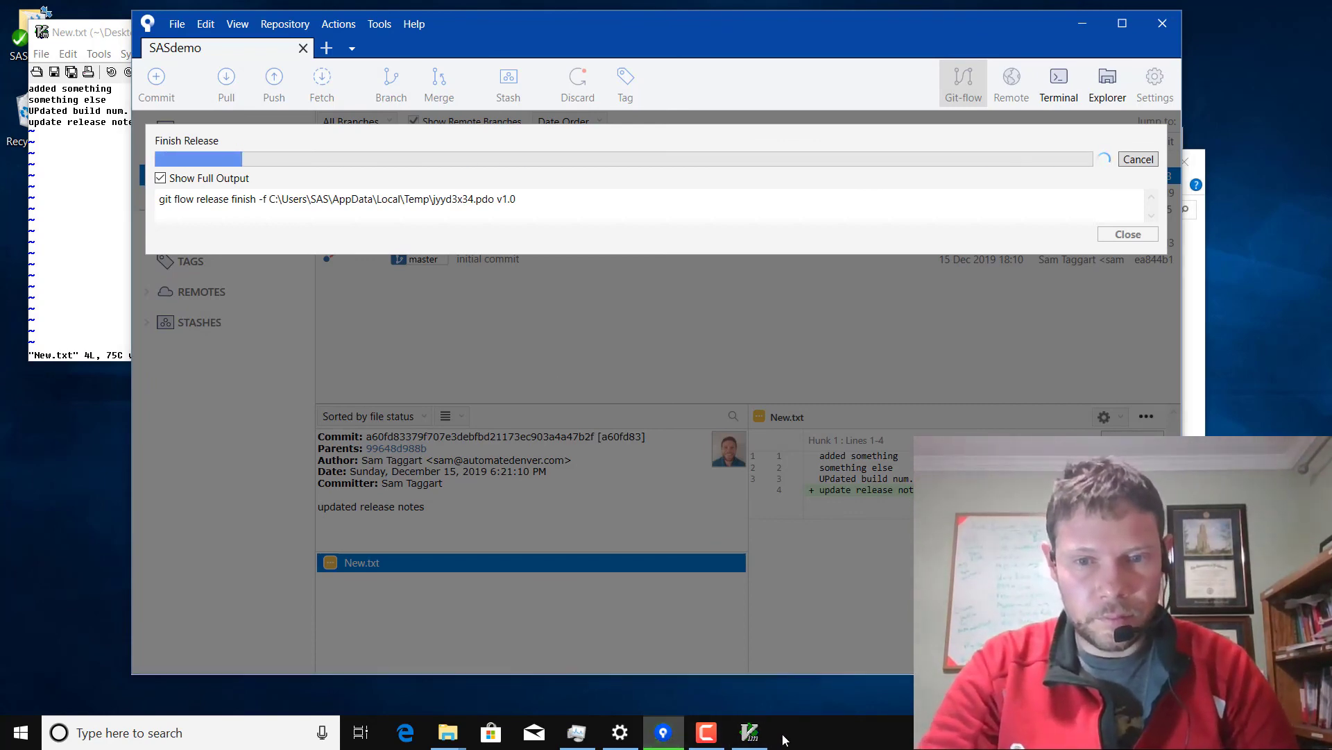
pyautogui.rightClick(782, 732)
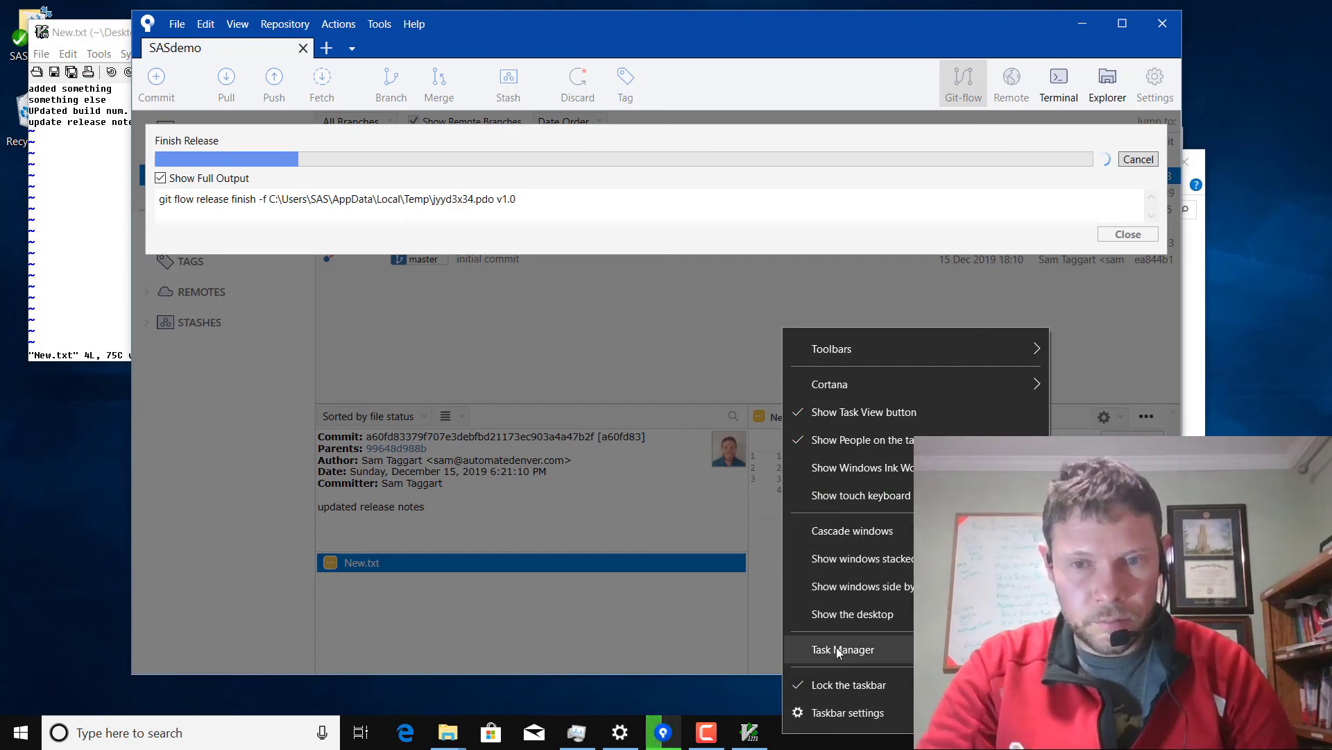
pyautogui.click(842, 649)
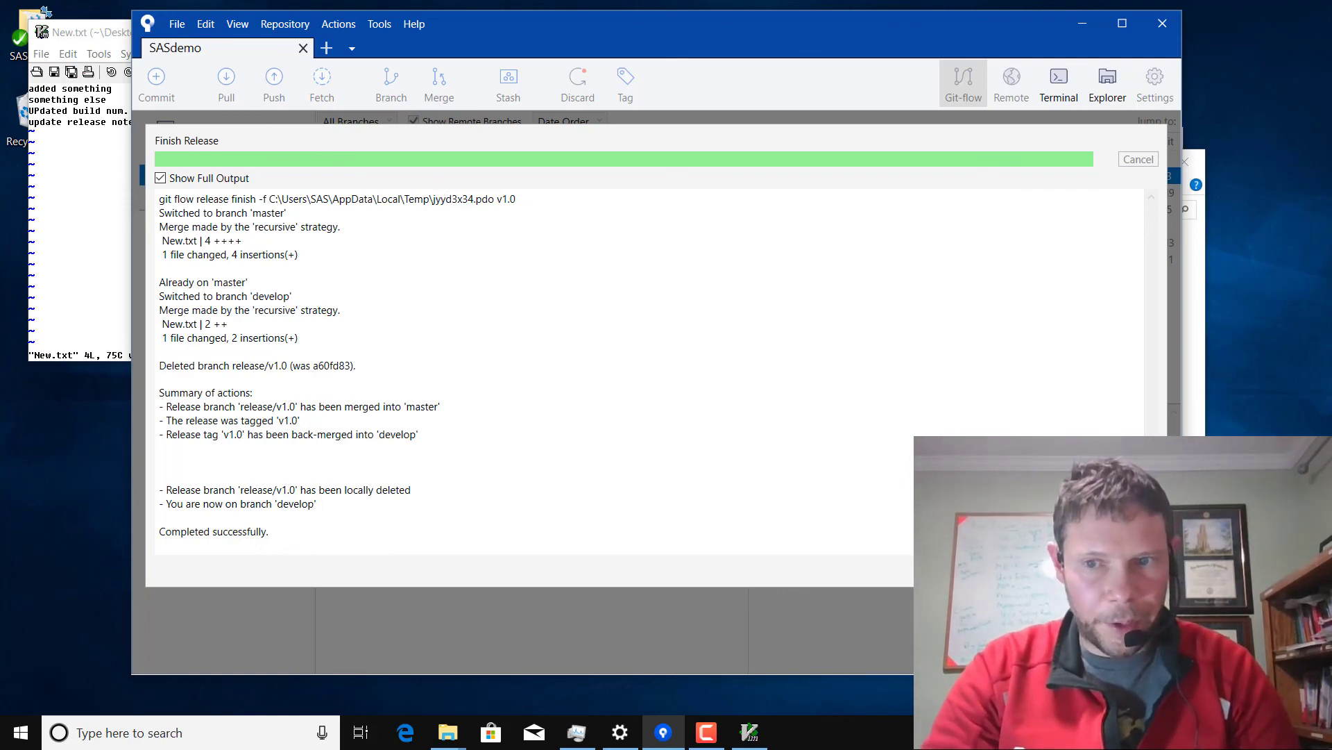
pyautogui.click(1137, 159)
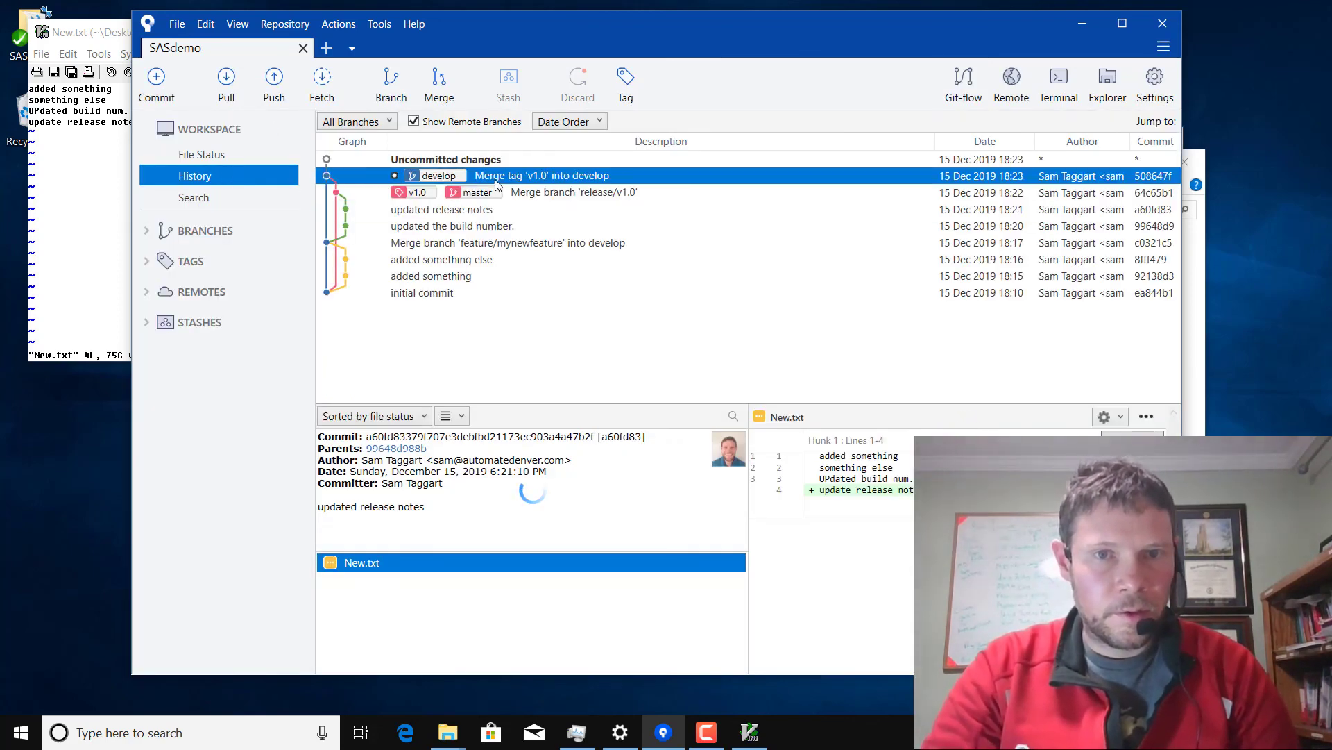
pyautogui.click(445, 159)
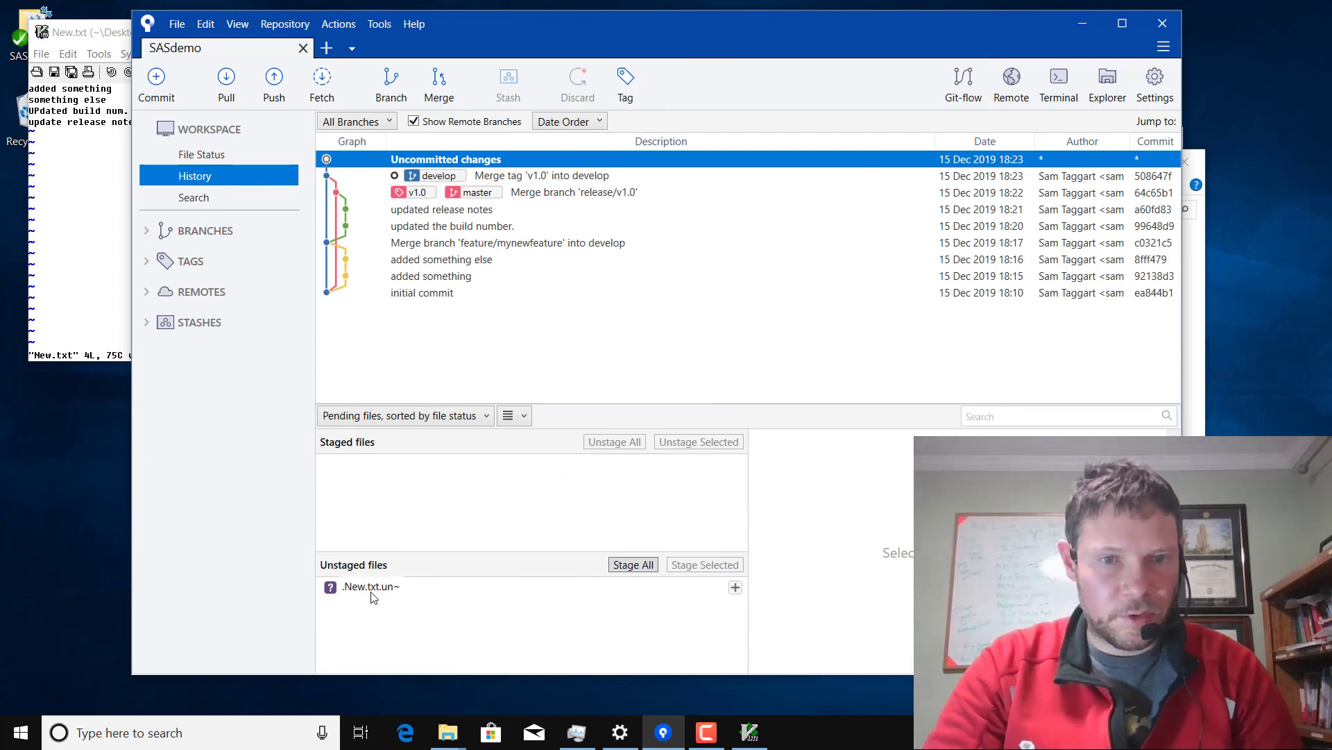
pyautogui.click(371, 586)
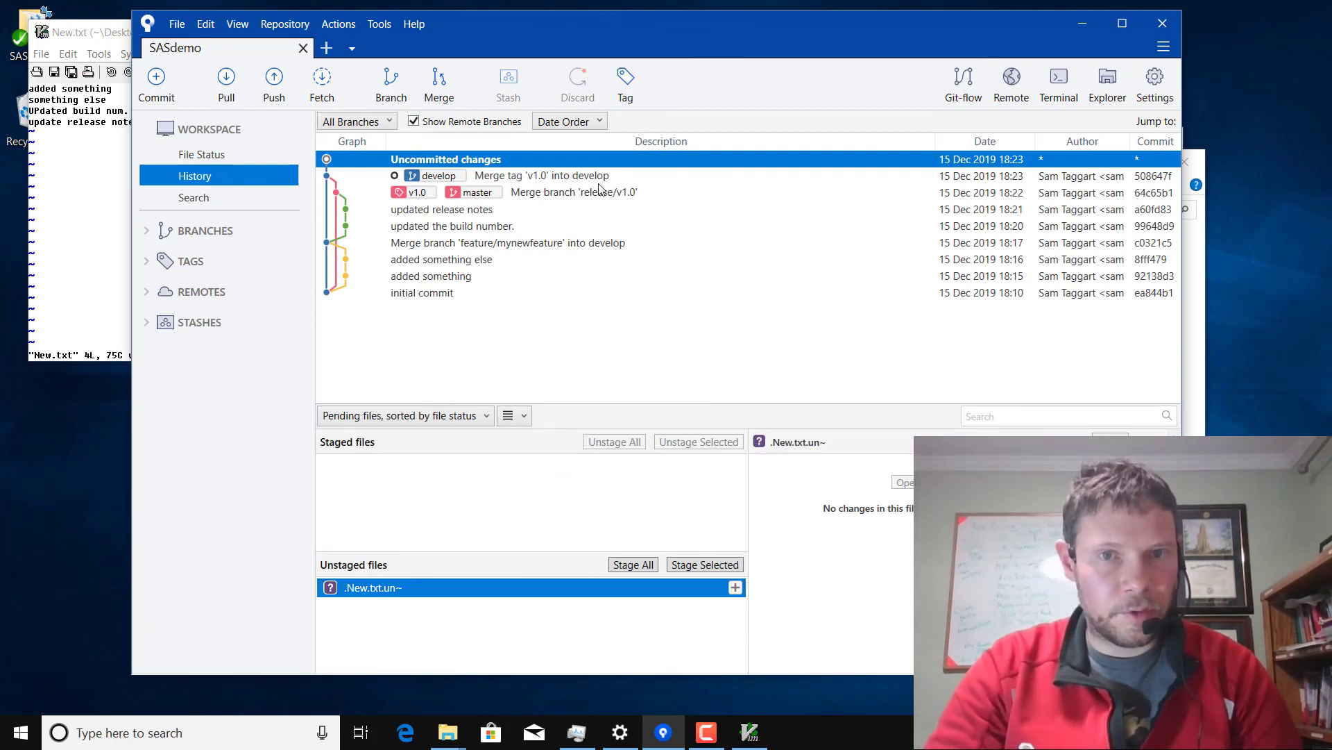
pyautogui.click(542, 175)
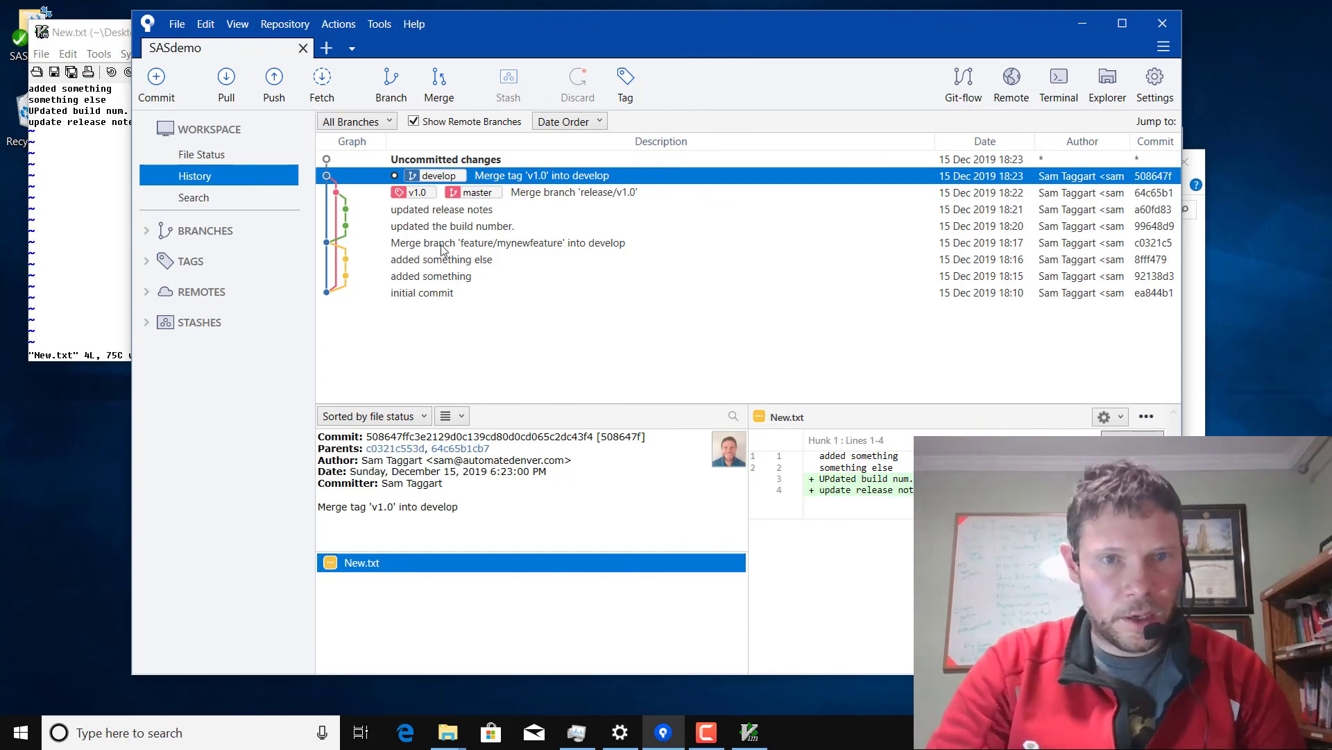
pyautogui.moveTo(347, 246)
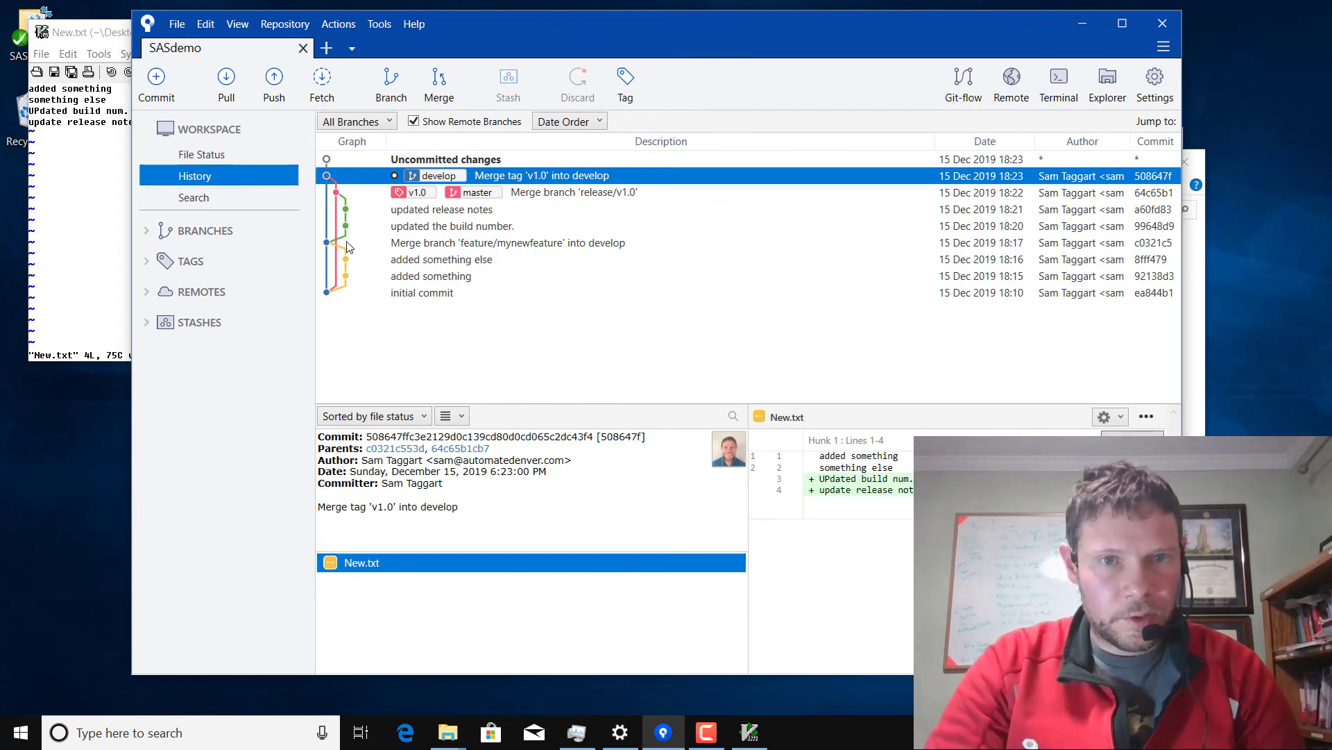
pyautogui.click(507, 242)
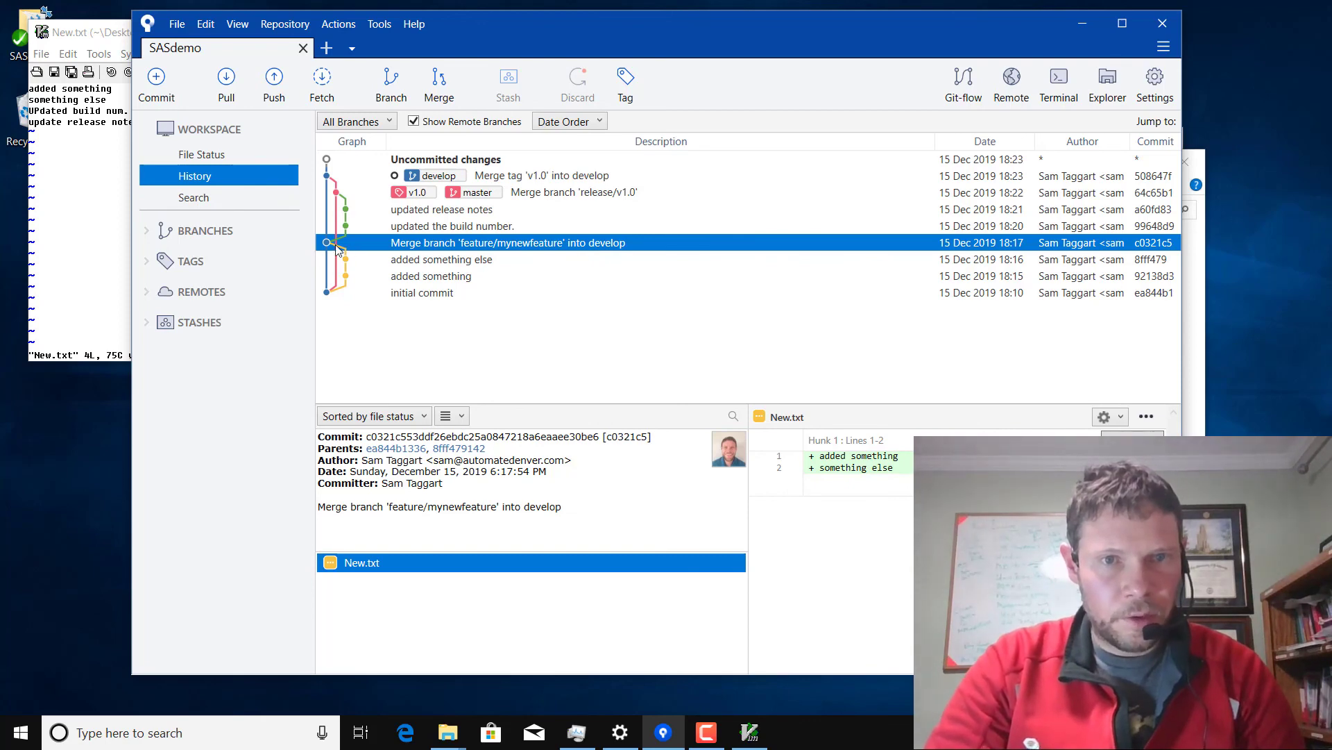
pyautogui.click(451, 209)
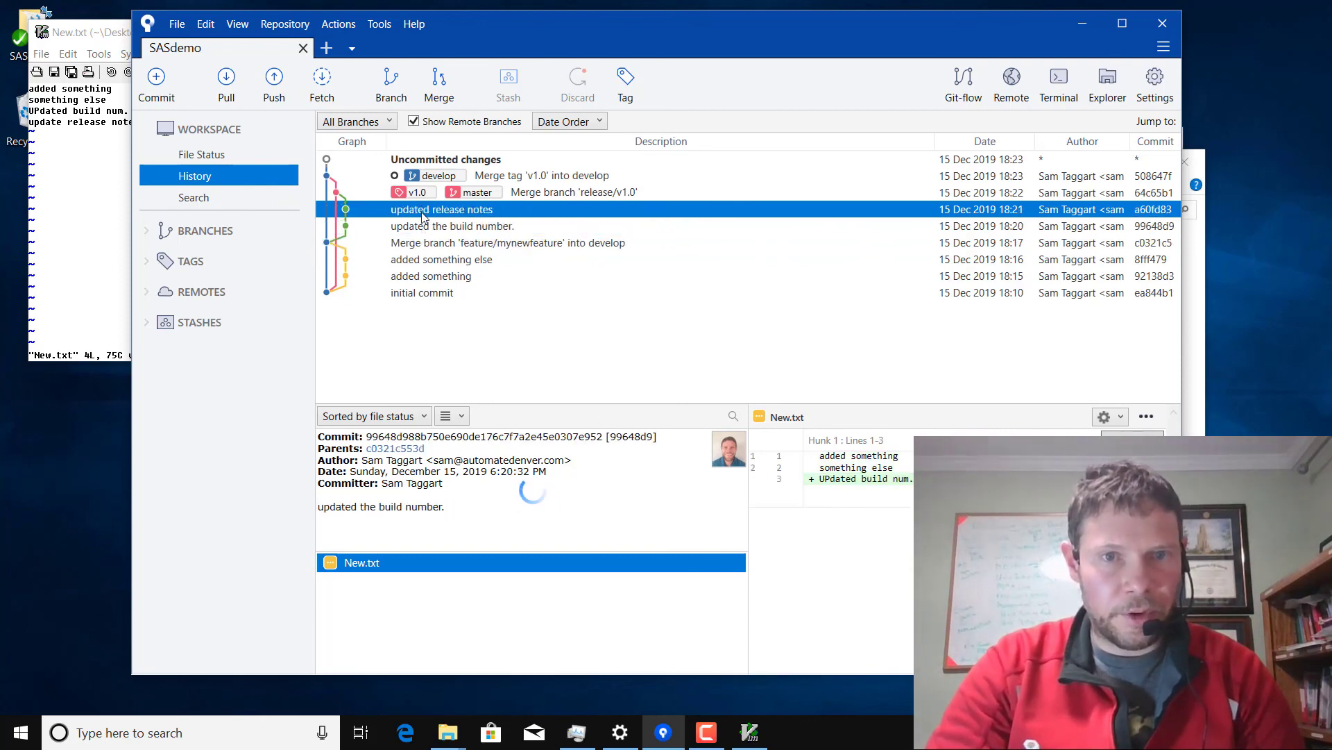
pyautogui.click(441, 209)
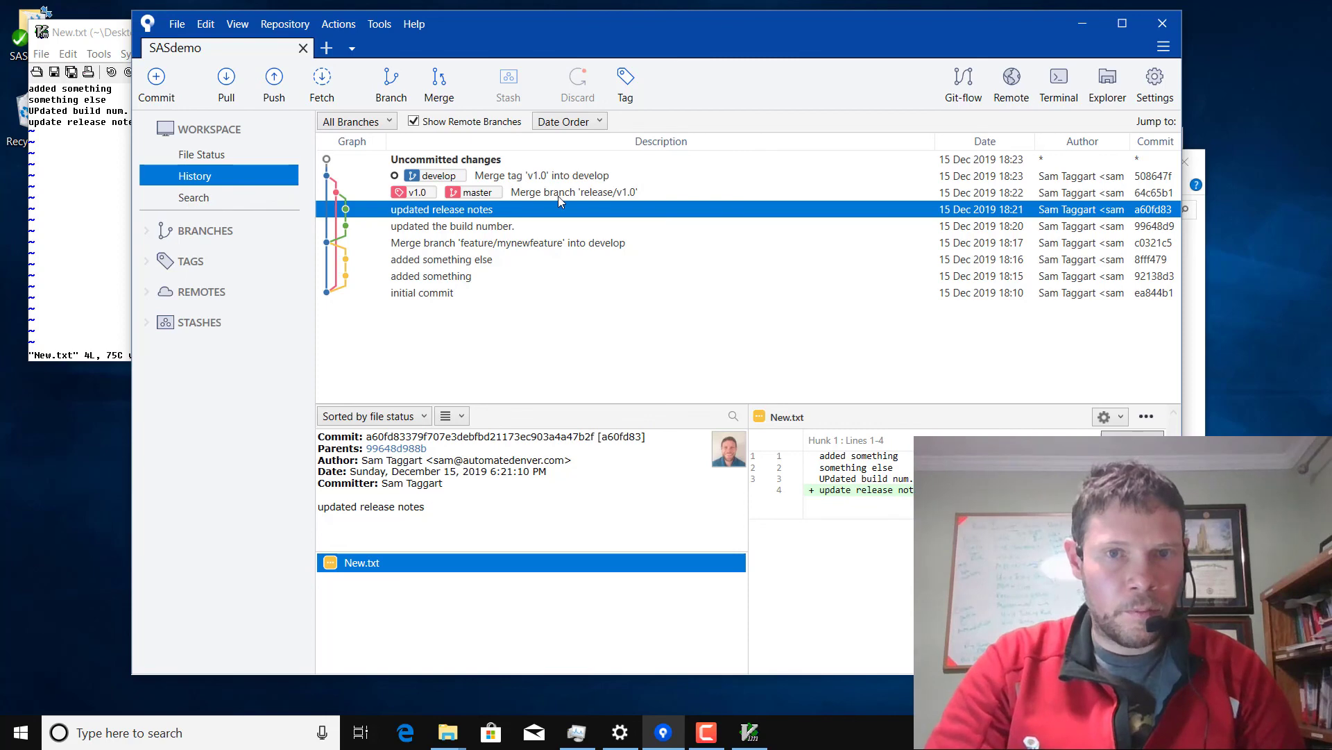
pyautogui.click(574, 193)
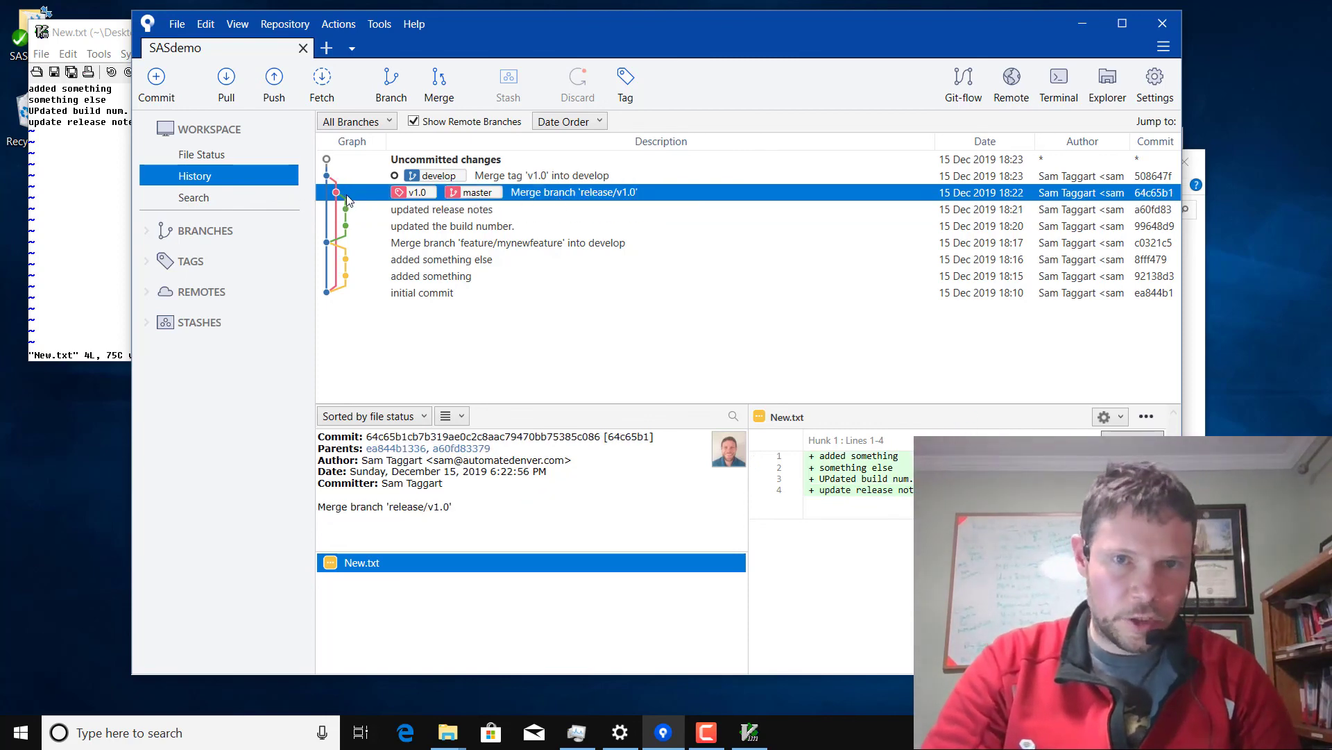
pyautogui.moveTo(348, 197)
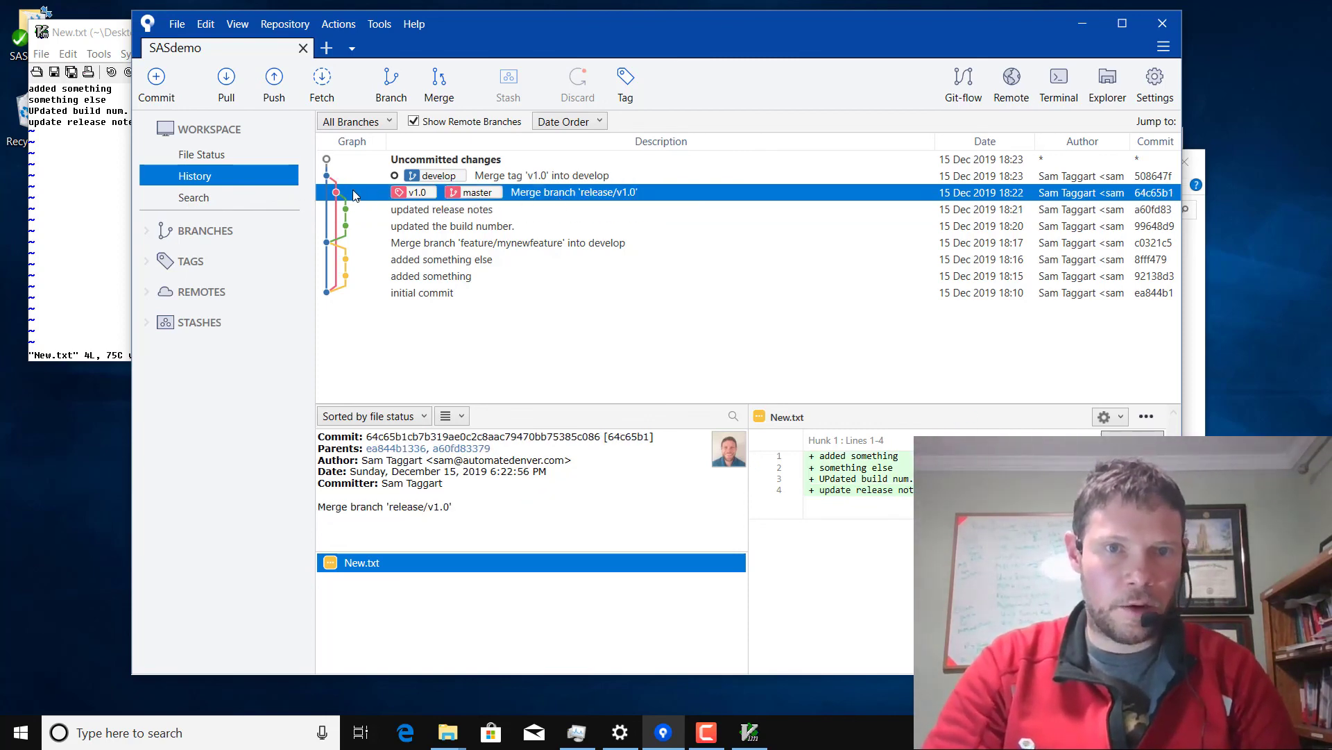
pyautogui.click(544, 175)
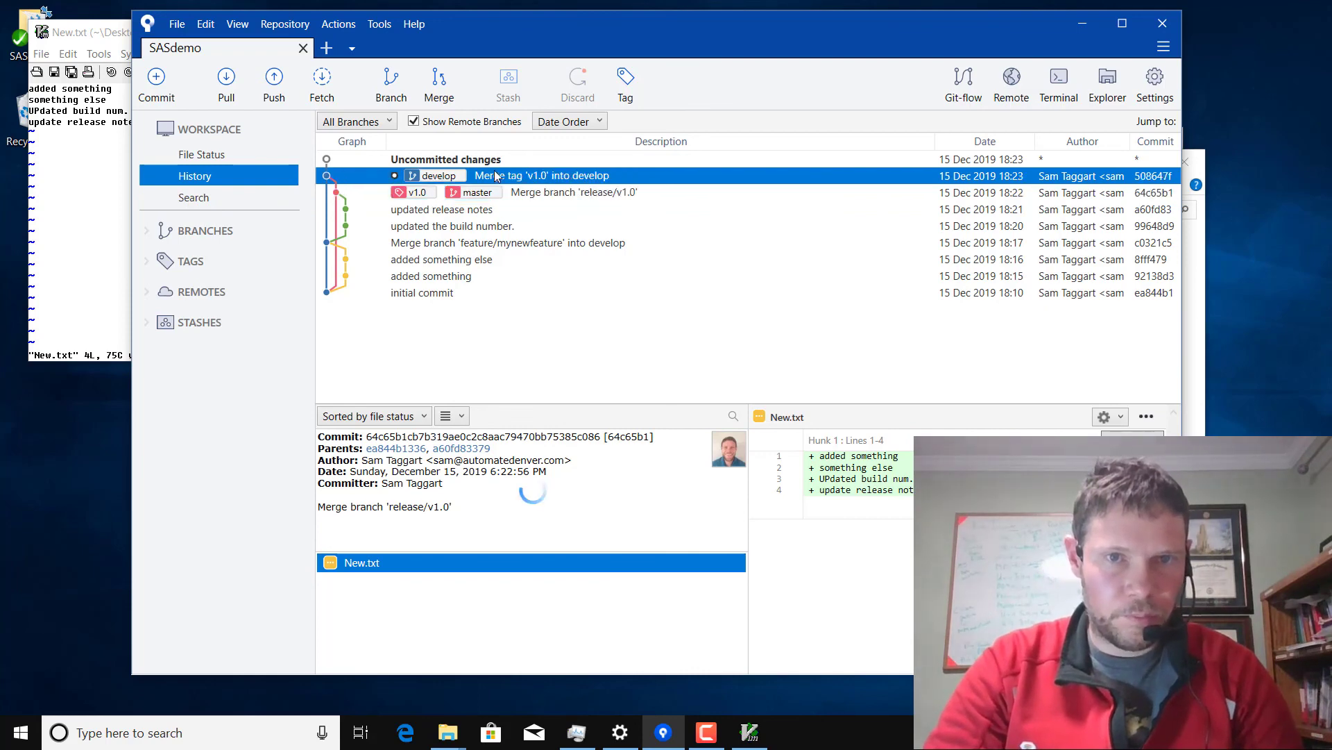
pyautogui.click(542, 174)
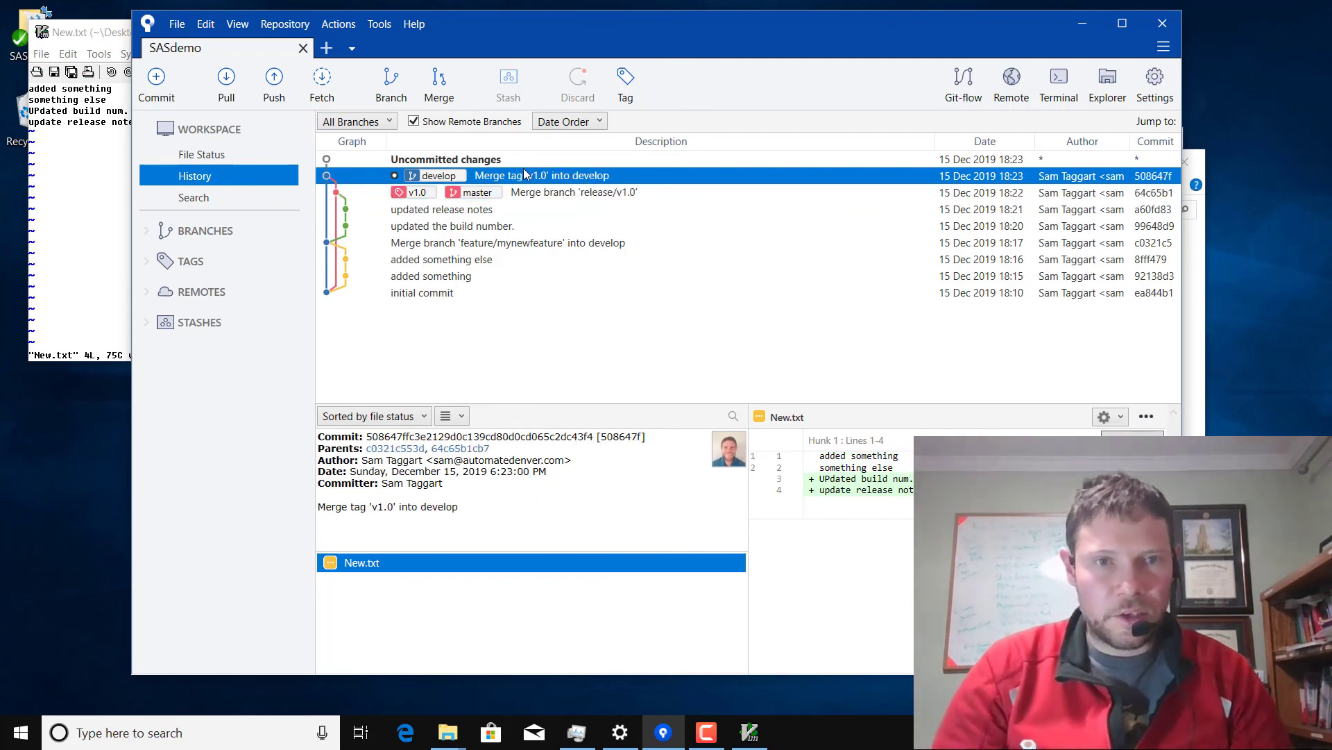